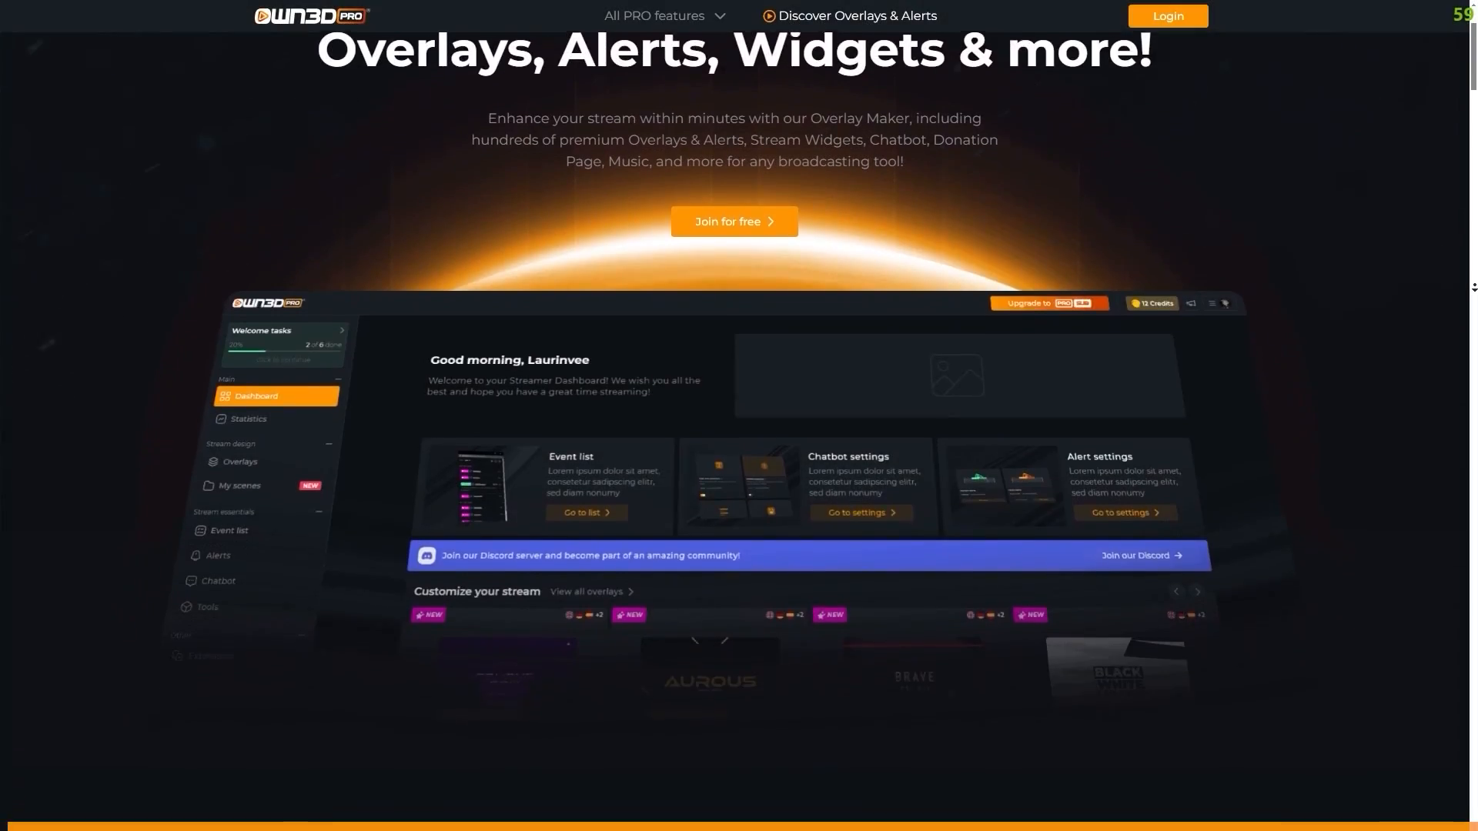
Scroll through the OWN3D Pro landing page's feature sections before logging in.
scroll(down, 3)
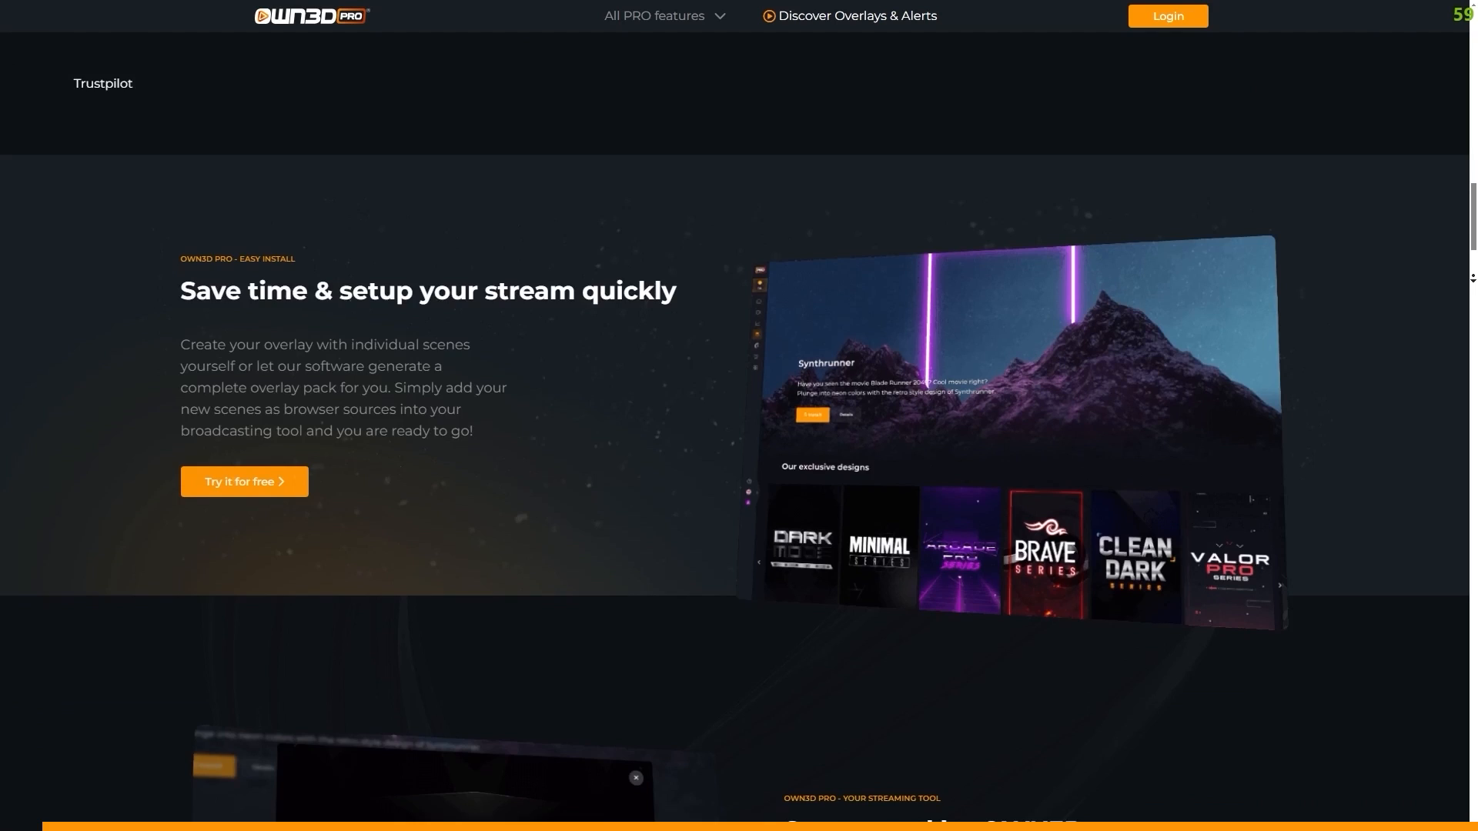
scroll(down, 3)
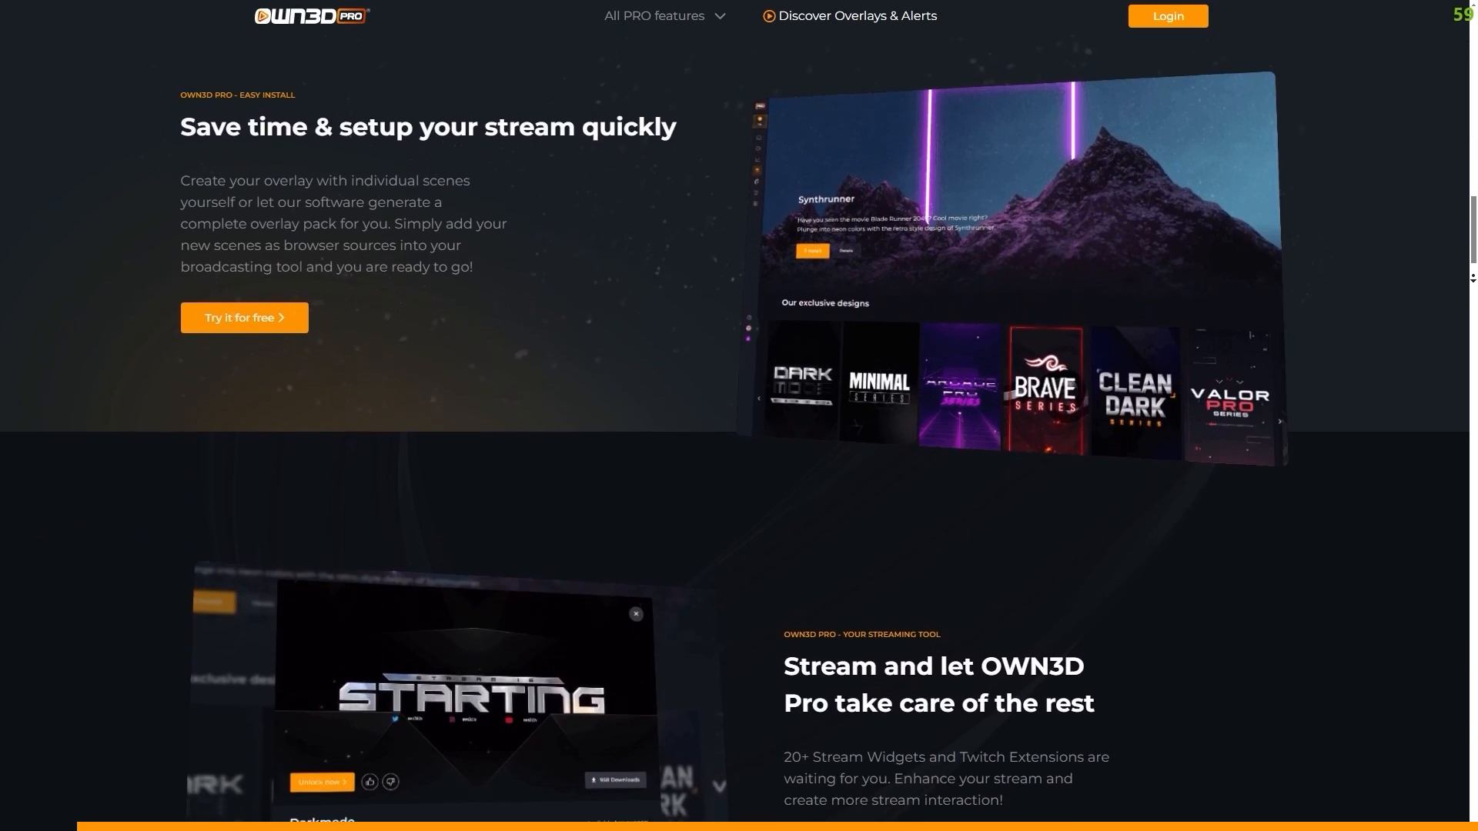
scroll(down, 3)
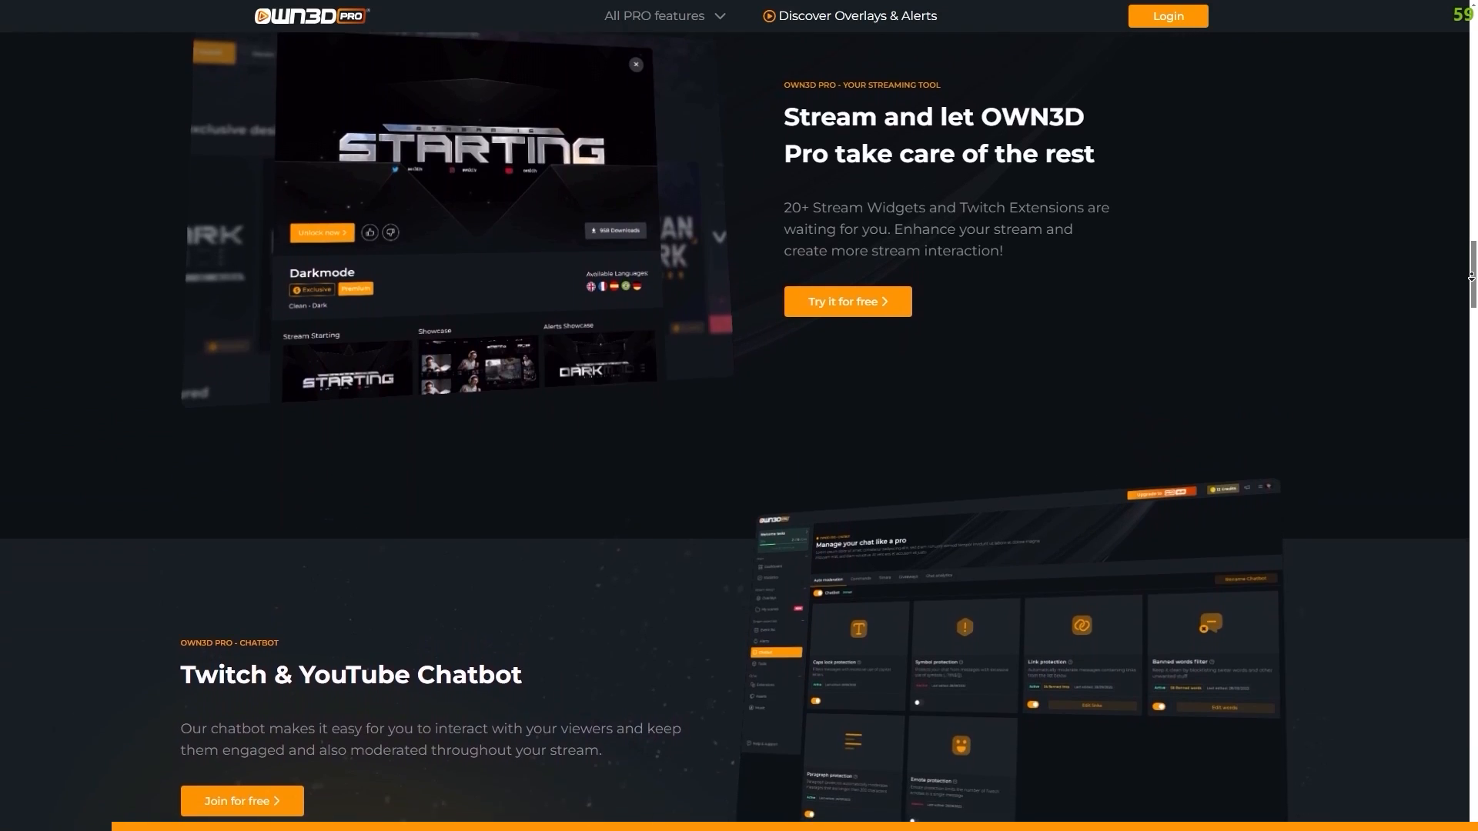
scroll(down, 3)
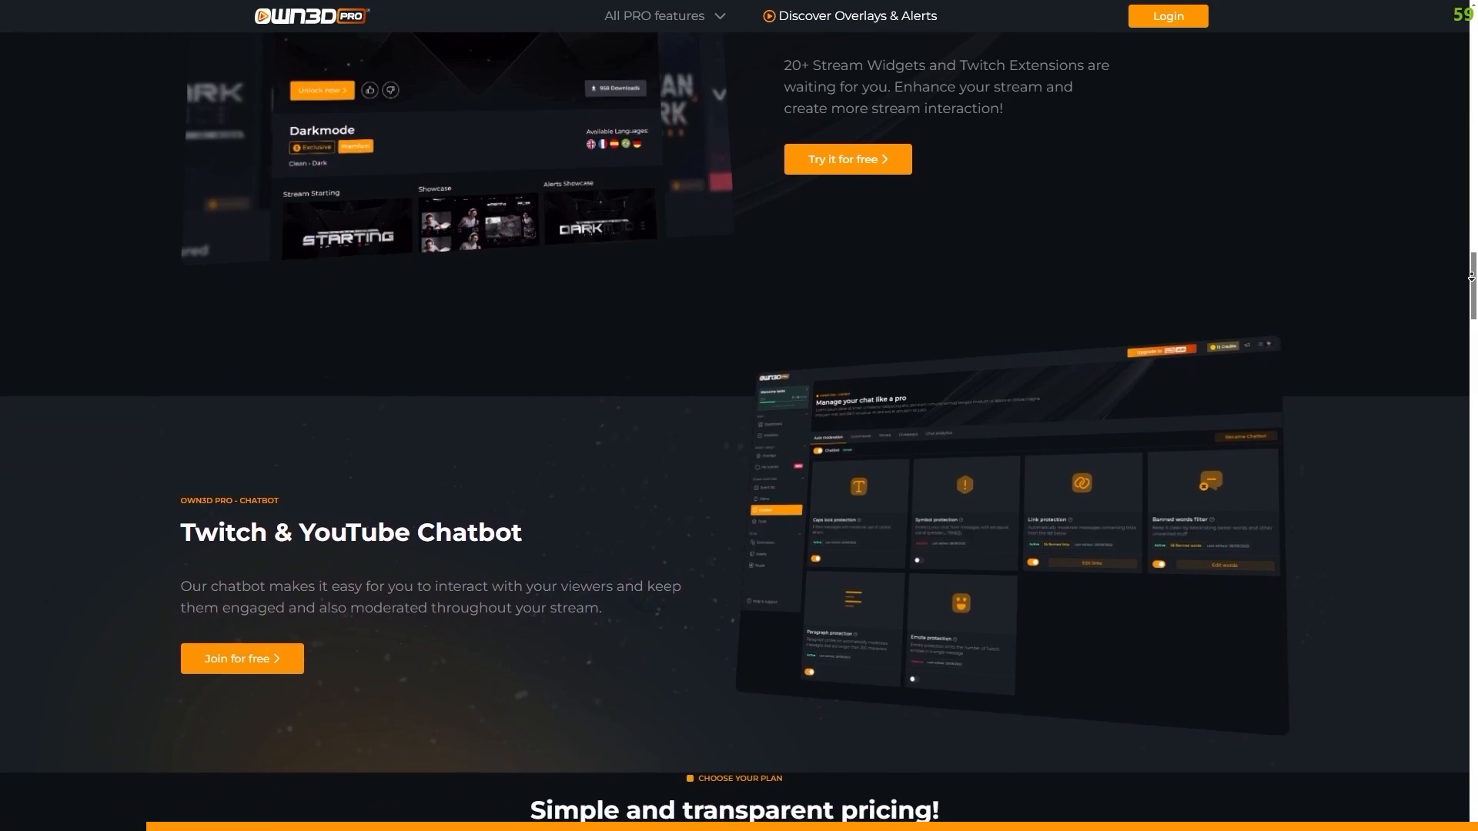
scroll(up, 3)
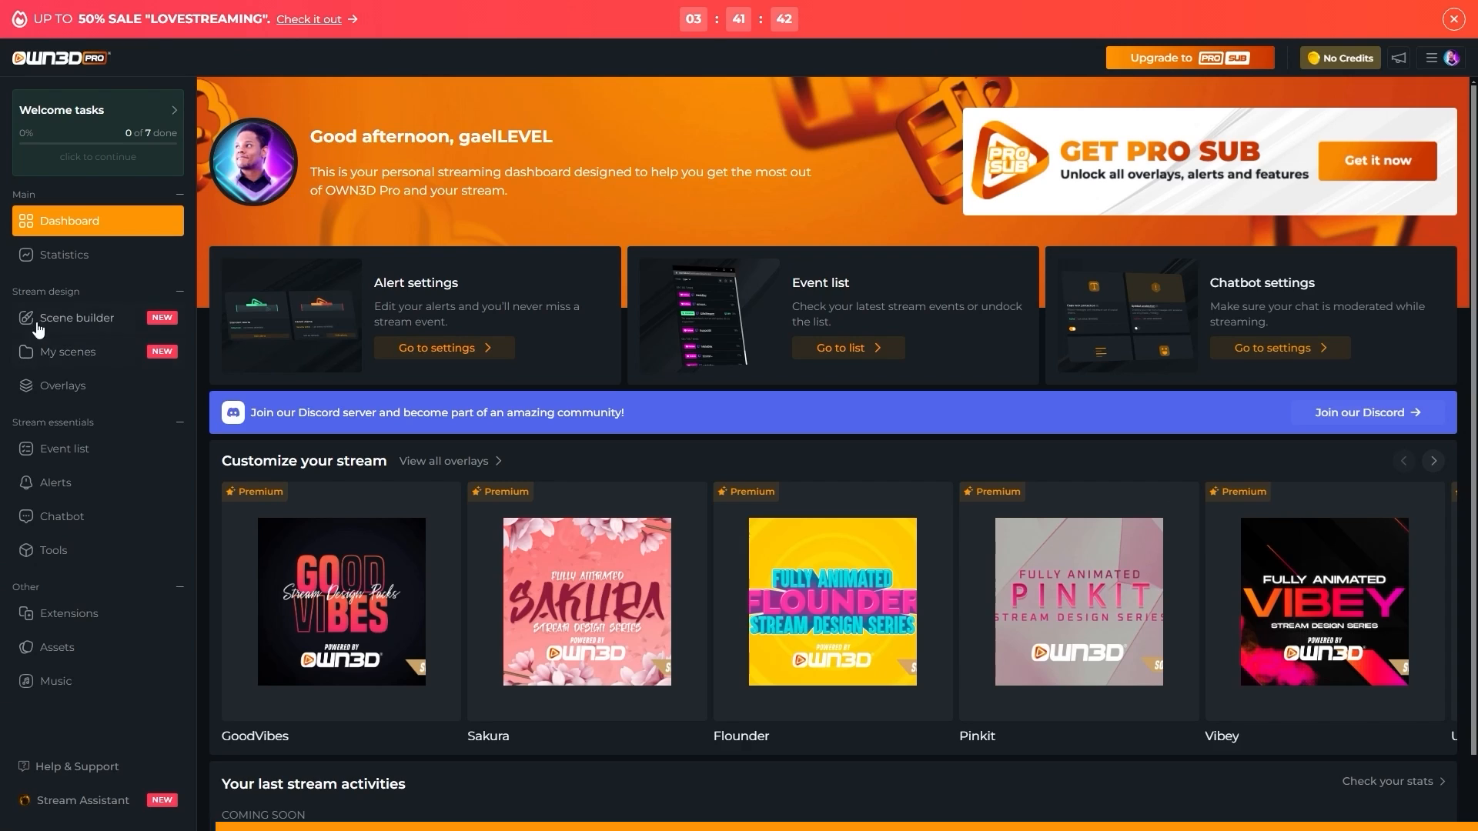
mouse_move(61, 321)
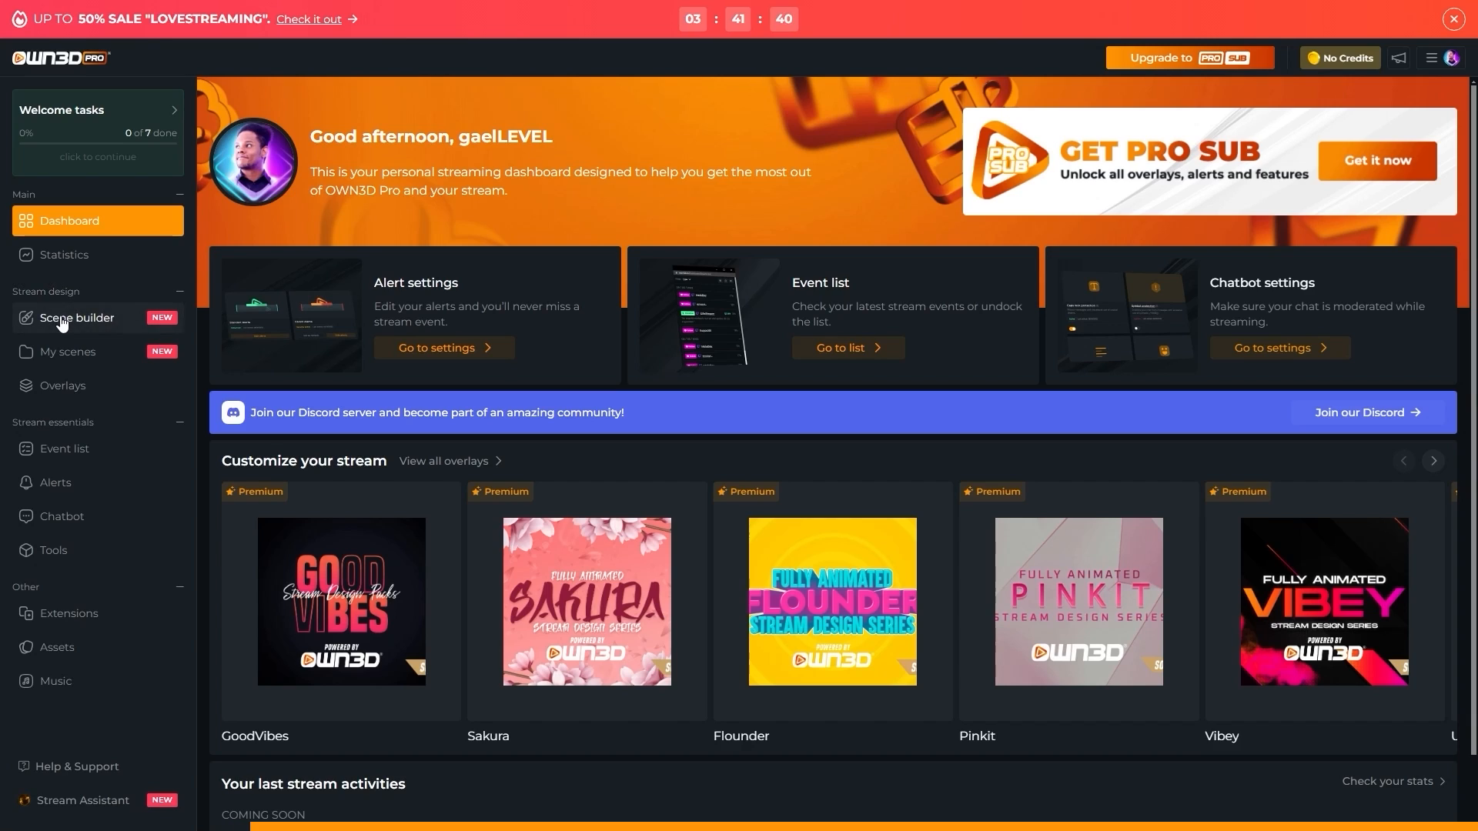
Start the Scene builder with a Complete Setup and browse the Library toward the Avoid design.
click(77, 318)
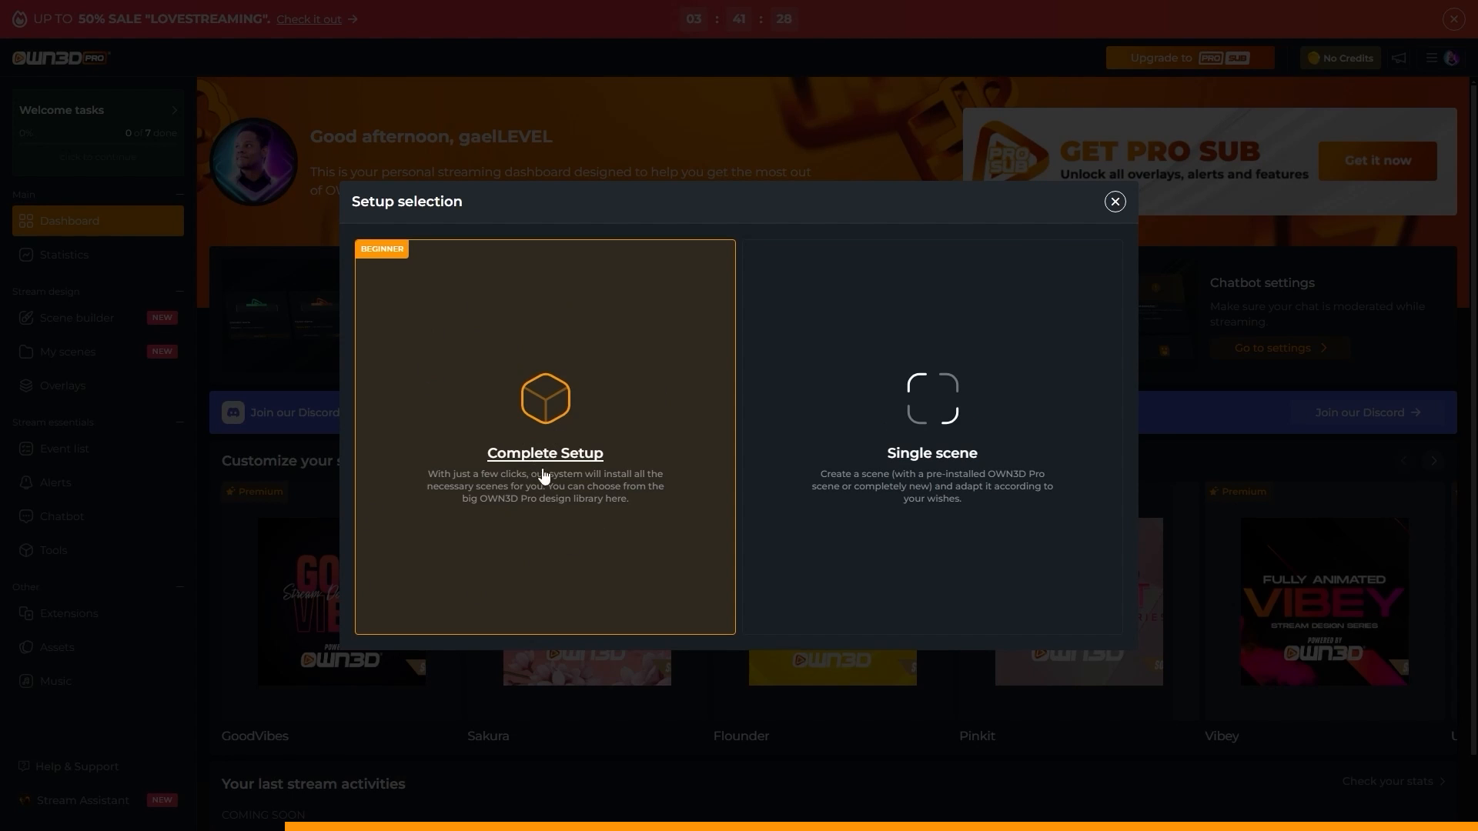
click(543, 434)
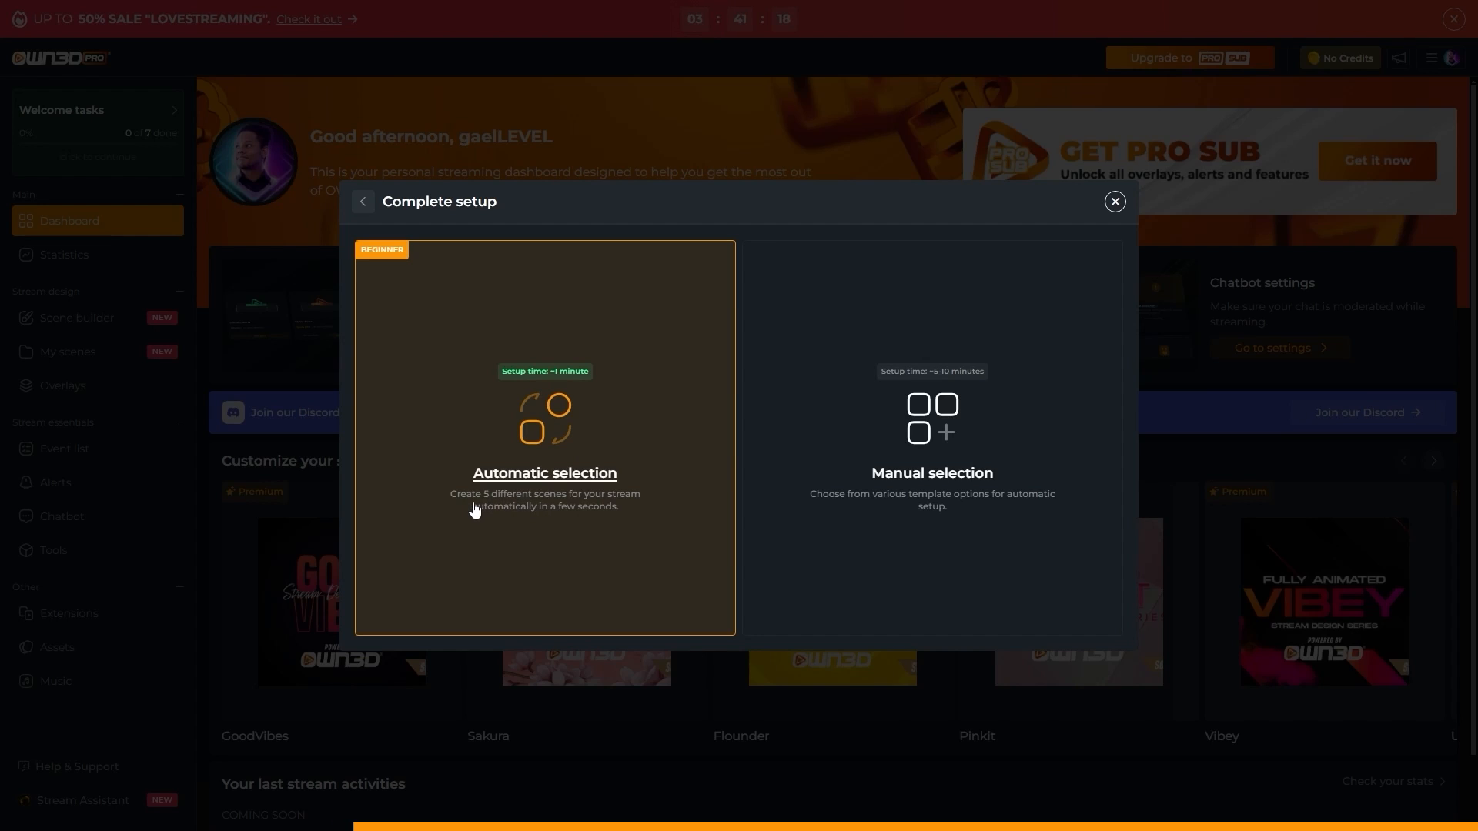
mouse_move(485, 521)
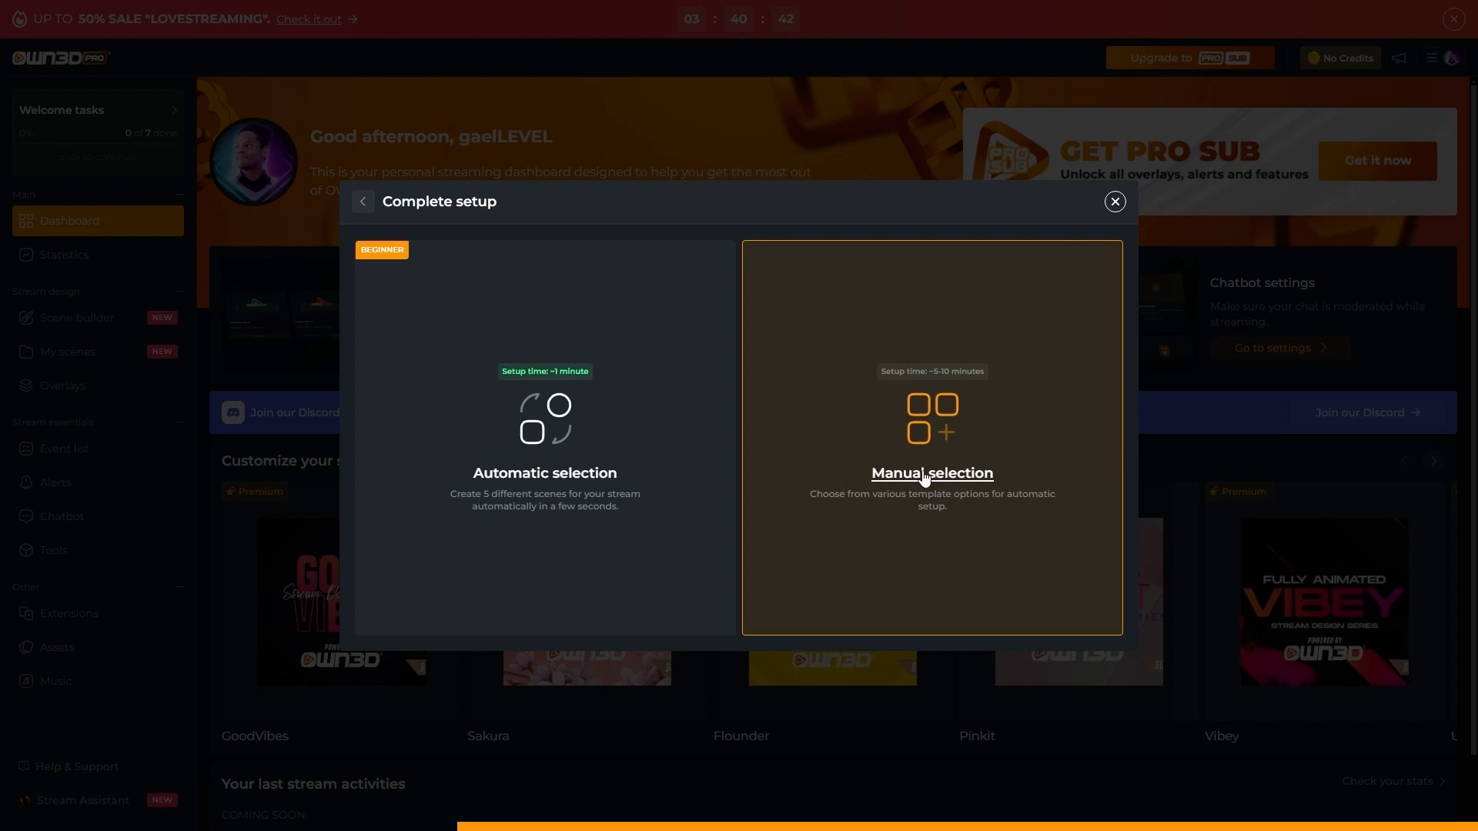
click(544, 435)
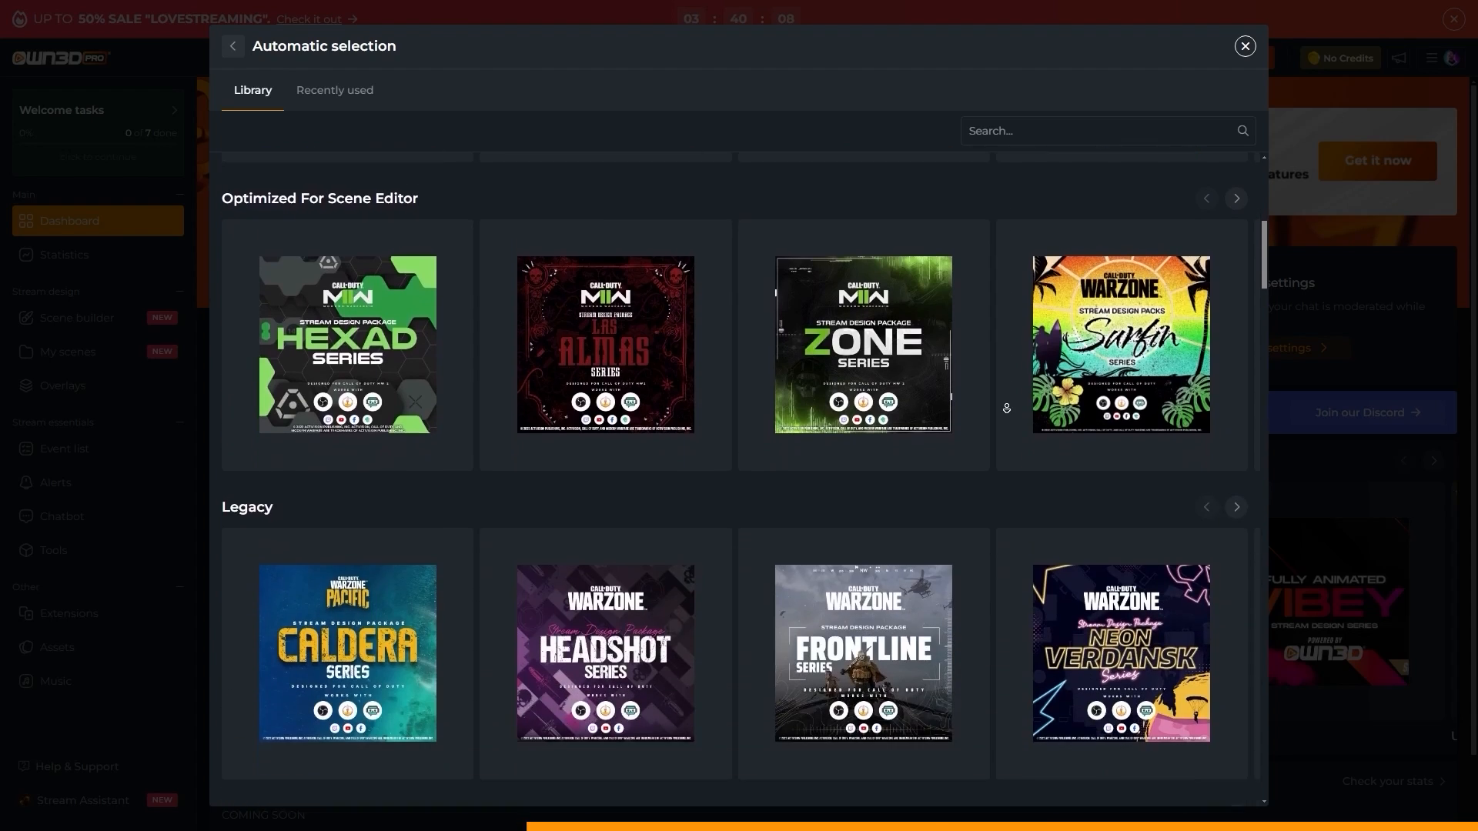
scroll(down, 3)
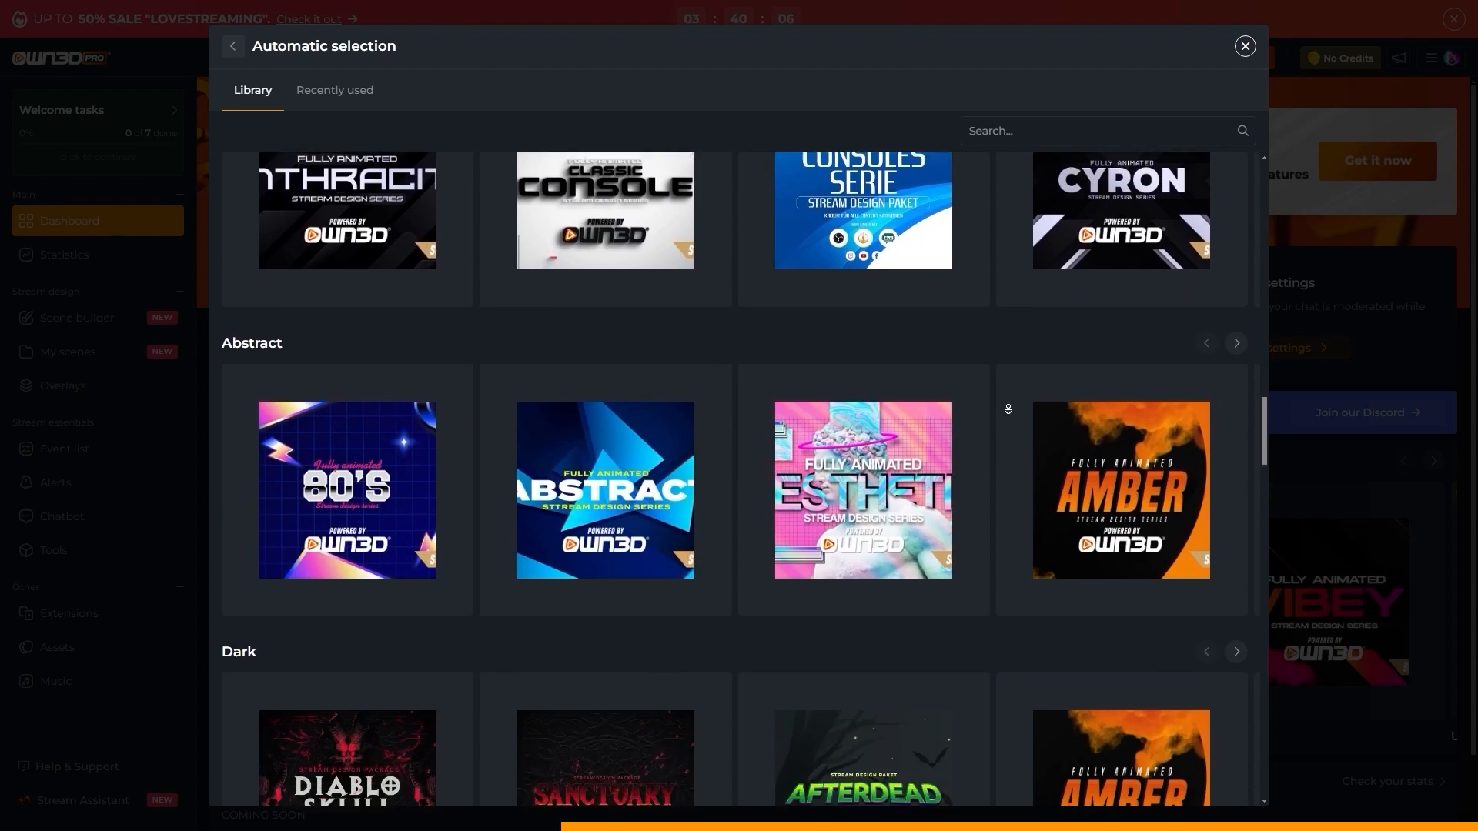
scroll(down, 3)
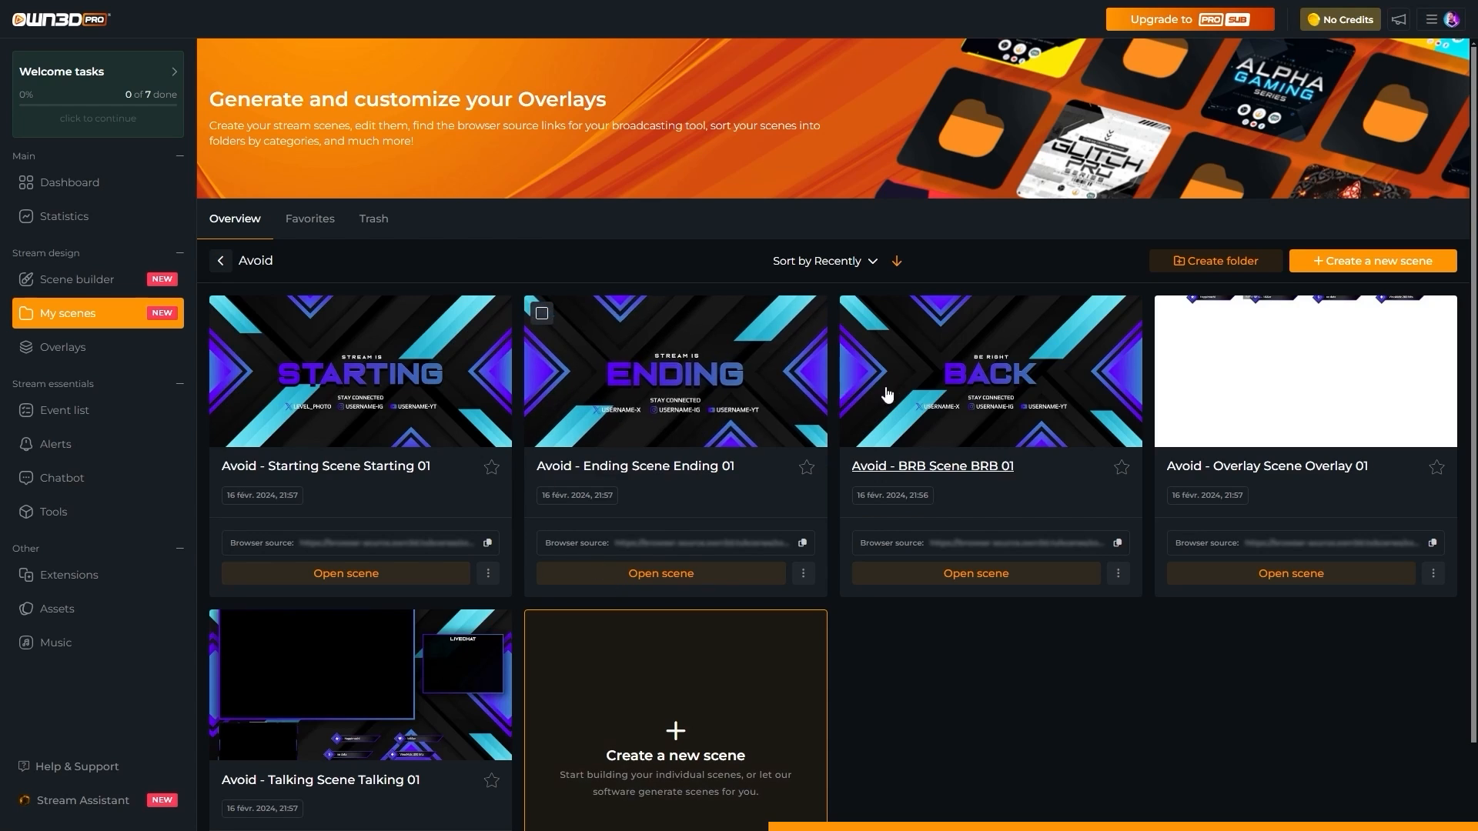
mouse_move(522, 432)
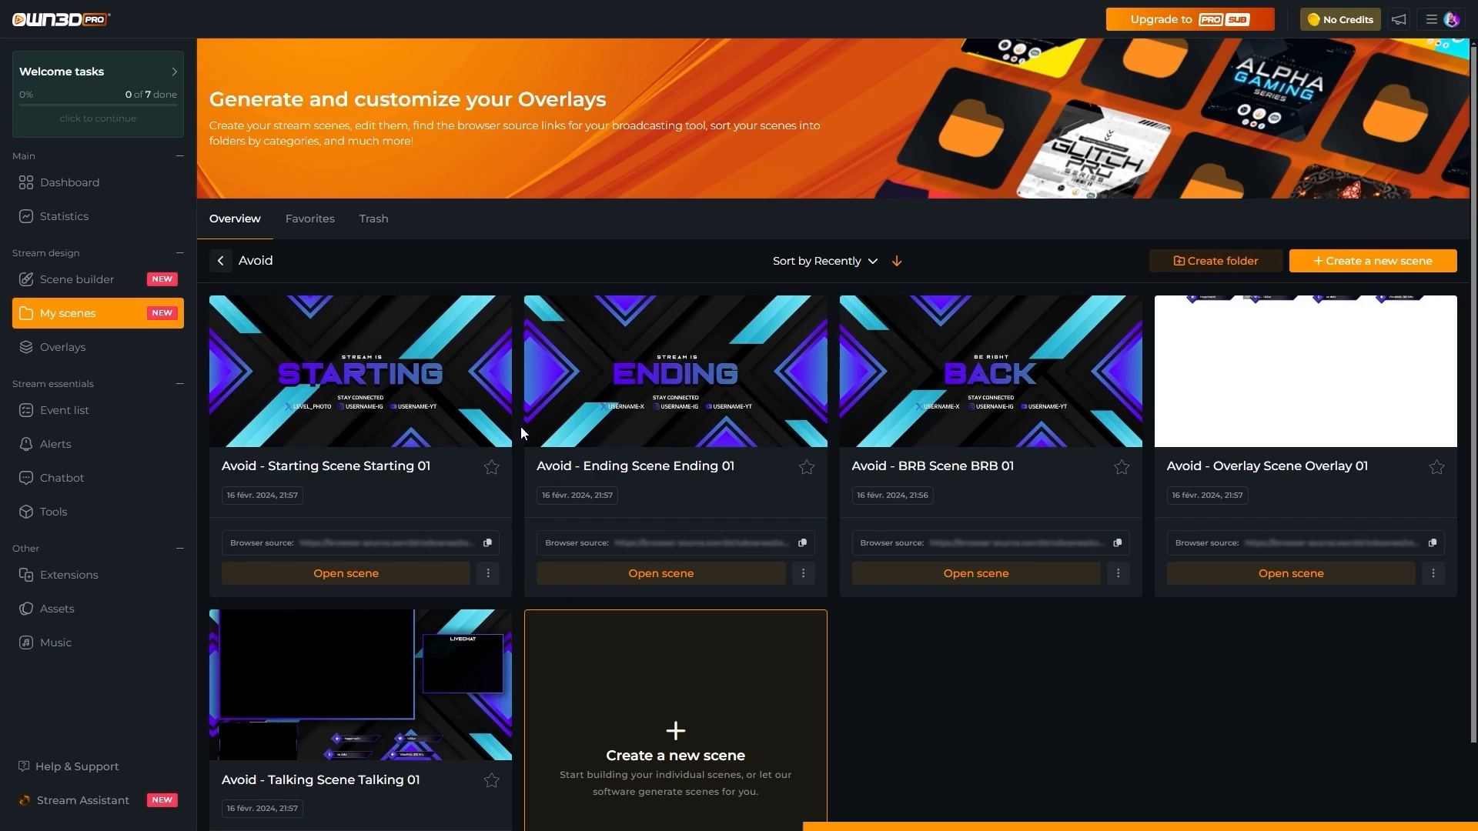
Edit the Avoid Starting scene's LEVEL_PHOTO handle text to 'BINGBONG'.
click(345, 573)
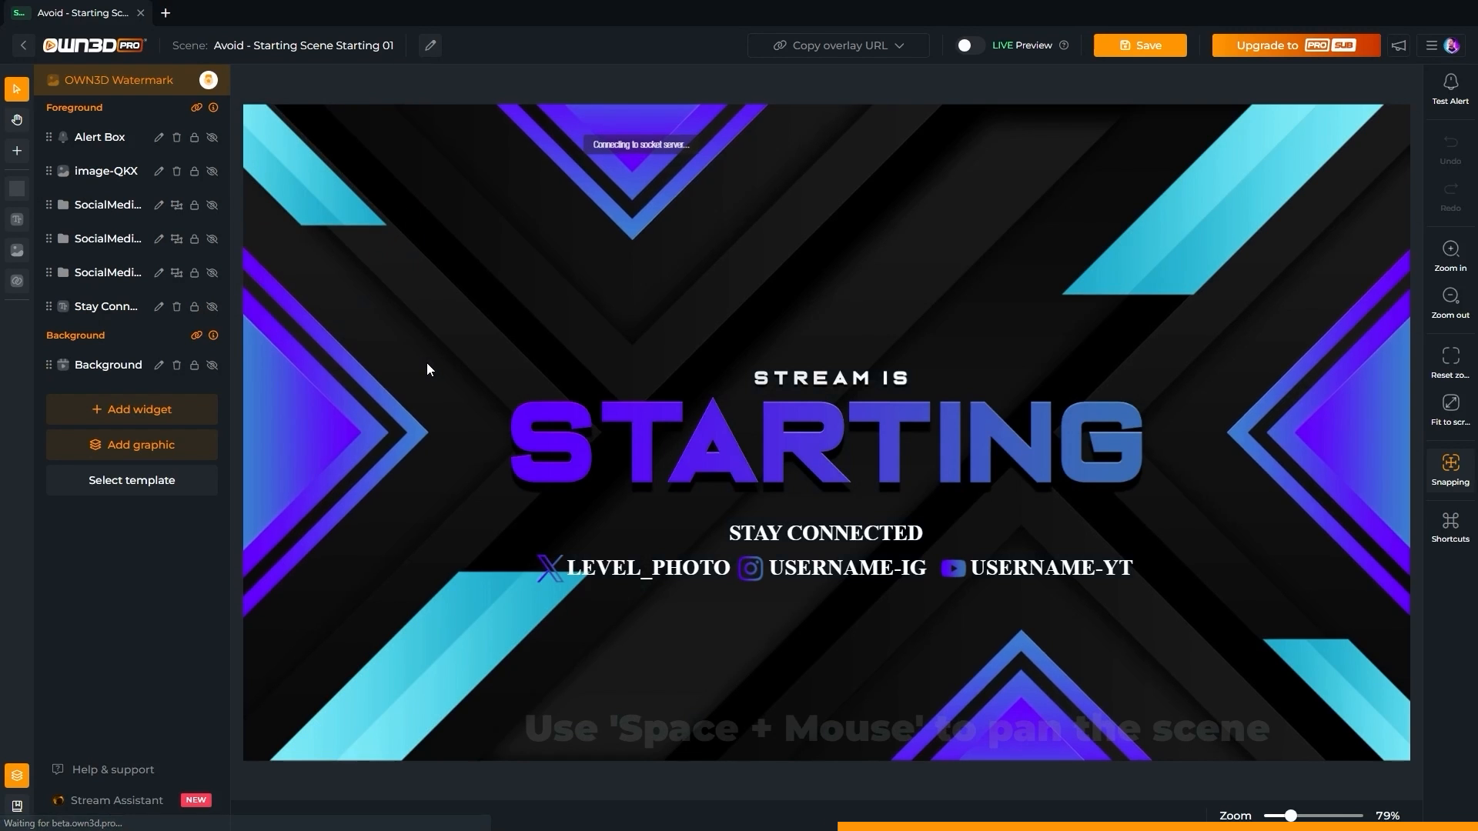
click(641, 568)
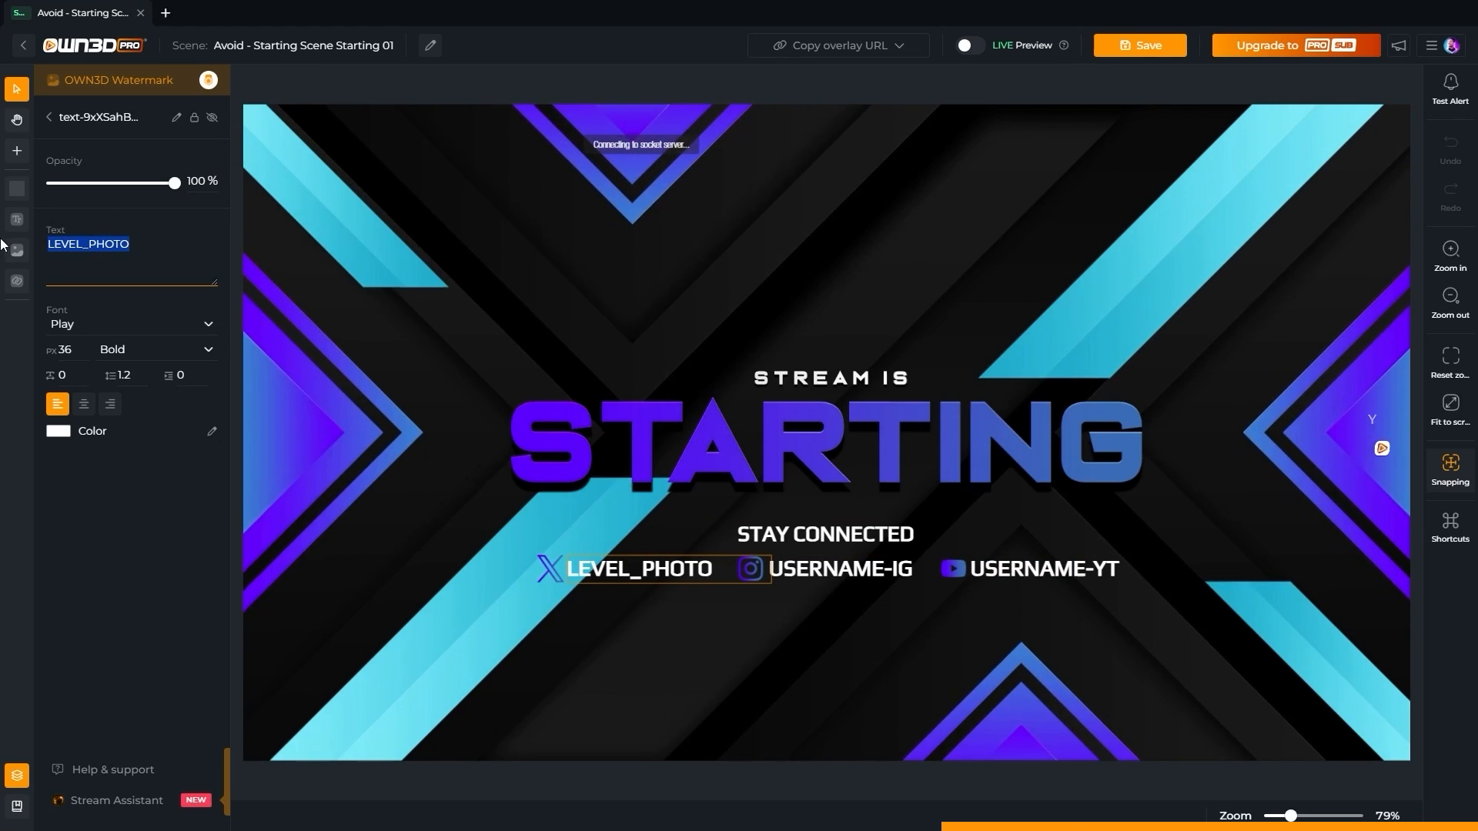
text(BINGBONG)
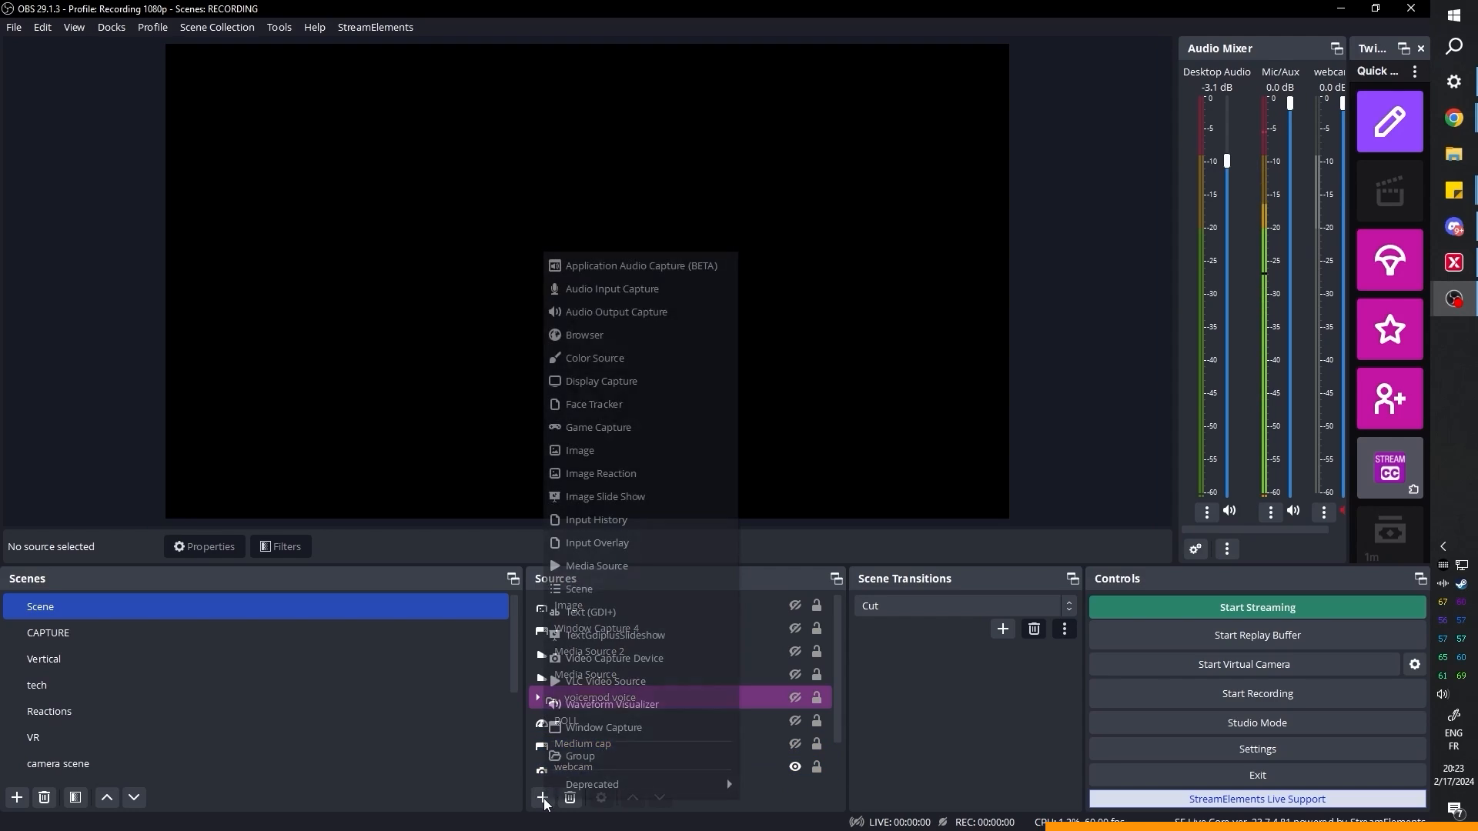
Add a Browser source with the OWN3D starting scene URL at 1920 width.
click(583, 334)
text(1)
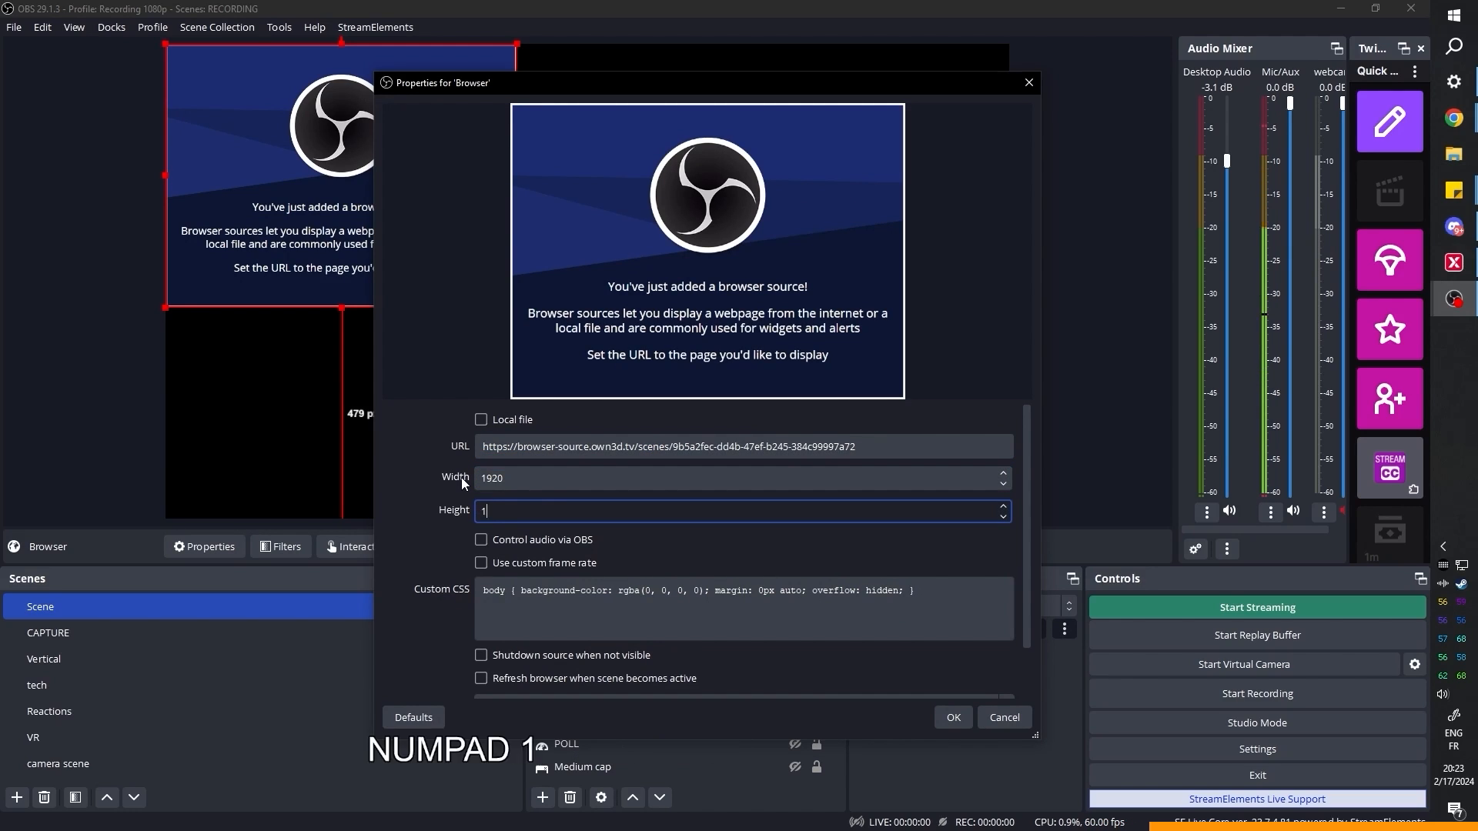
click(952, 718)
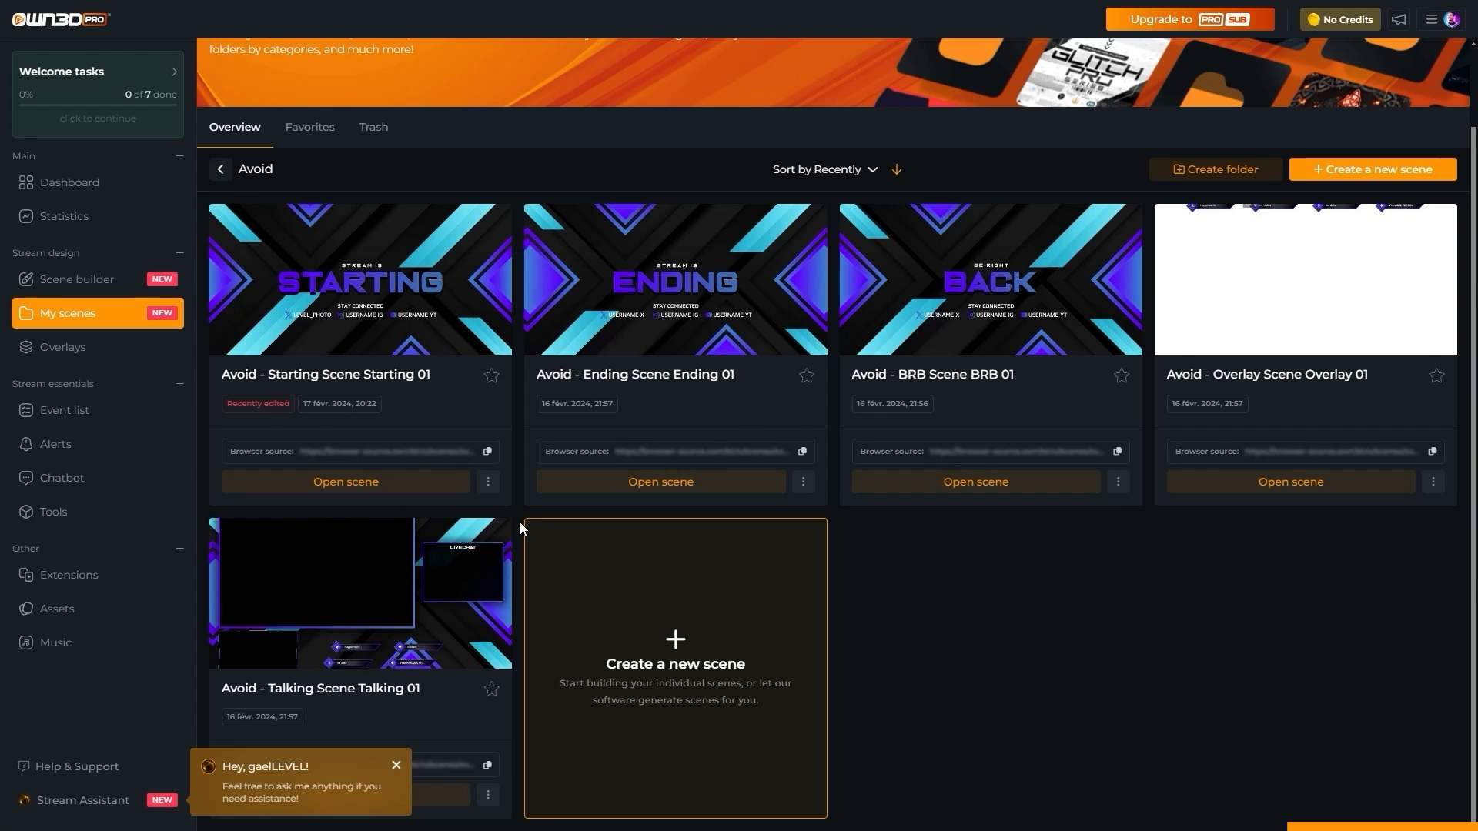
Browse the Overlays catalog through the exclusive, Featured and Just added collections.
click(61, 346)
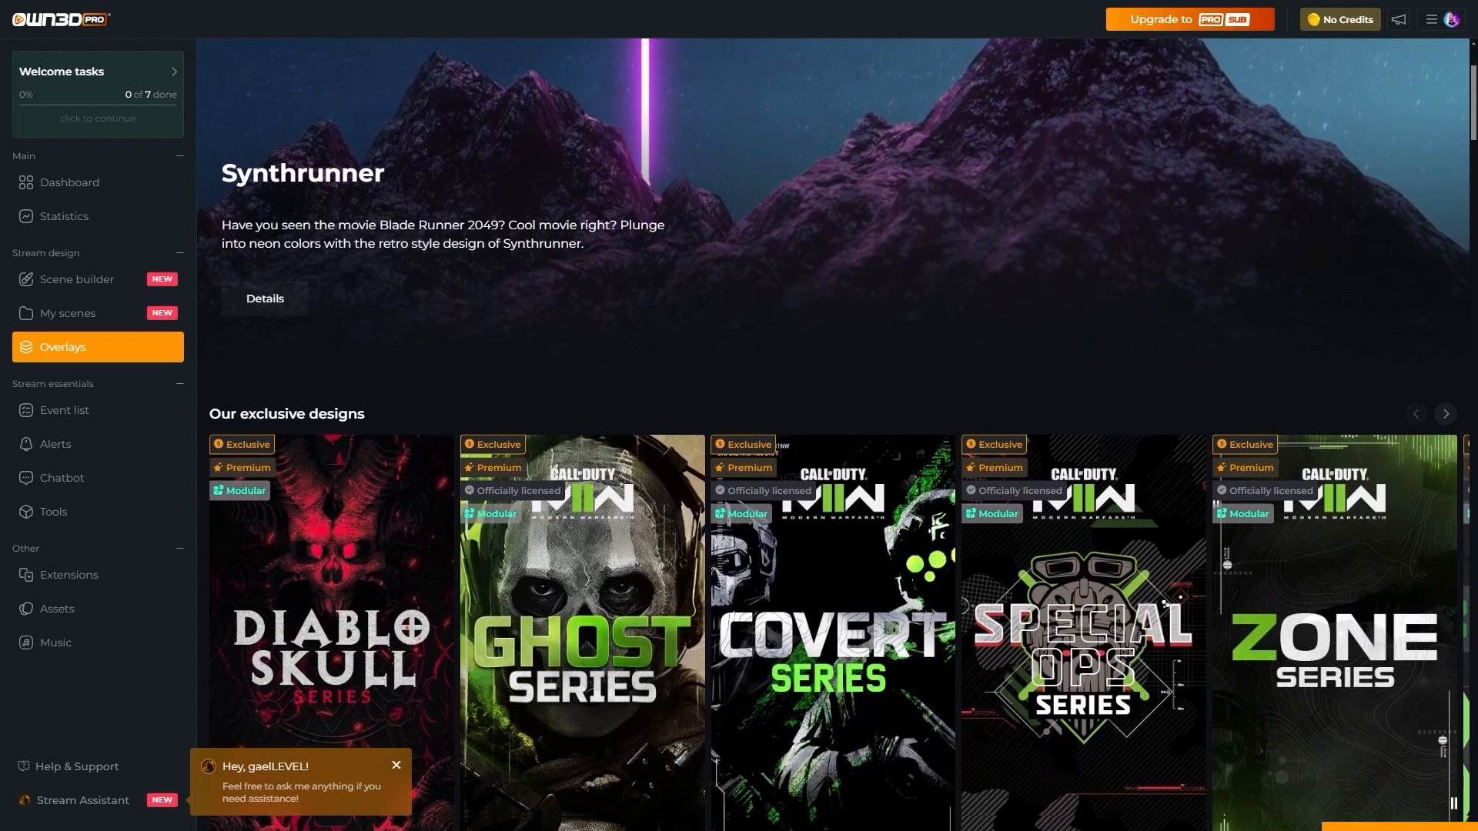
scroll(down, 3)
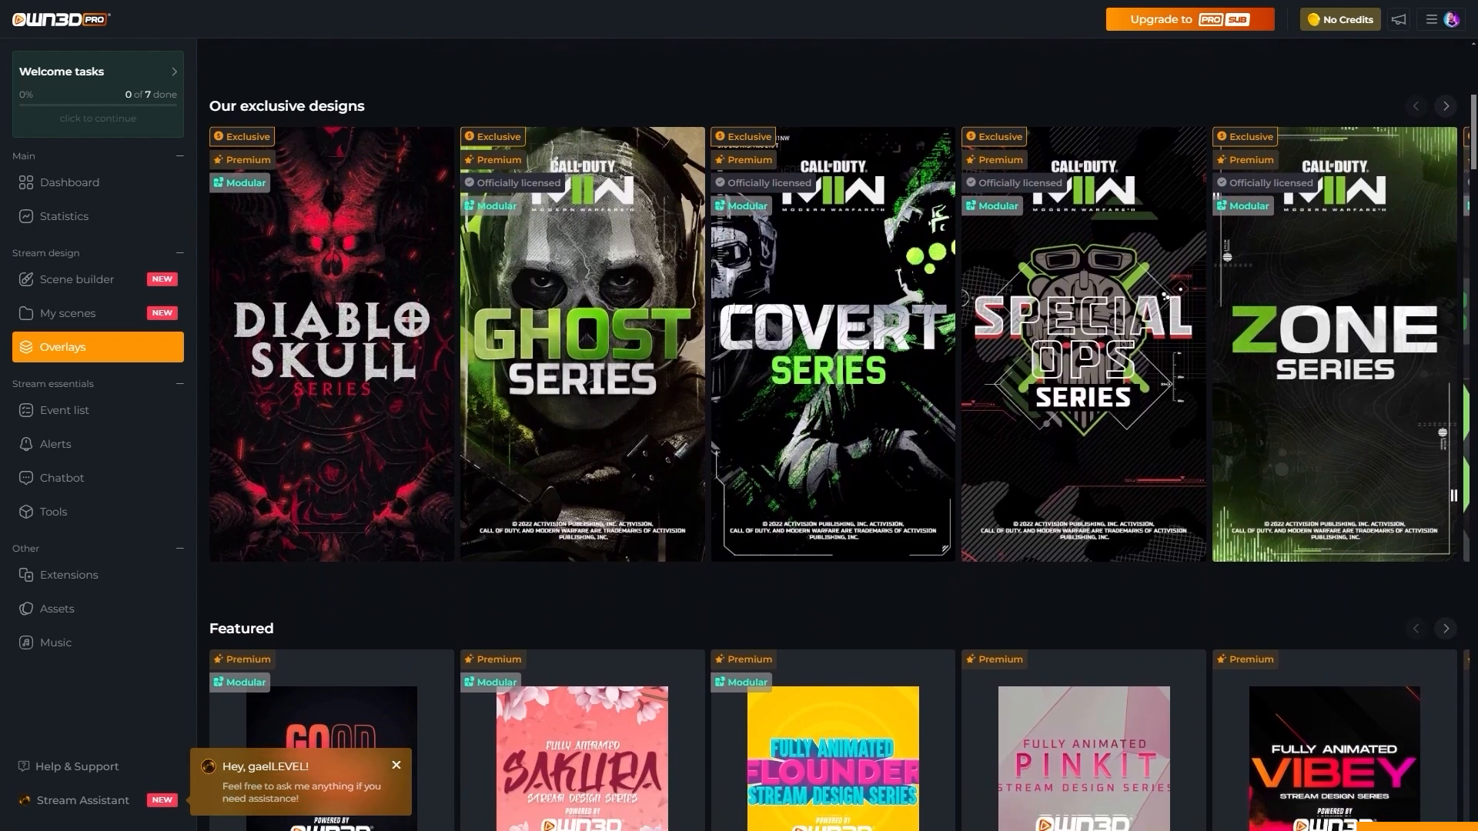
scroll(down, 3)
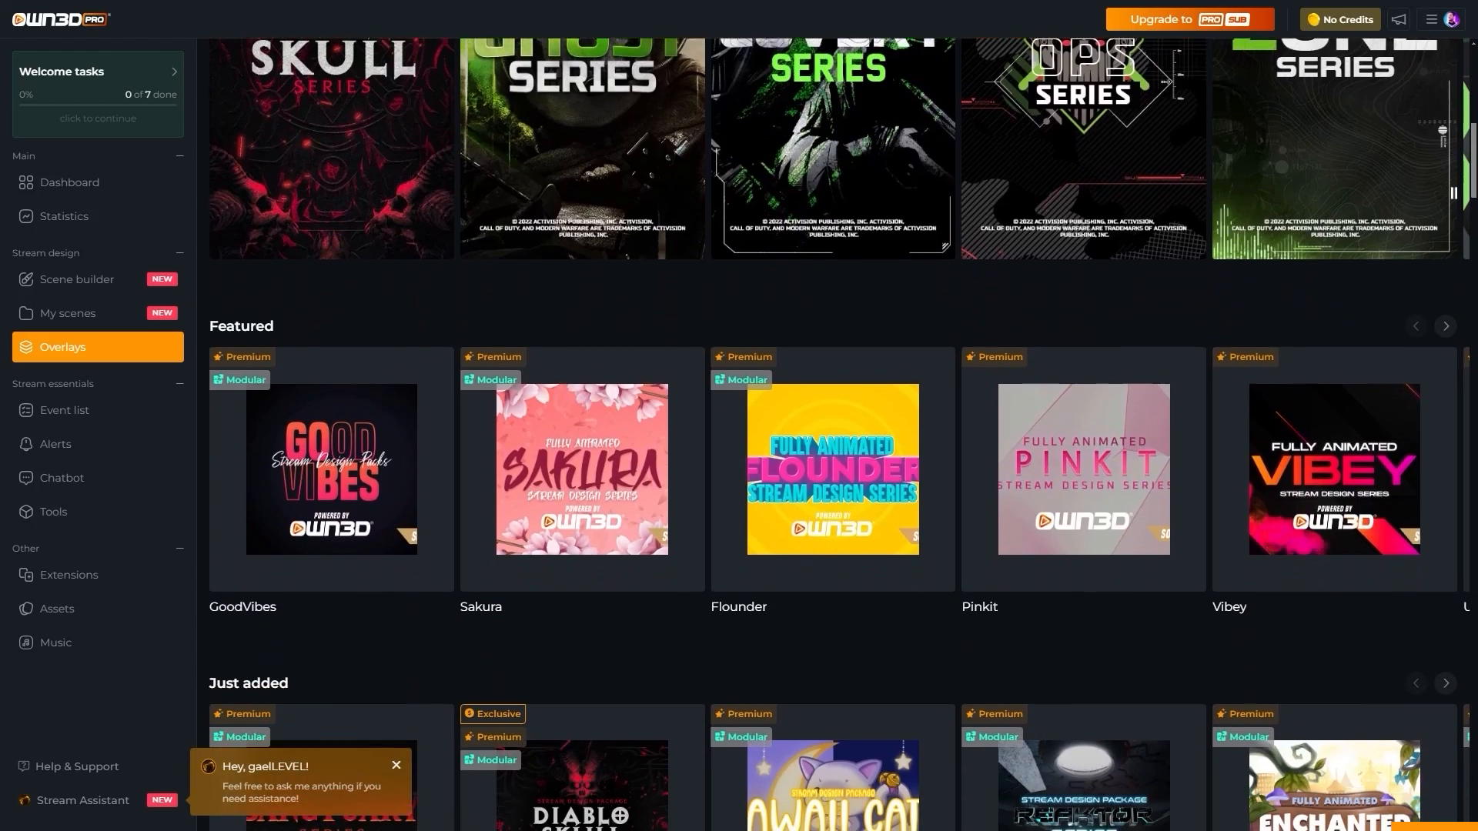
scroll(down, 3)
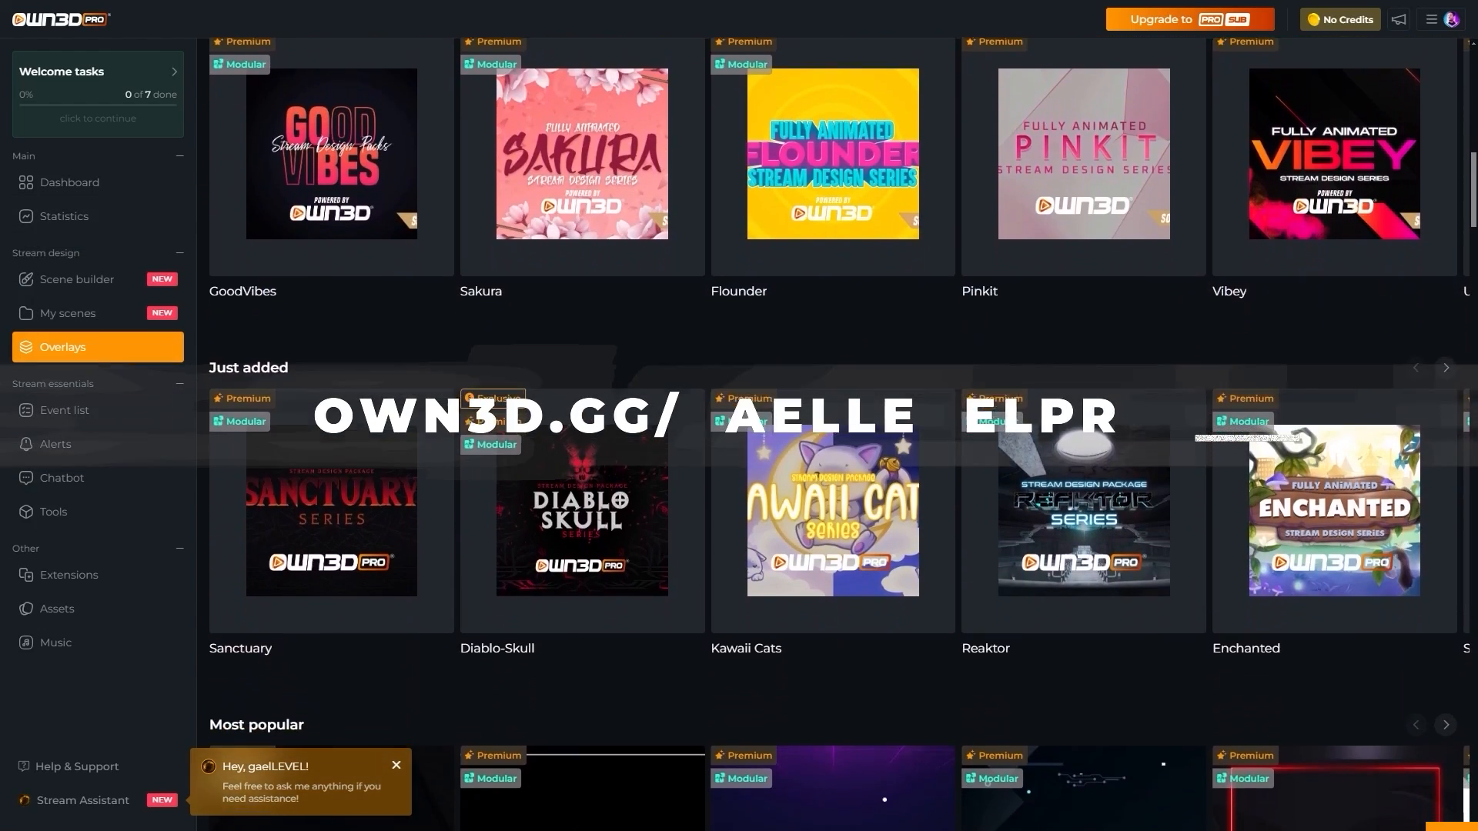
scroll(down, 3)
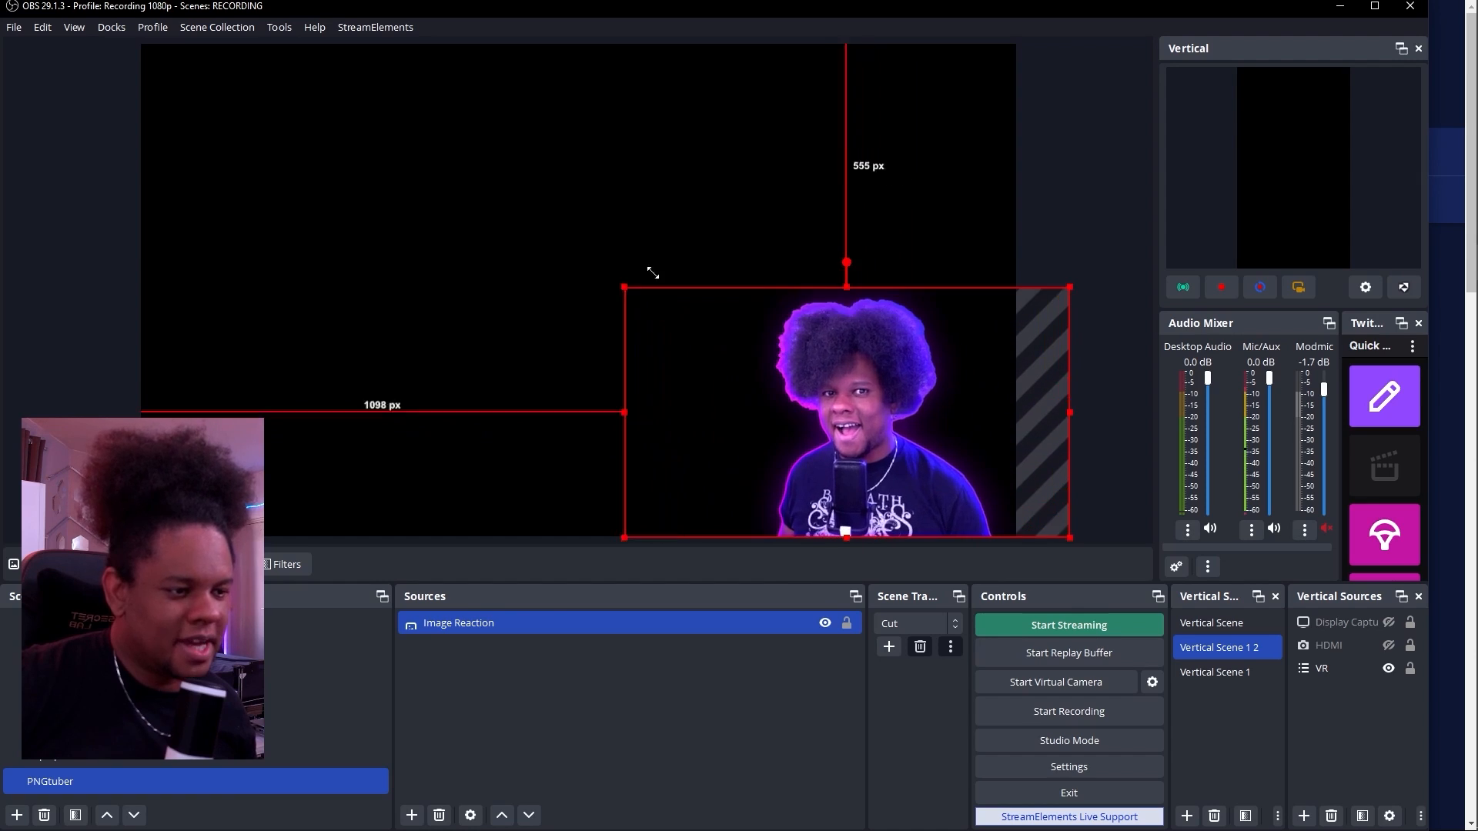
Resize the Image Reaction avatar and key out its green background with a Color Key filter.
drag(625, 288, 645, 301)
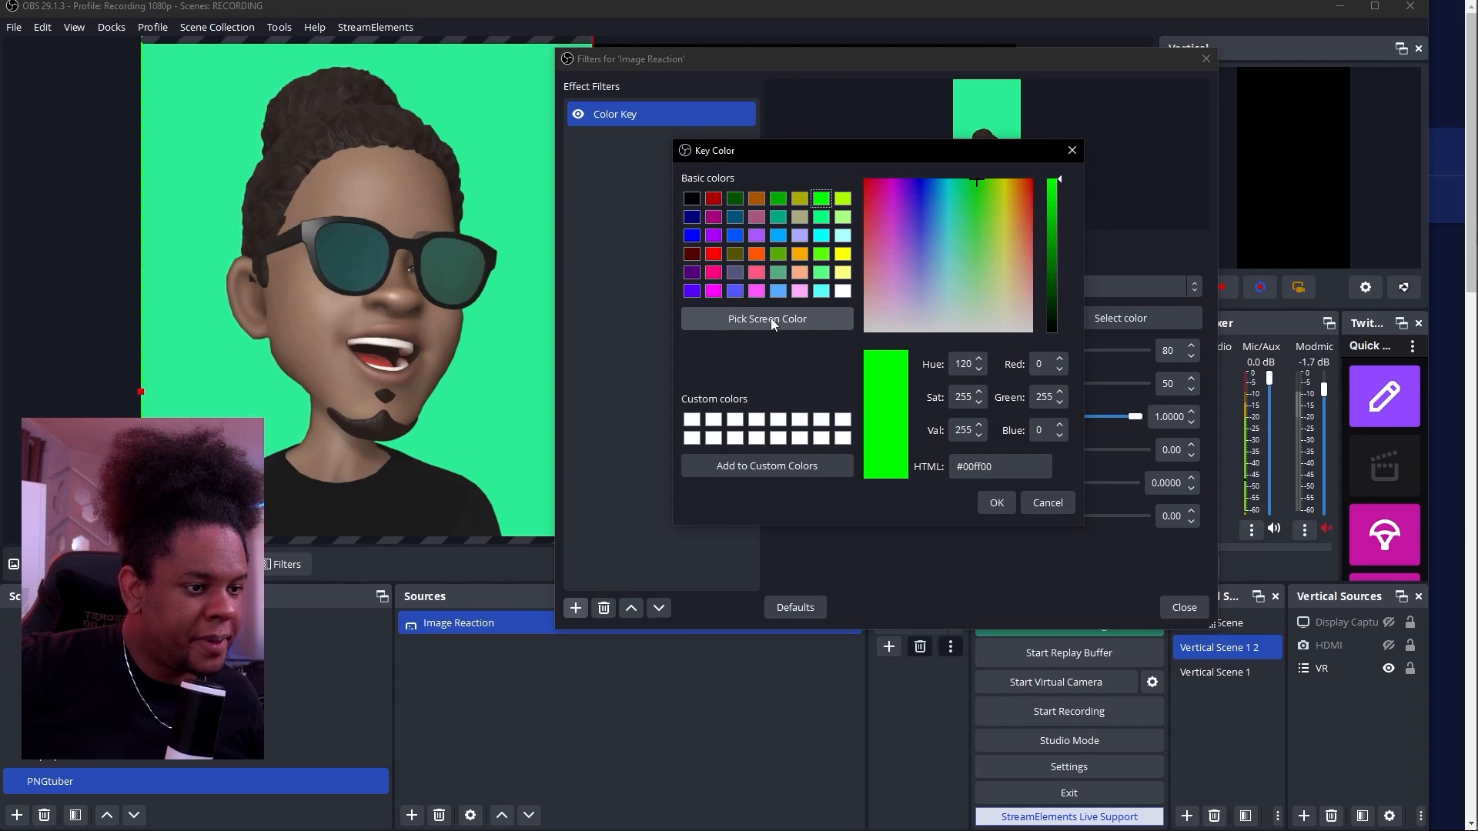
click(767, 318)
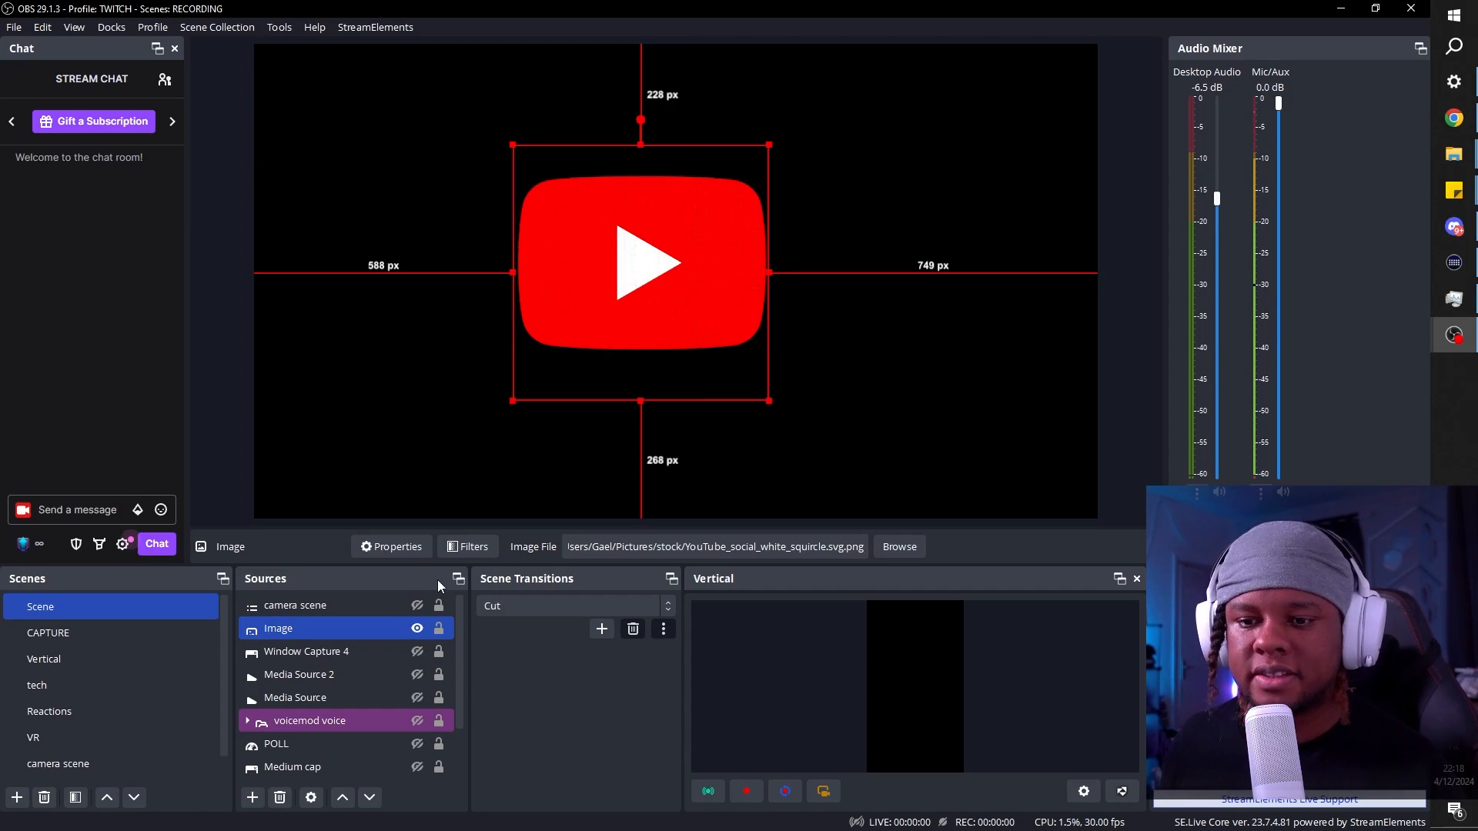
Check the Image source's options, then bring up the Mic/Aux audio filter chain.
right_click(40, 607)
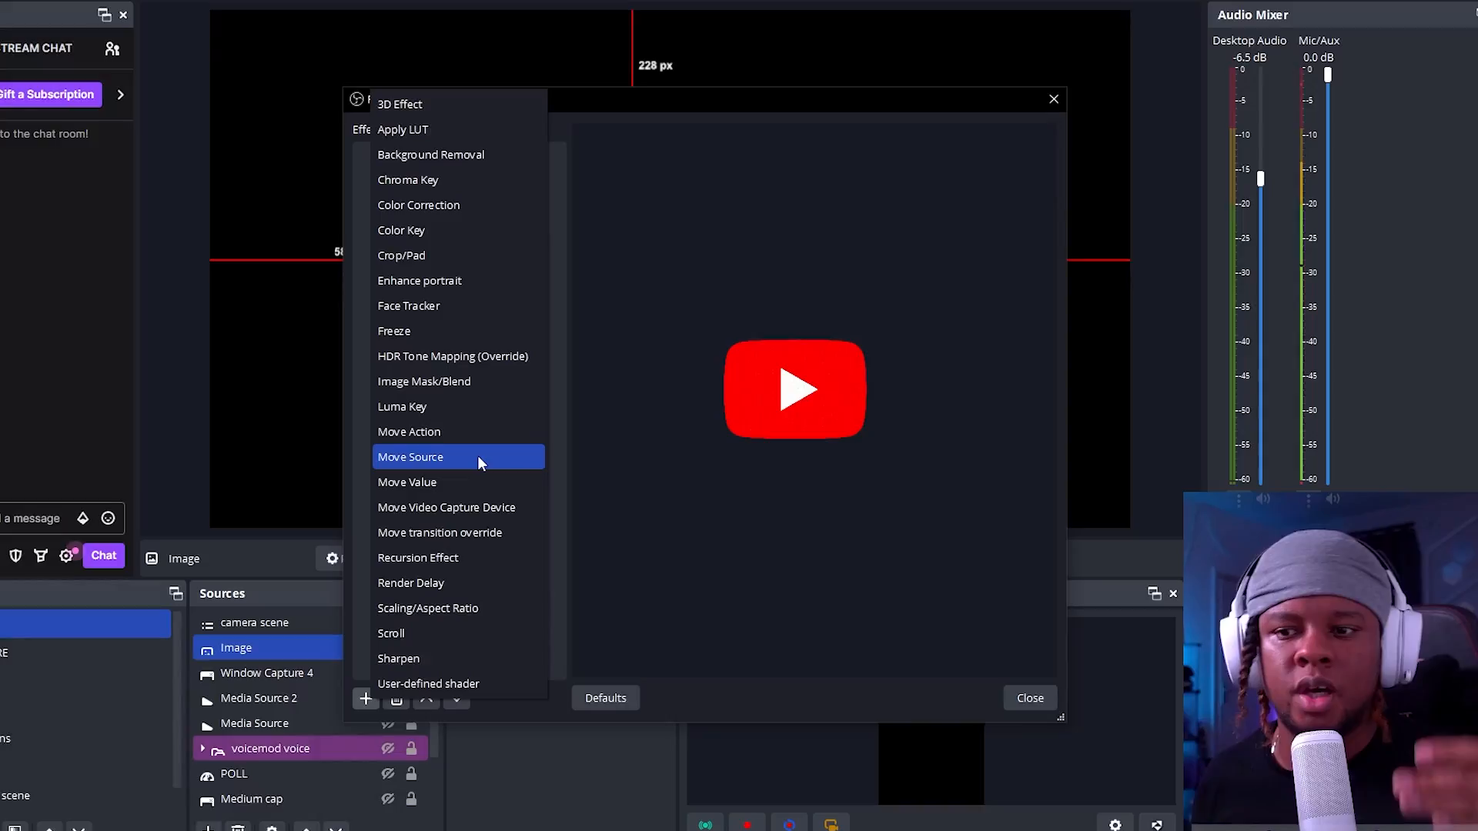
mouse_move(482, 511)
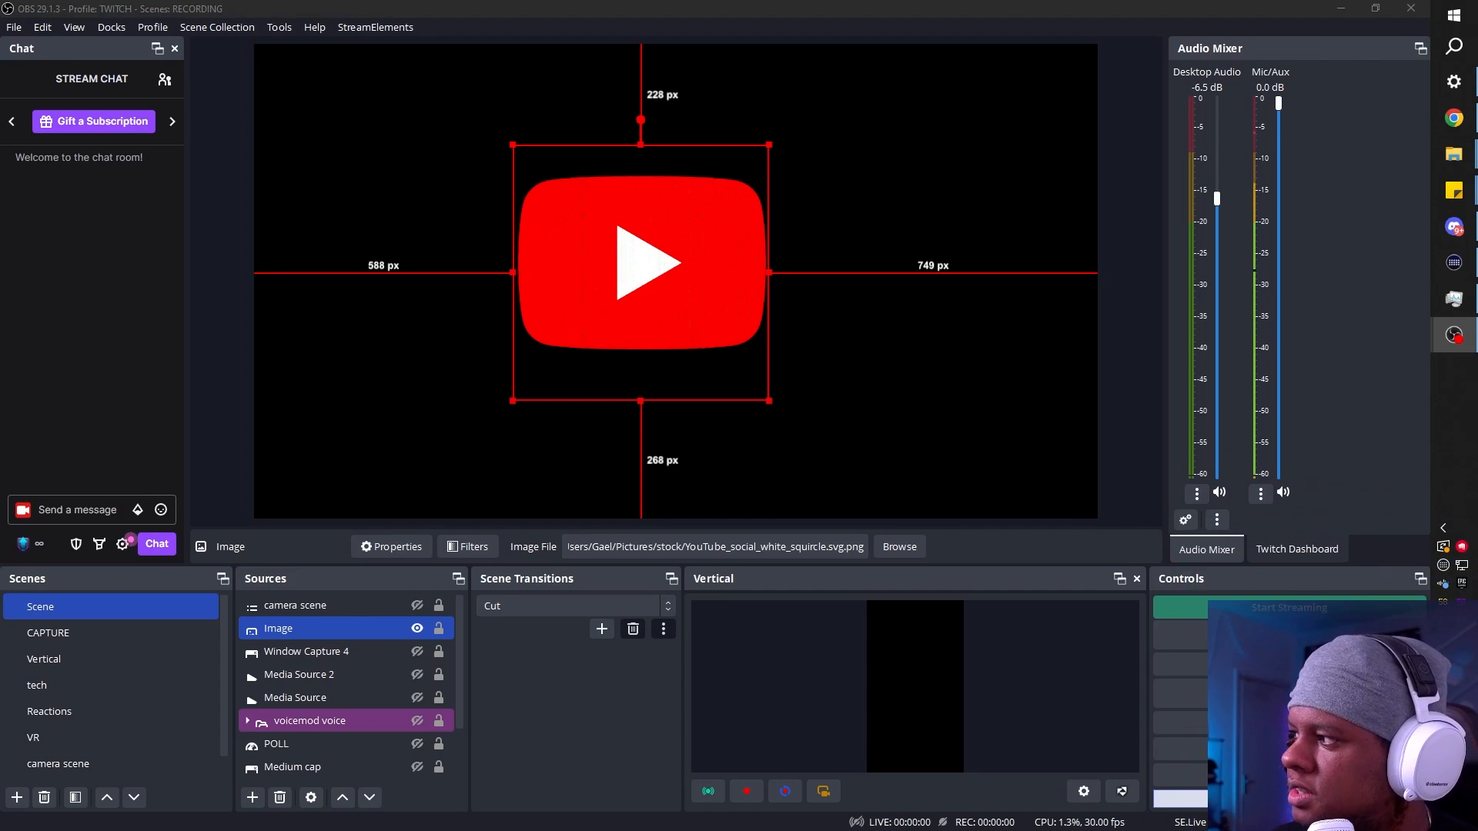
click(1261, 493)
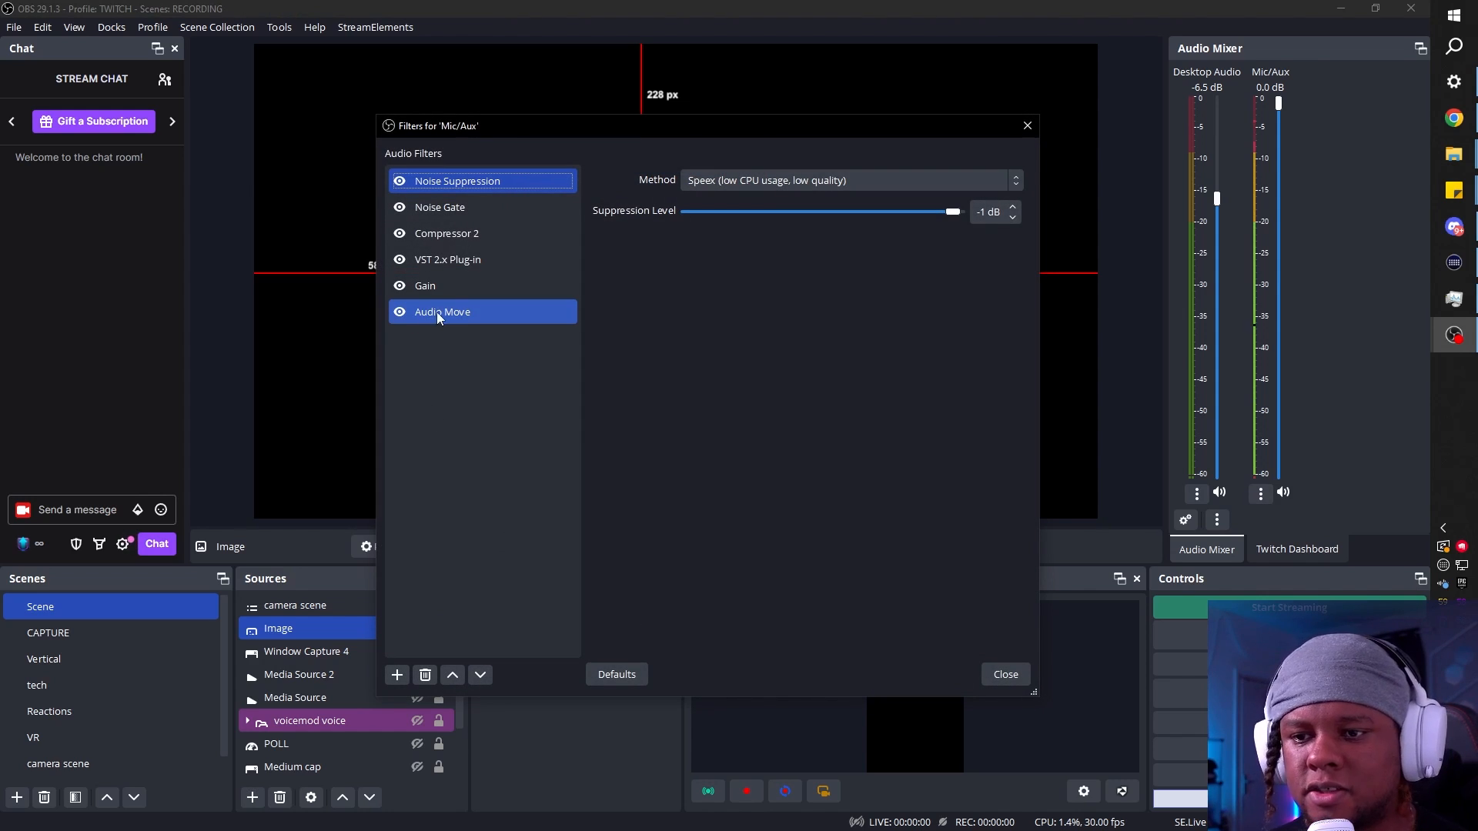
mouse_move(431, 327)
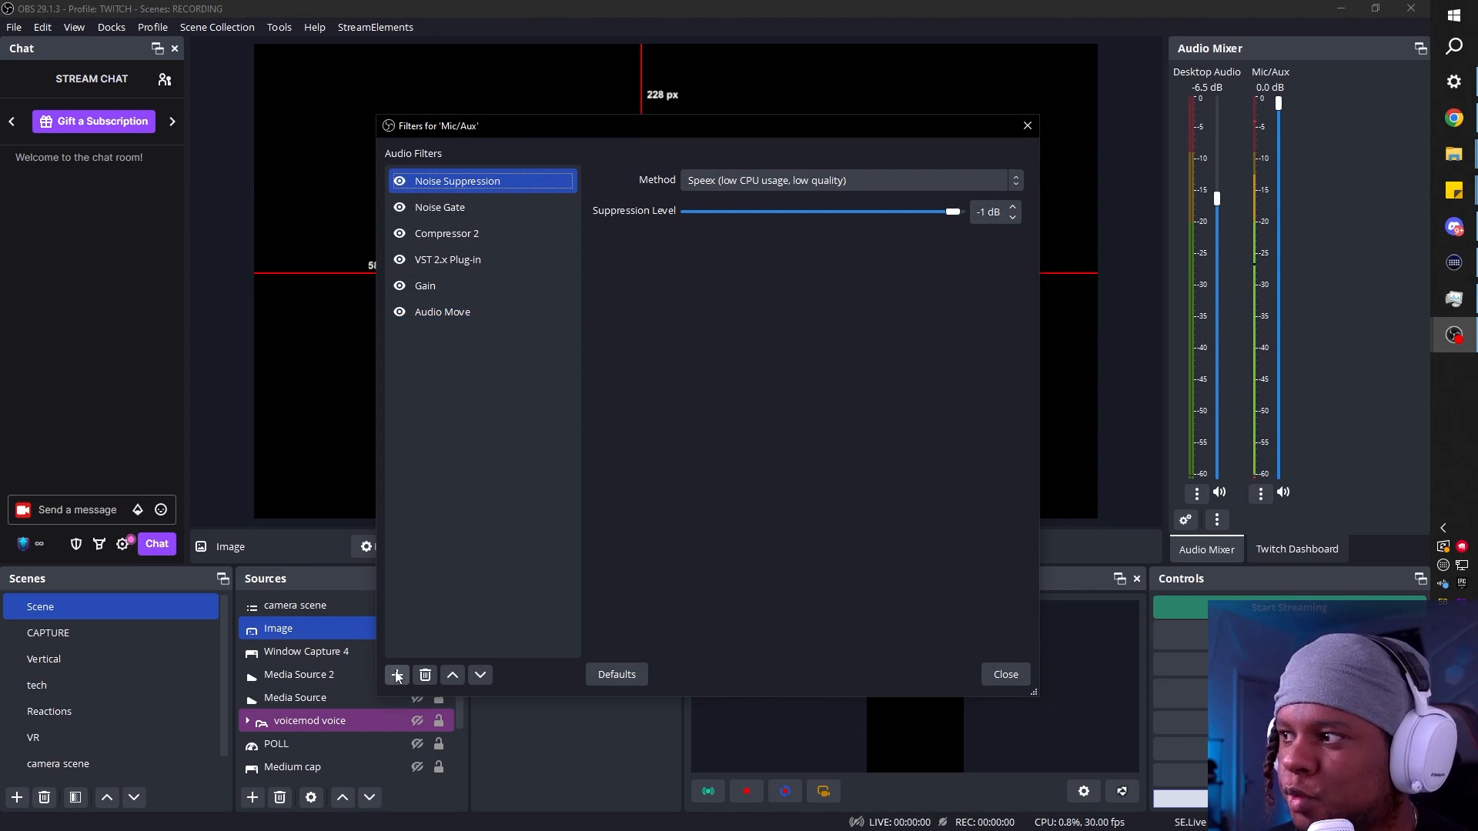
Add an Audio Move filter to the Mic/Aux chain and select it.
click(395, 675)
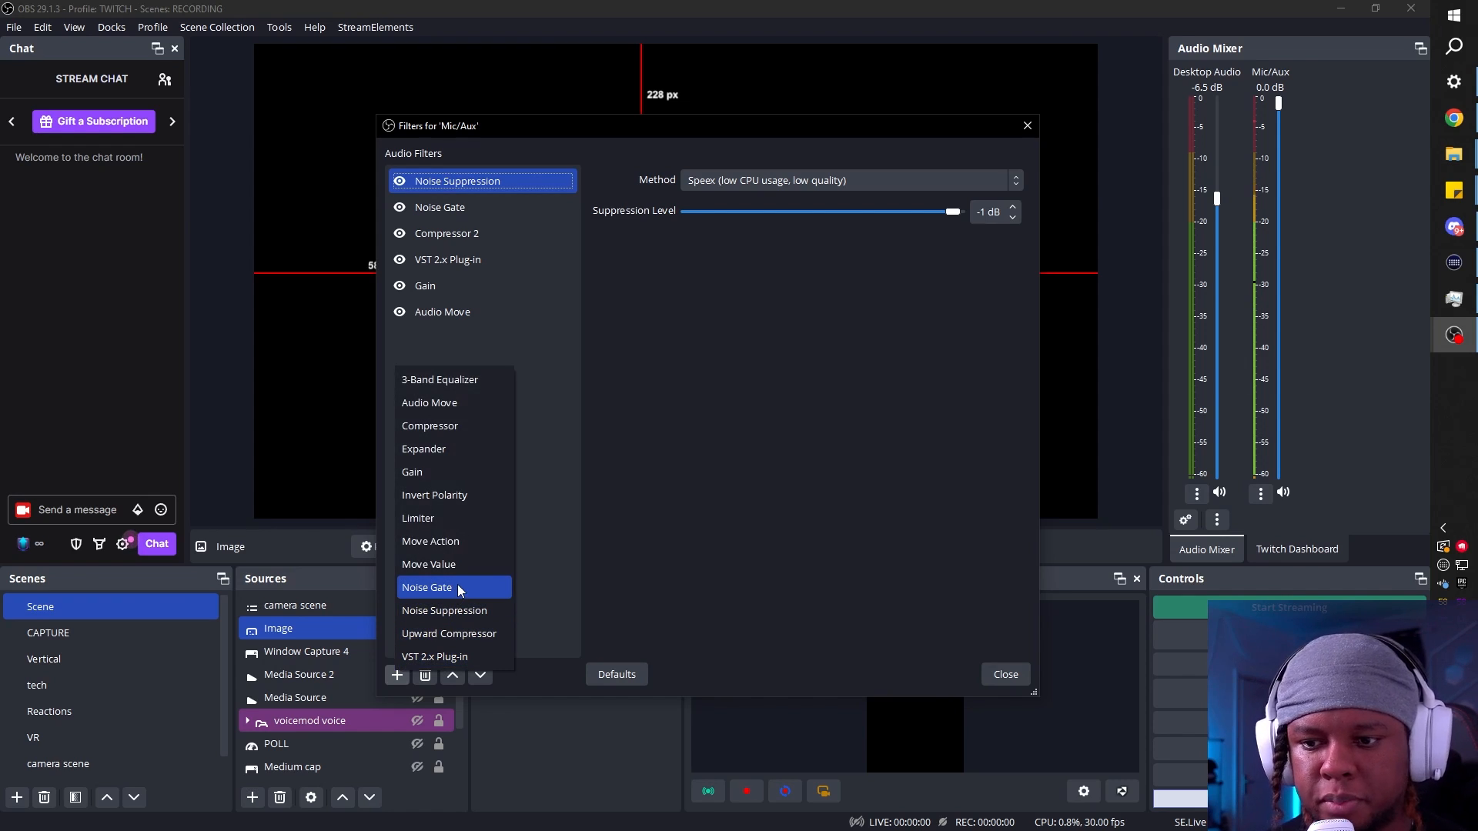
mouse_move(454, 541)
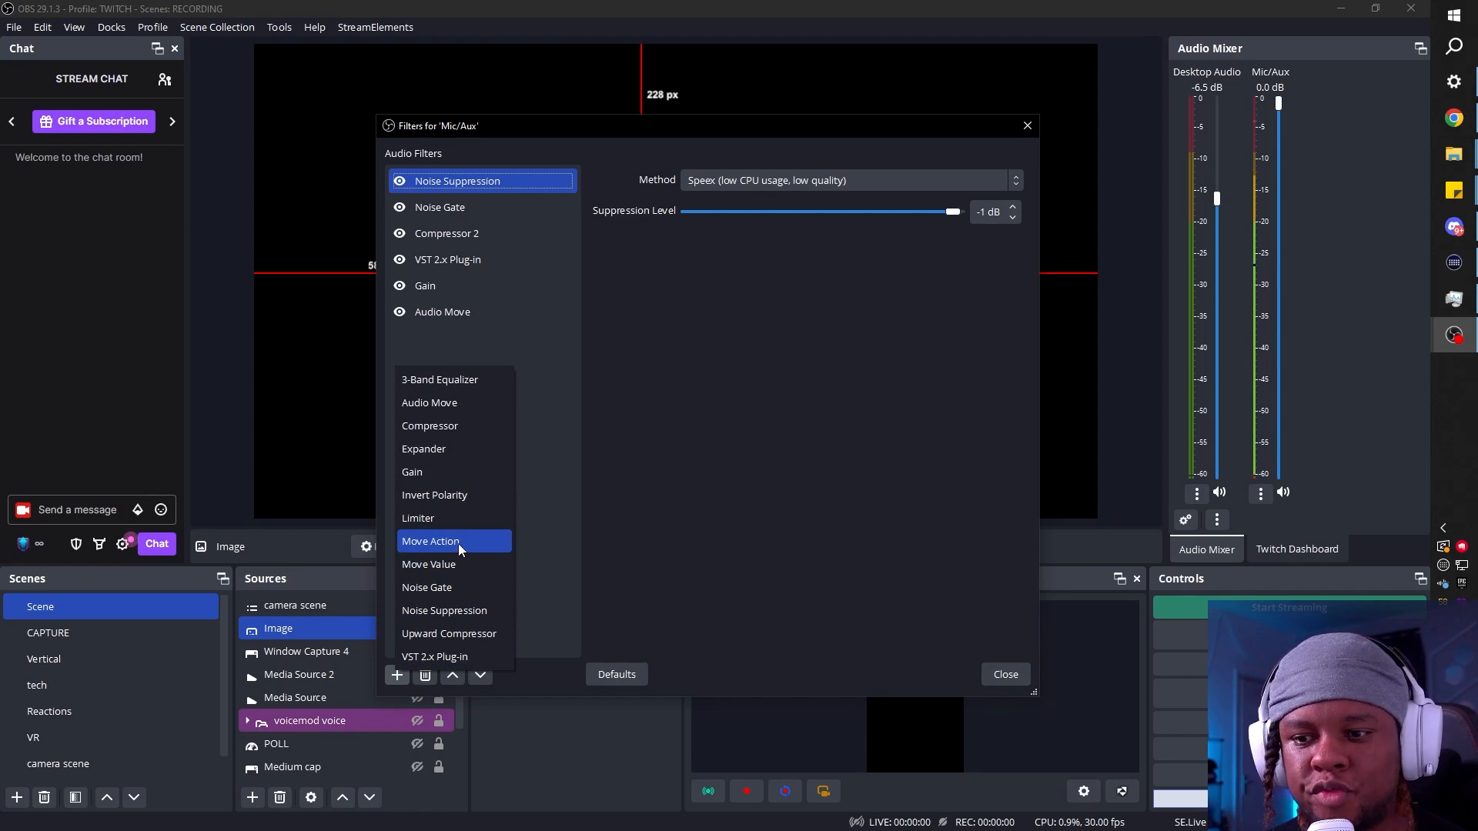
mouse_move(430, 402)
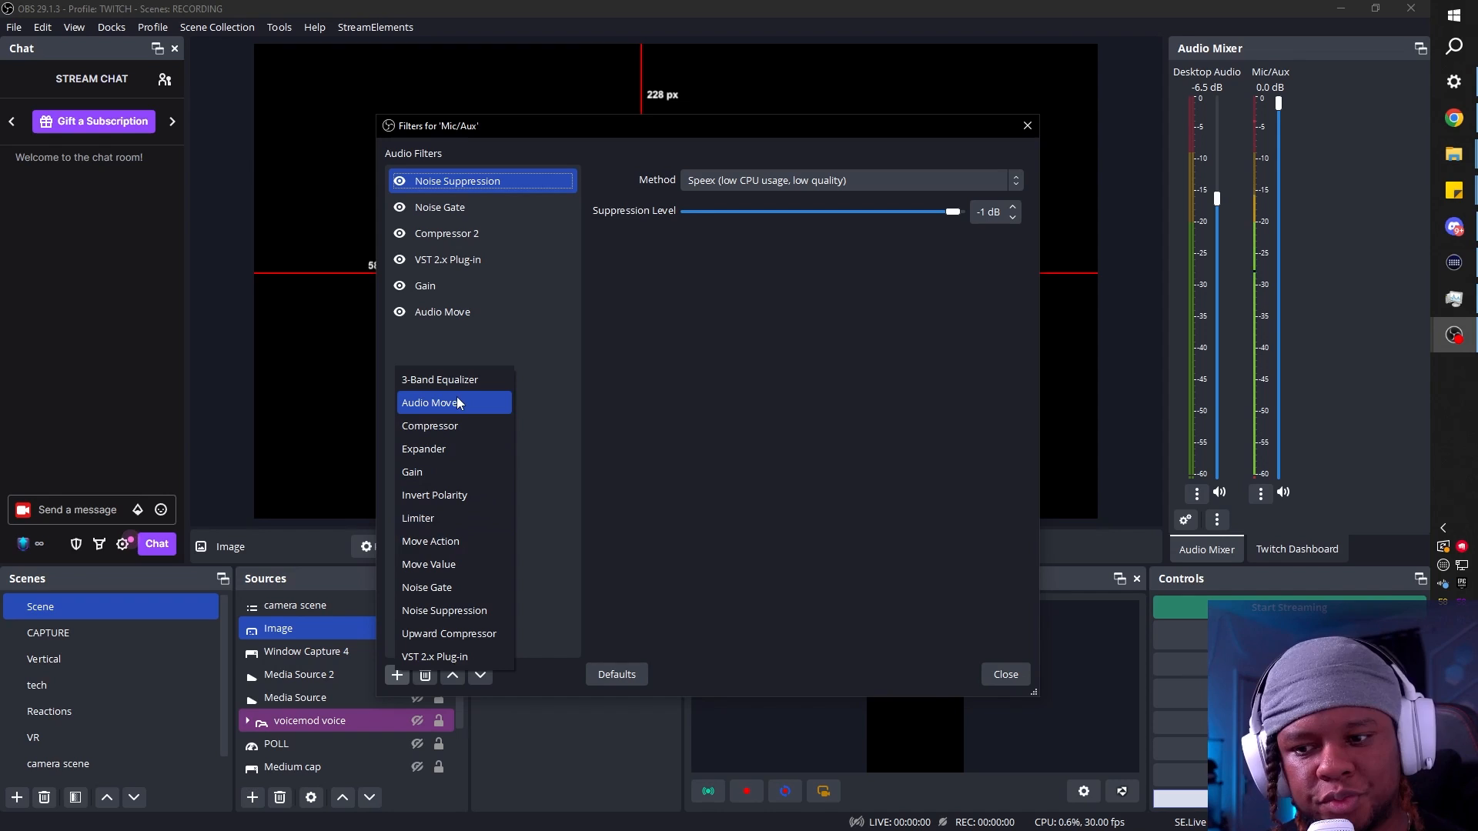
mouse_move(542, 365)
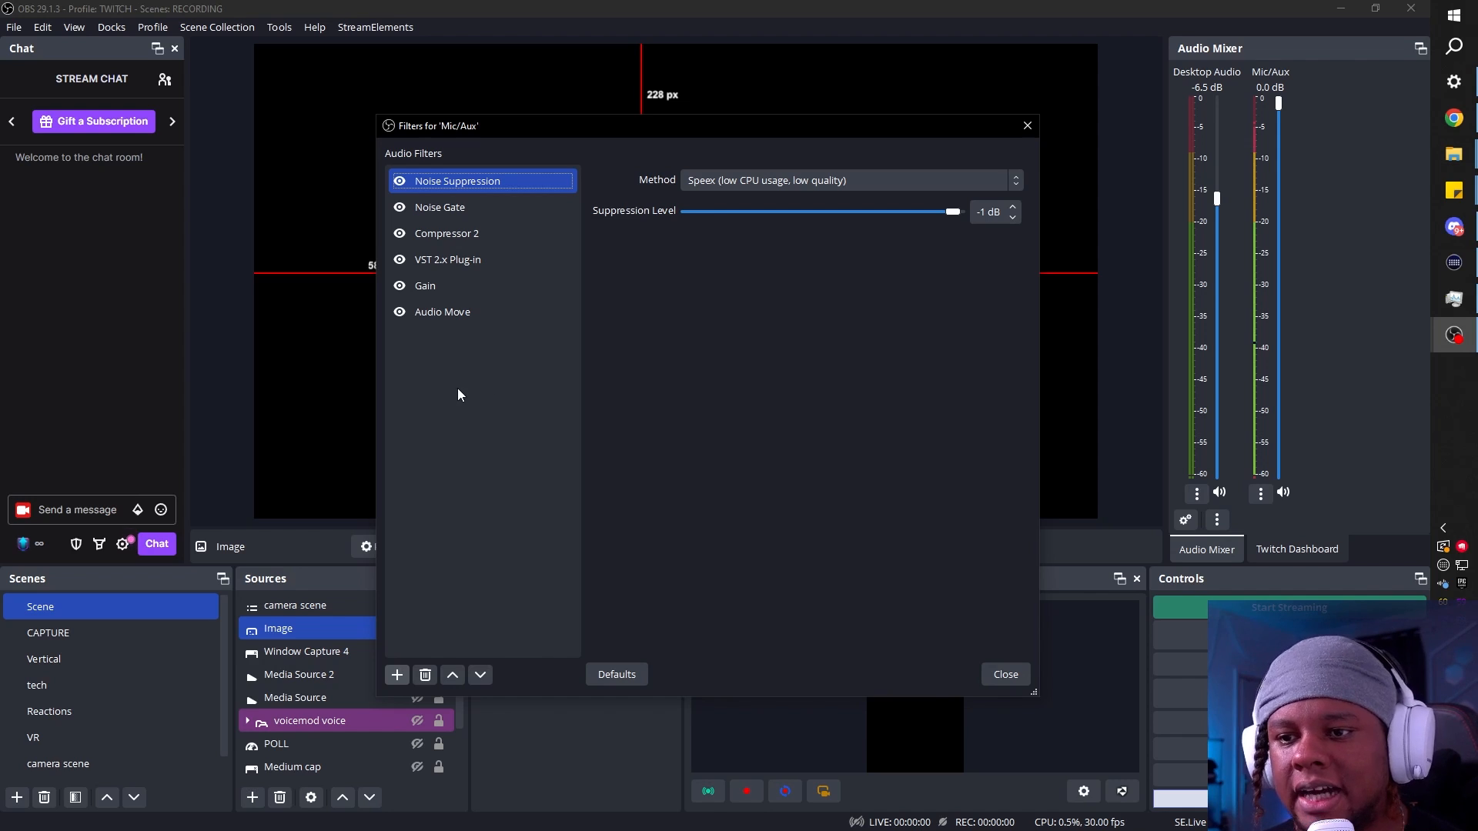
click(442, 311)
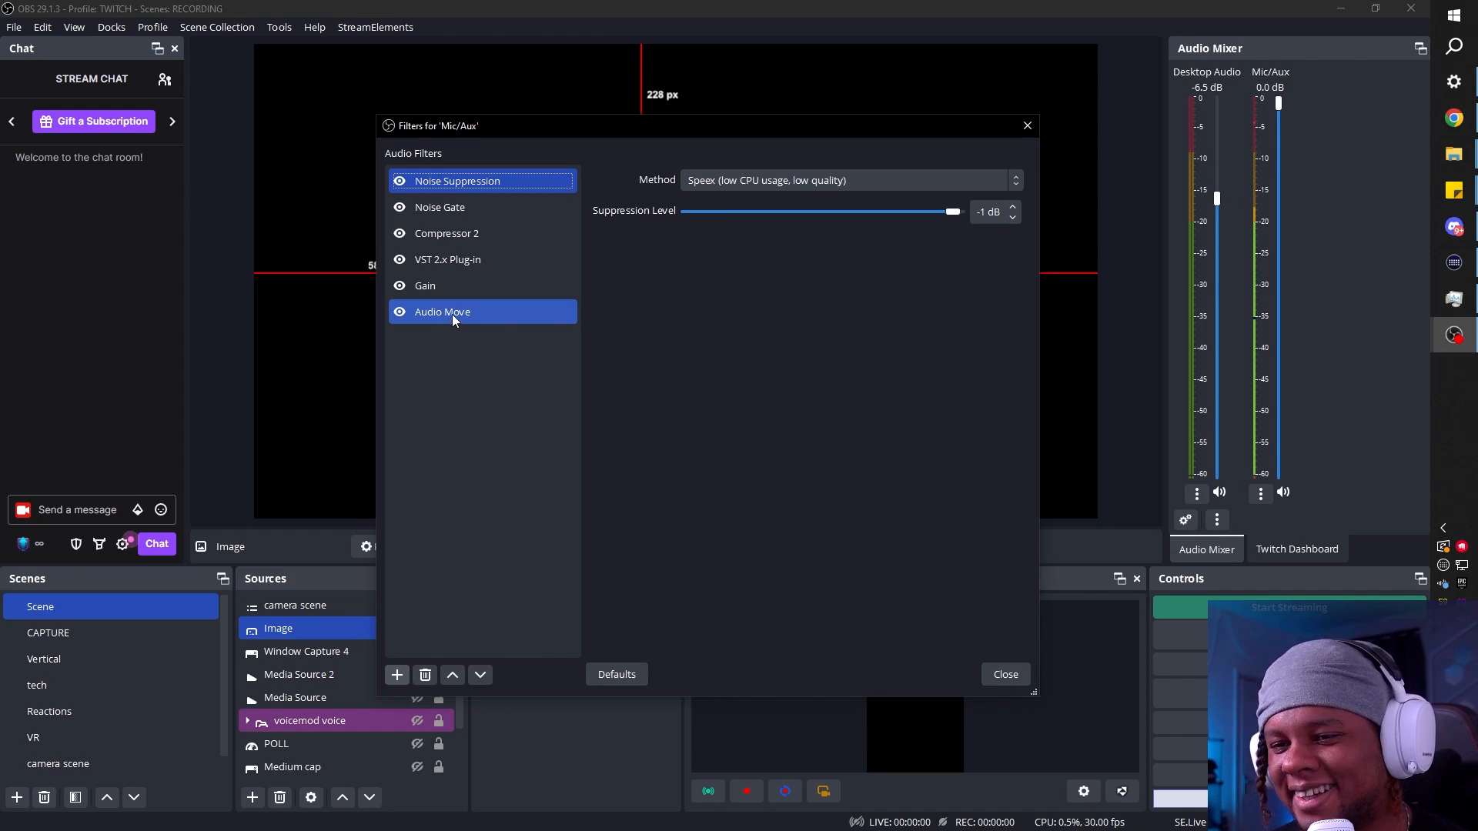
Set Audio Move to Transform the Image source's Position X with base 0.00 and factor 2000.00.
click(442, 311)
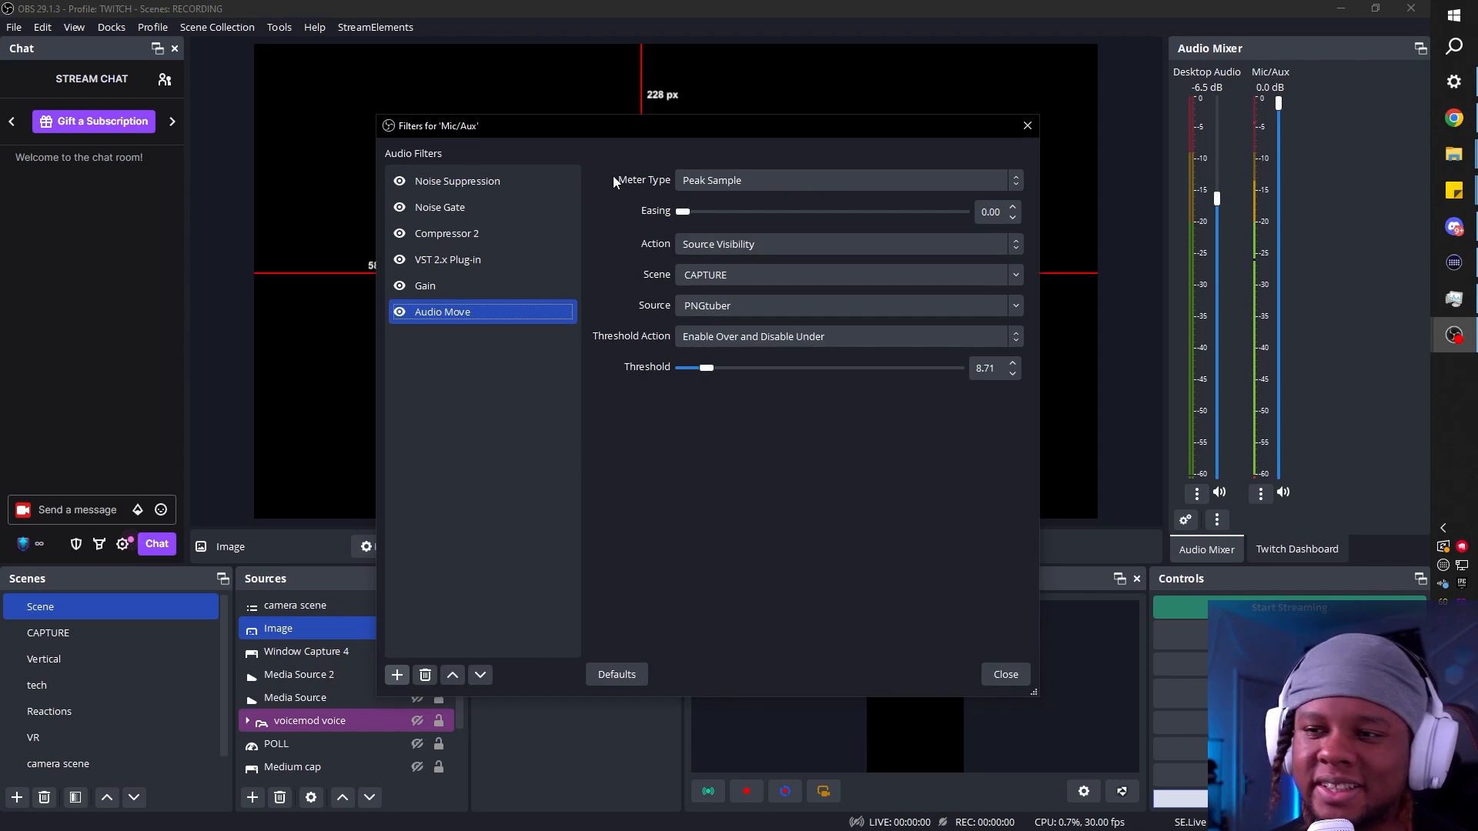
mouse_move(631, 271)
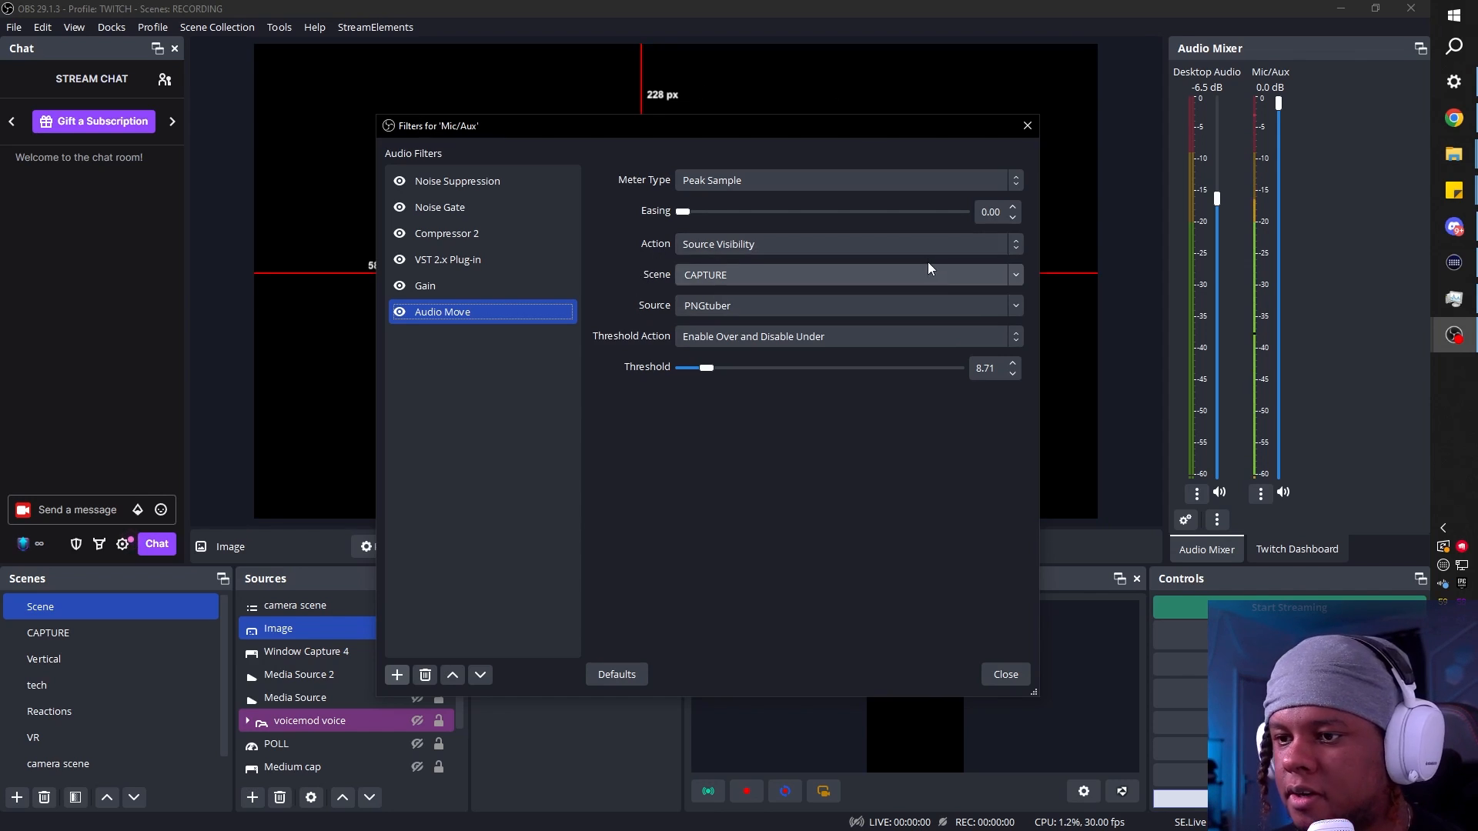
click(844, 243)
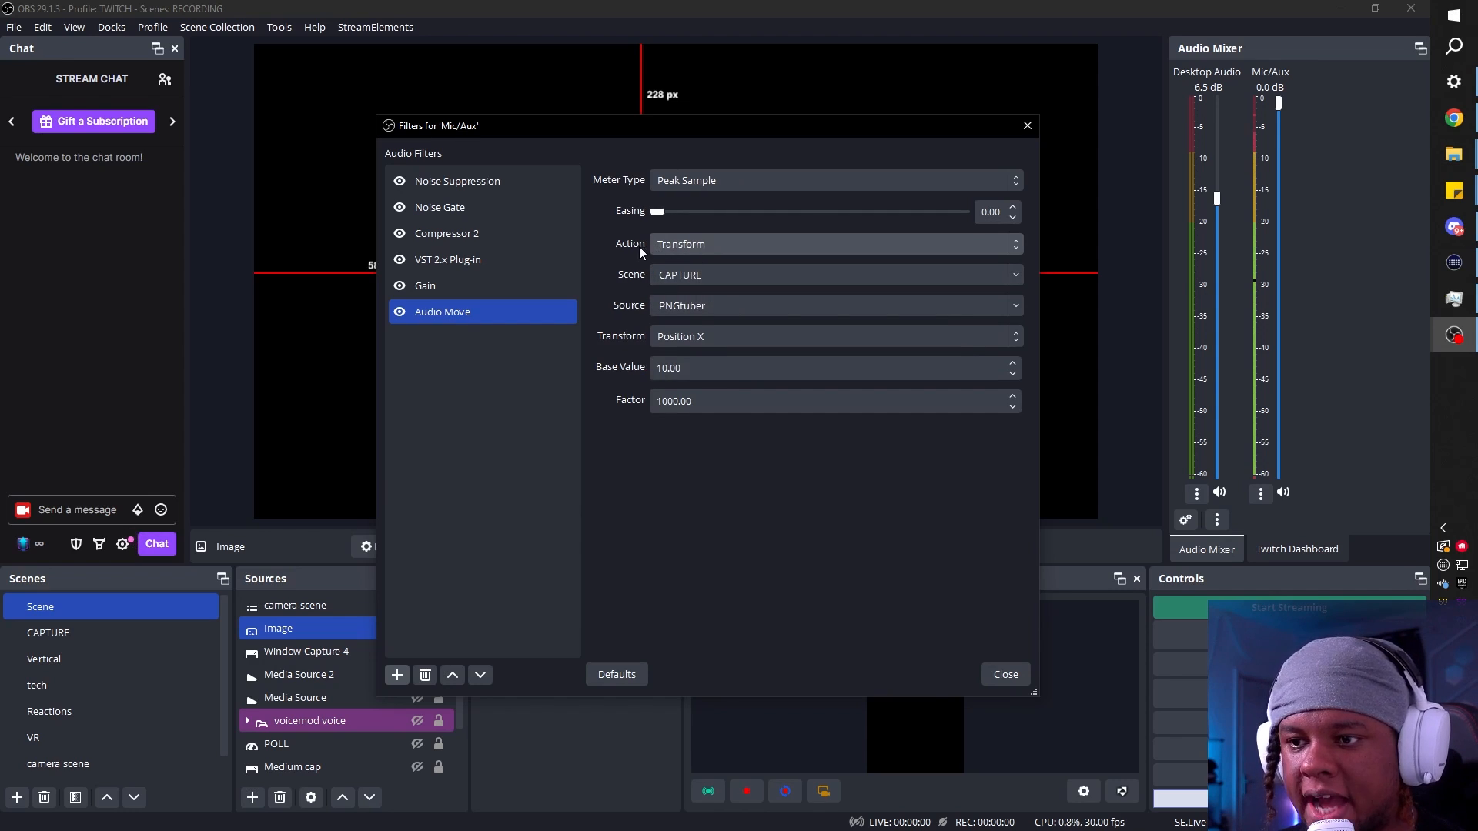
mouse_move(672, 262)
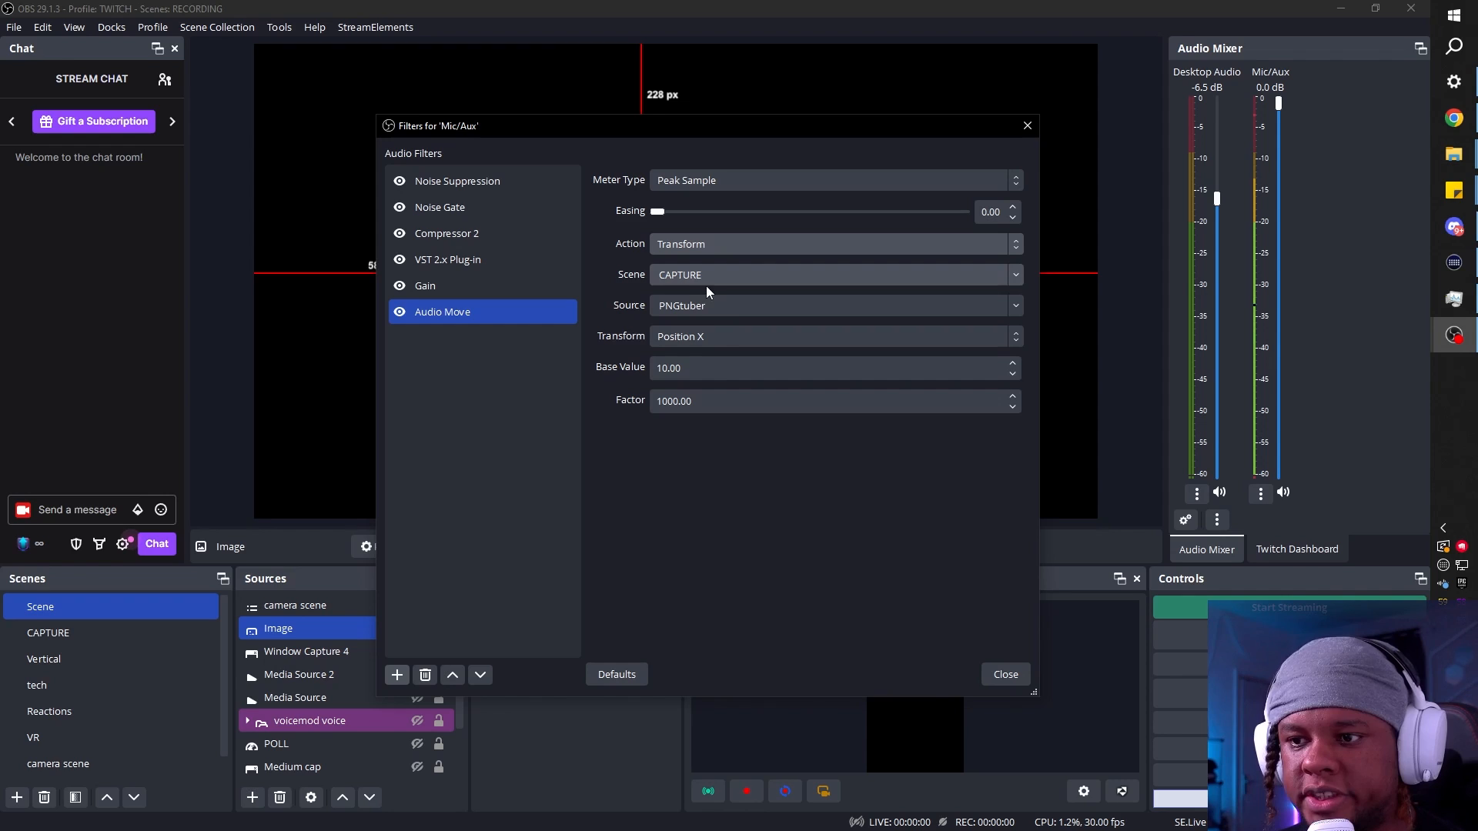
click(833, 274)
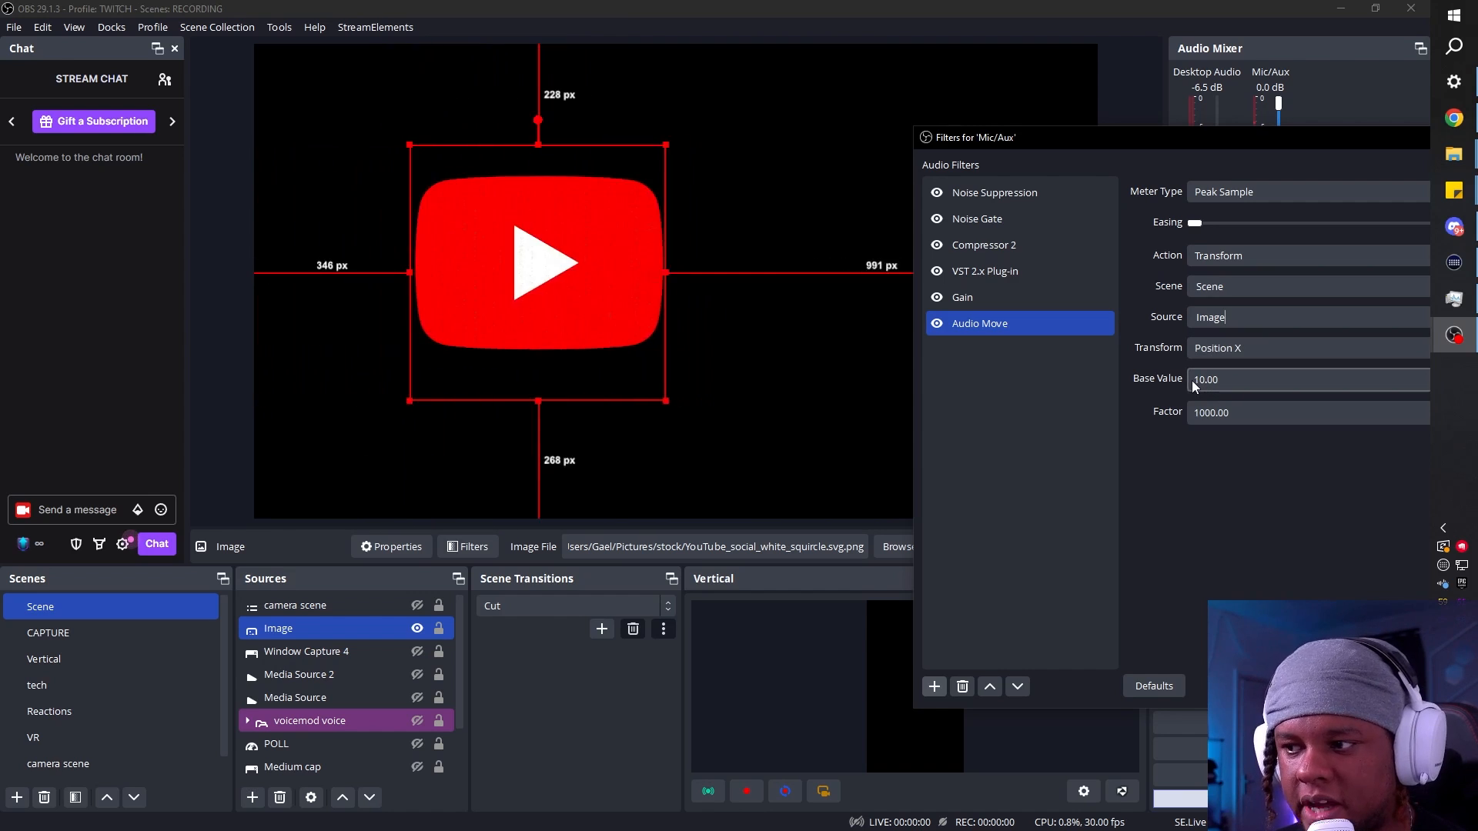
text(0.00)
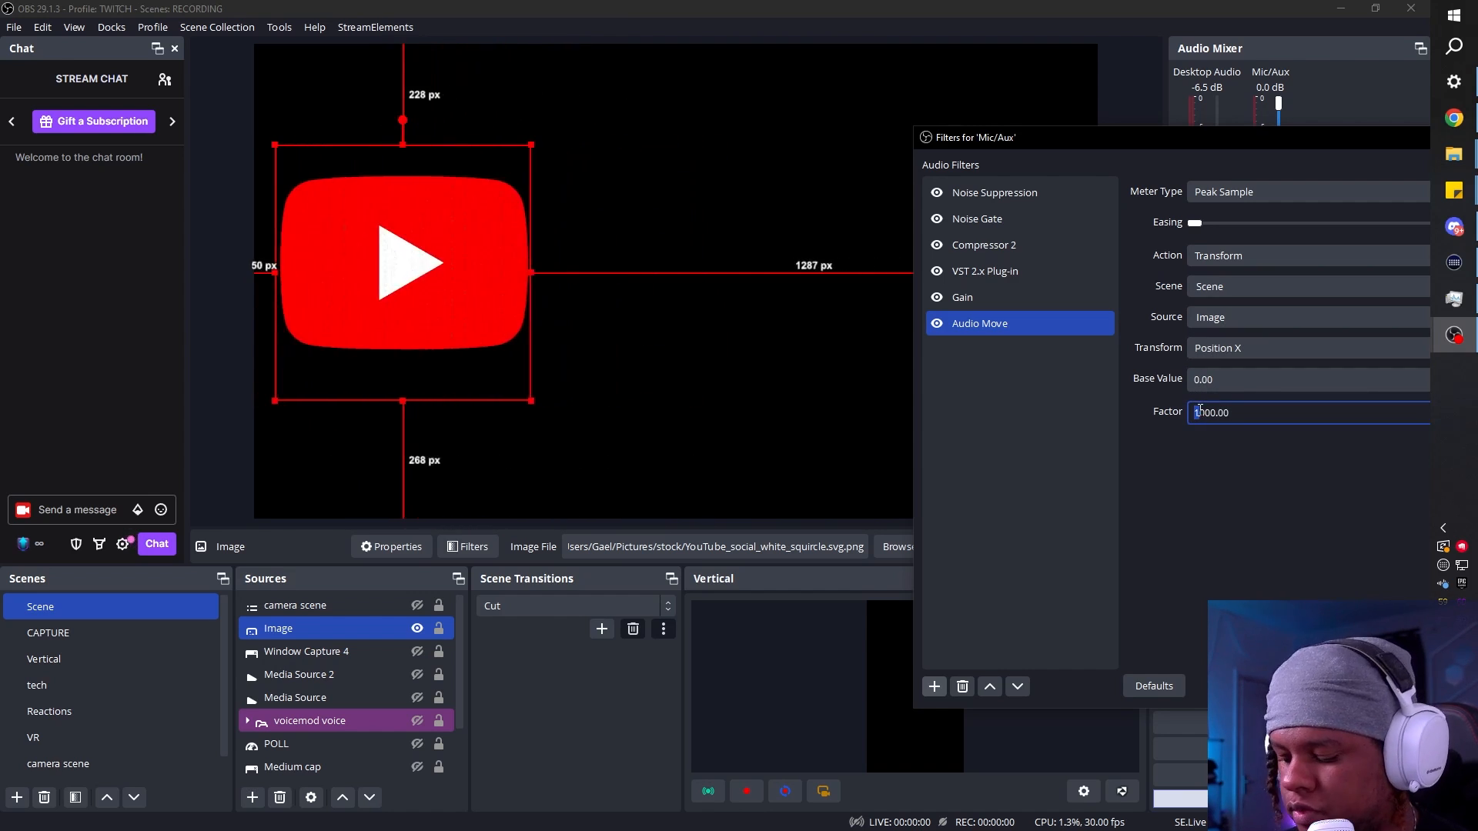
text(2000.00)
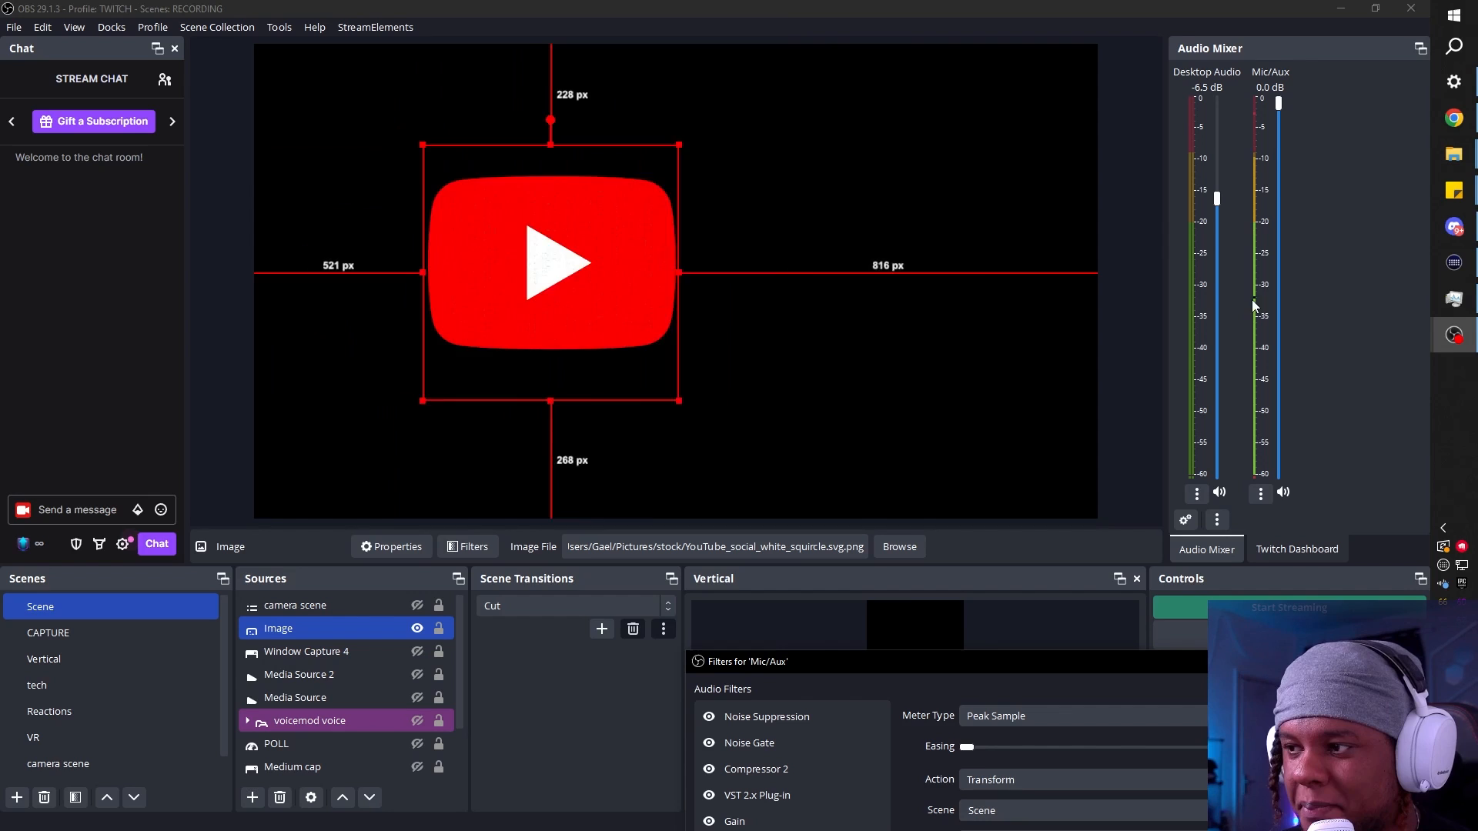
Adjust the Audio Move slider values and confirm the filter settings.
drag(551, 263, 397, 263)
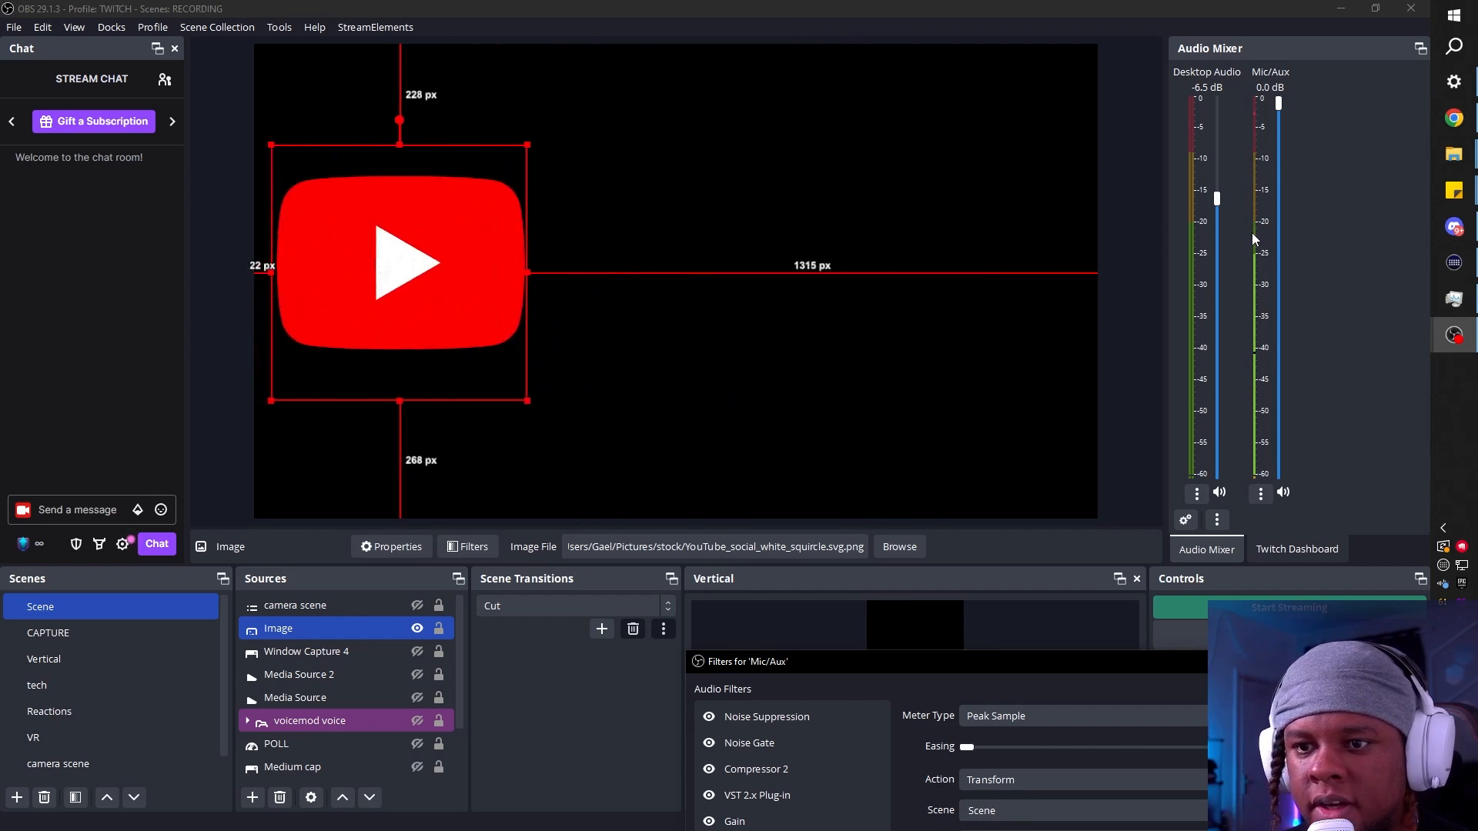
drag(398, 262, 436, 262)
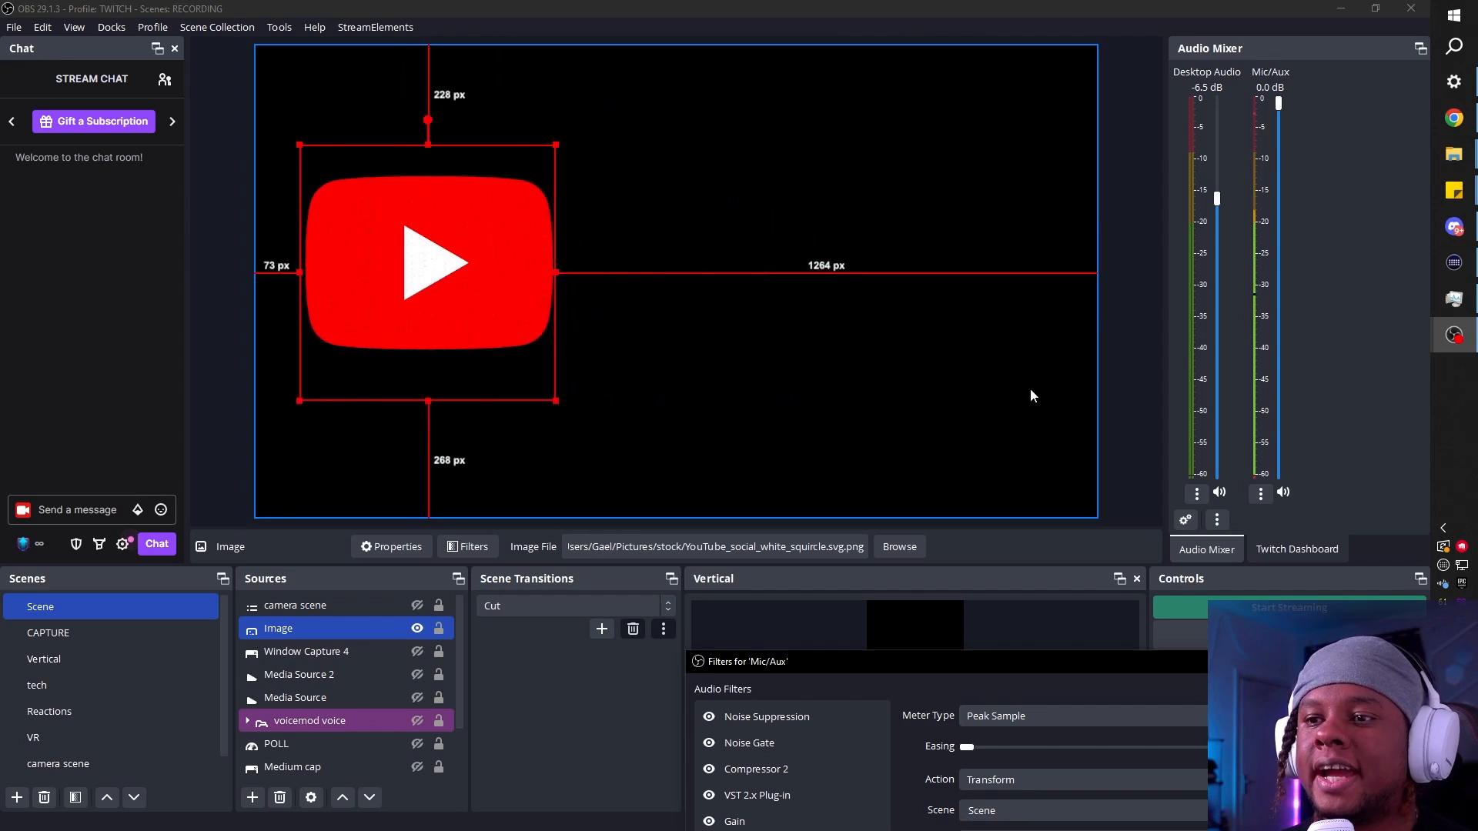
drag(426, 263, 385, 264)
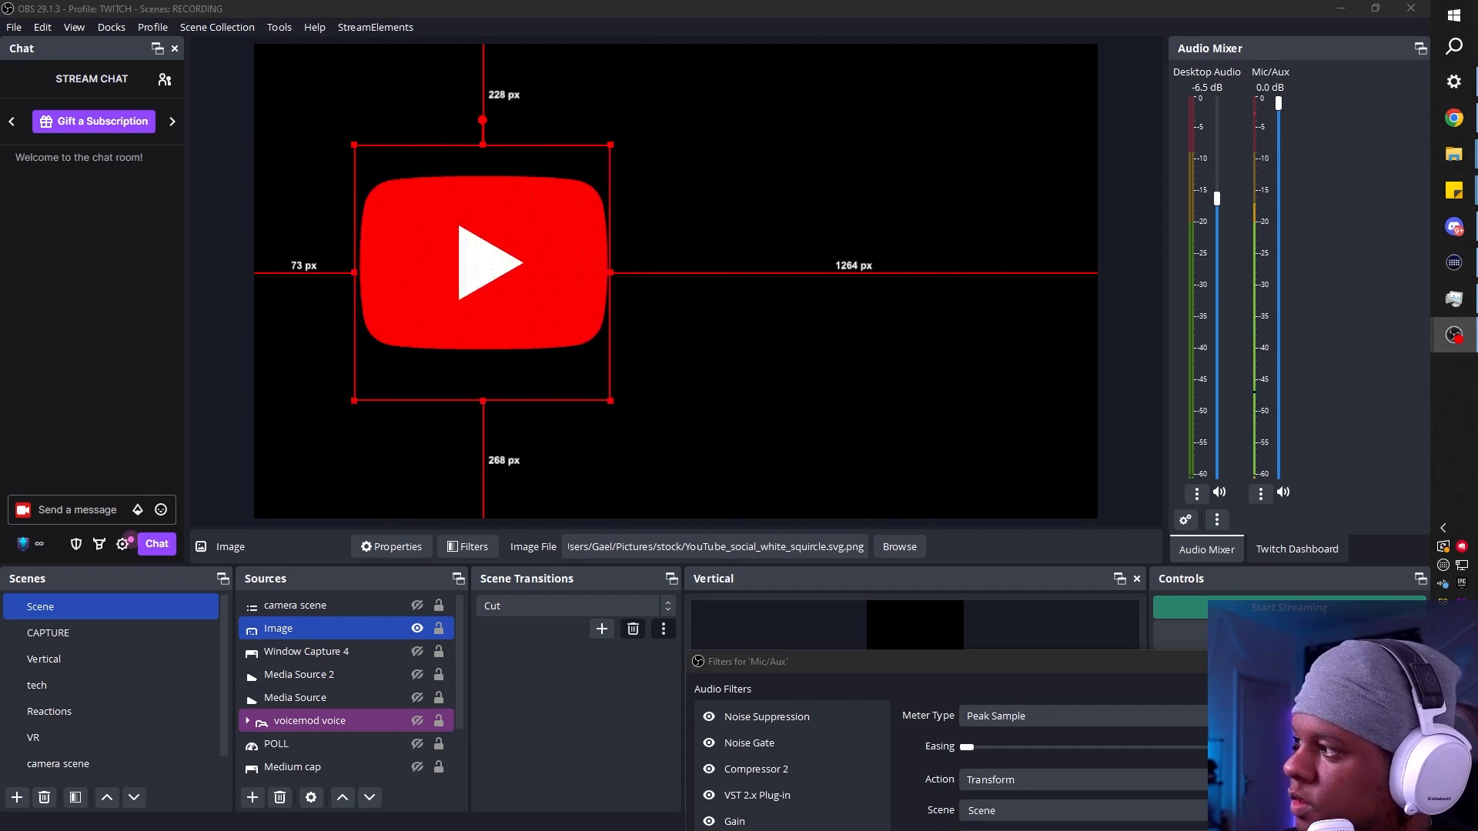
click(707, 400)
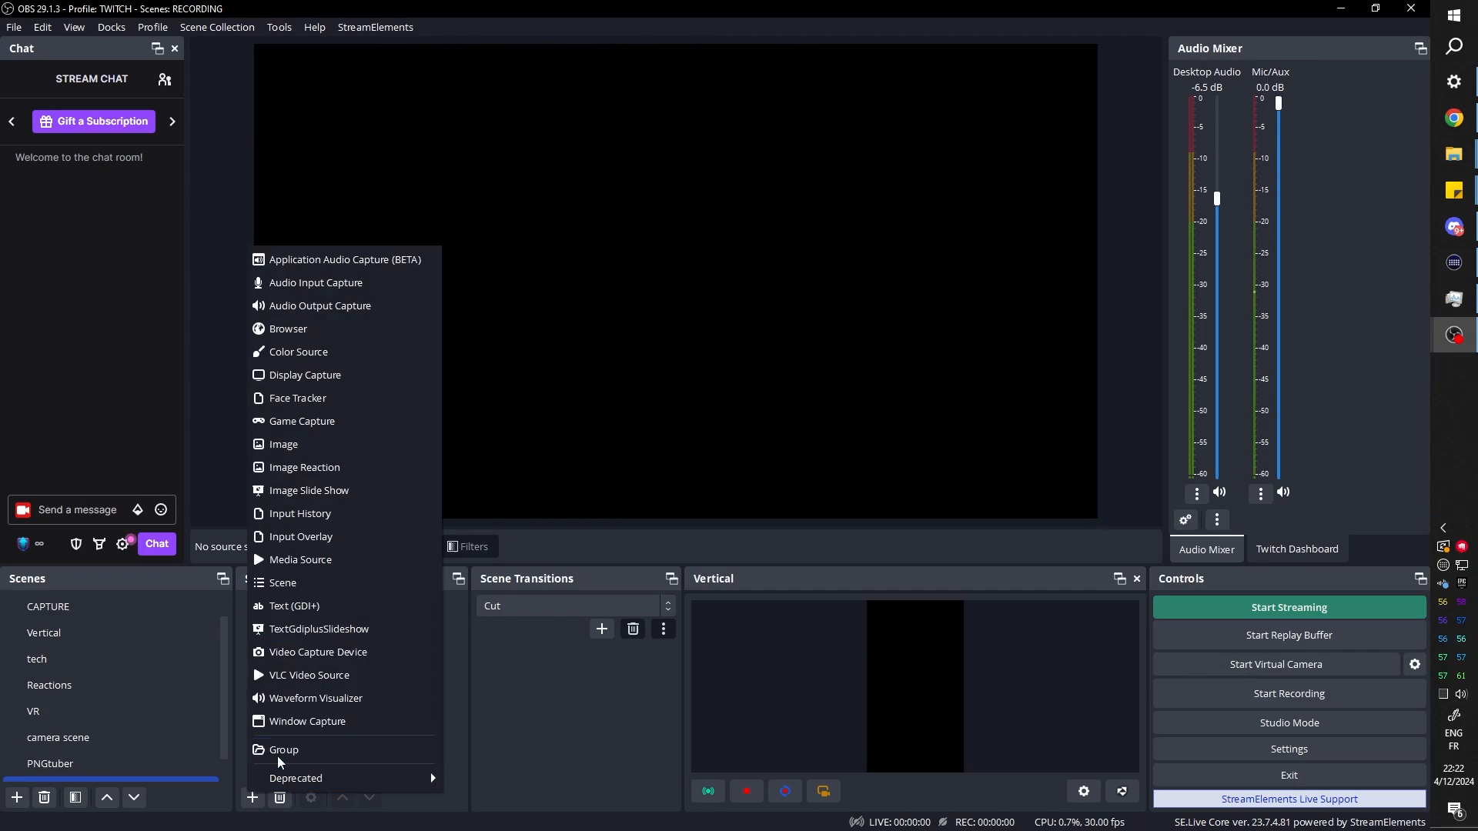
Add the existing Video Capture Device HDMI webcam to the empty scene.
click(317, 652)
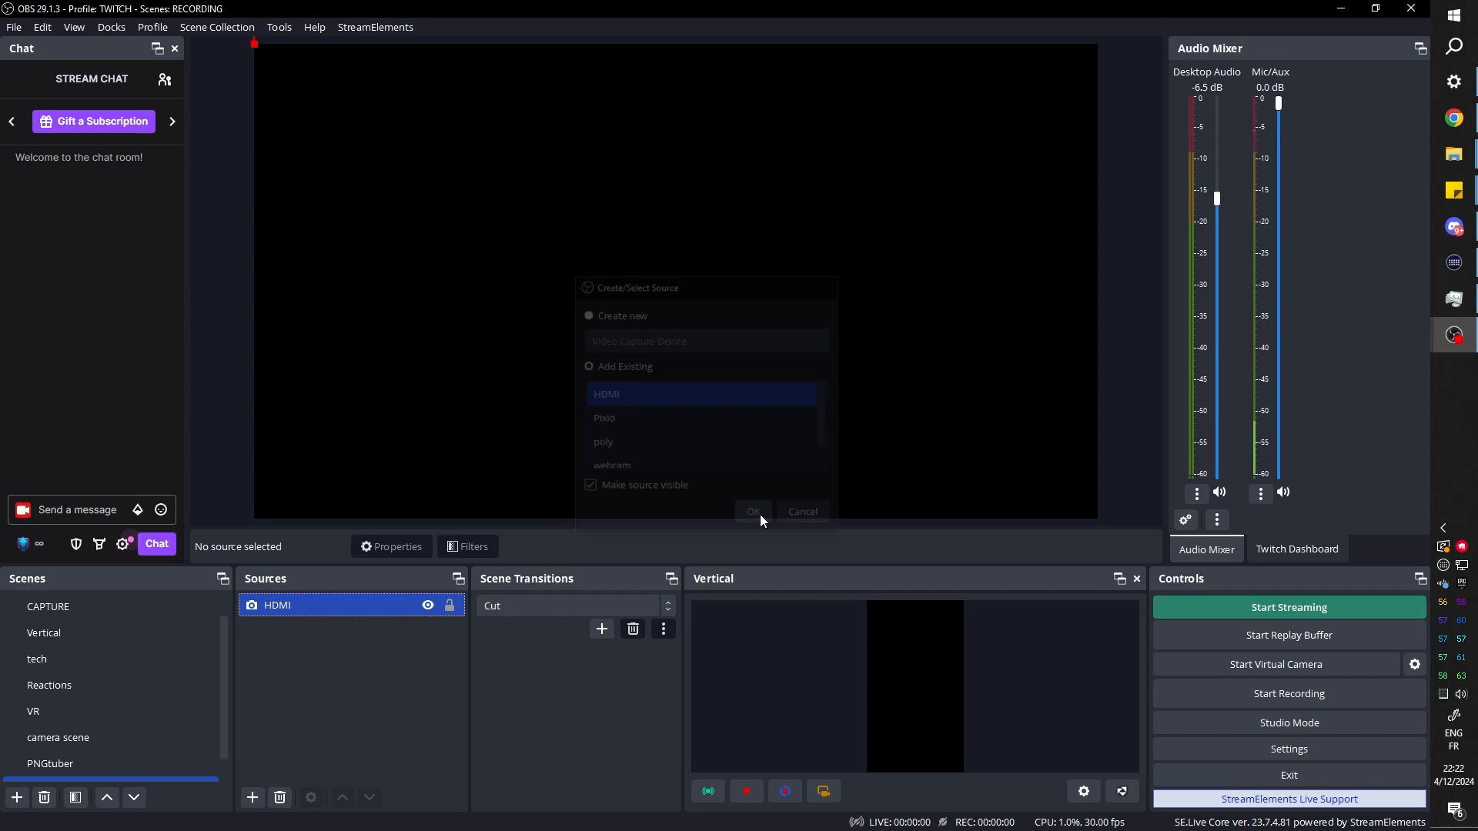
click(753, 511)
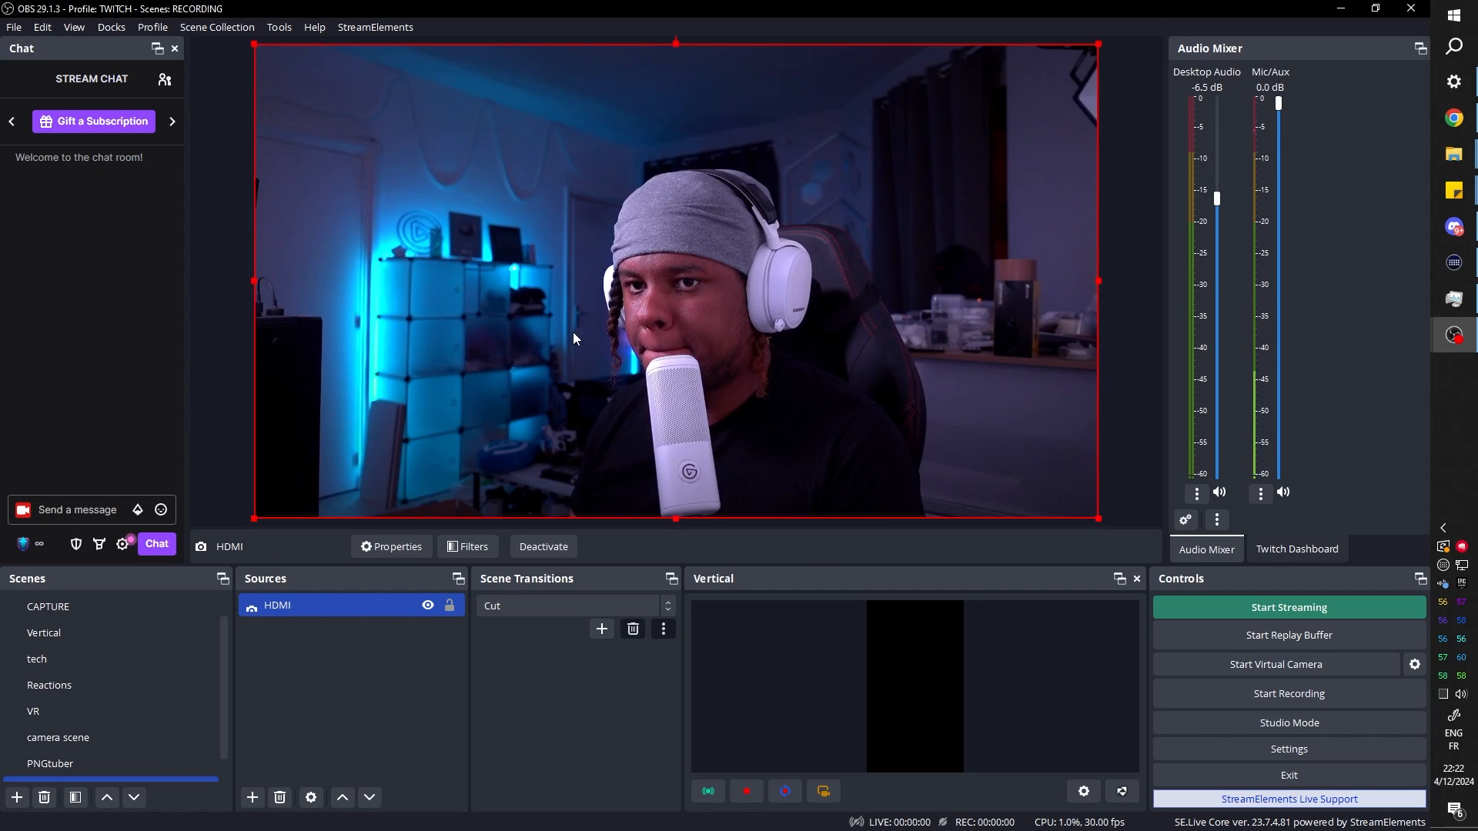
click(467, 547)
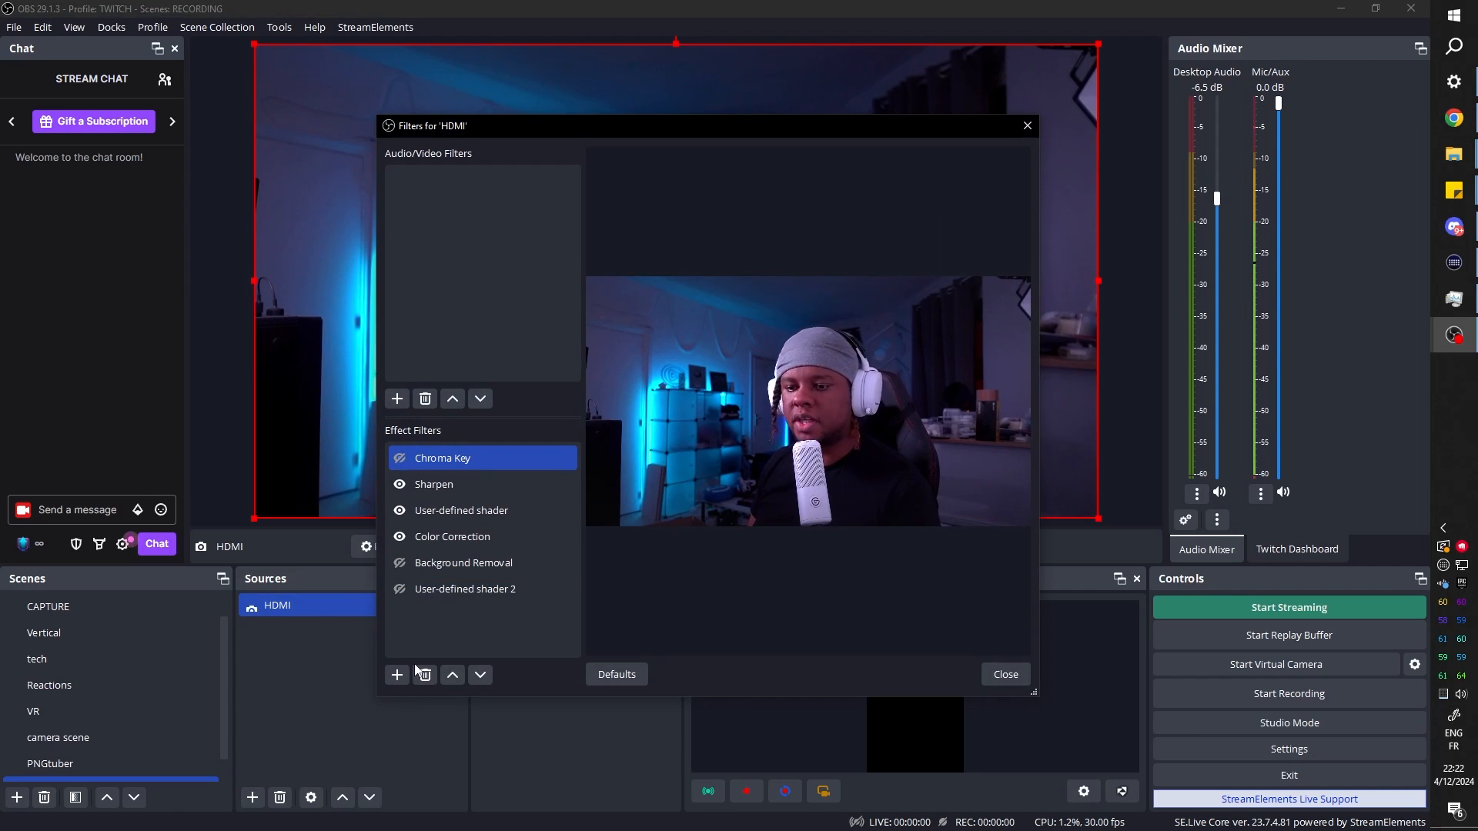
Mask the webcam to a circle with a User-defined shader loading circle-mask-filter.shader.
click(396, 674)
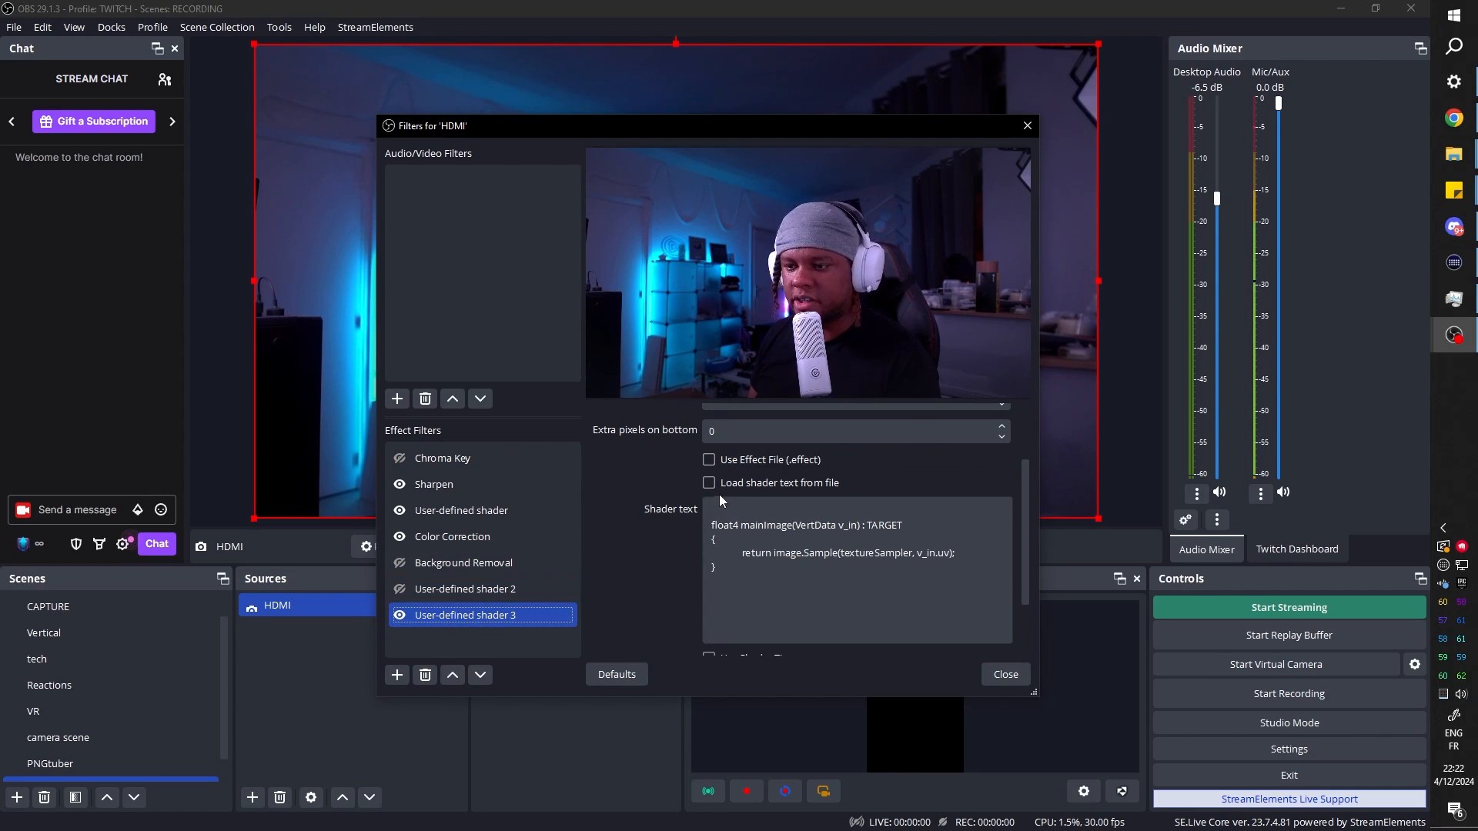
click(709, 482)
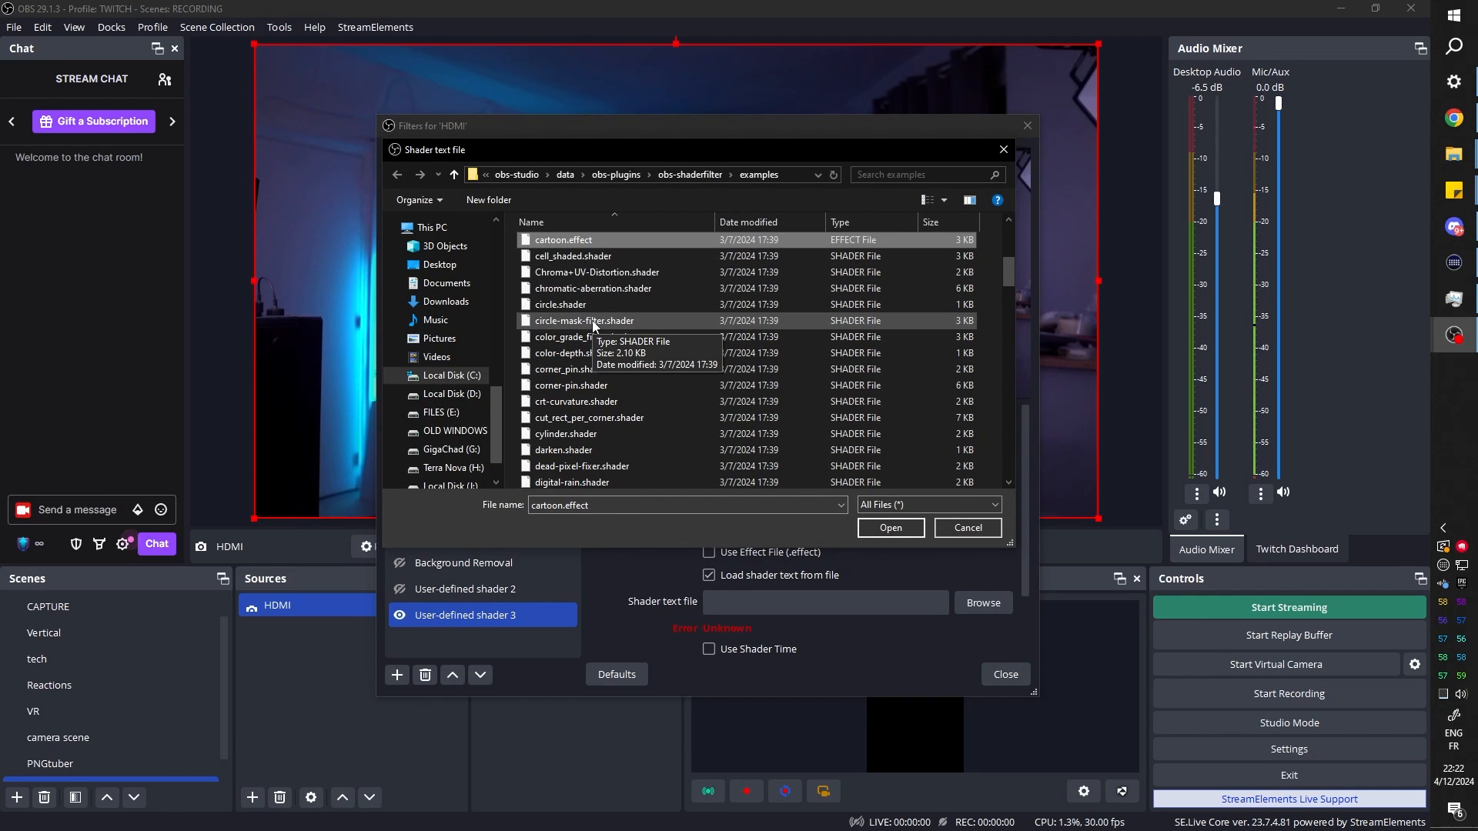
click(889, 528)
text(cya)
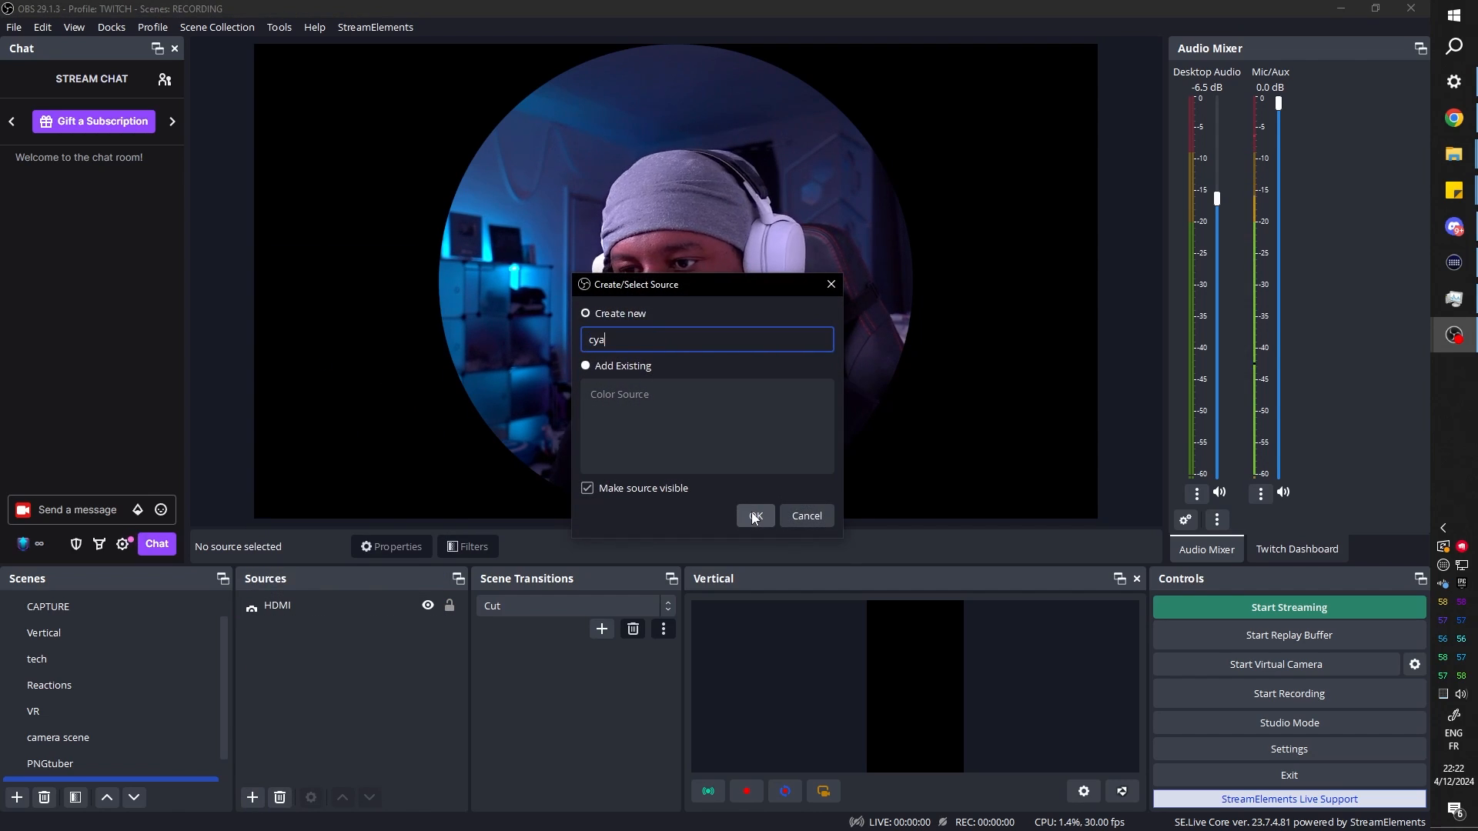
Create a 'cyan' colour source and paste a copy recoloured to purple #aa00ff.
click(755, 515)
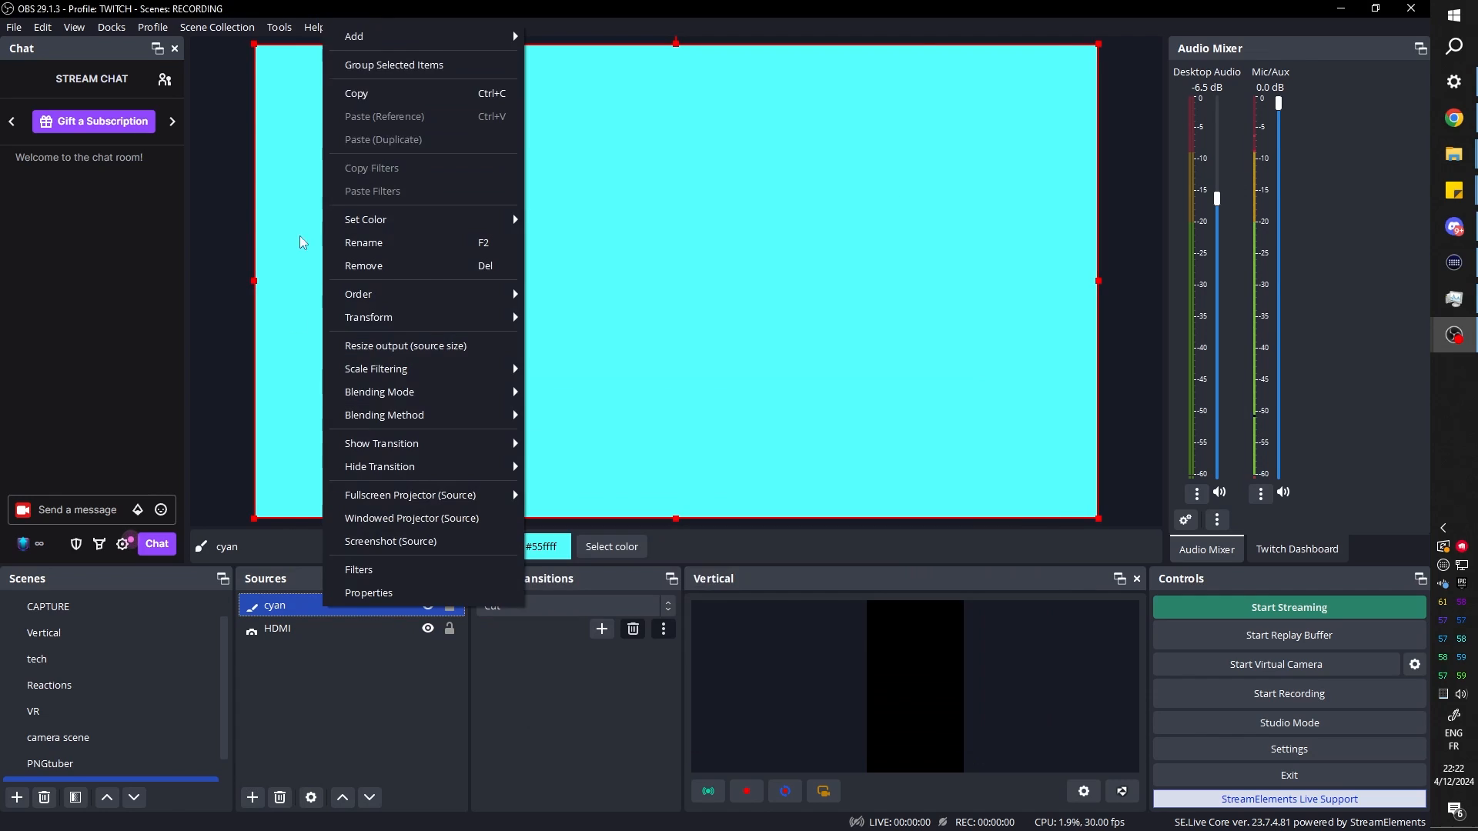
mouse_move(420, 119)
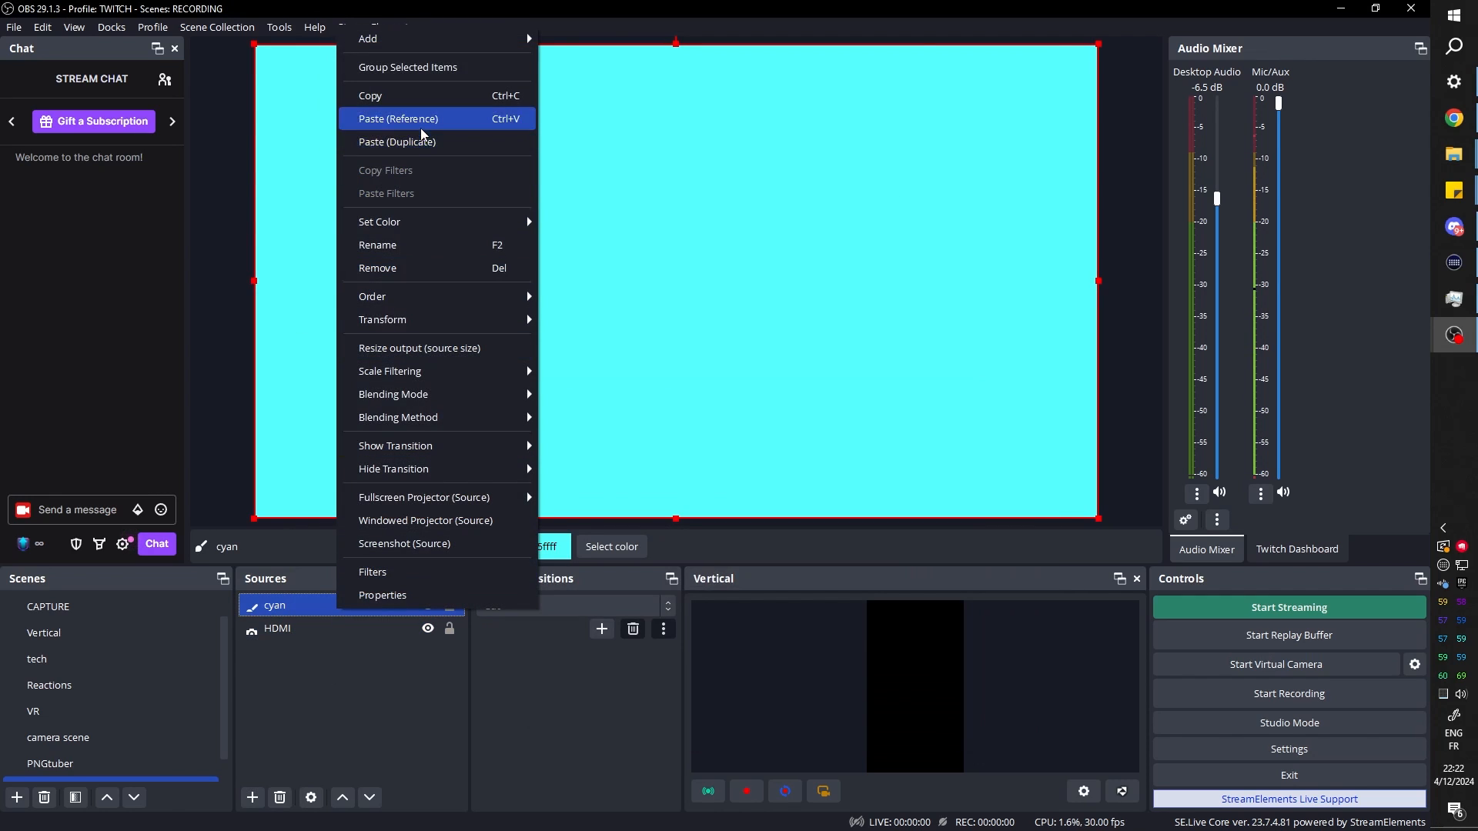
click(397, 119)
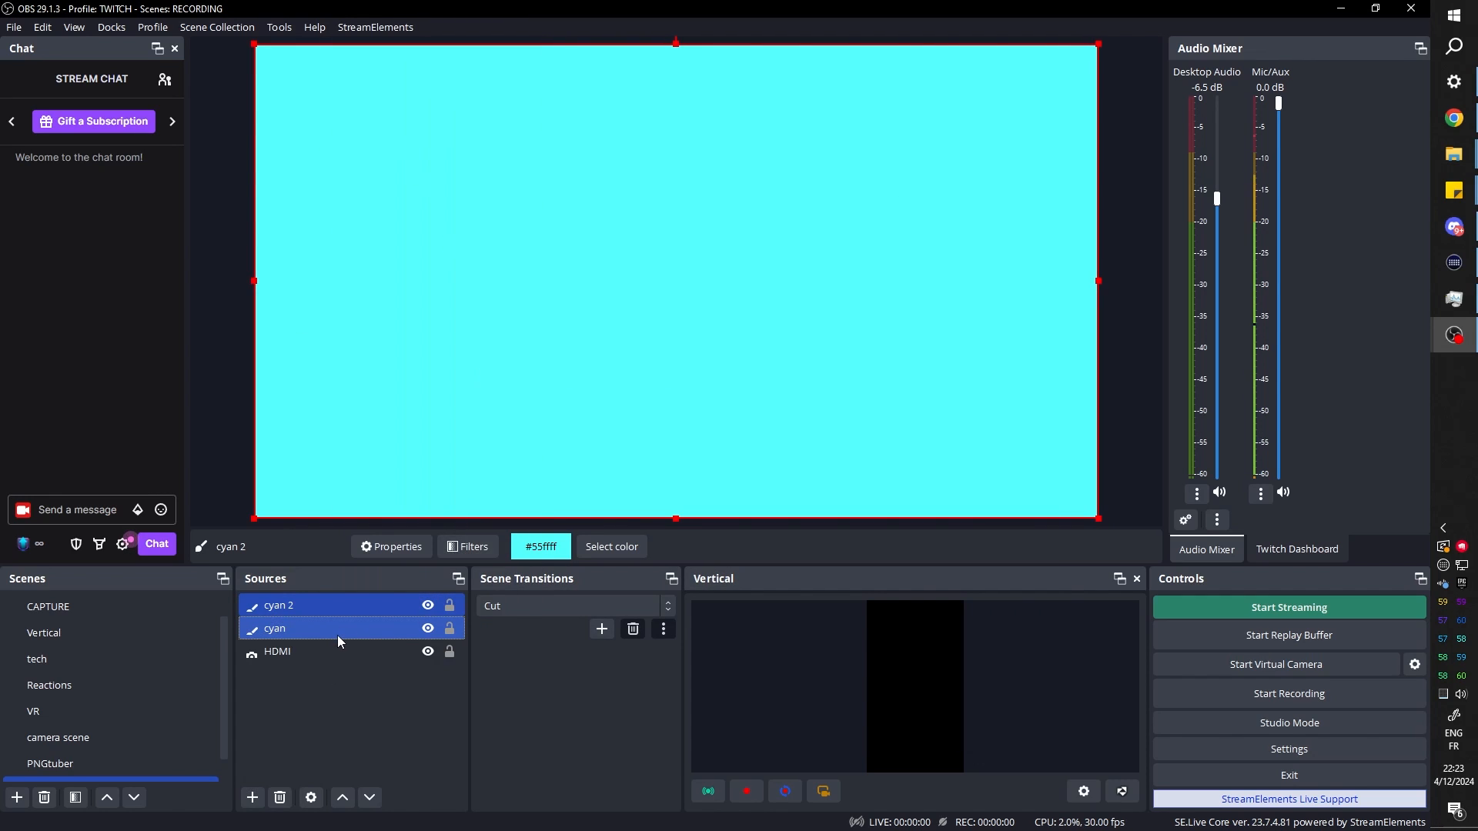
click(320, 606)
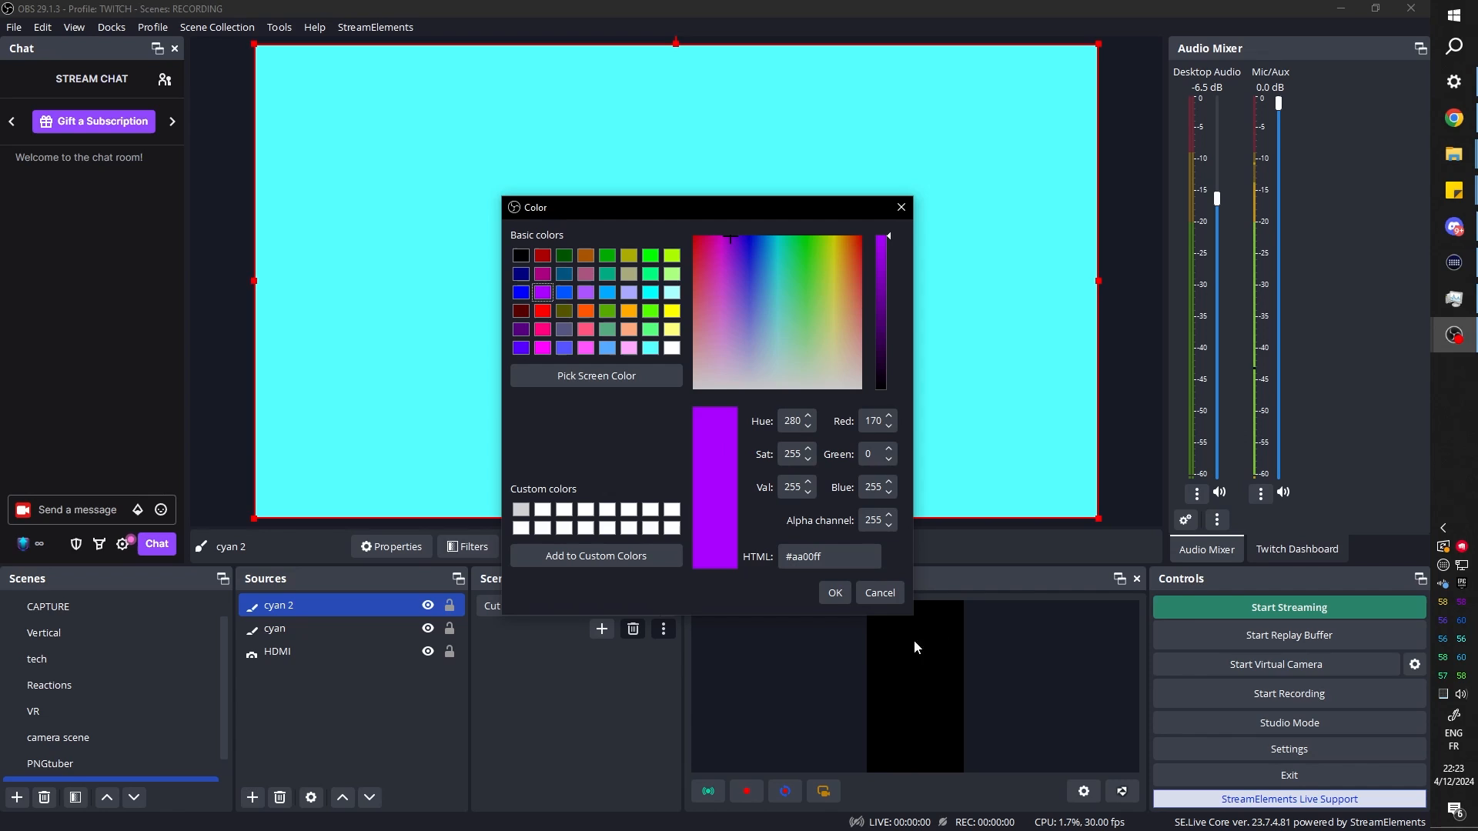
Copy the HDMI webcam's circle mask filter onto cyan and rename the copy 'purple'.
right_click(275, 651)
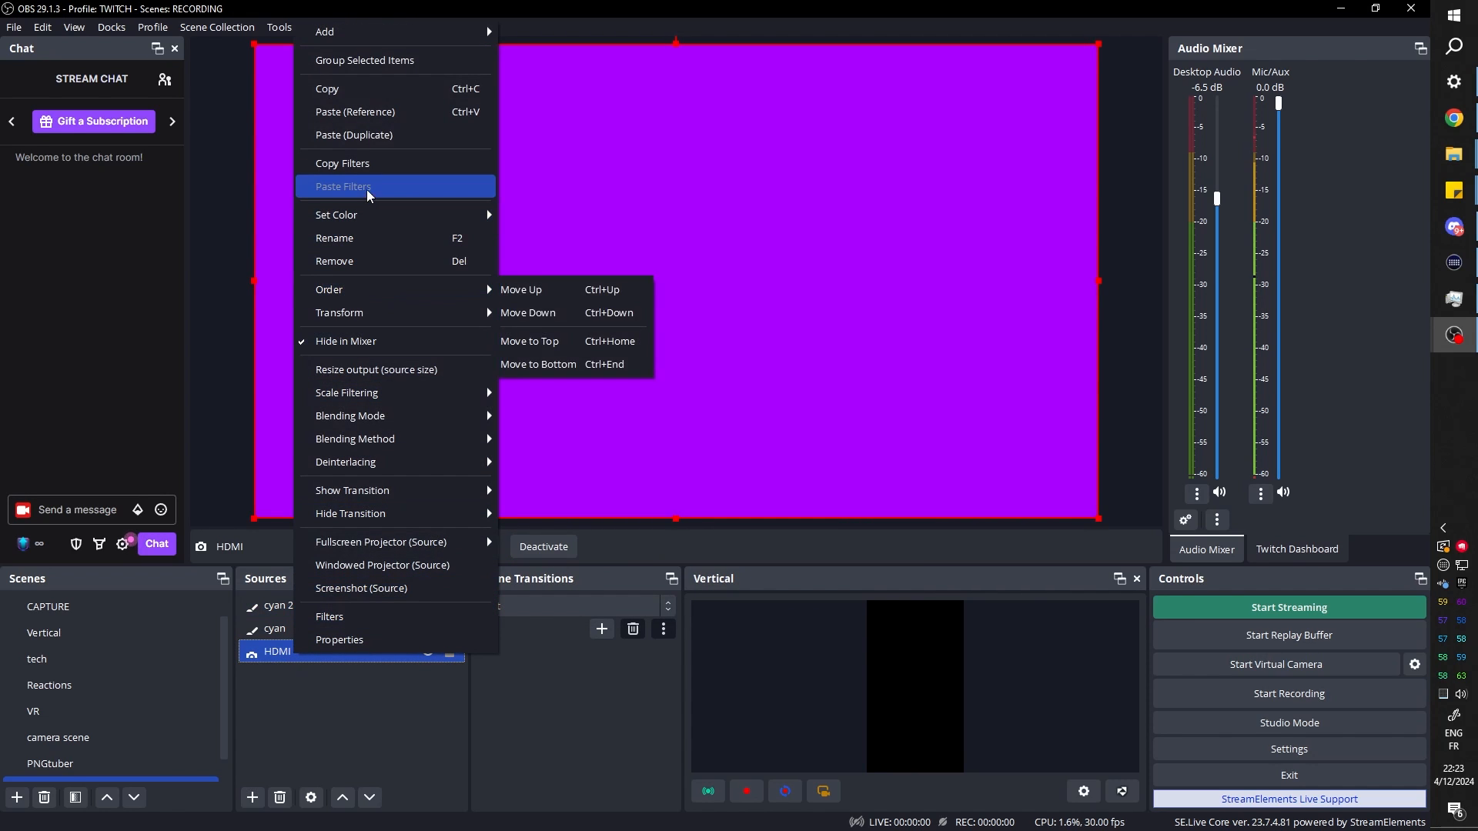
click(329, 616)
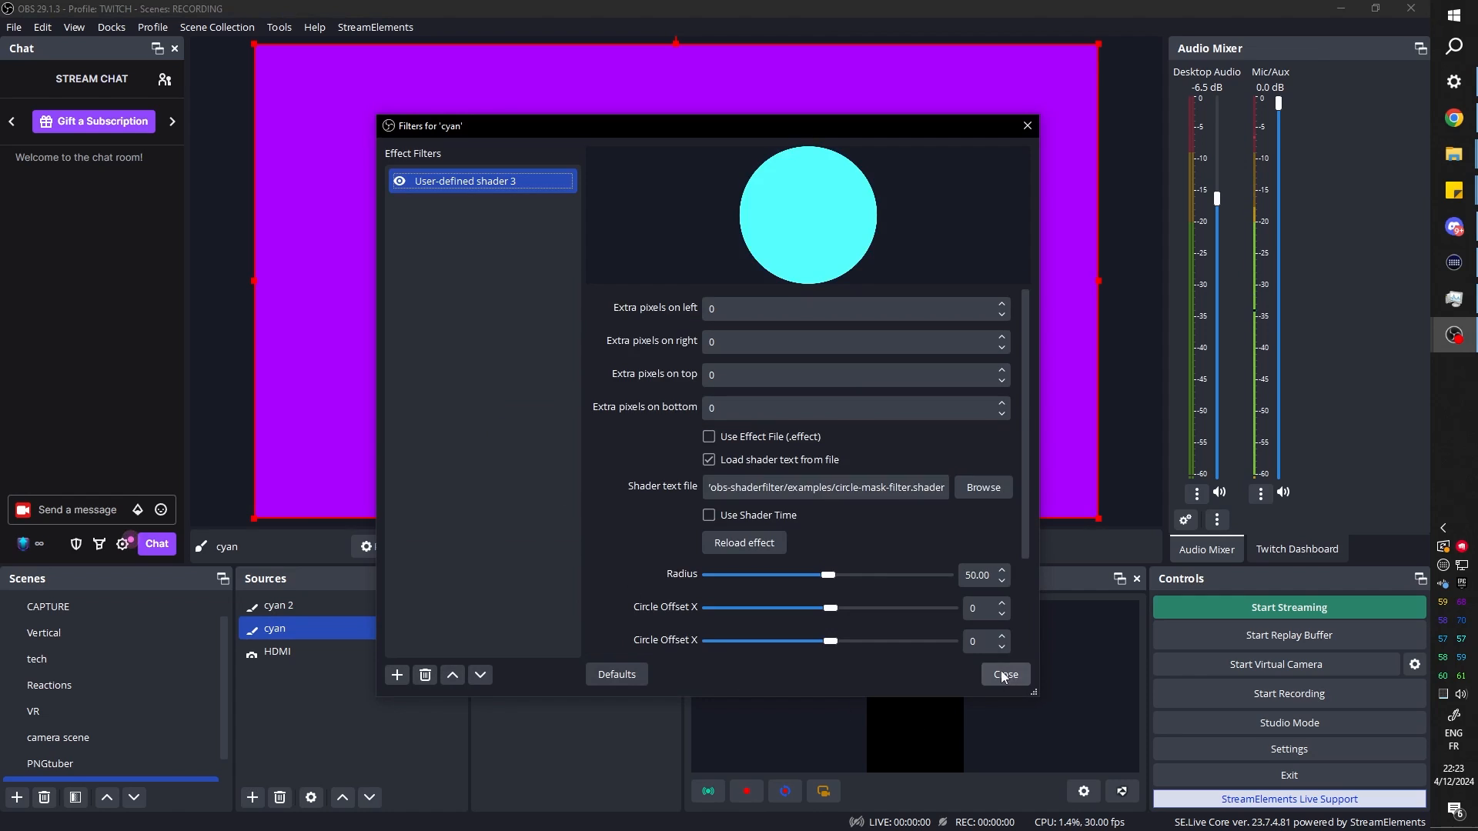
click(1004, 674)
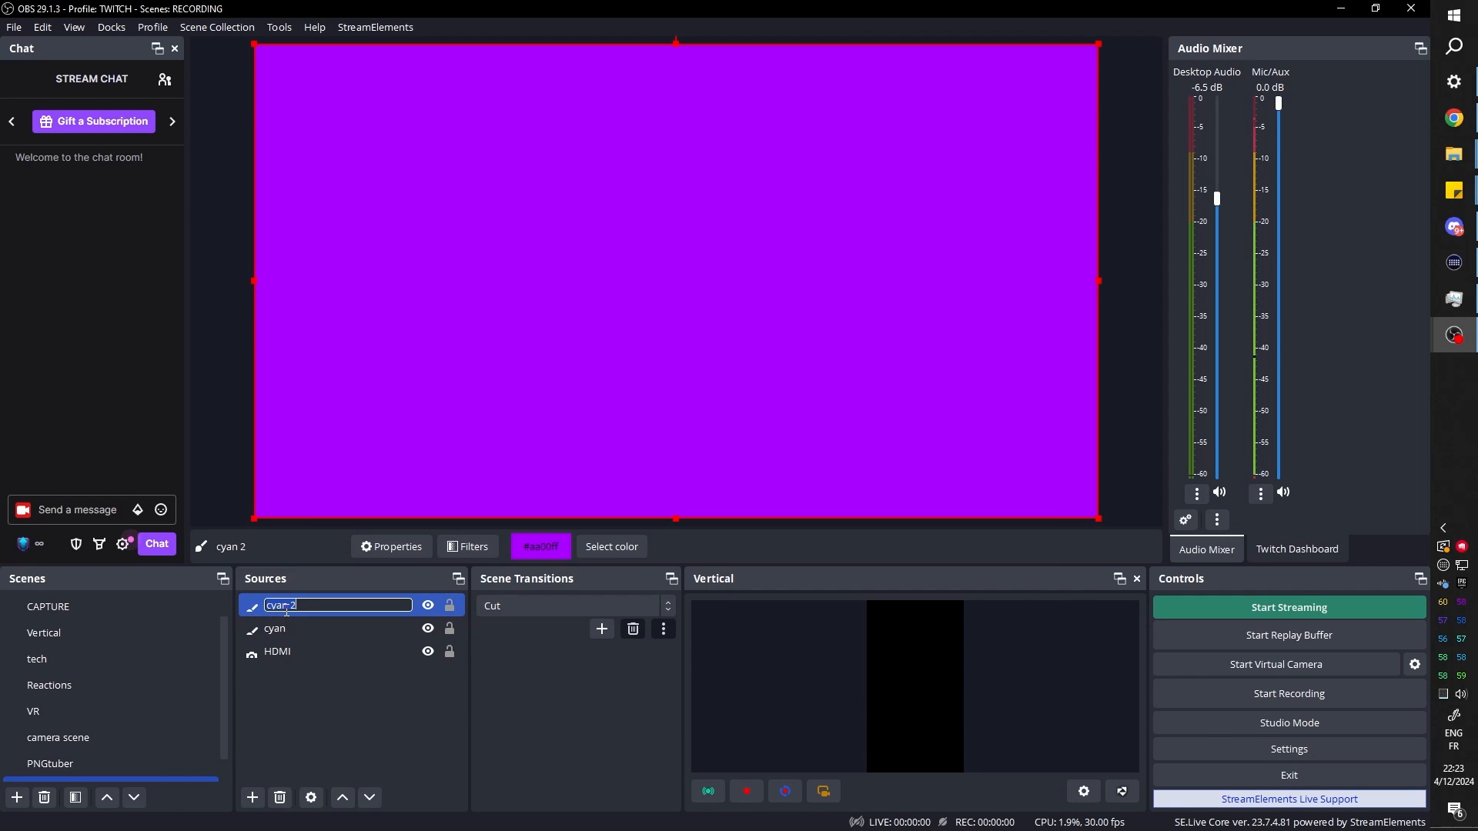
text(purple)
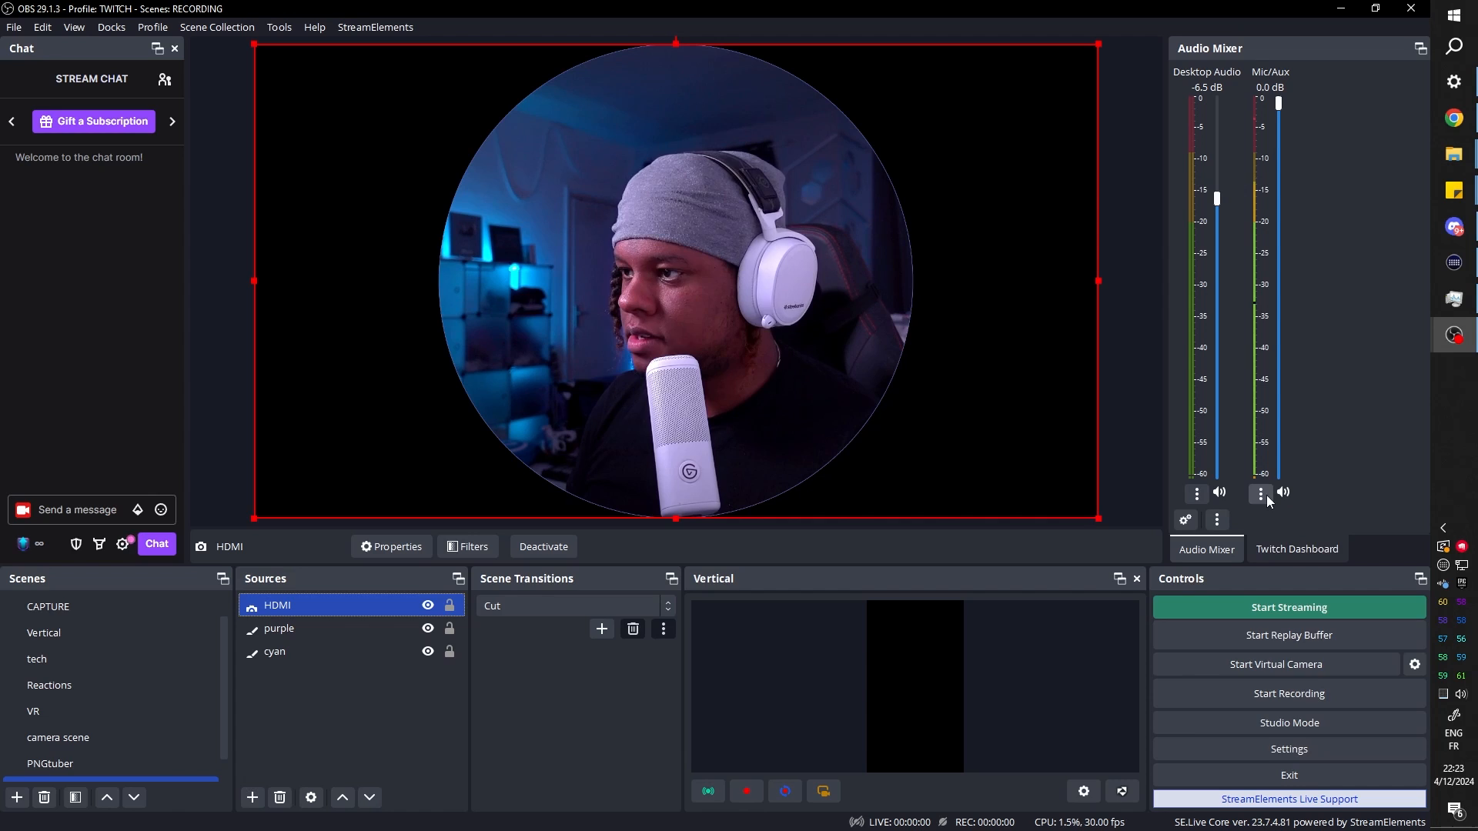
Set the microphone's Audio Move filter for purple to factor 200.
click(1261, 492)
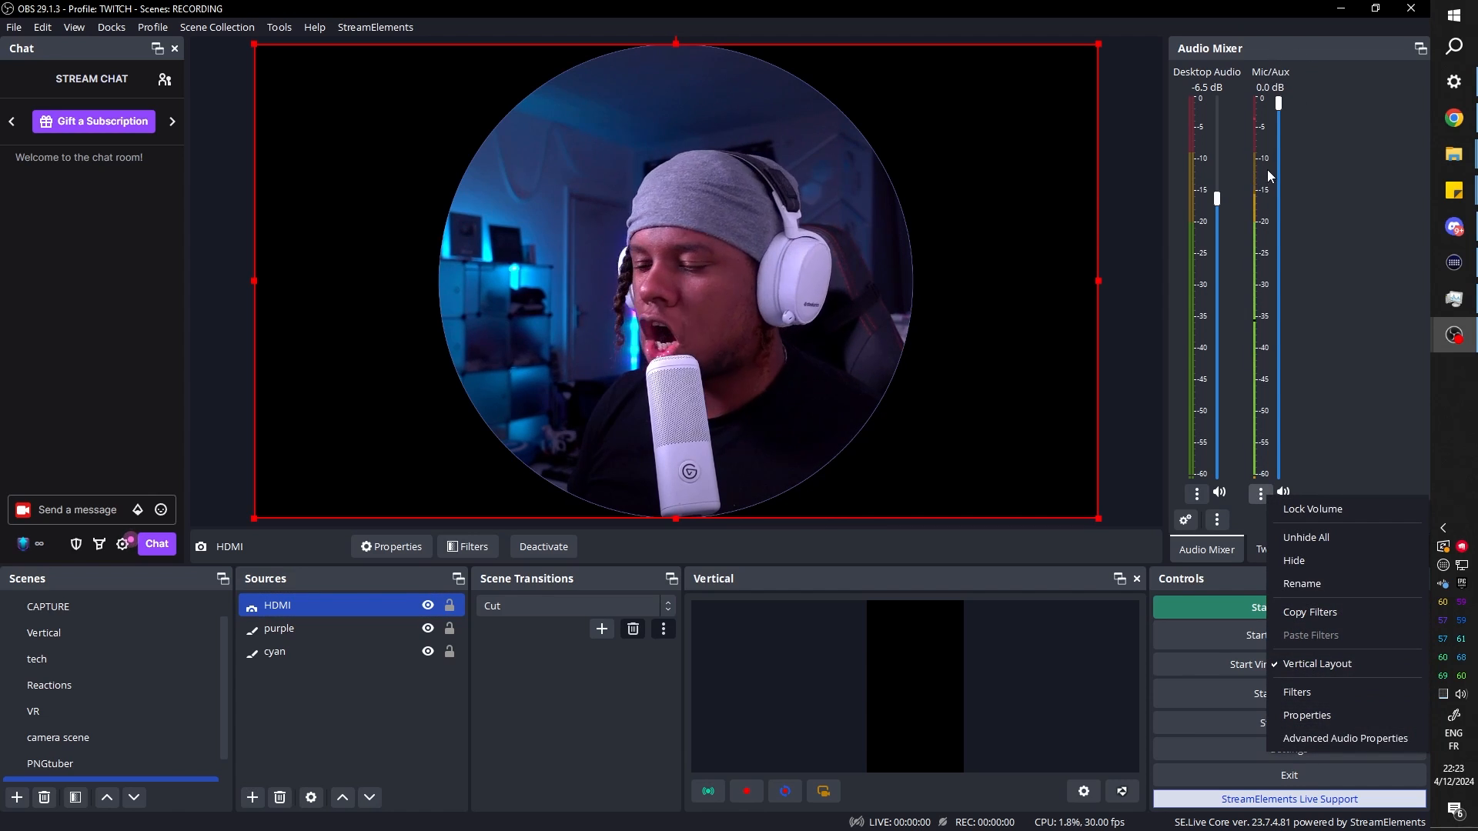
click(1296, 692)
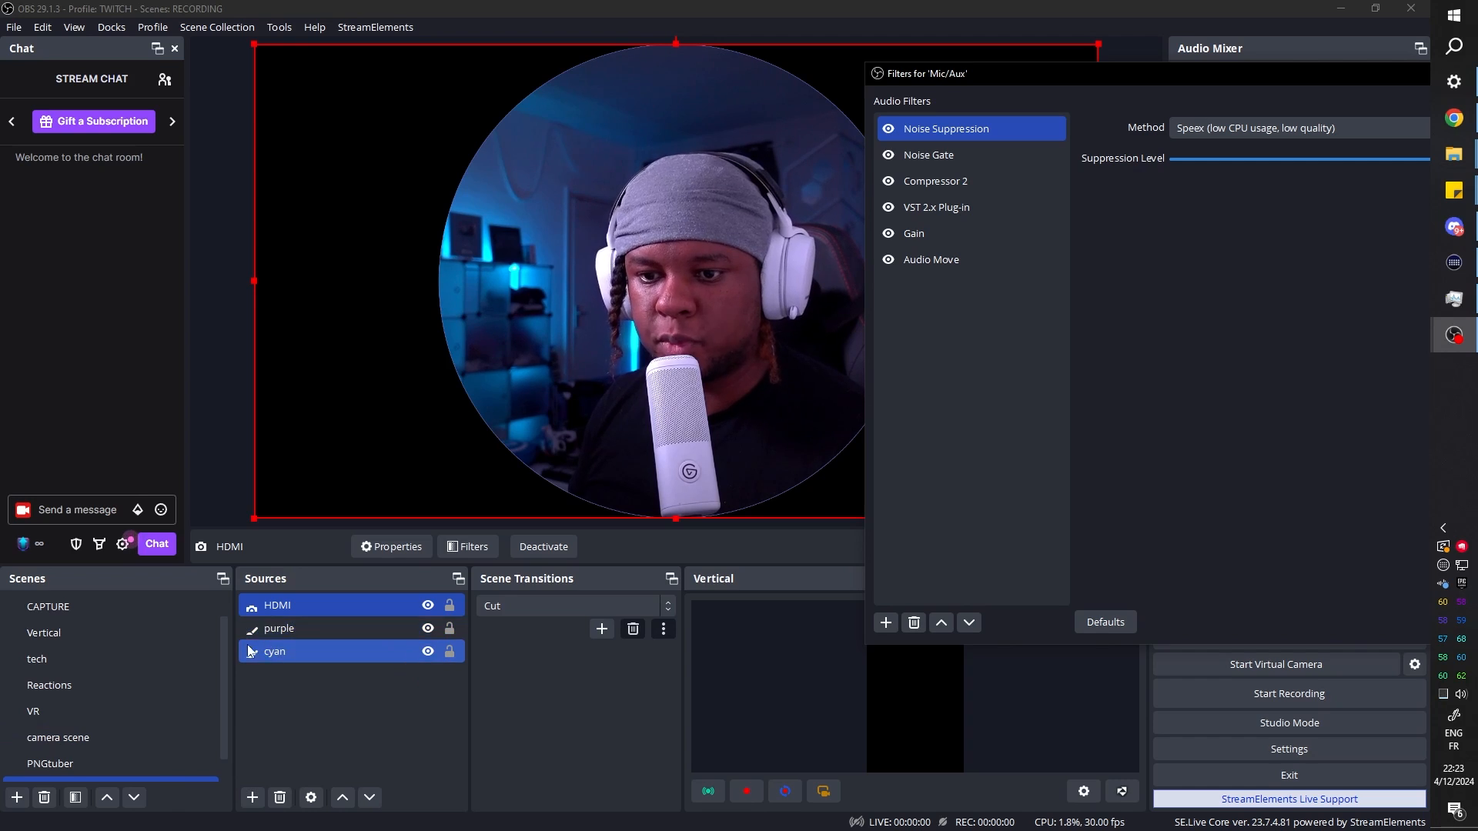
click(938, 207)
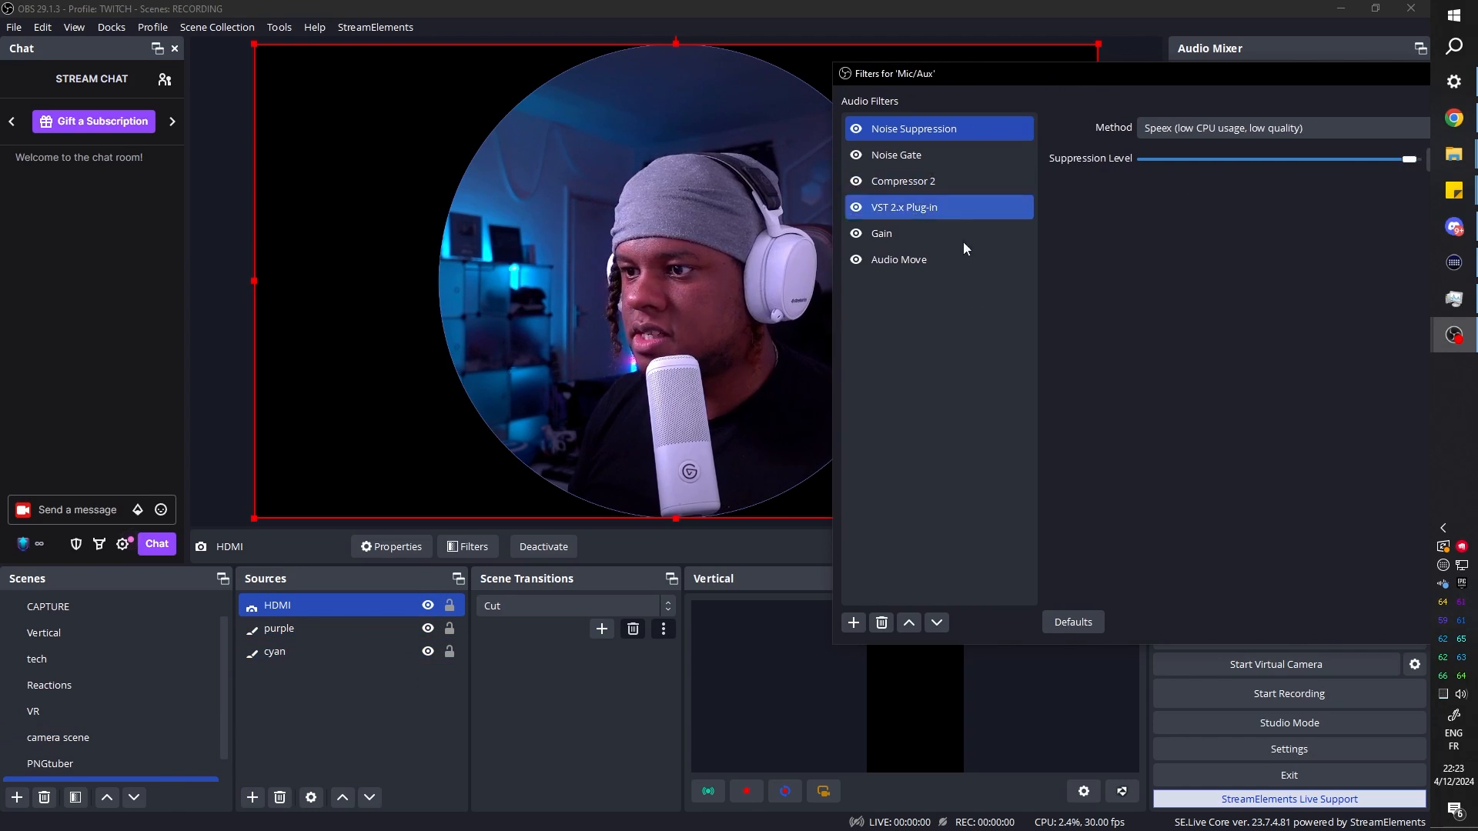
click(898, 258)
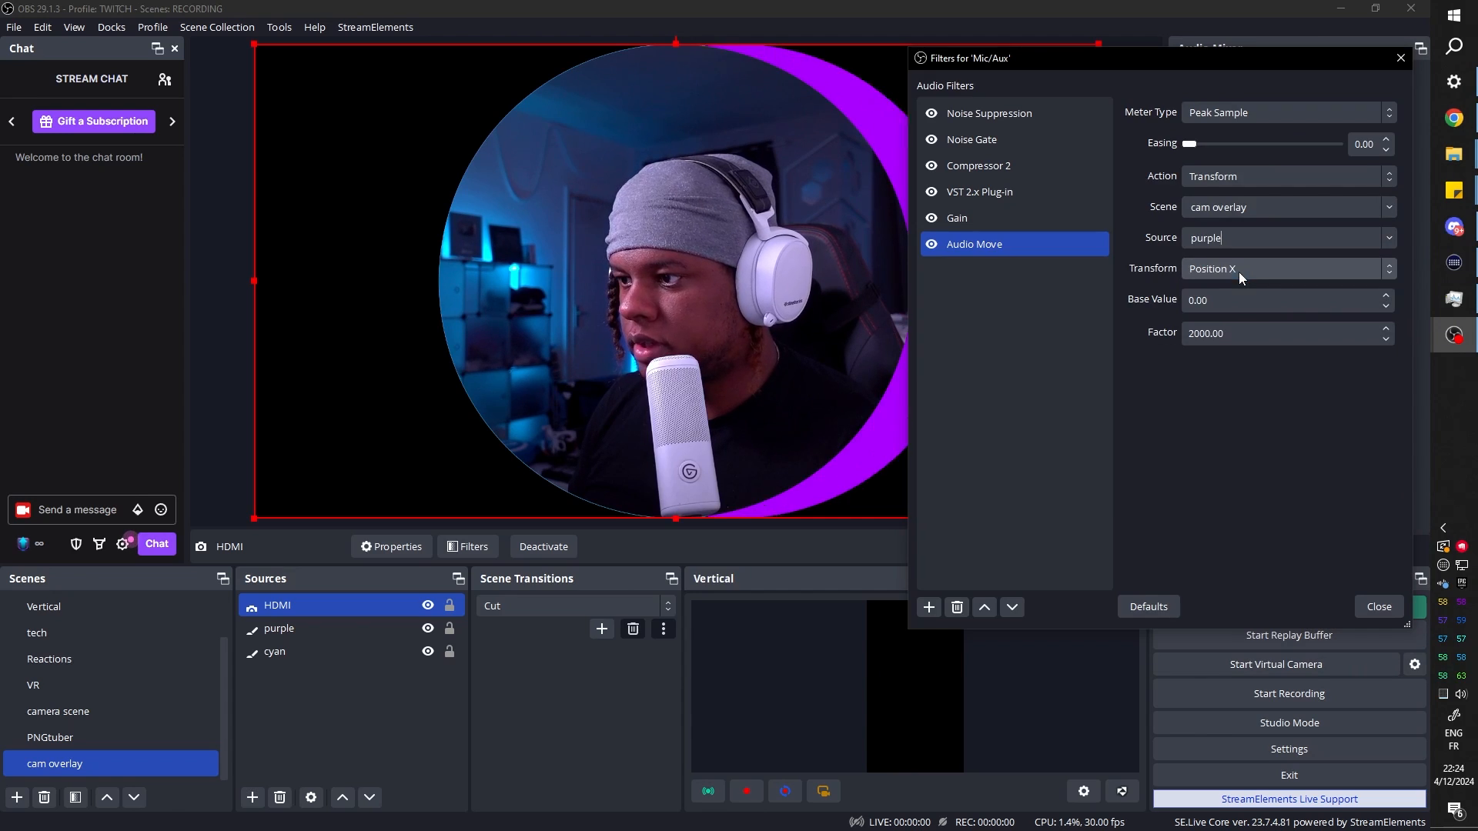
drag(962, 57, 1059, 98)
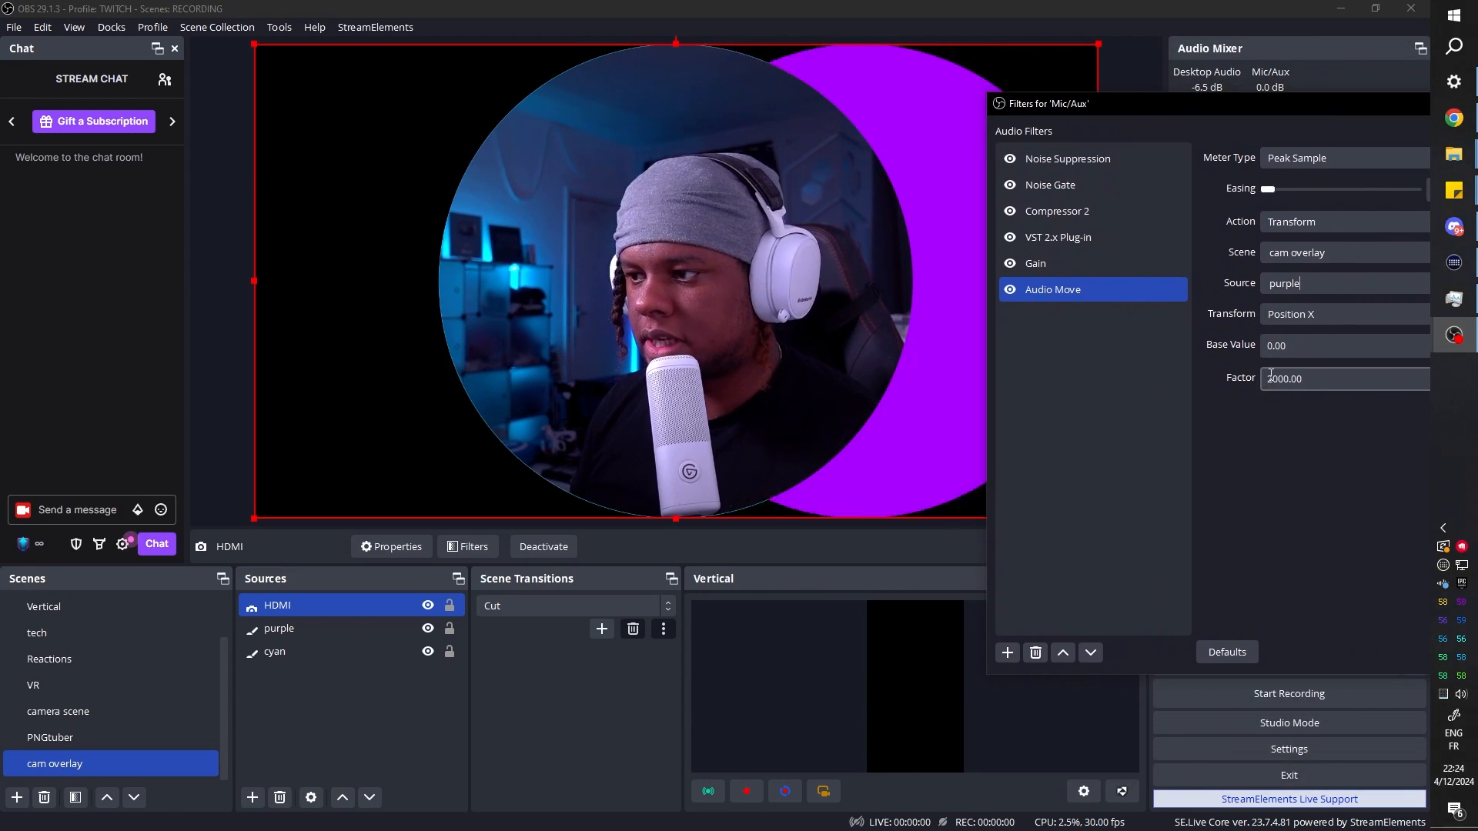
text(1000.00)
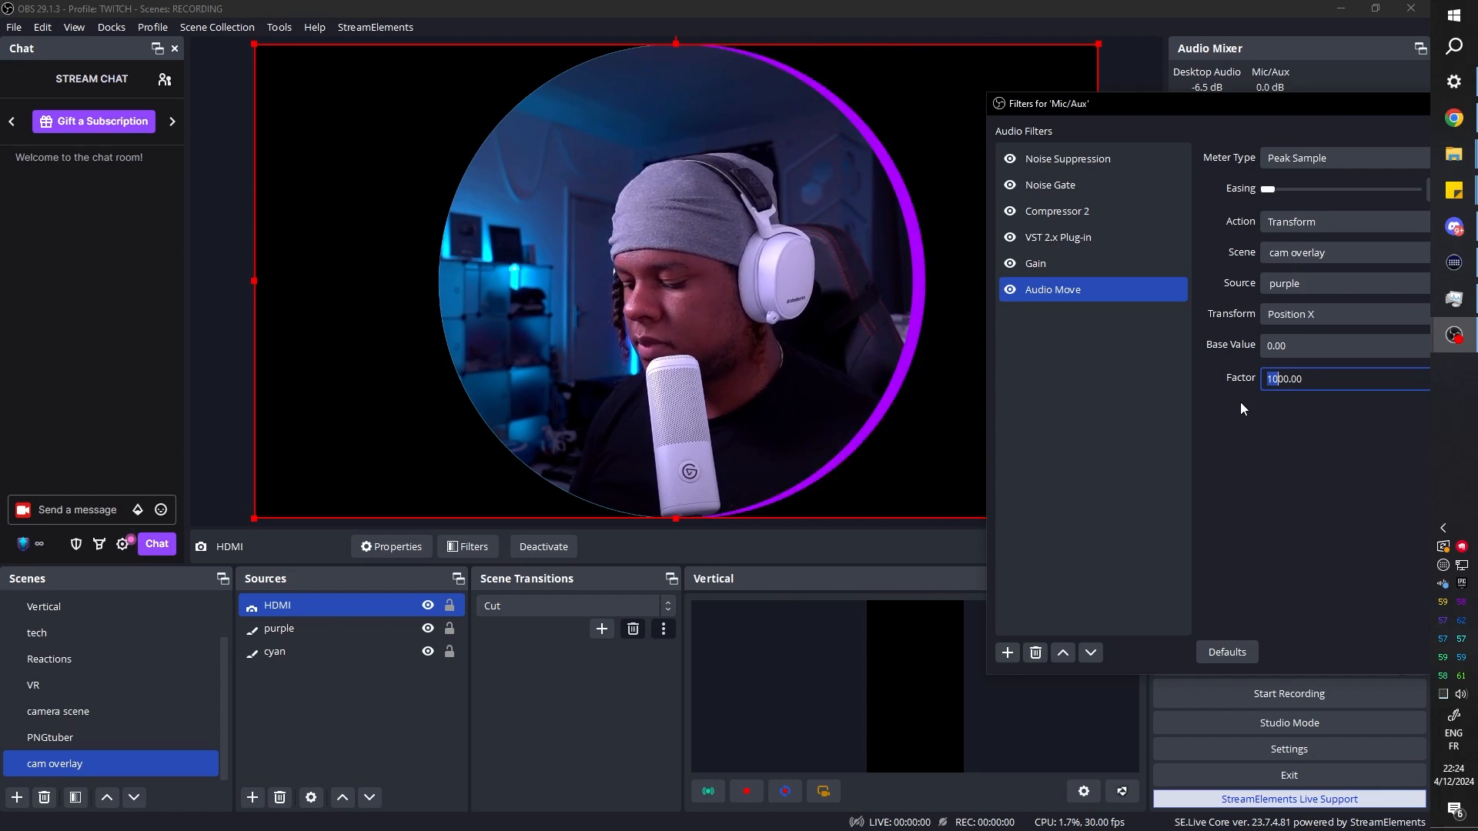
text(200.00)
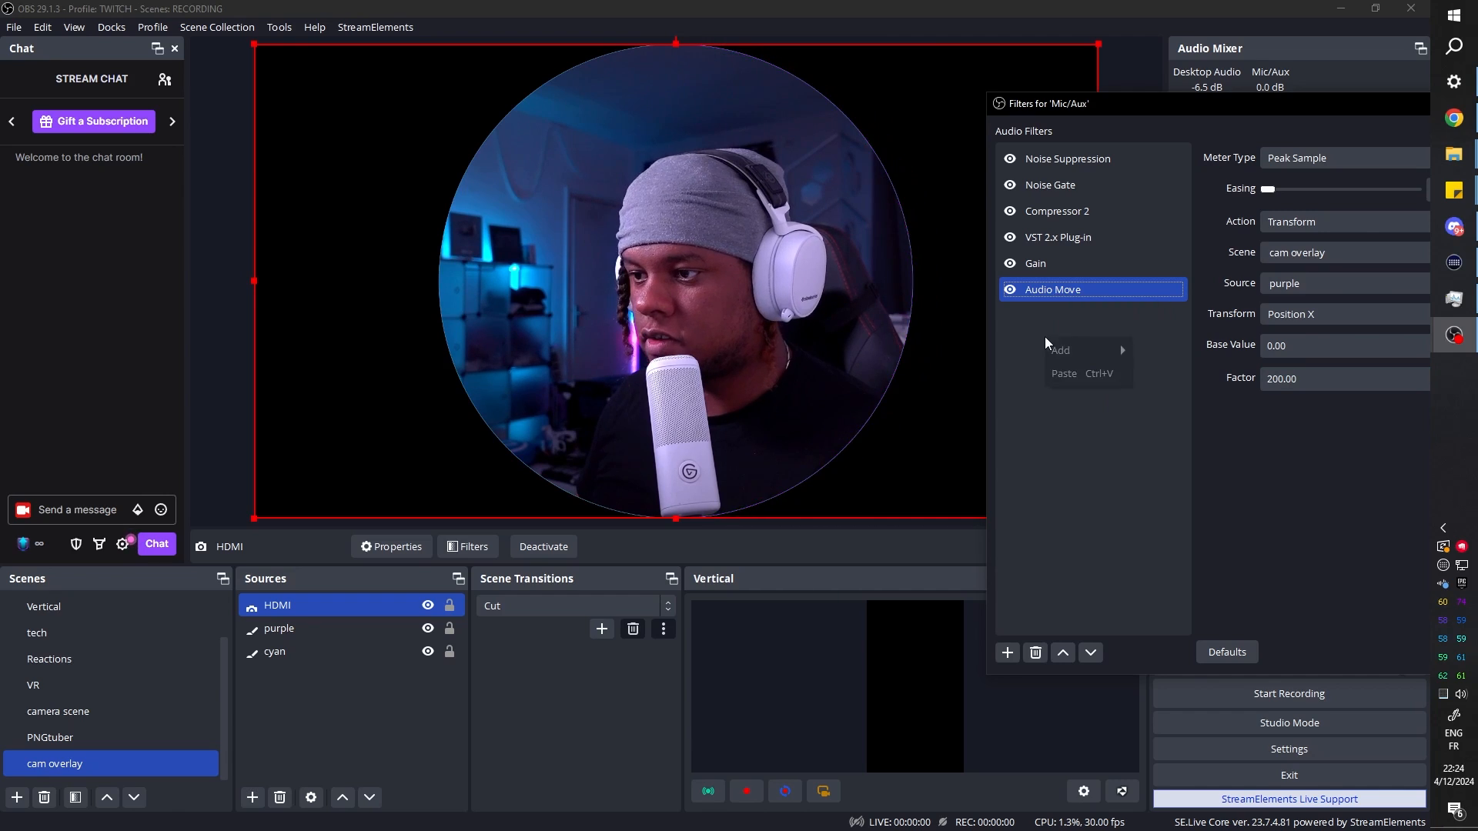
Add Audio Move 2 driving cyan's Position X with factor -200.
click(1060, 349)
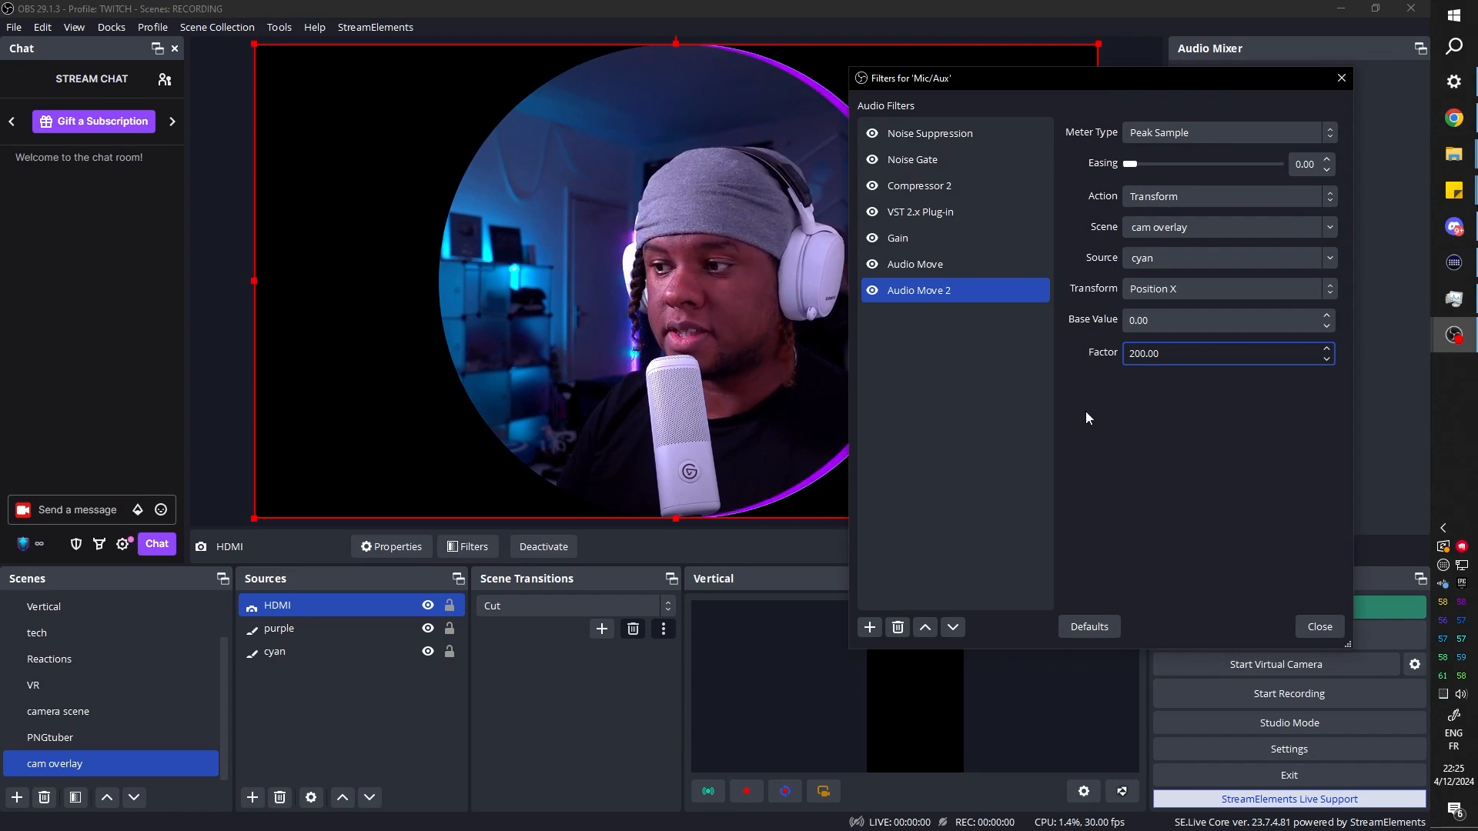
text(-200.00)
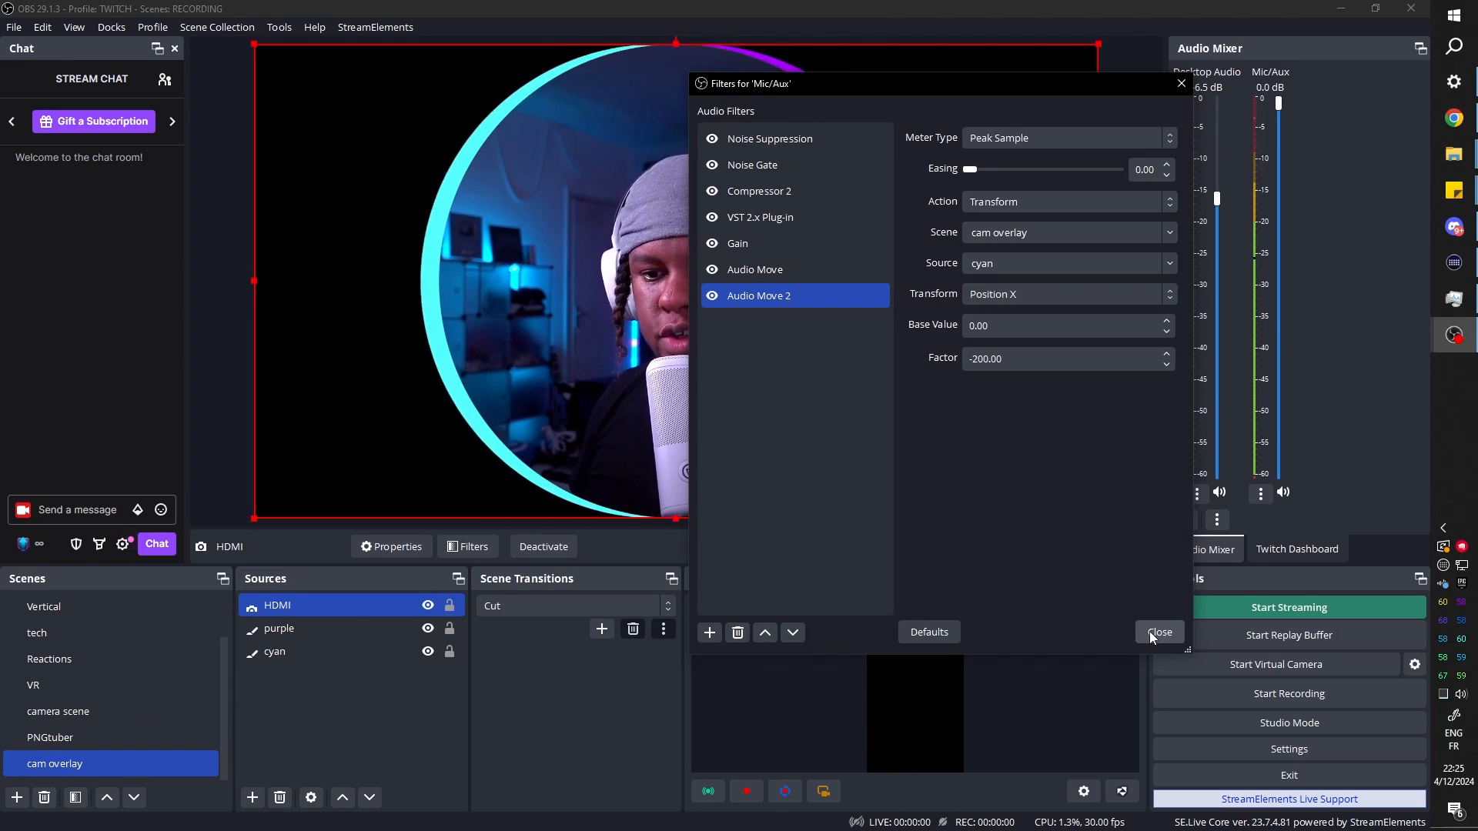
Add Audio Move 3 on Mic/Aux rotating the YouTube image with factor 20, after trying Position X/Y.
click(1157, 632)
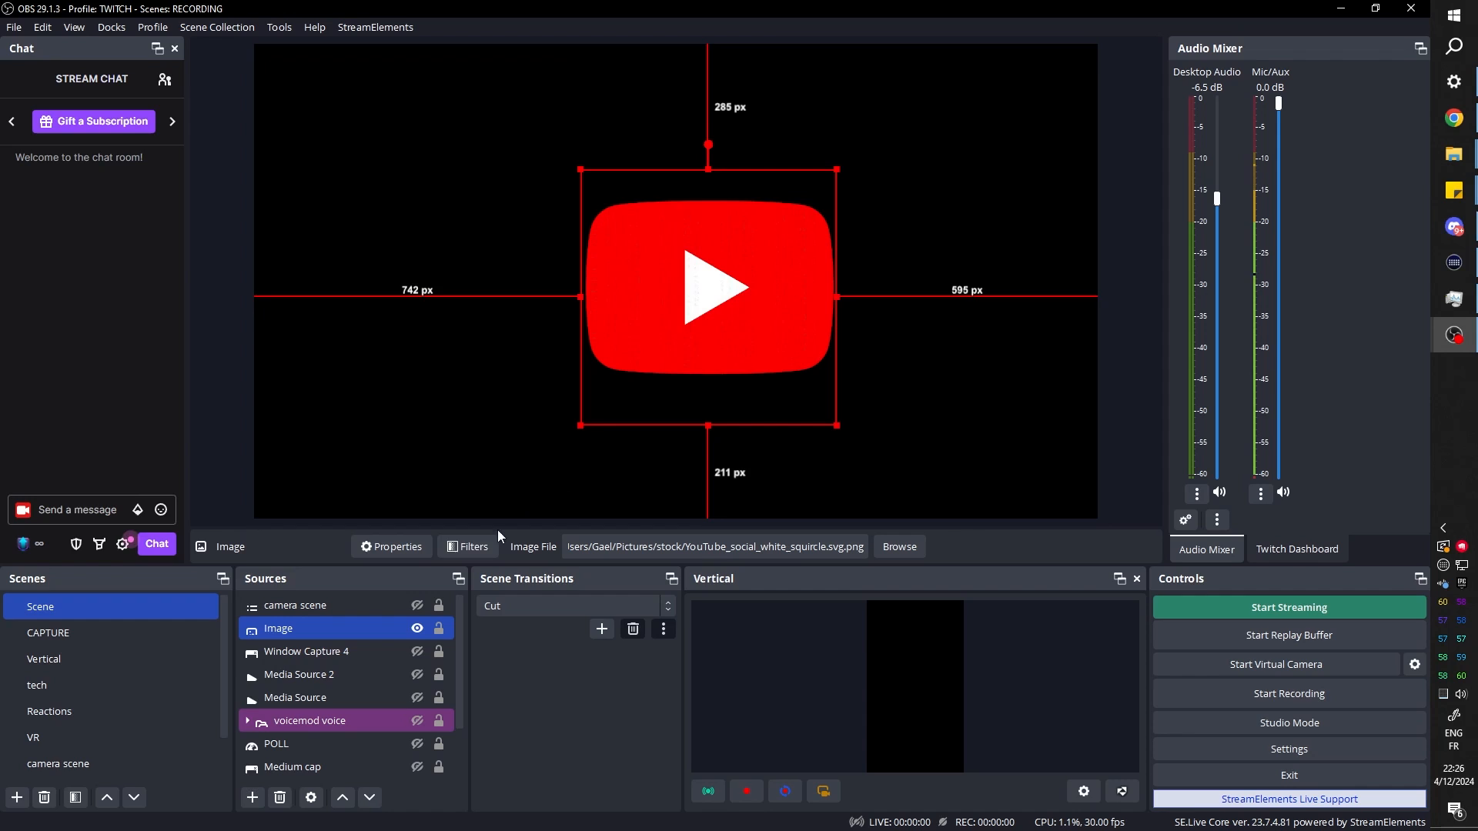
click(469, 547)
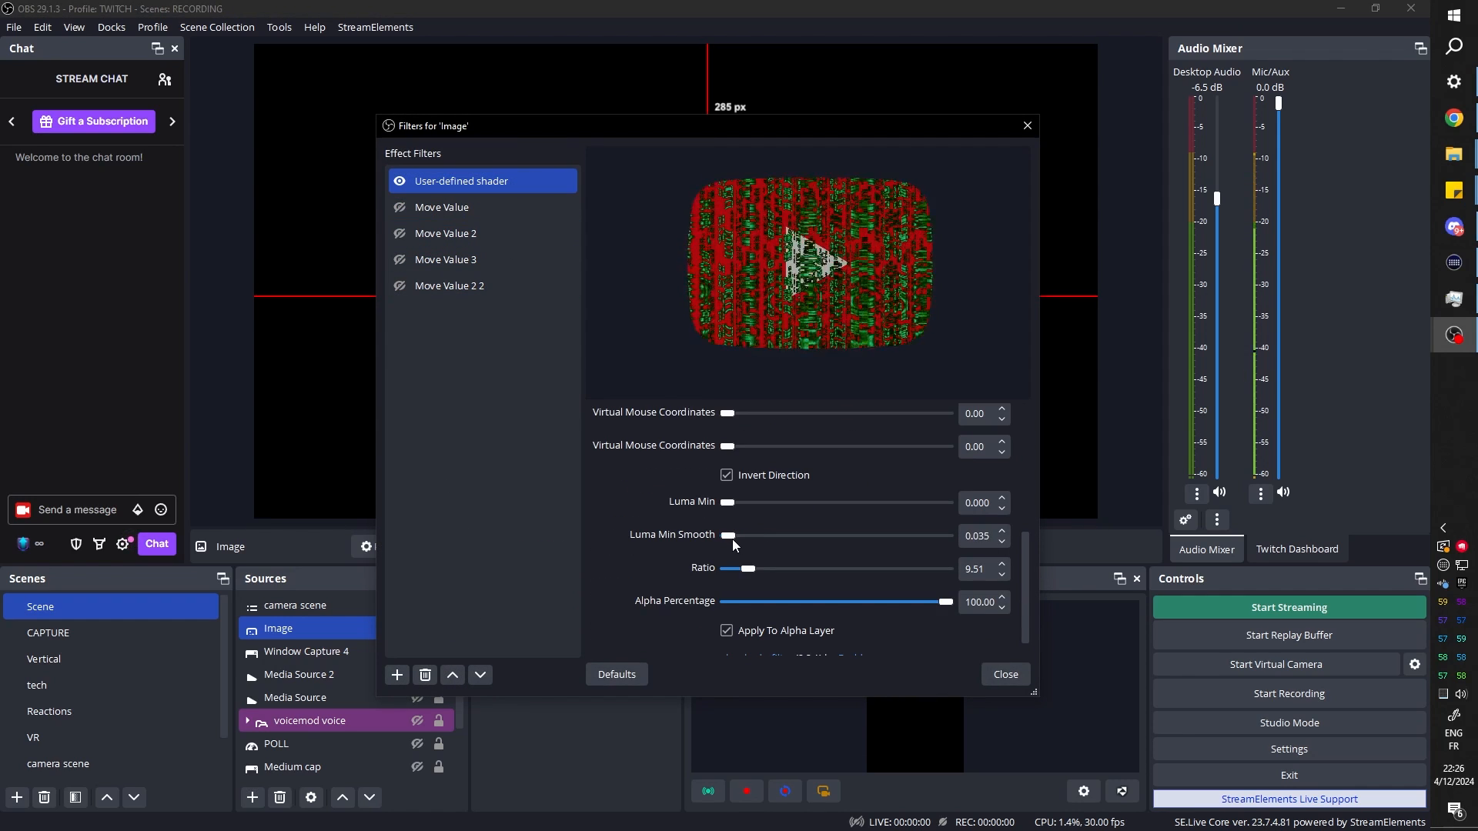
drag(729, 536, 742, 536)
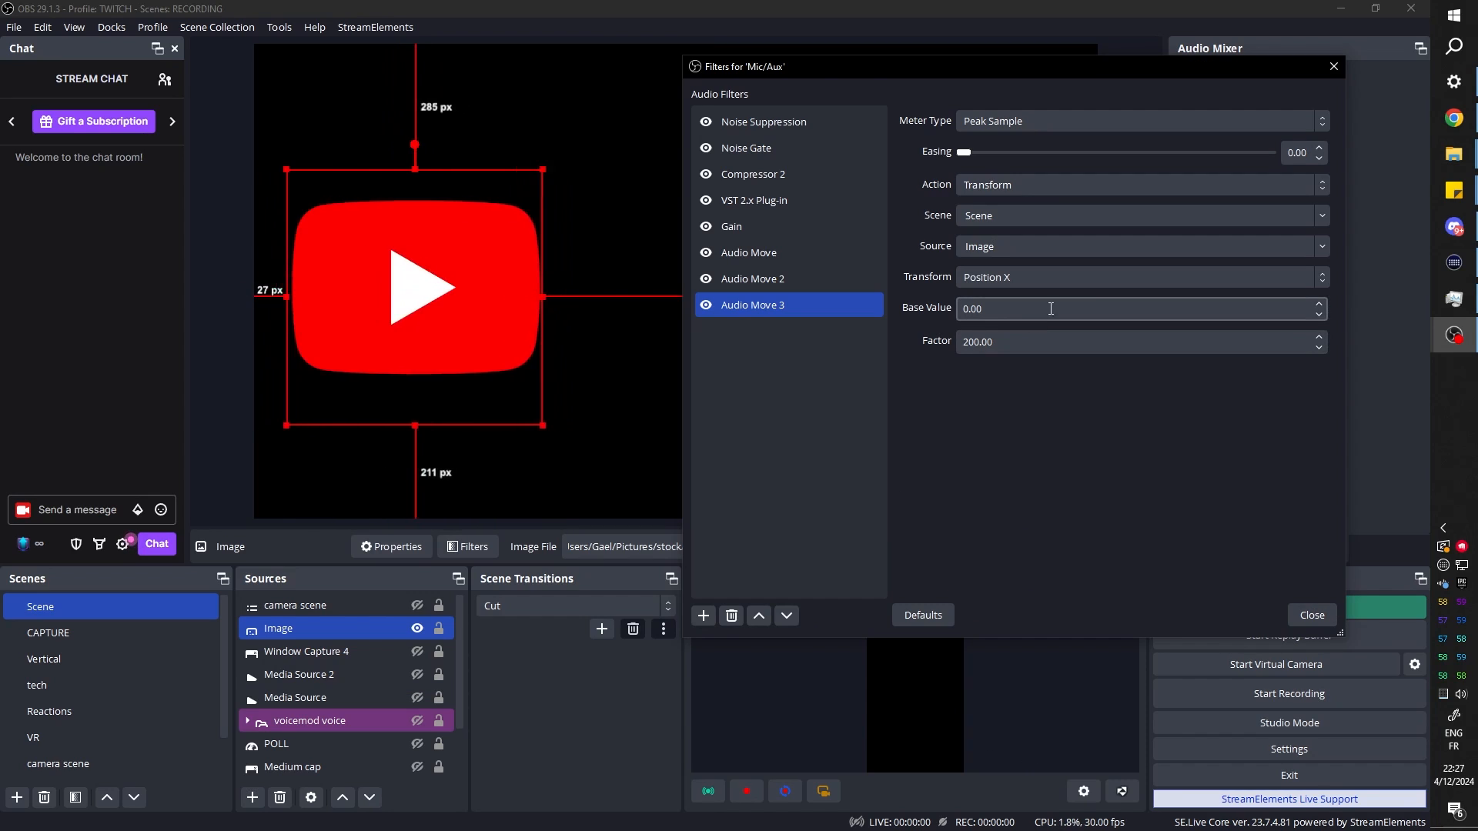
click(1138, 278)
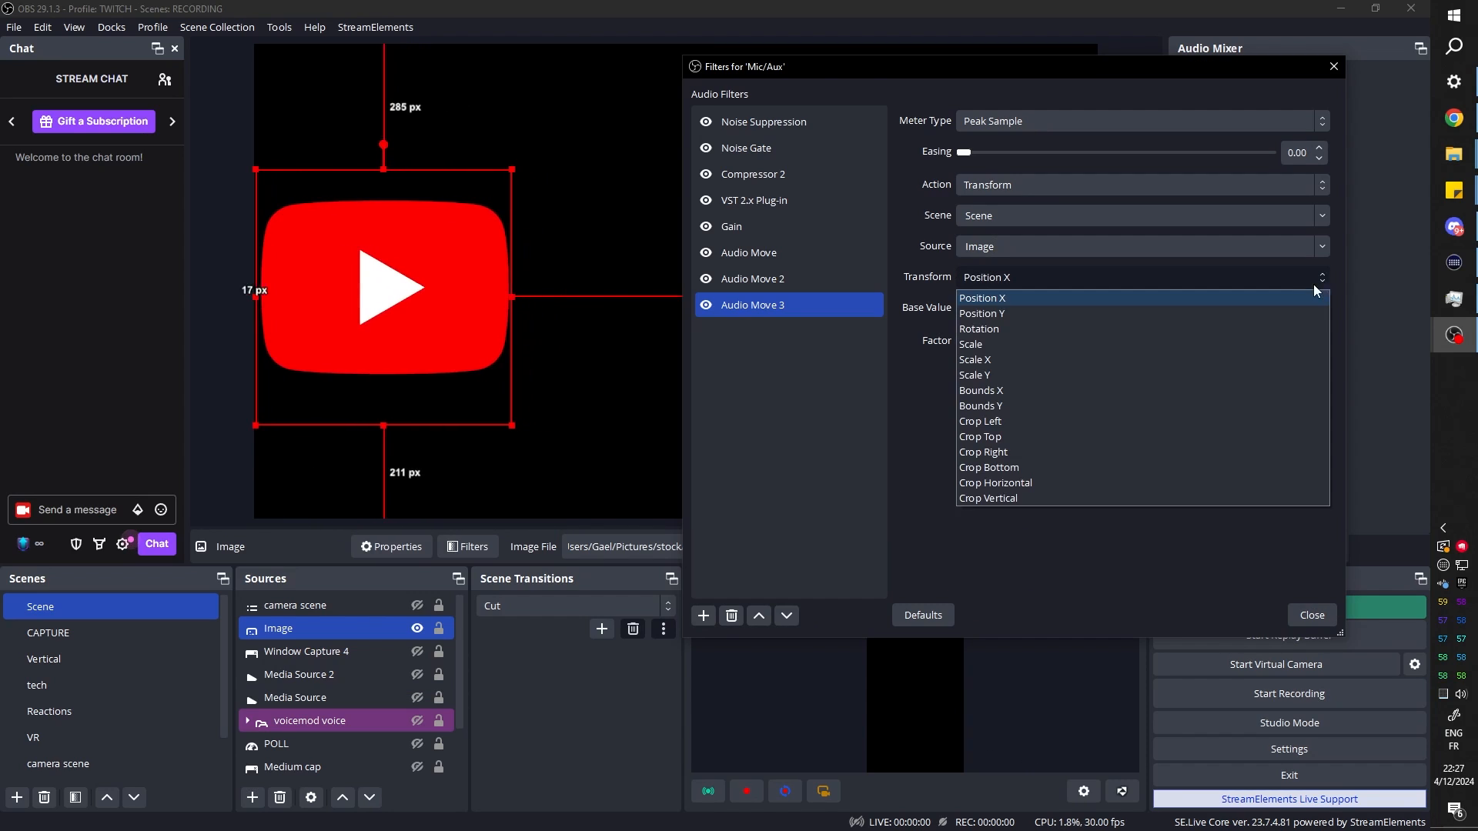
click(983, 312)
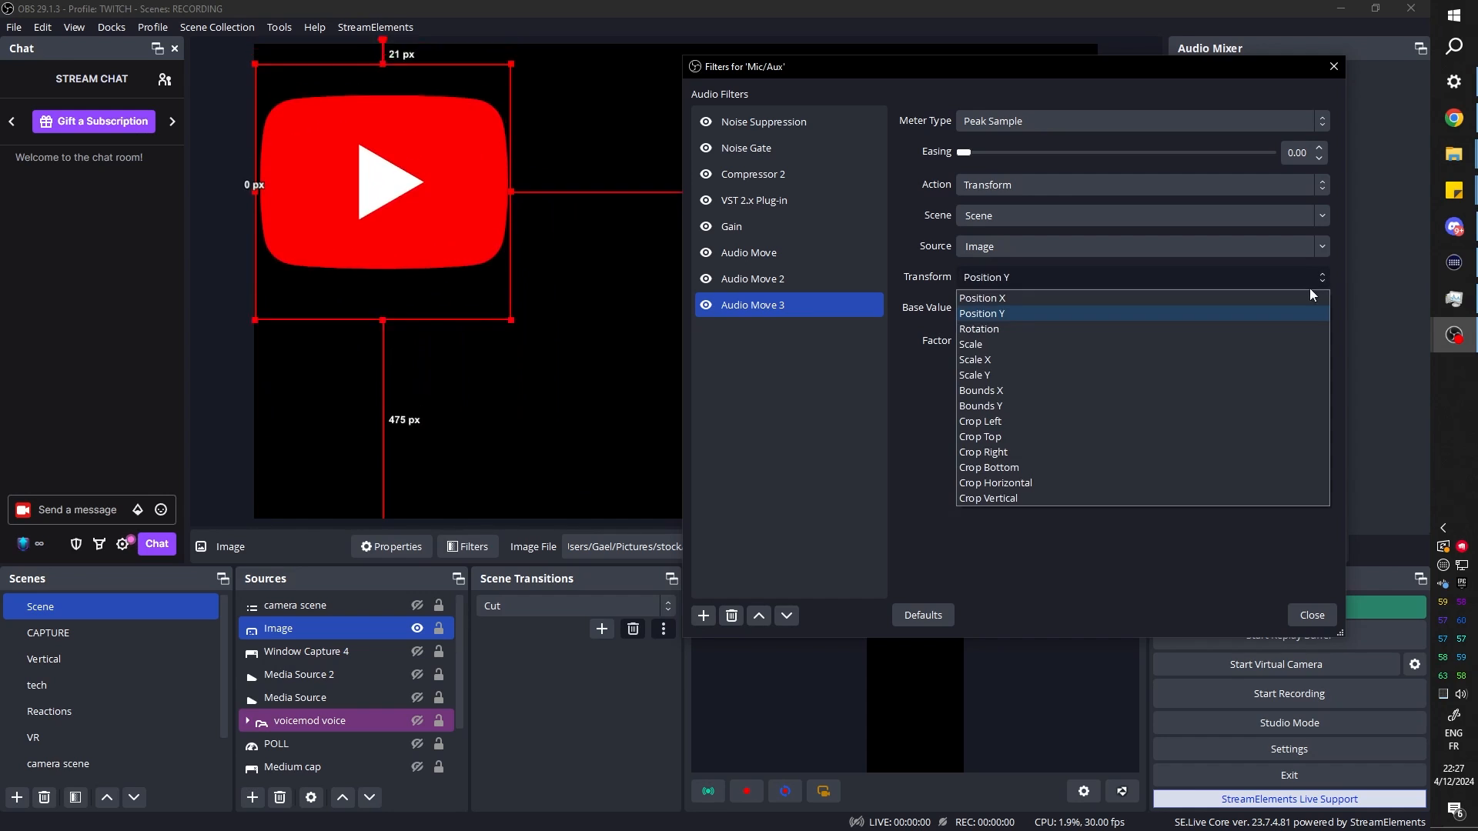
click(981, 328)
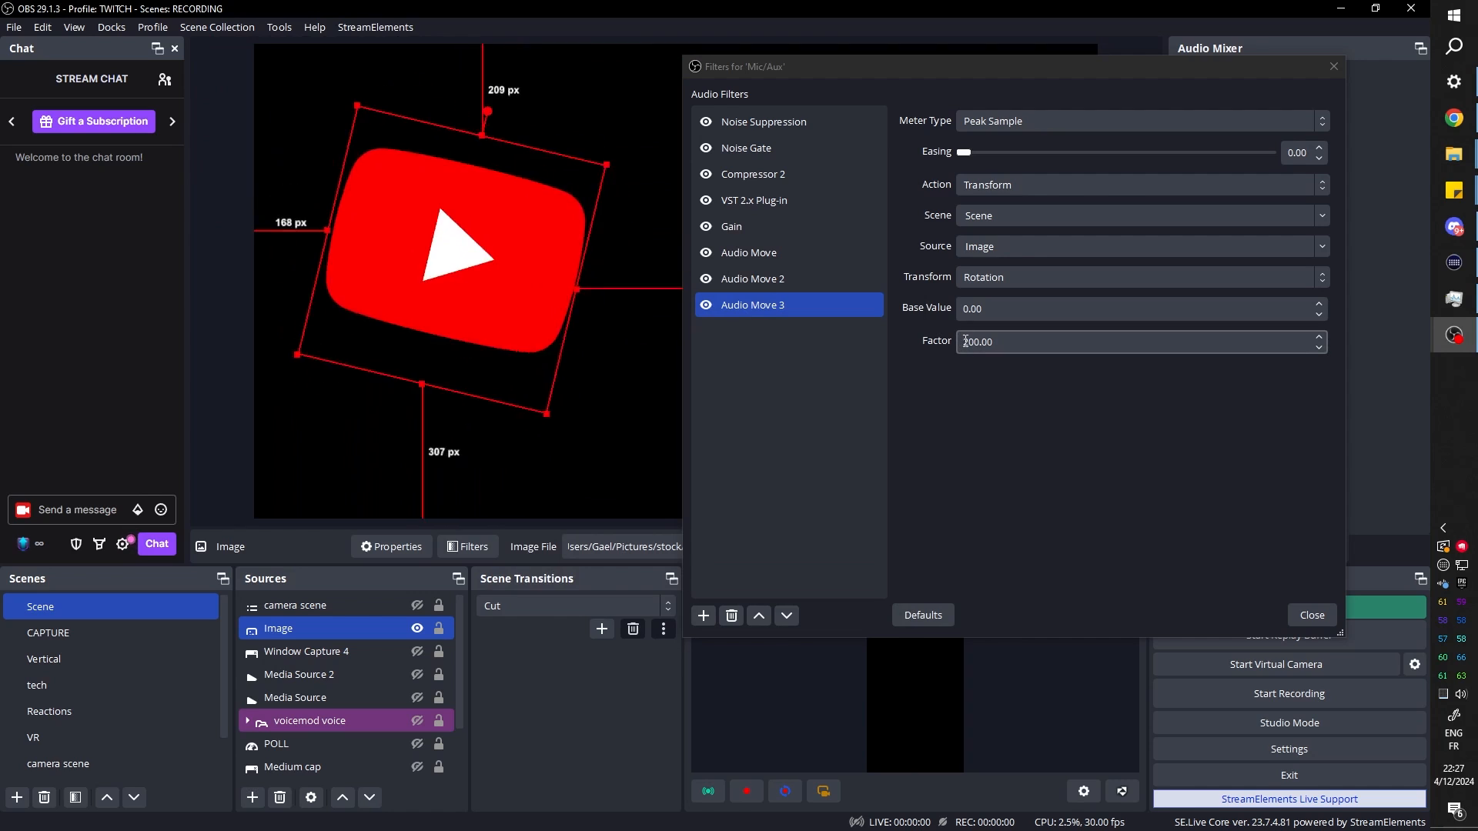
text(20.00)
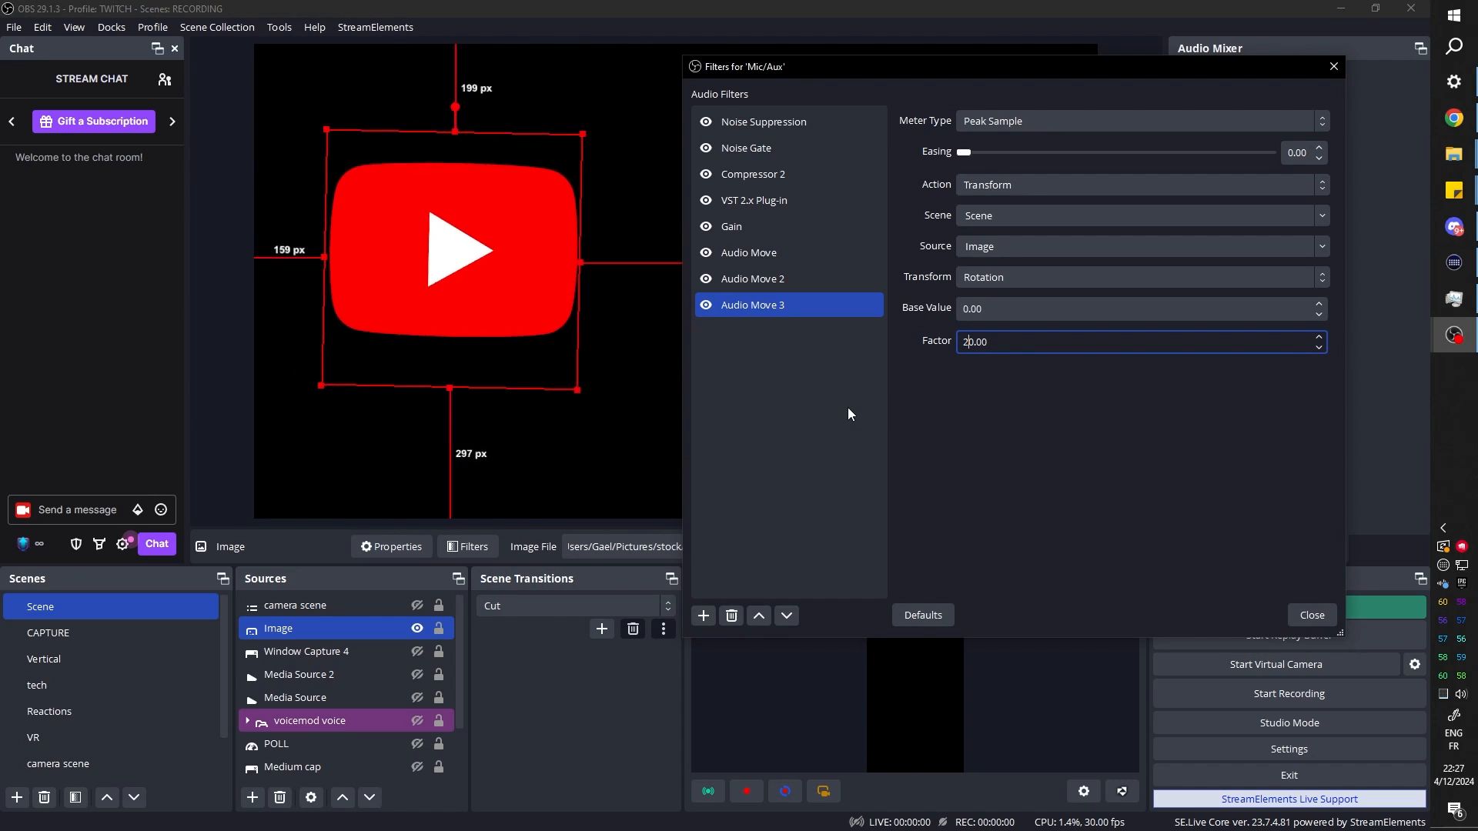
Try Scale, Scale X and Scale Y with base 0.5 on Audio Move 3, then browse its reaction types.
click(1141, 276)
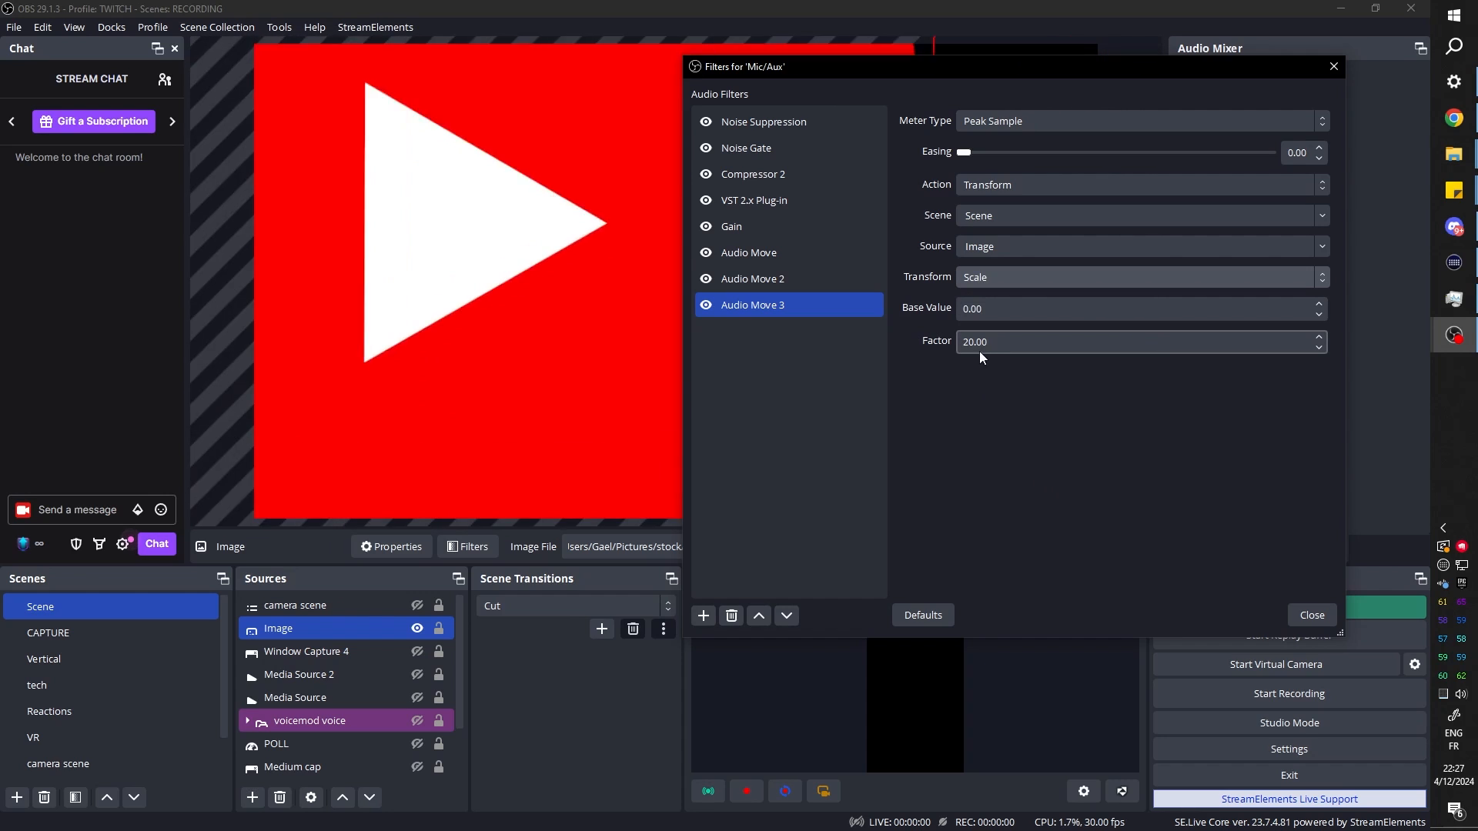
text(2.00)
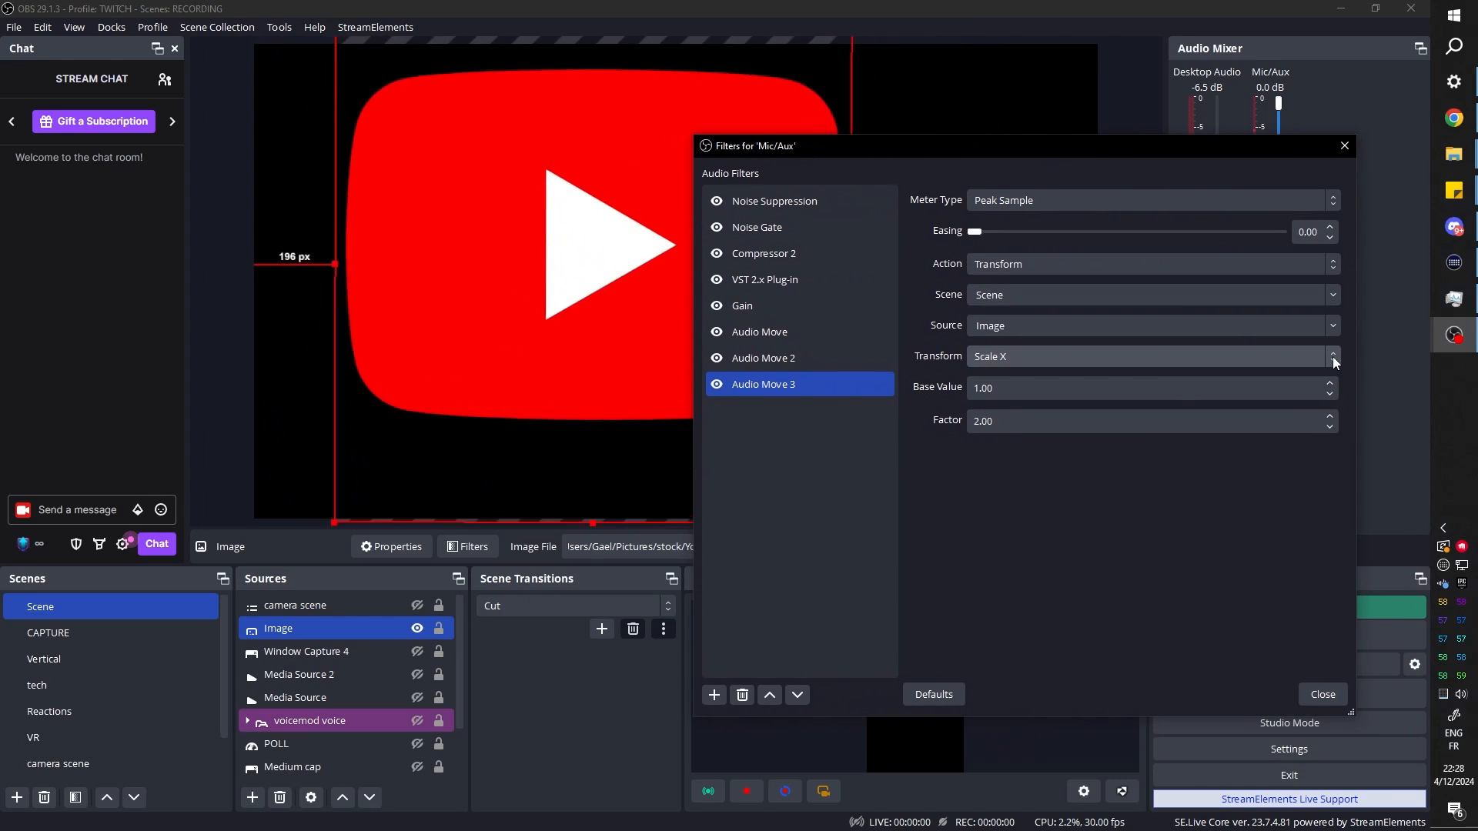
text(0.5)
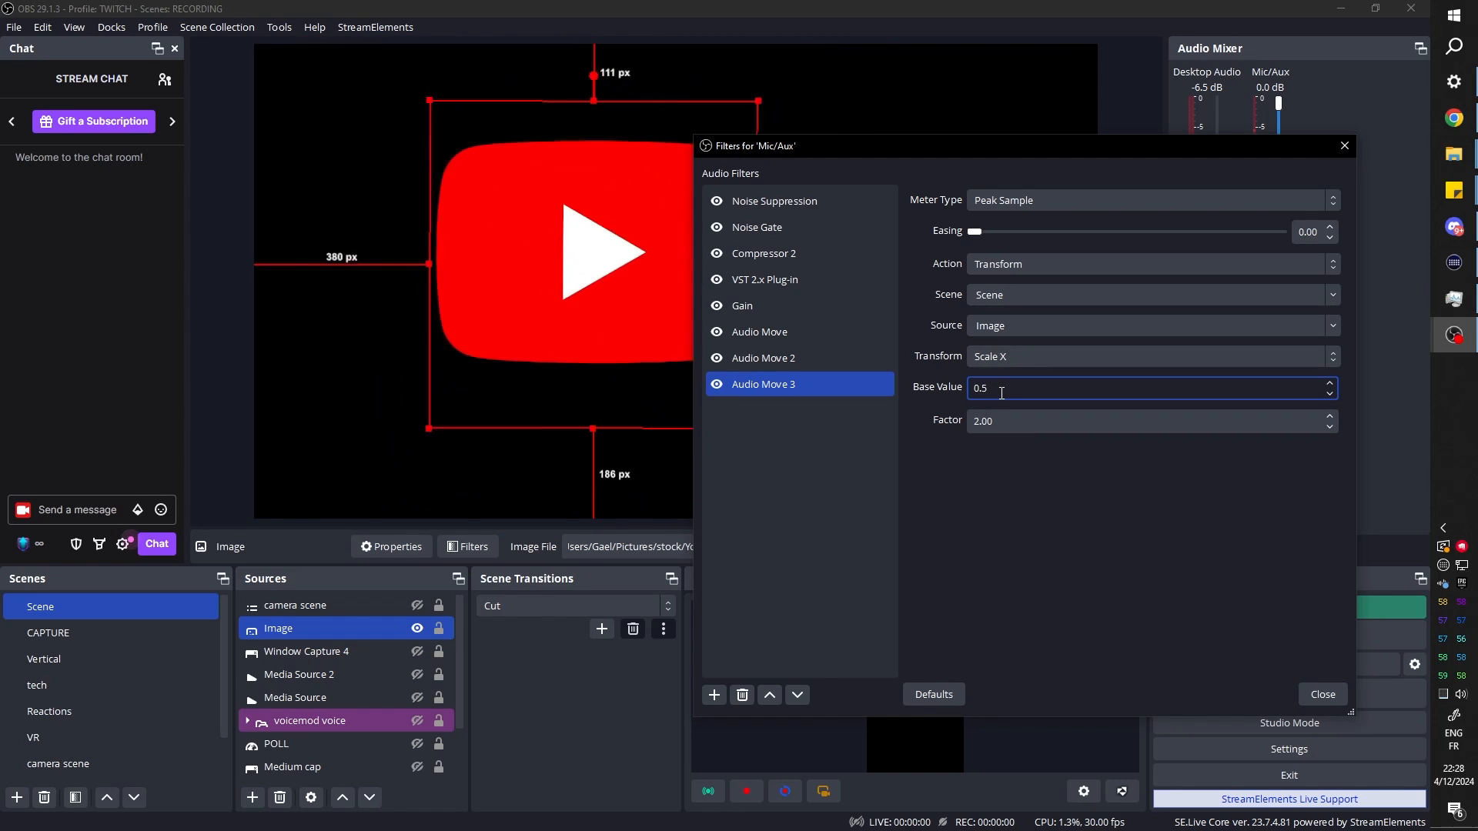
click(1148, 356)
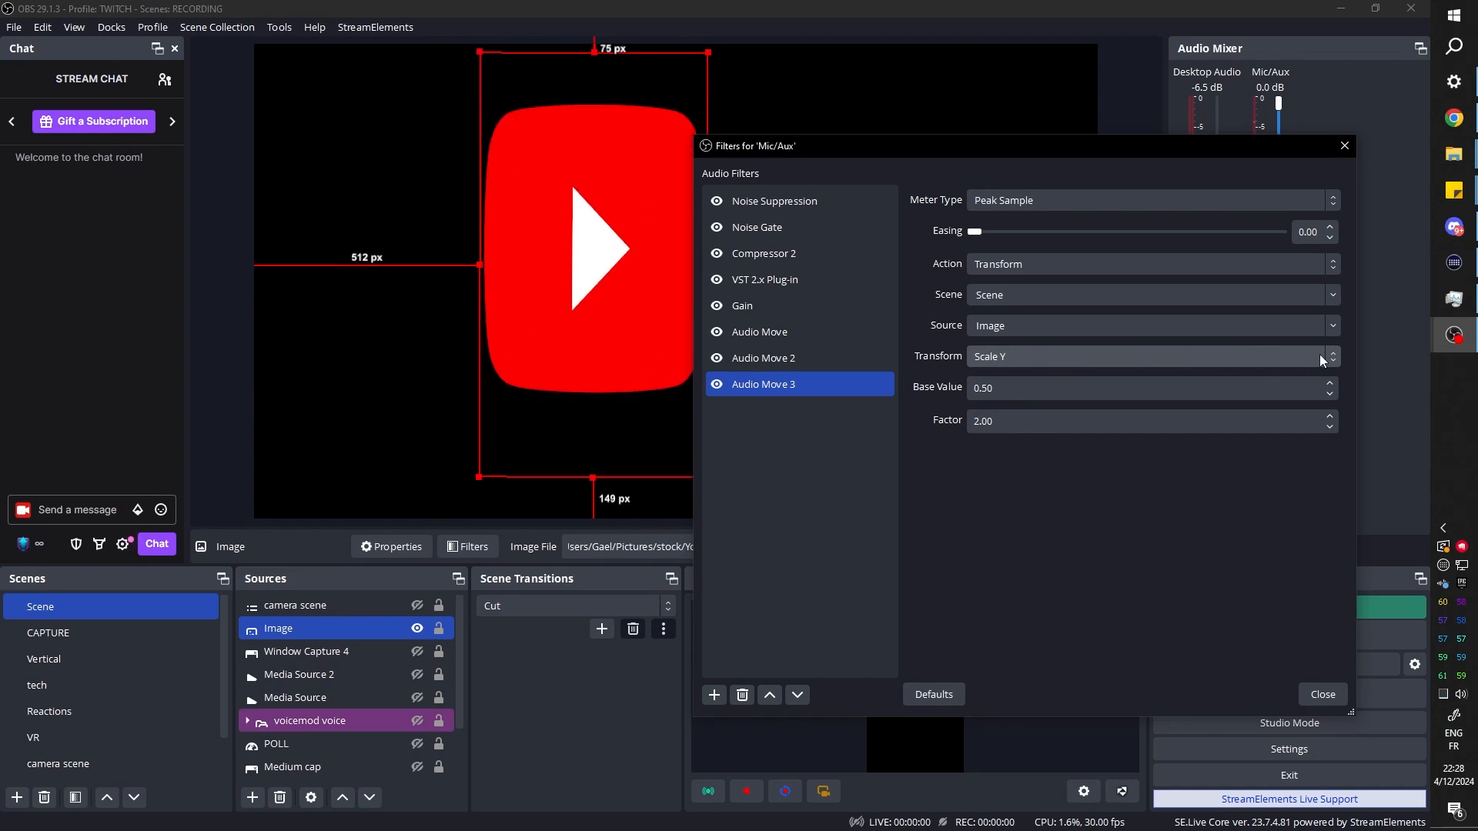
click(1150, 356)
text(500)
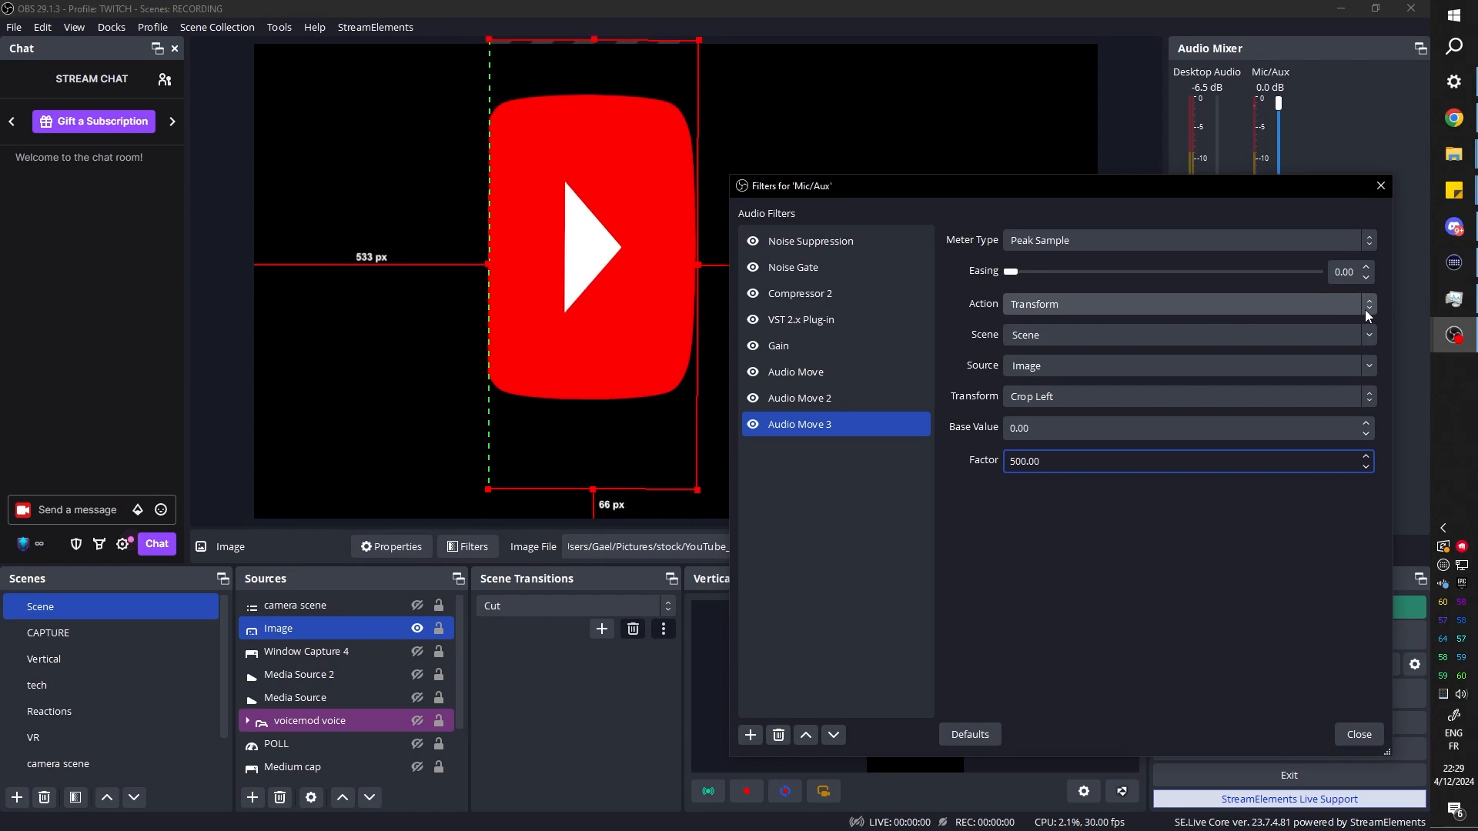
click(1185, 303)
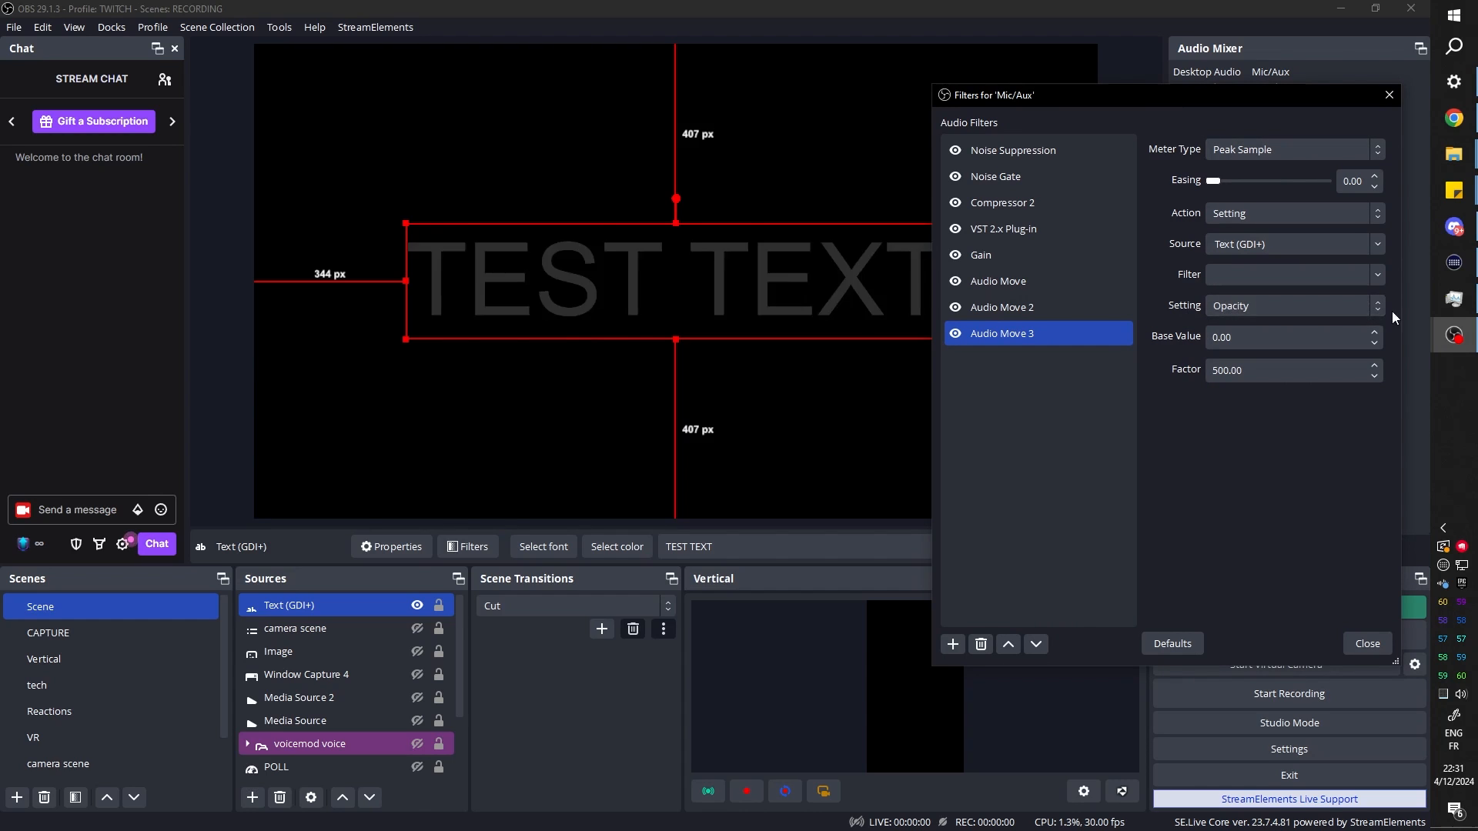
Give TEST TEXT a red background colour and keep Audio Move driving its Opacity setting.
click(1292, 305)
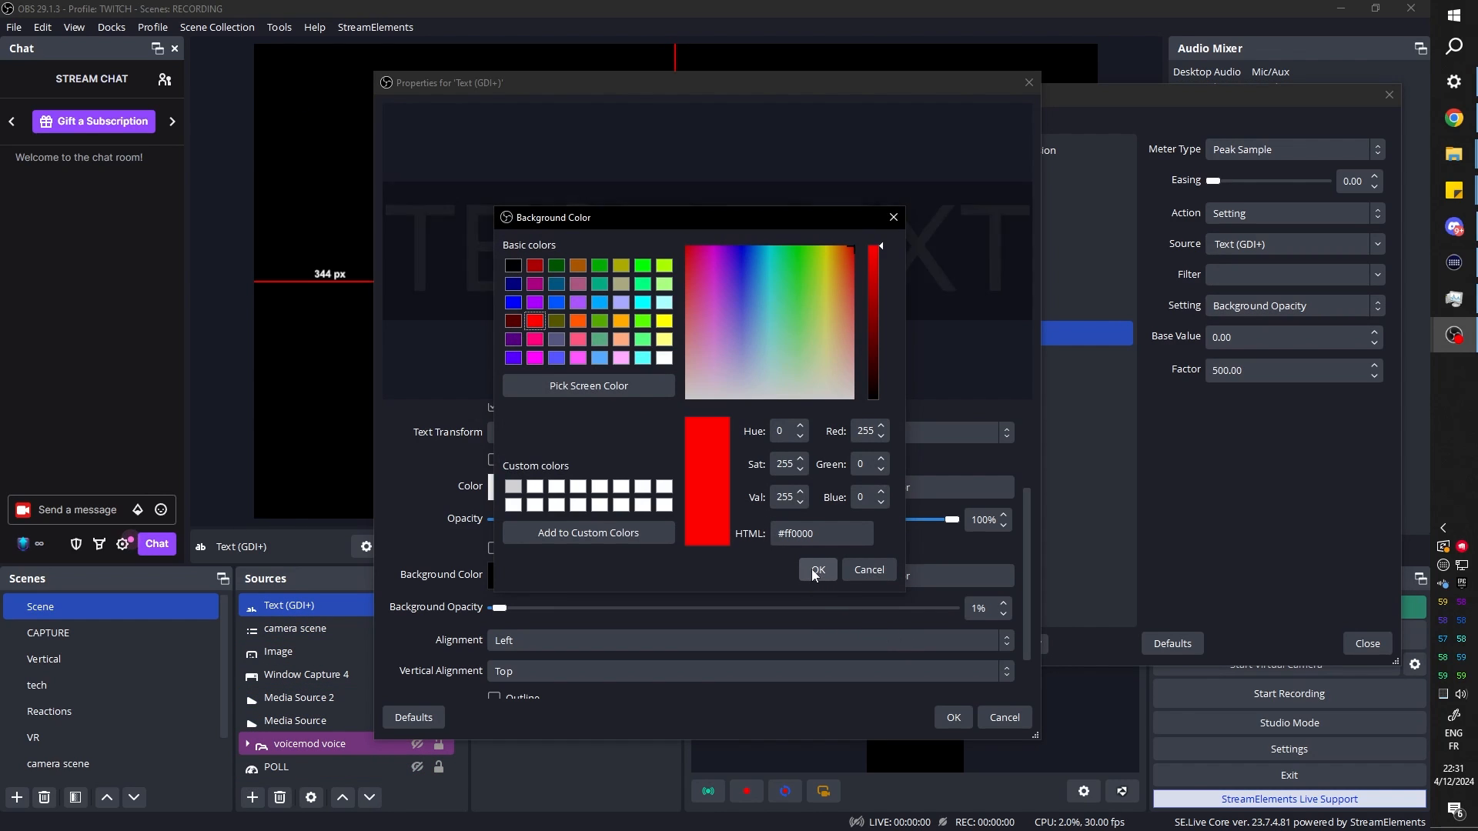
click(816, 570)
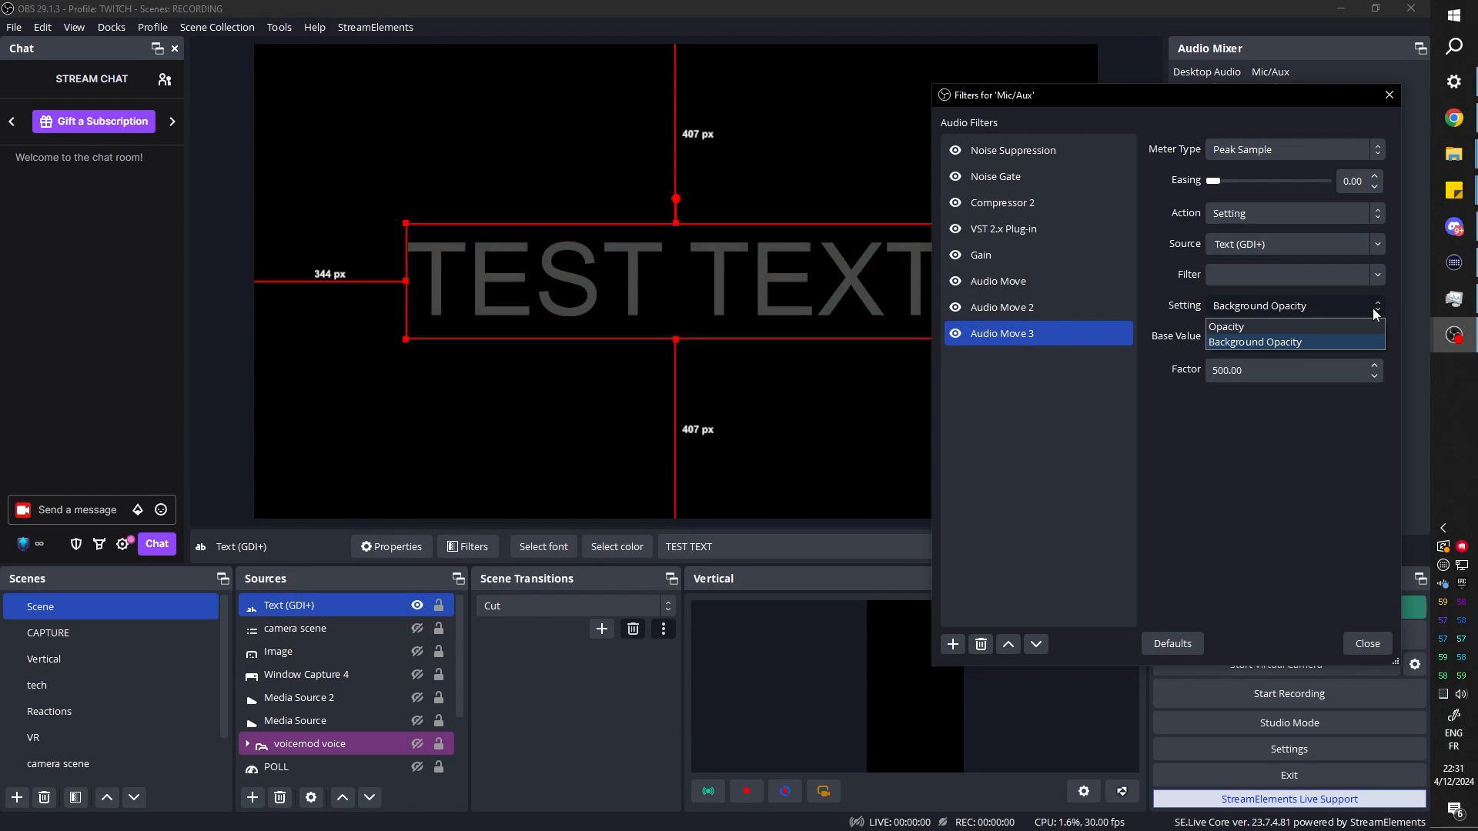
click(1229, 327)
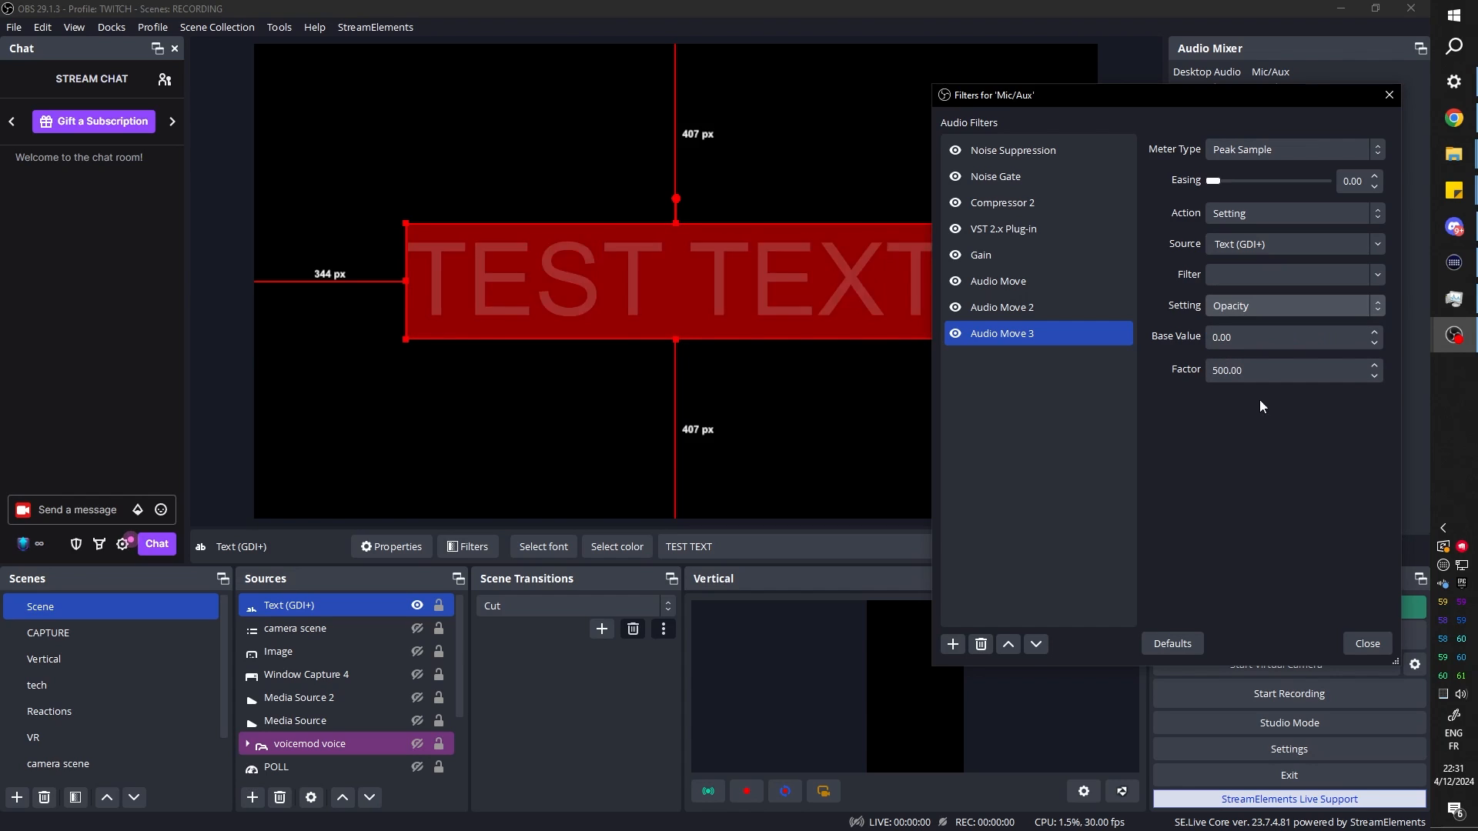
Set Audio Move 3 to Source Visibility on the Image, hide the test text and show the YouTube logo.
click(1292, 212)
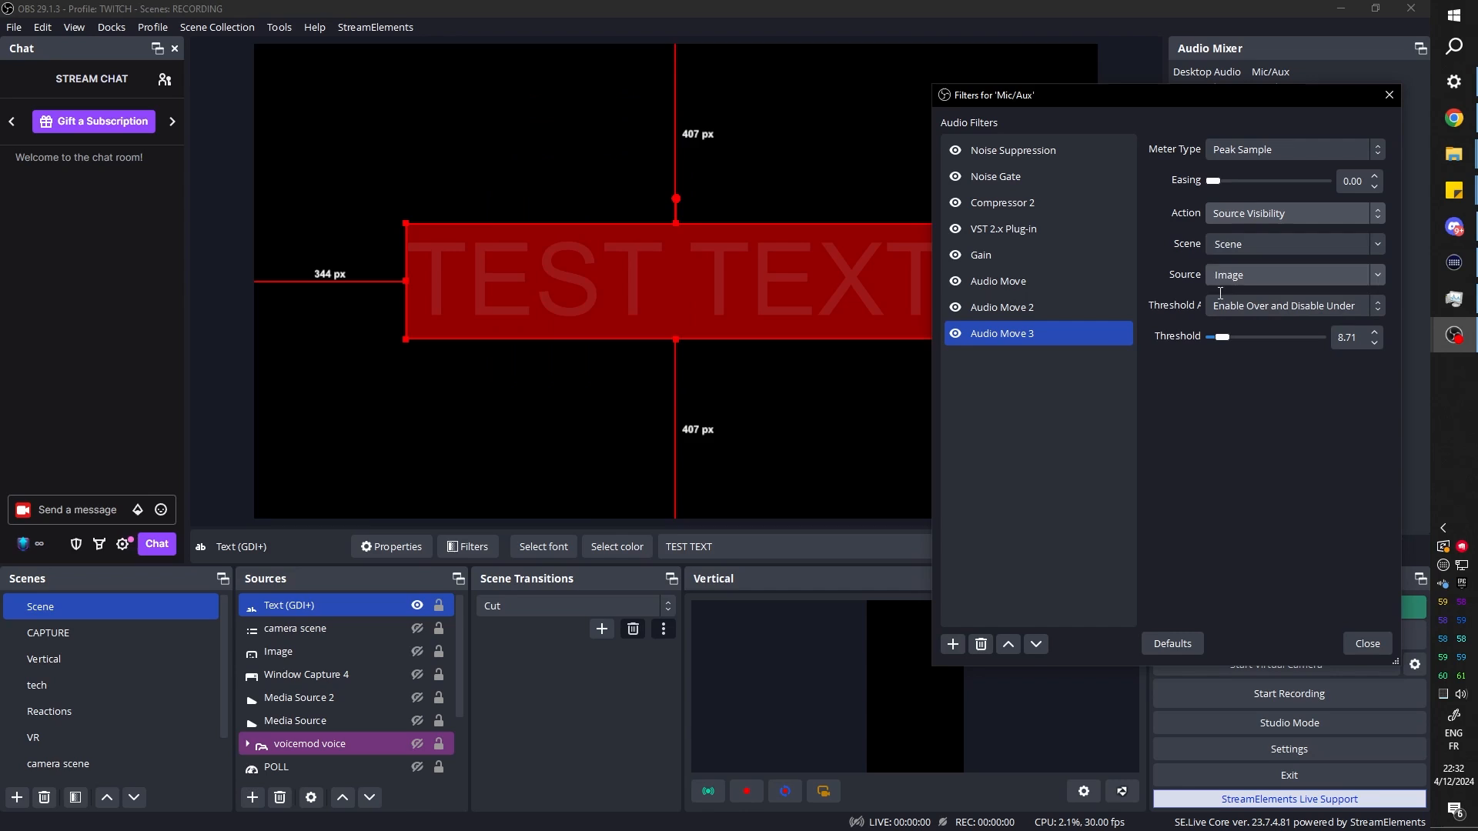
click(307, 675)
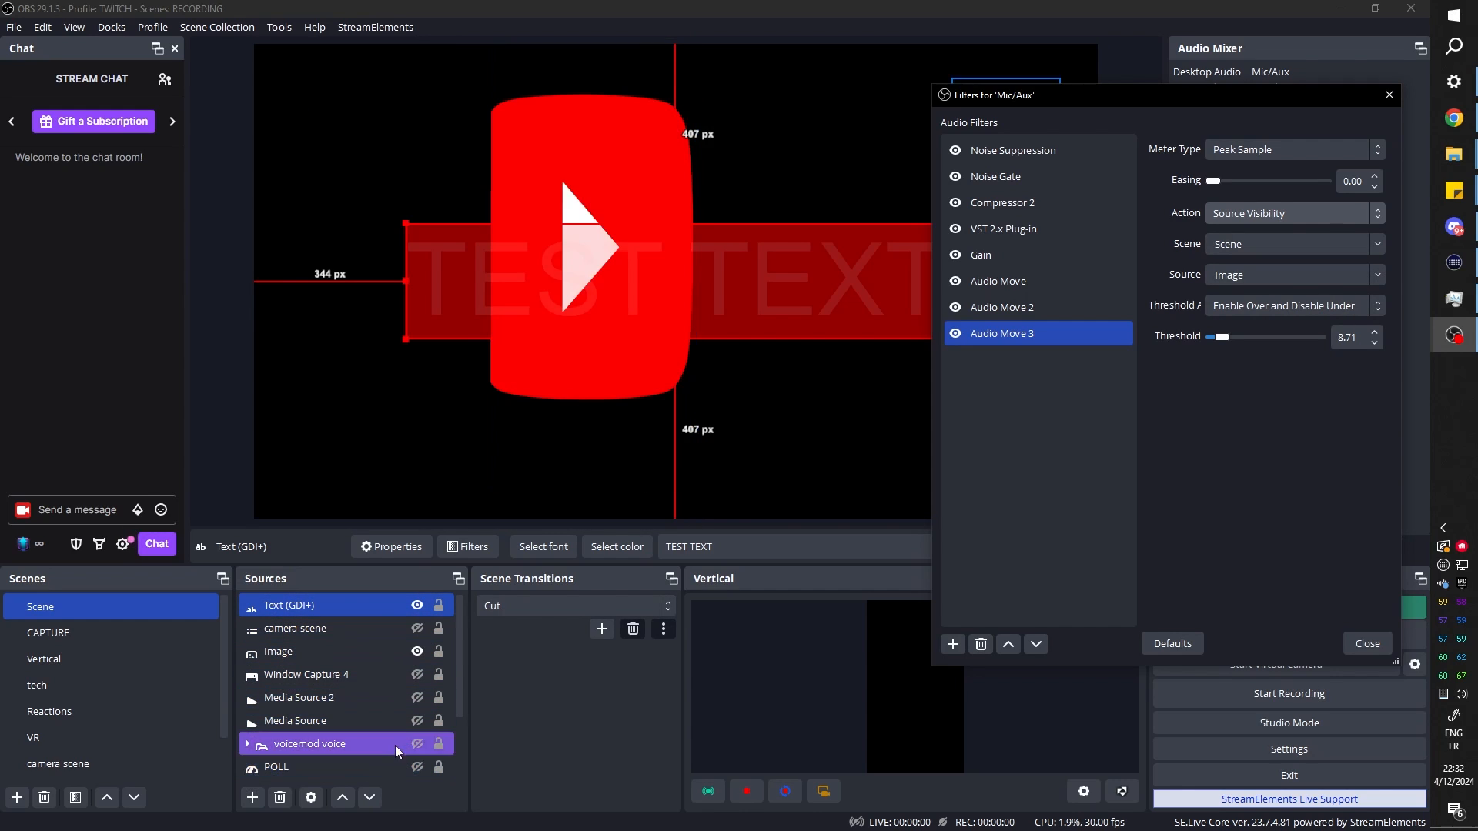
click(306, 675)
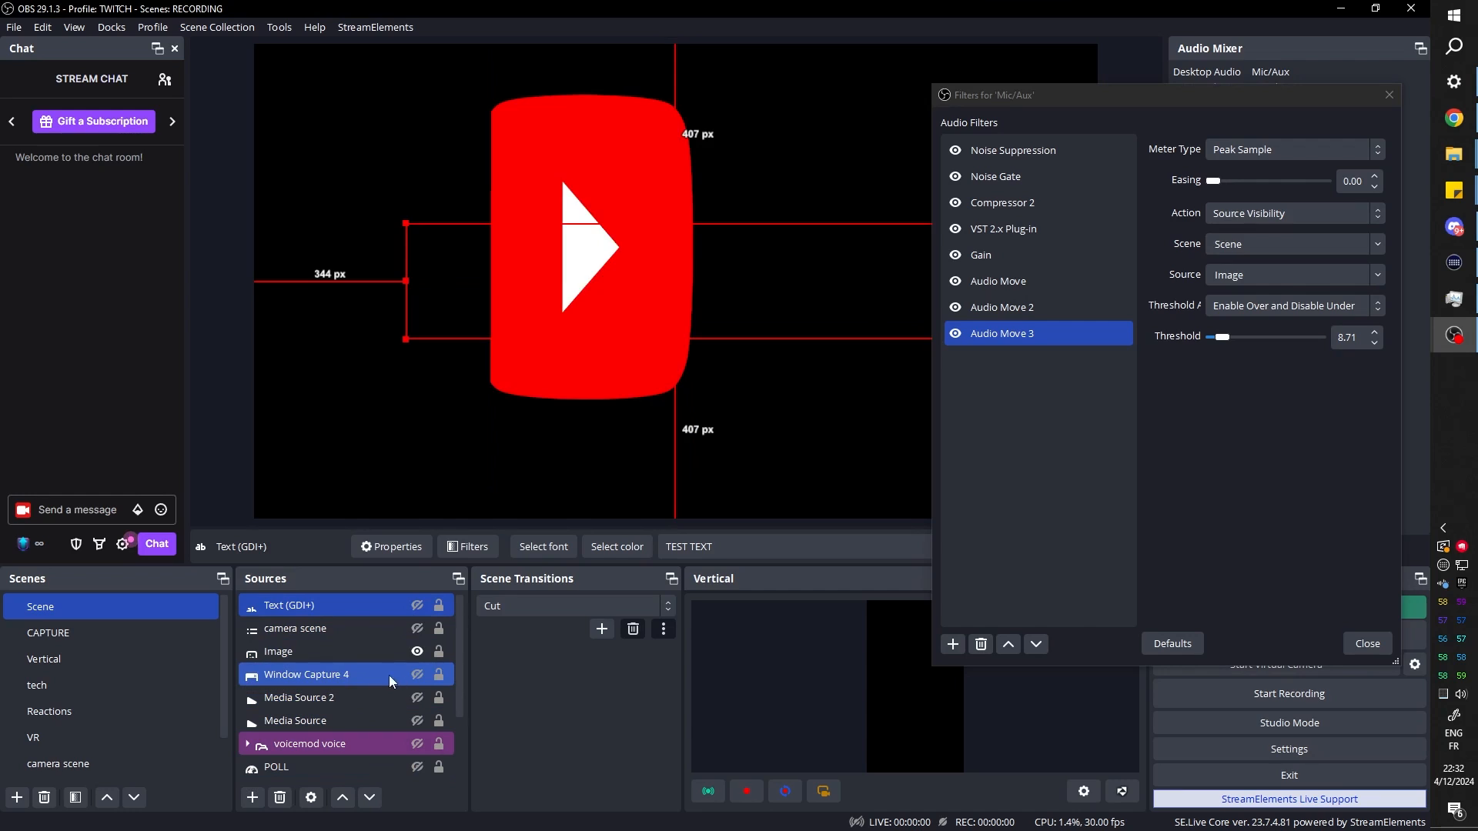
click(279, 651)
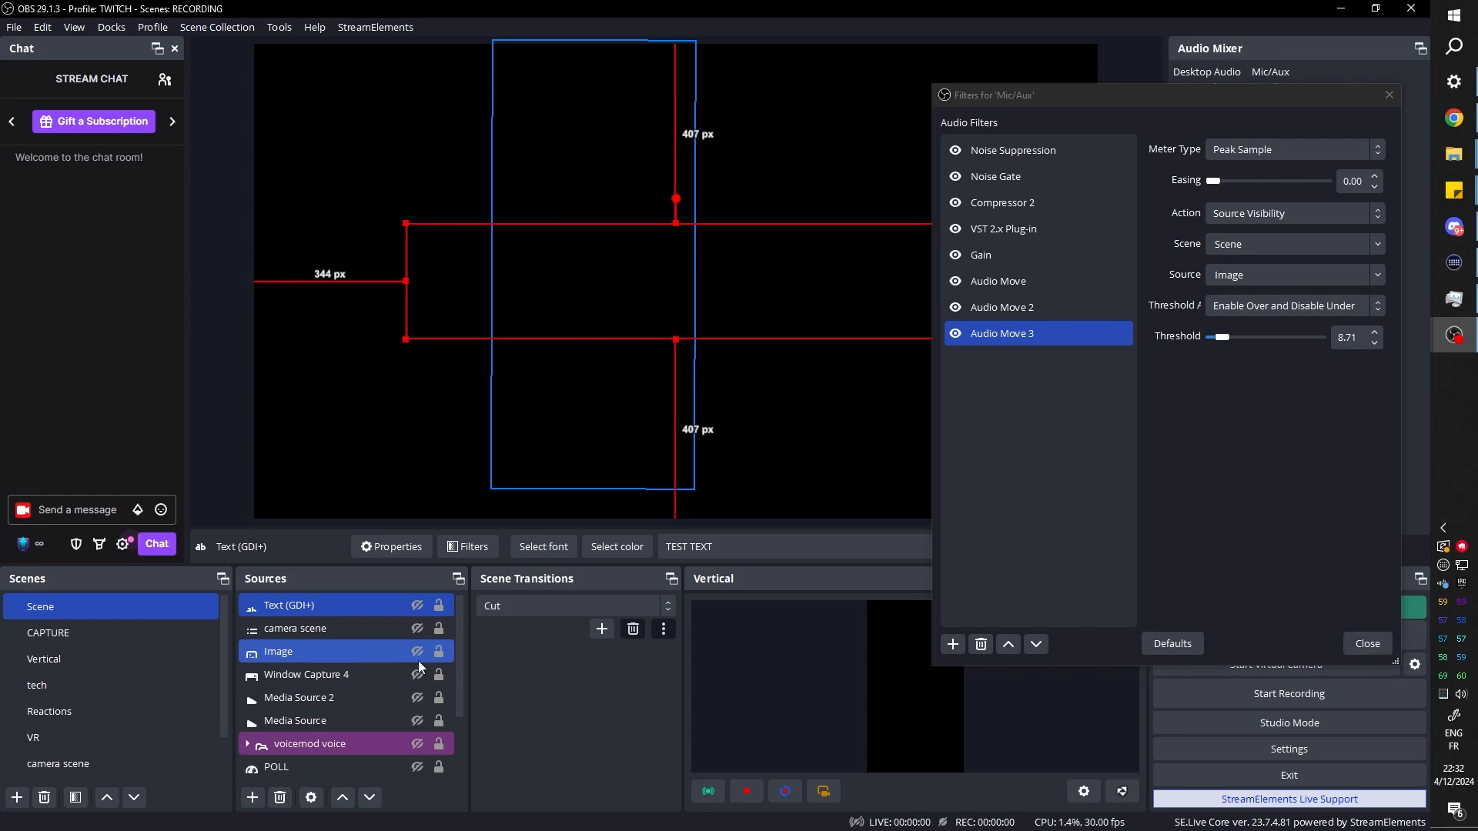
click(417, 651)
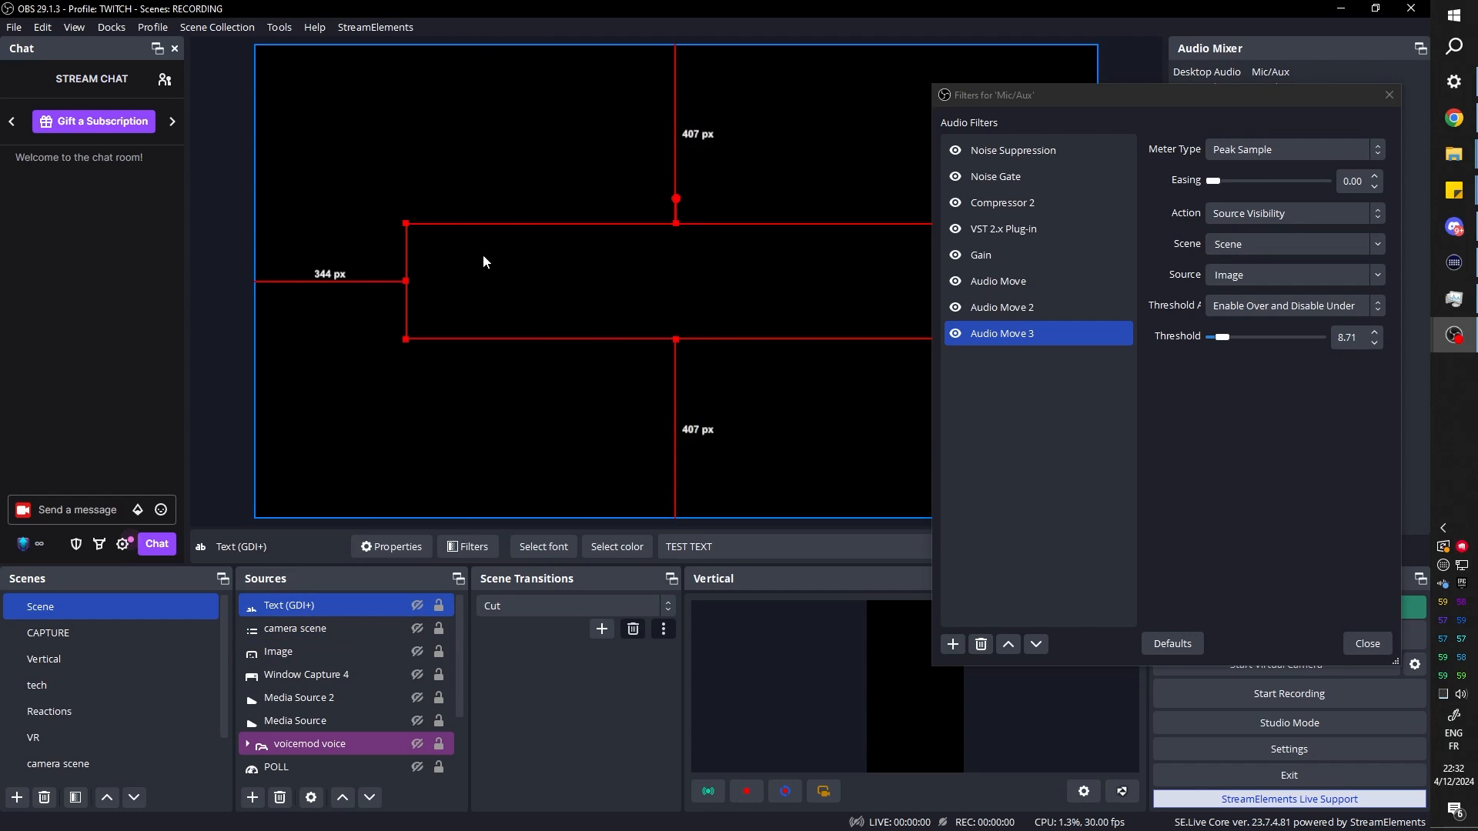
click(279, 651)
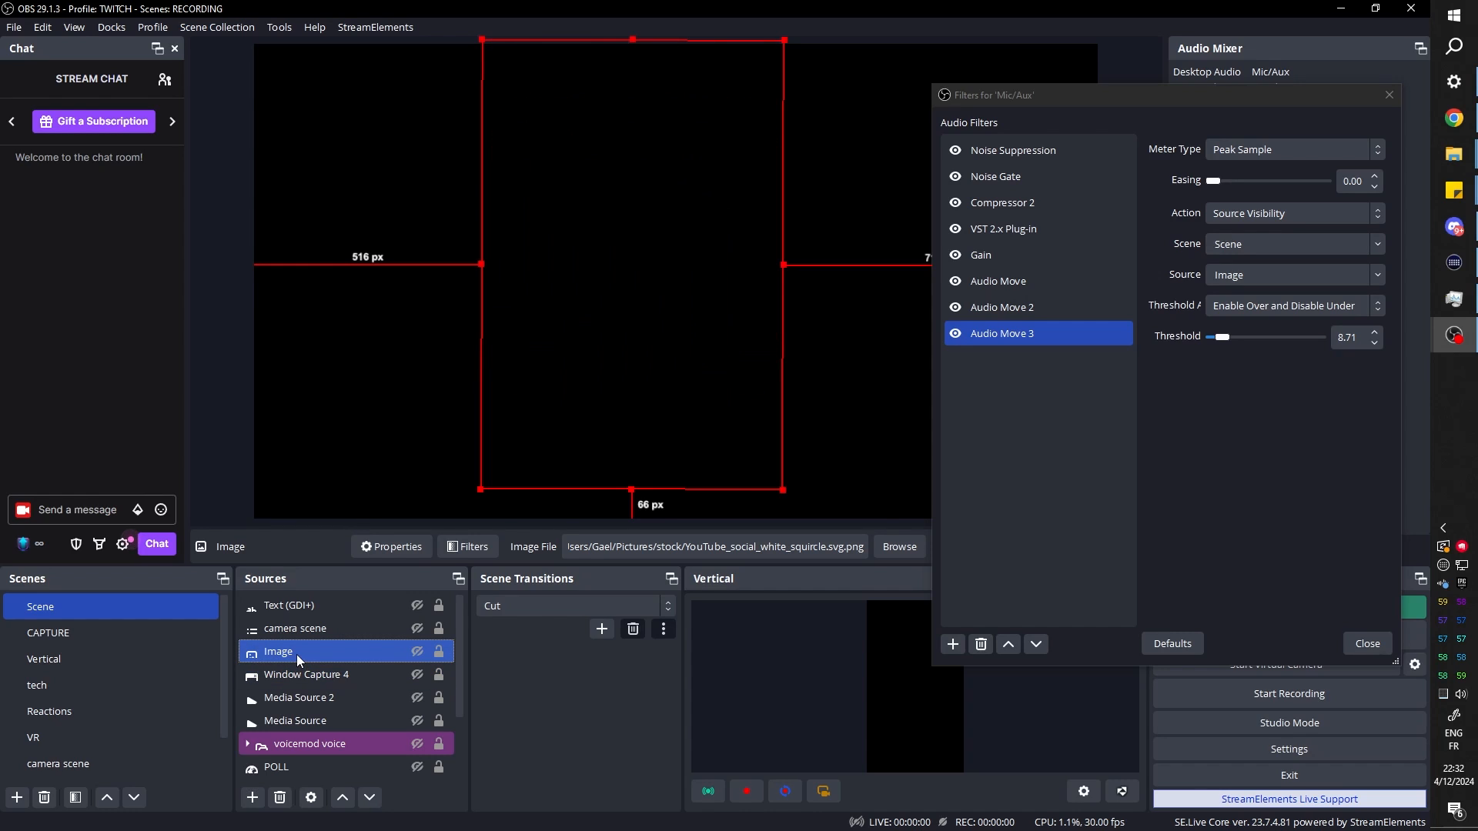
click(417, 652)
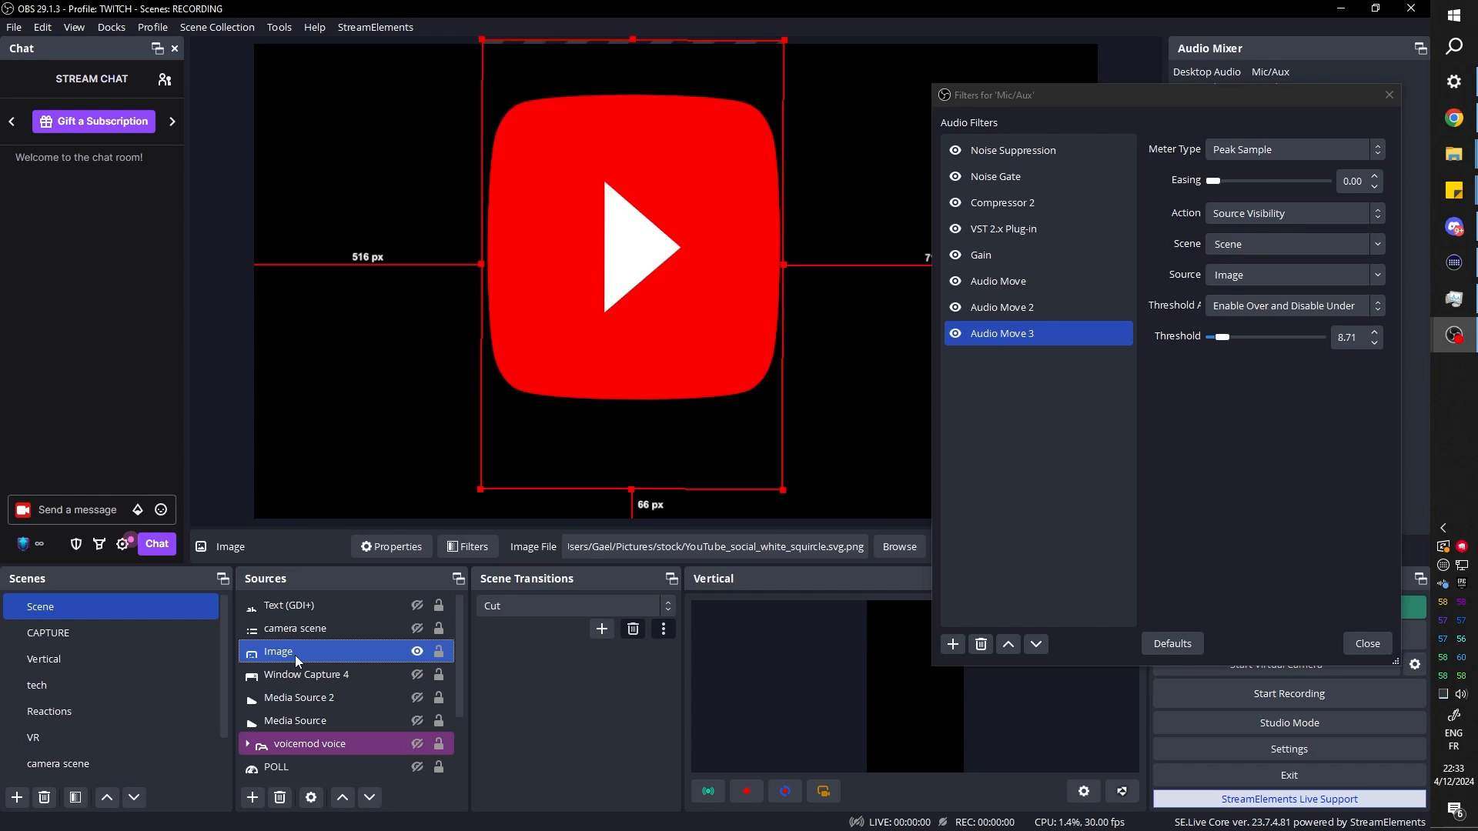
Set the Image source's hide transition to Fade with a 150 ms duration.
right_click(278, 651)
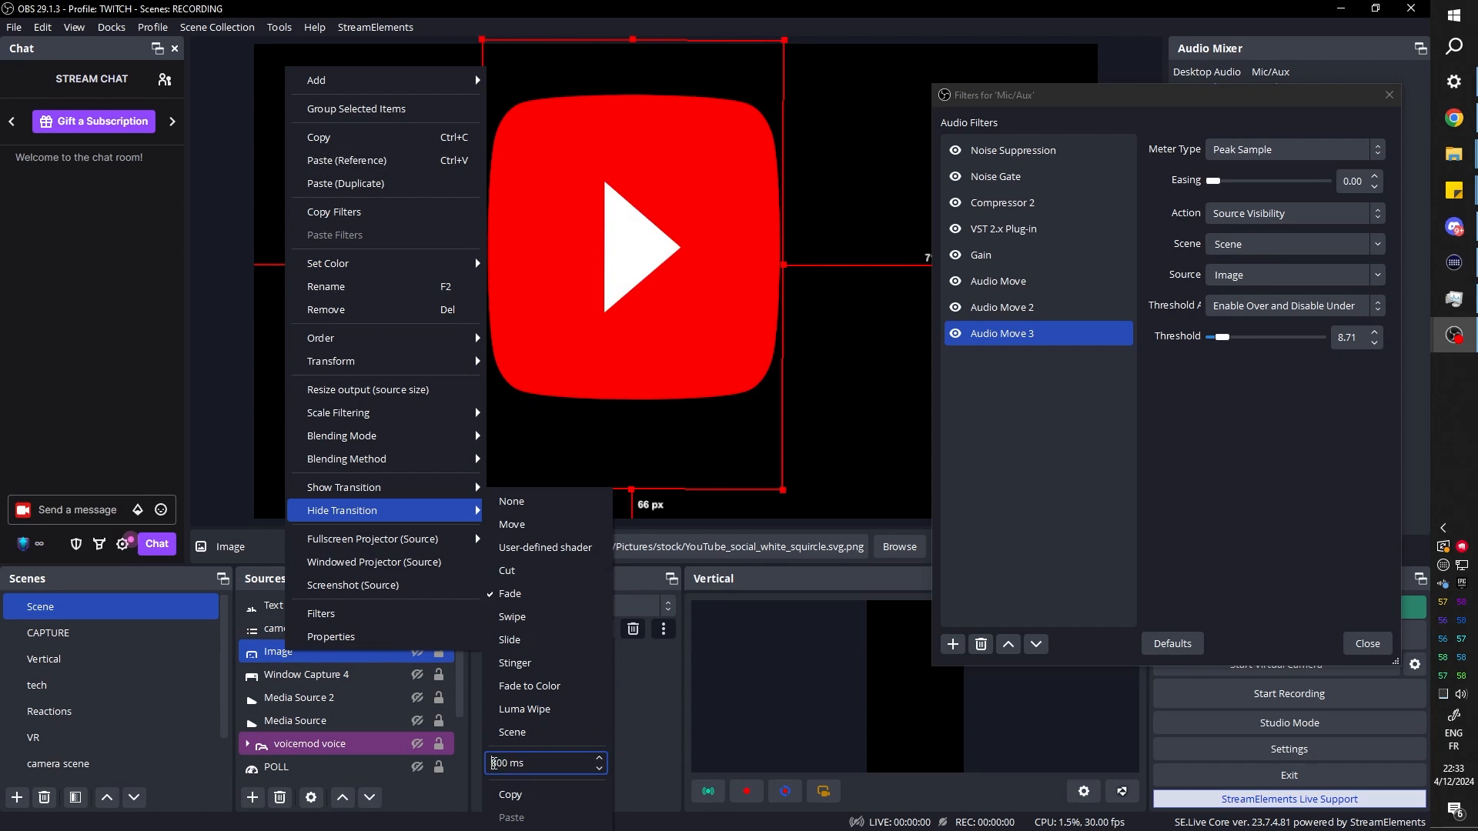
text(150)
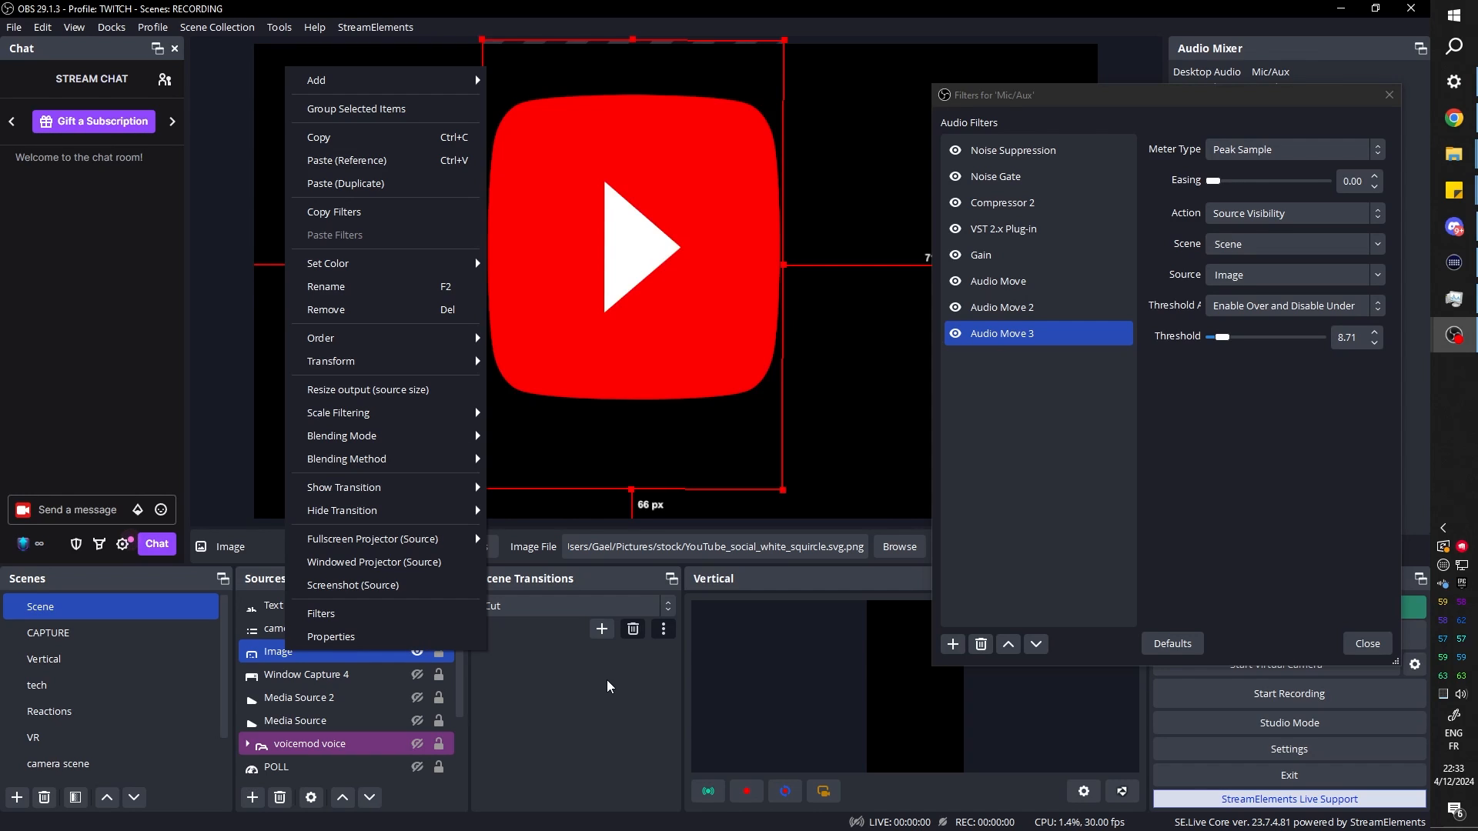
click(590, 686)
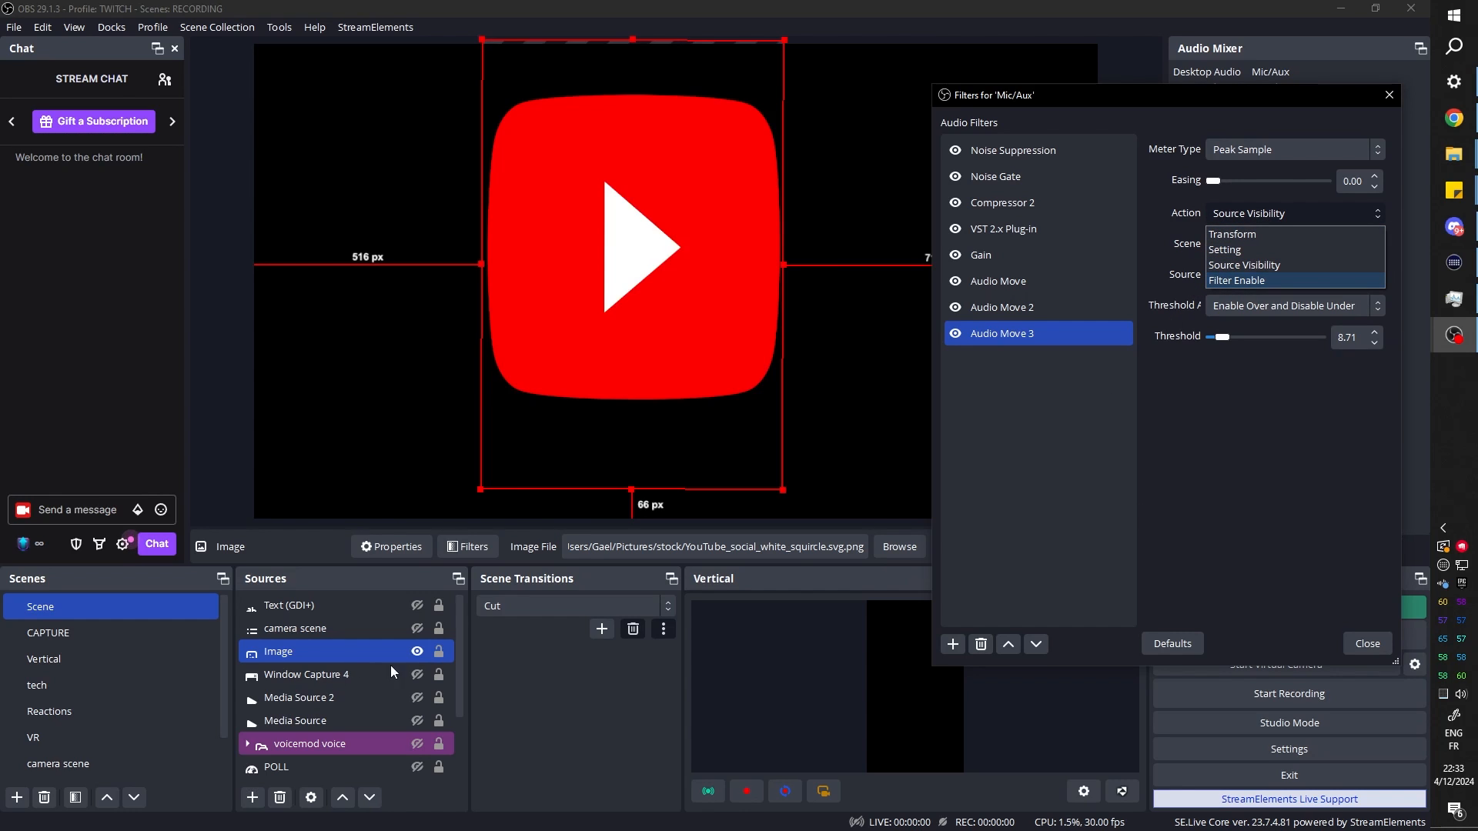
mouse_move(1285, 280)
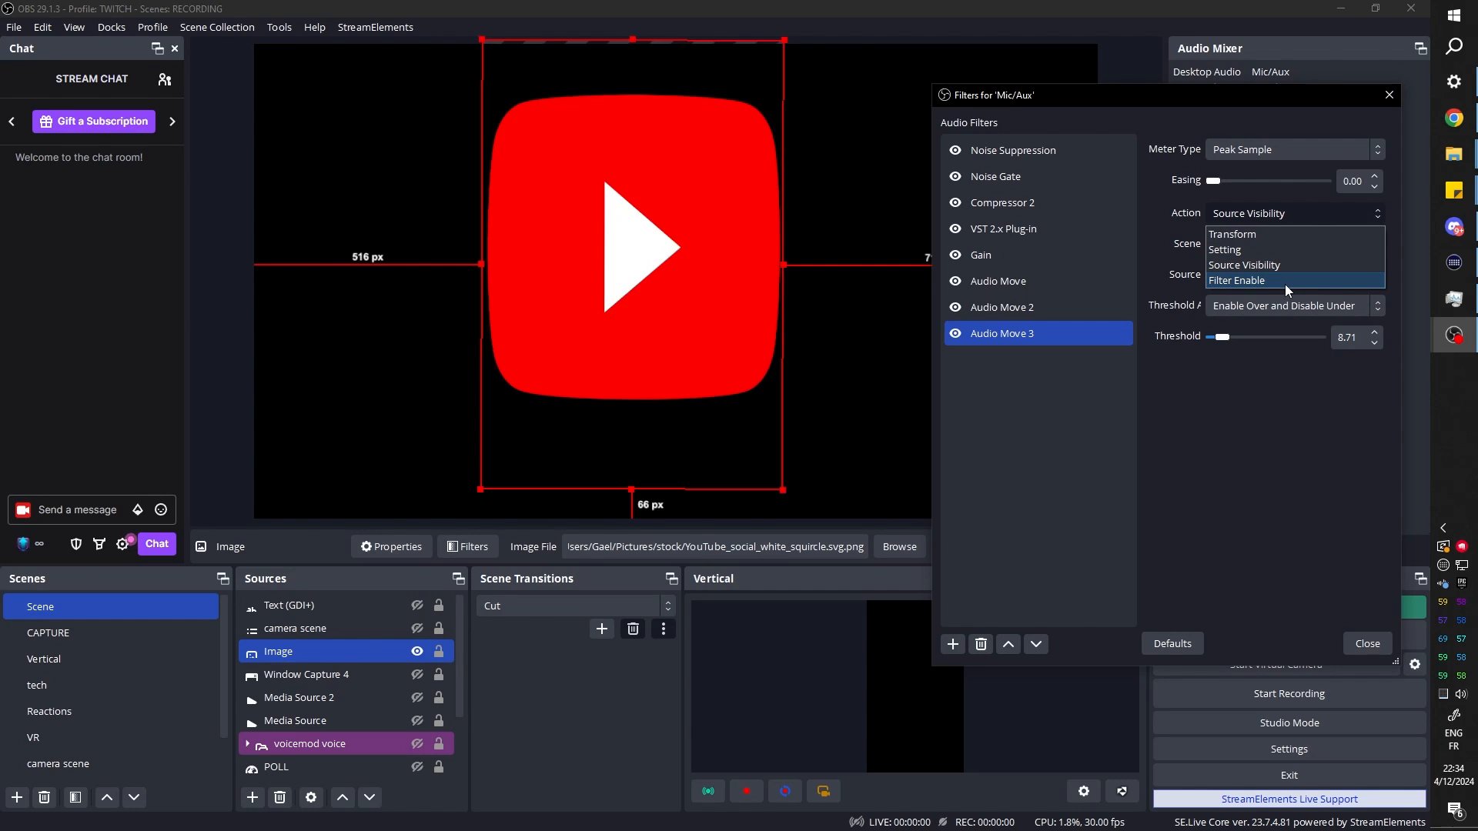
Add a second Color Correction filter to the HDMI camera with boosted saturation and hue shift.
click(1237, 280)
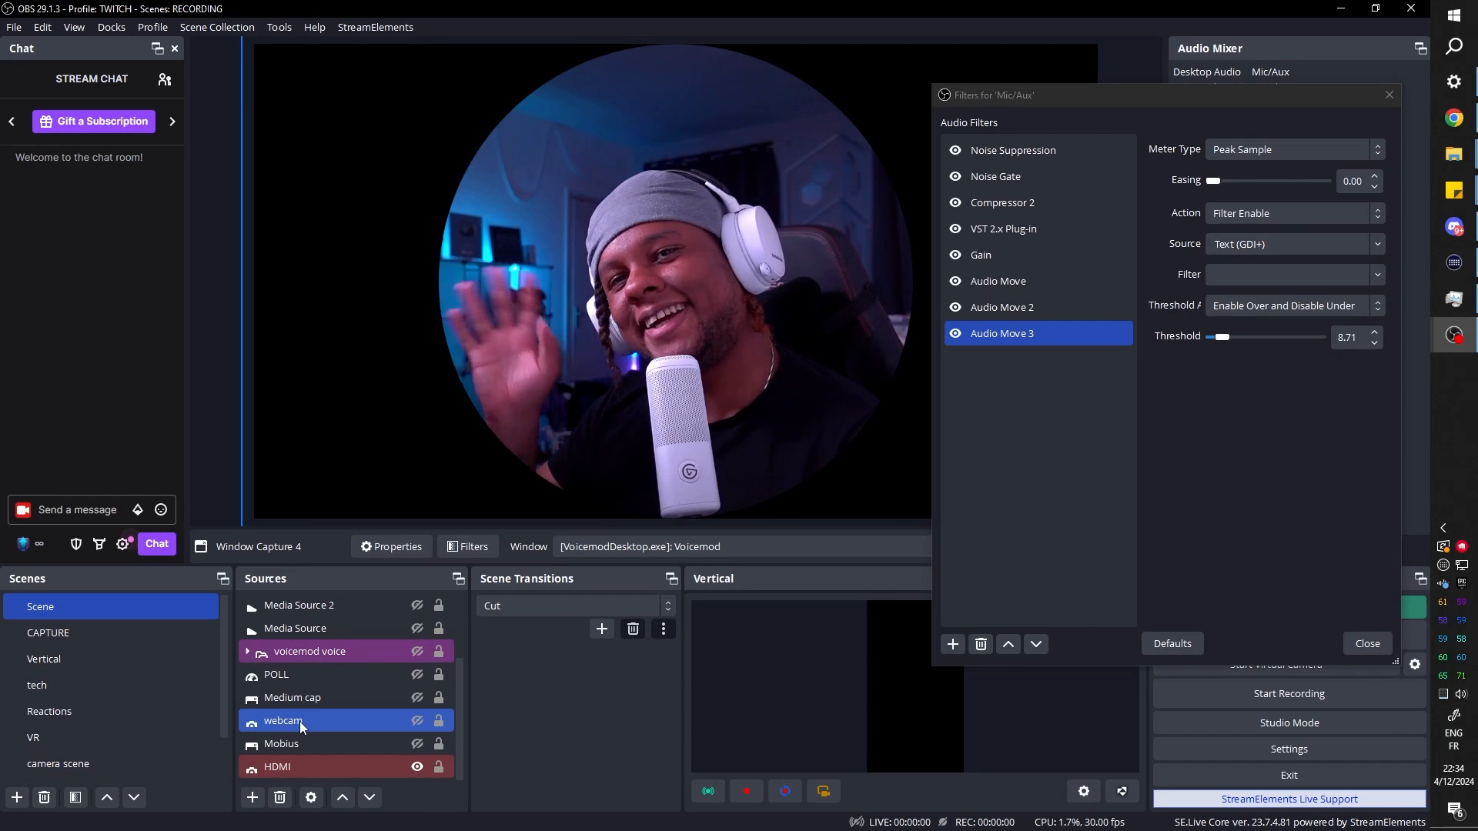
click(277, 767)
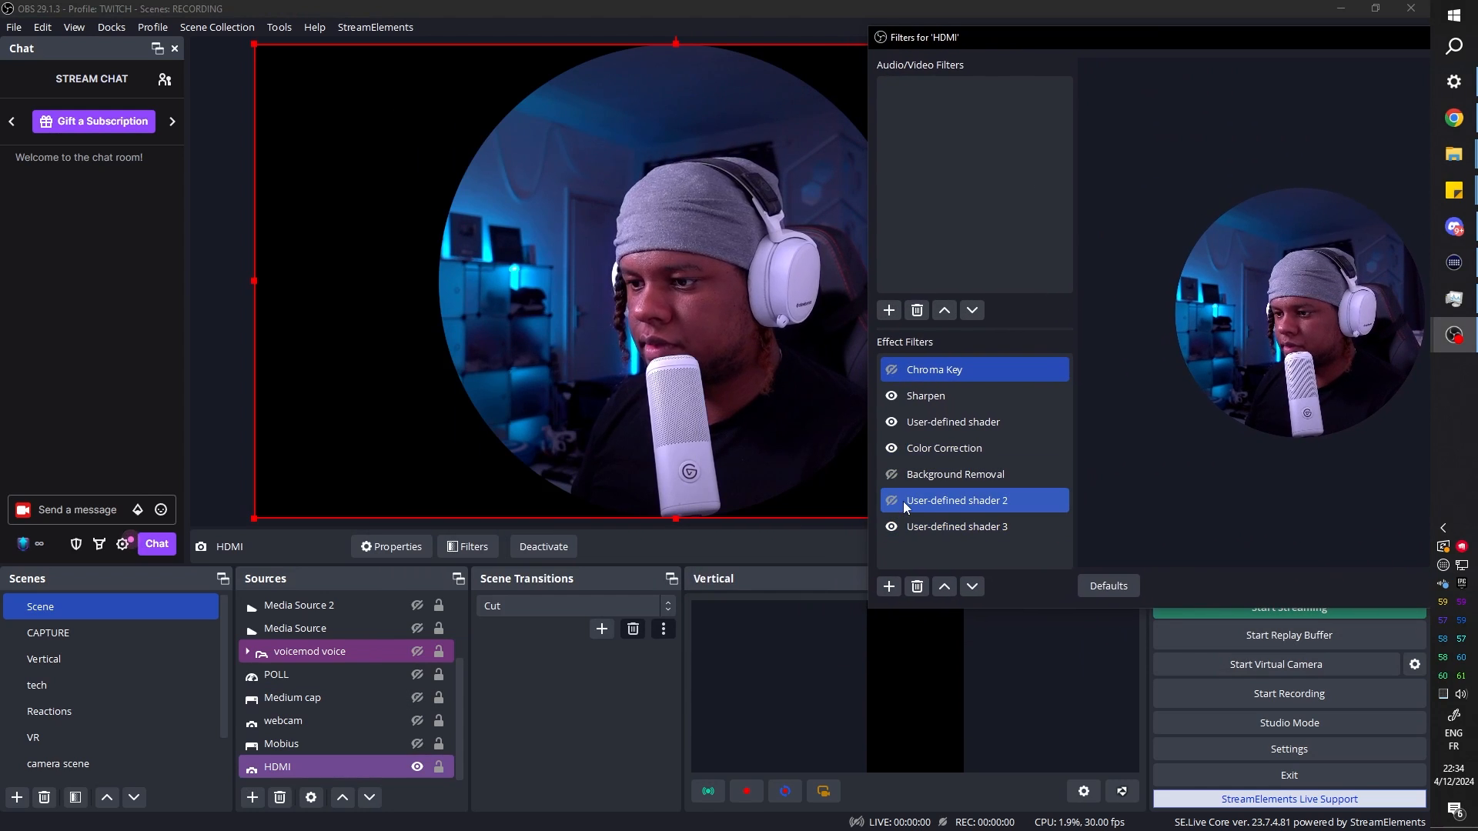
click(887, 585)
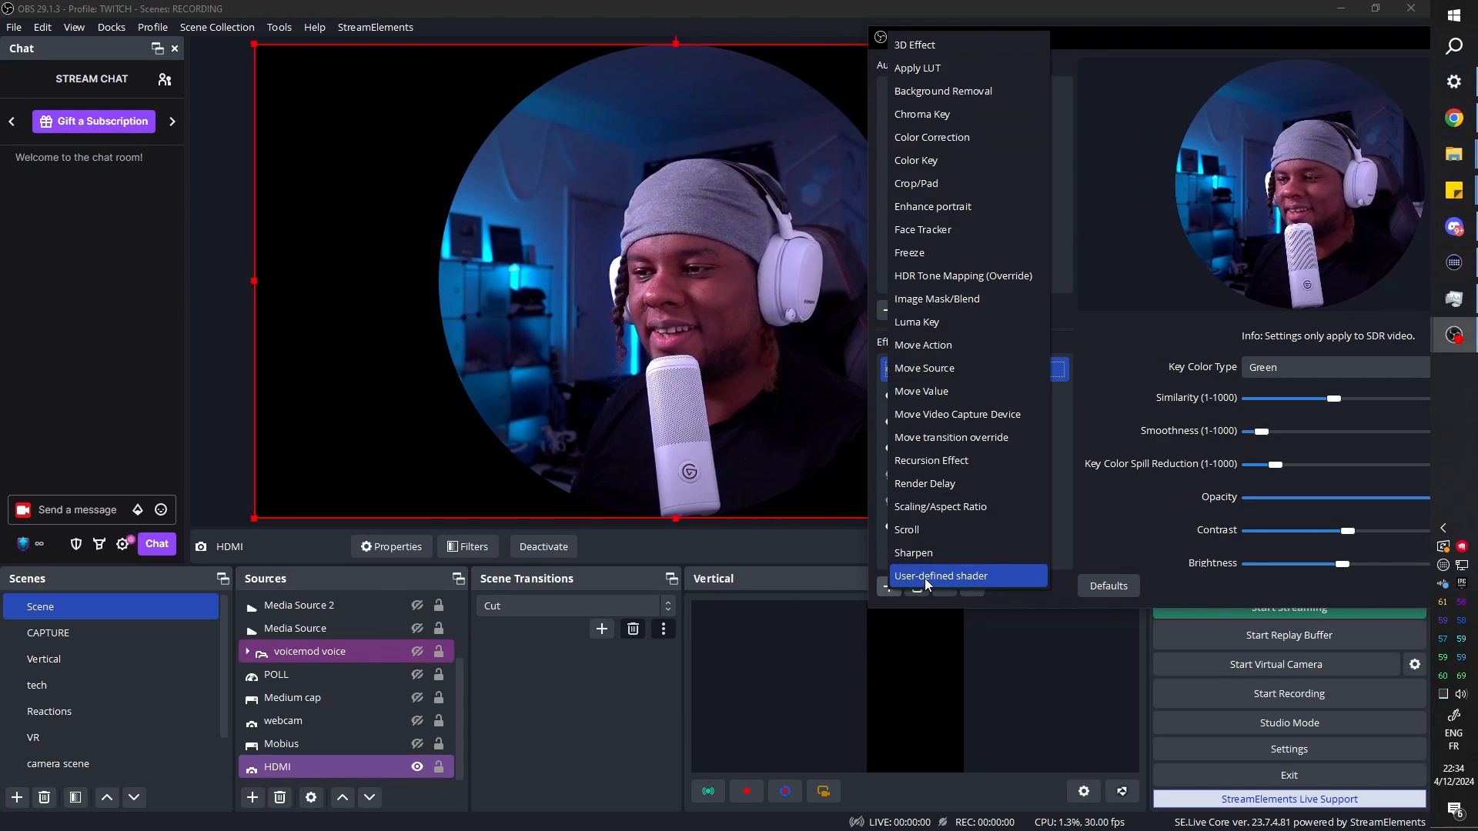
mouse_move(932, 137)
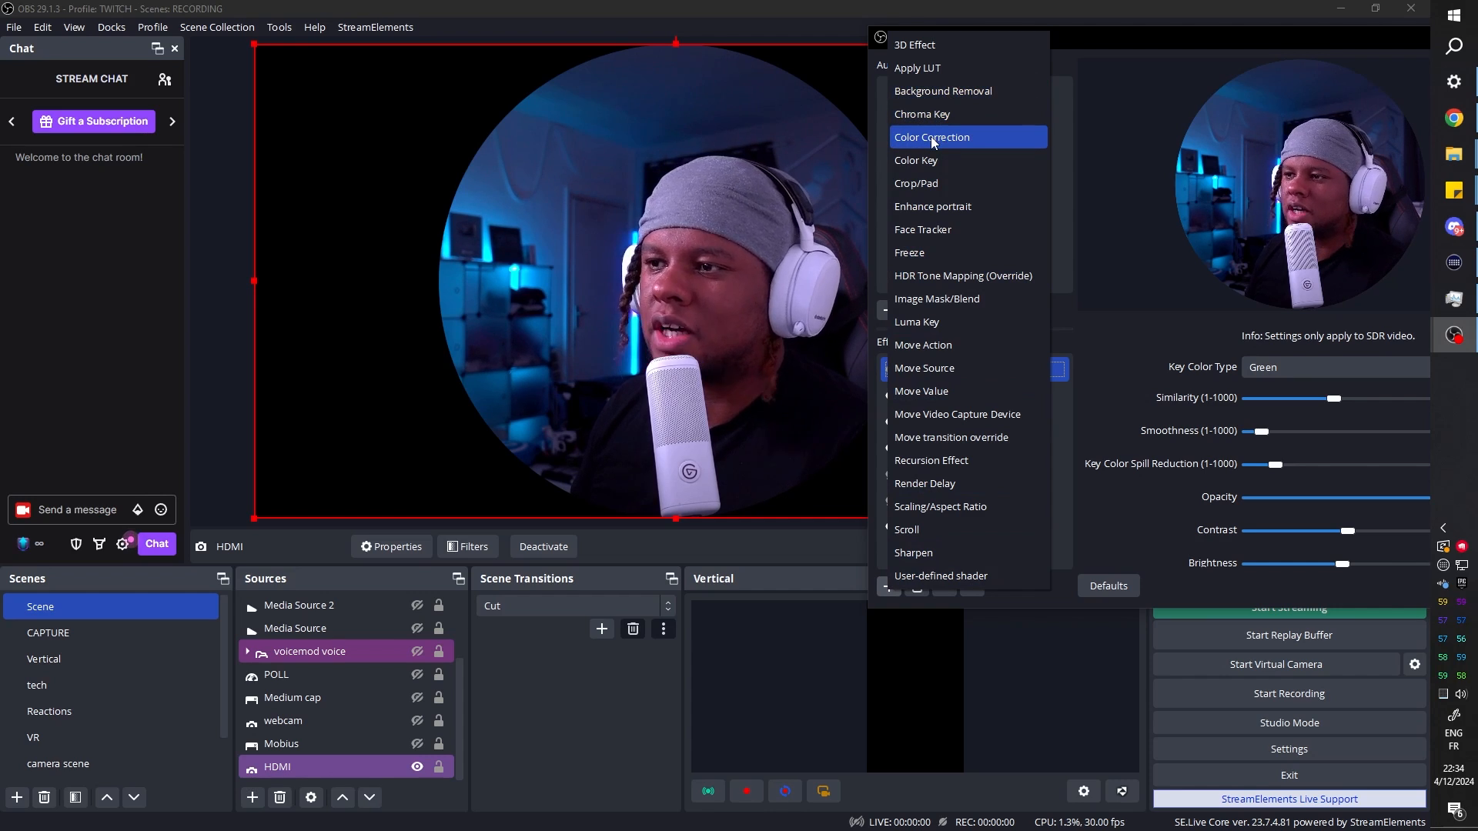
click(930, 137)
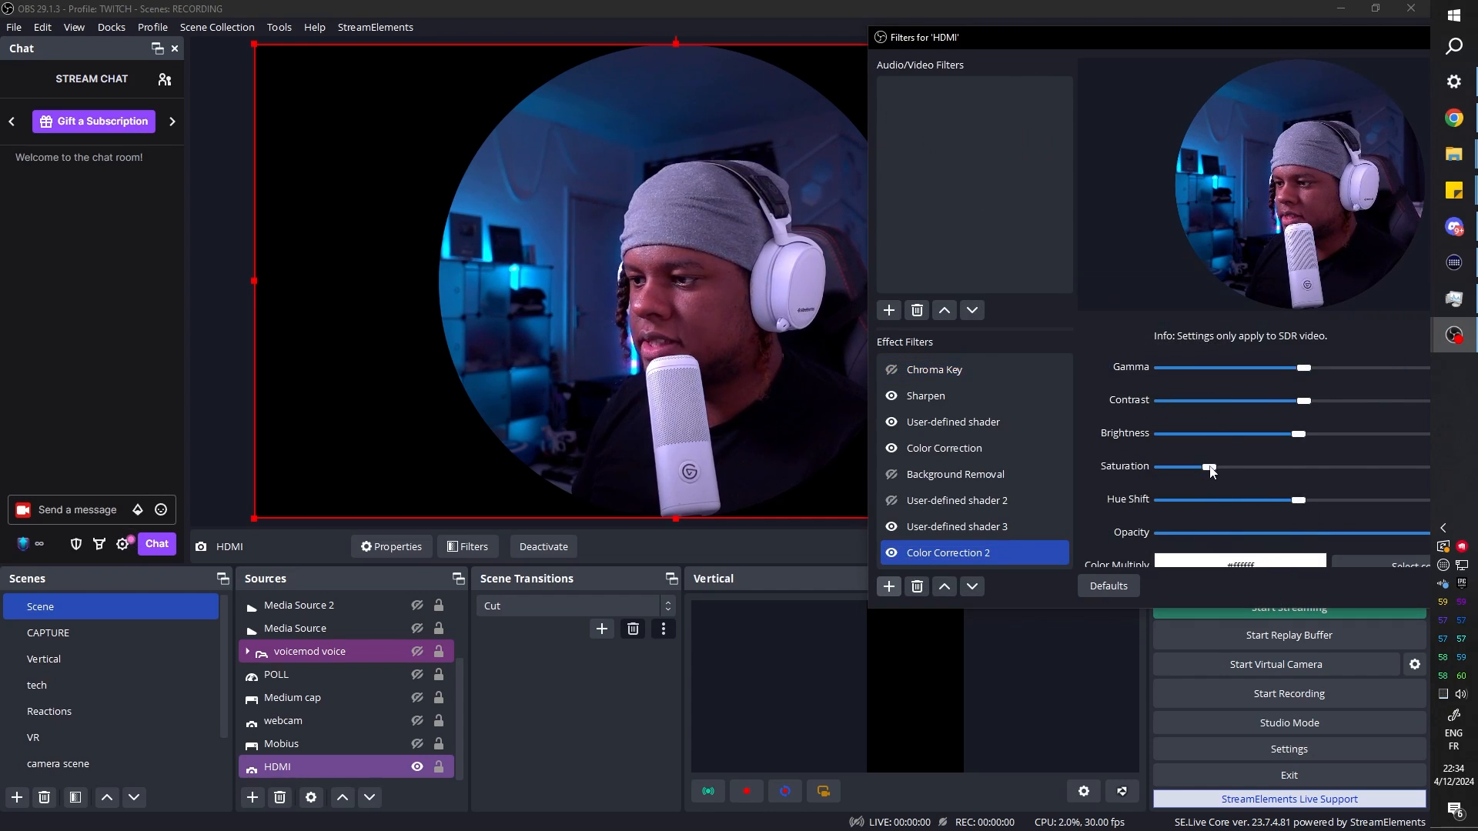
drag(1211, 467, 1412, 467)
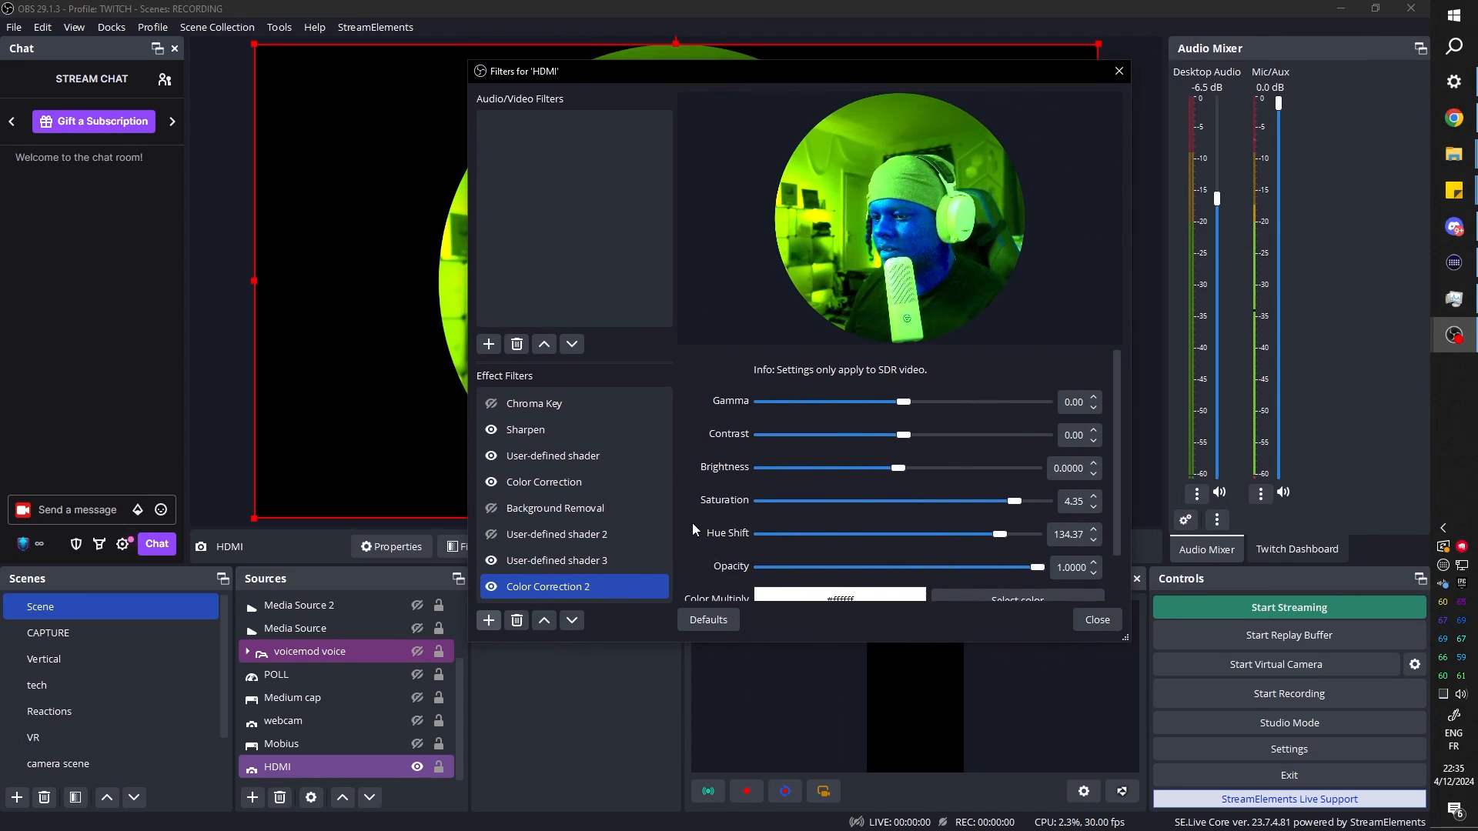
click(1095, 620)
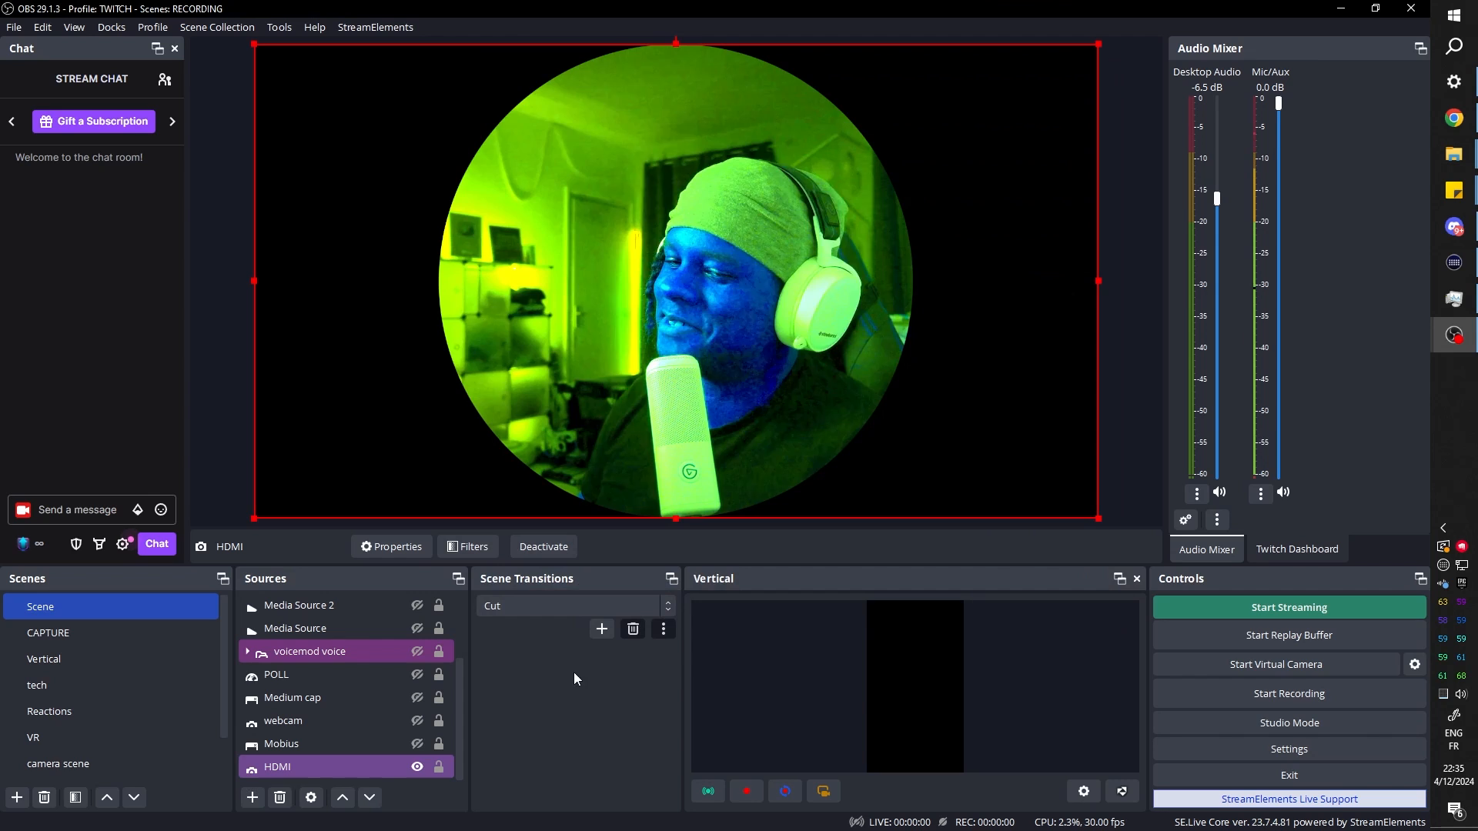
click(1261, 495)
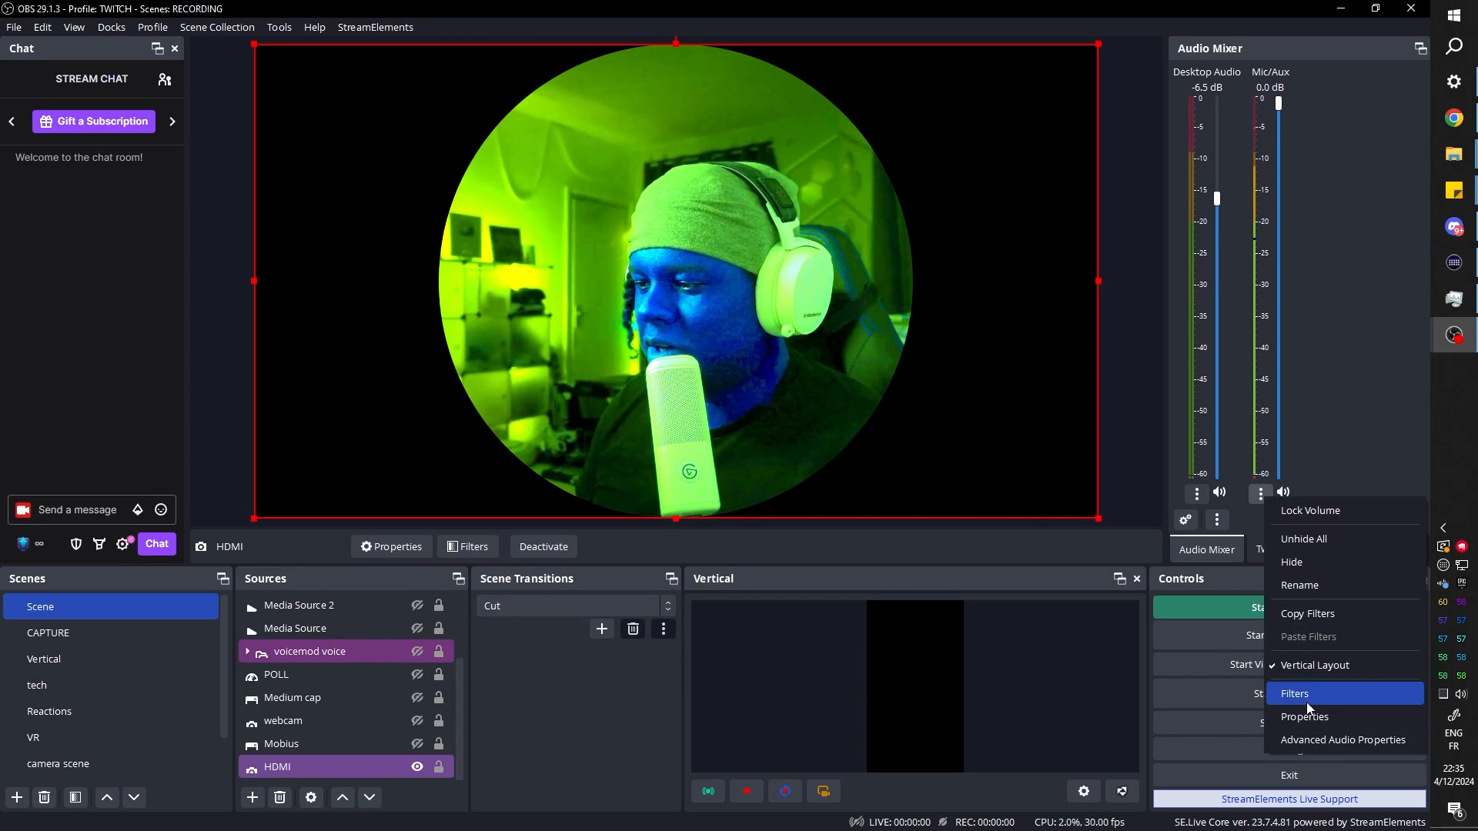
Point Audio Move 3 at HDMI's Color Correction 2 filter and toggle Audio Move 3's visibility.
click(1295, 695)
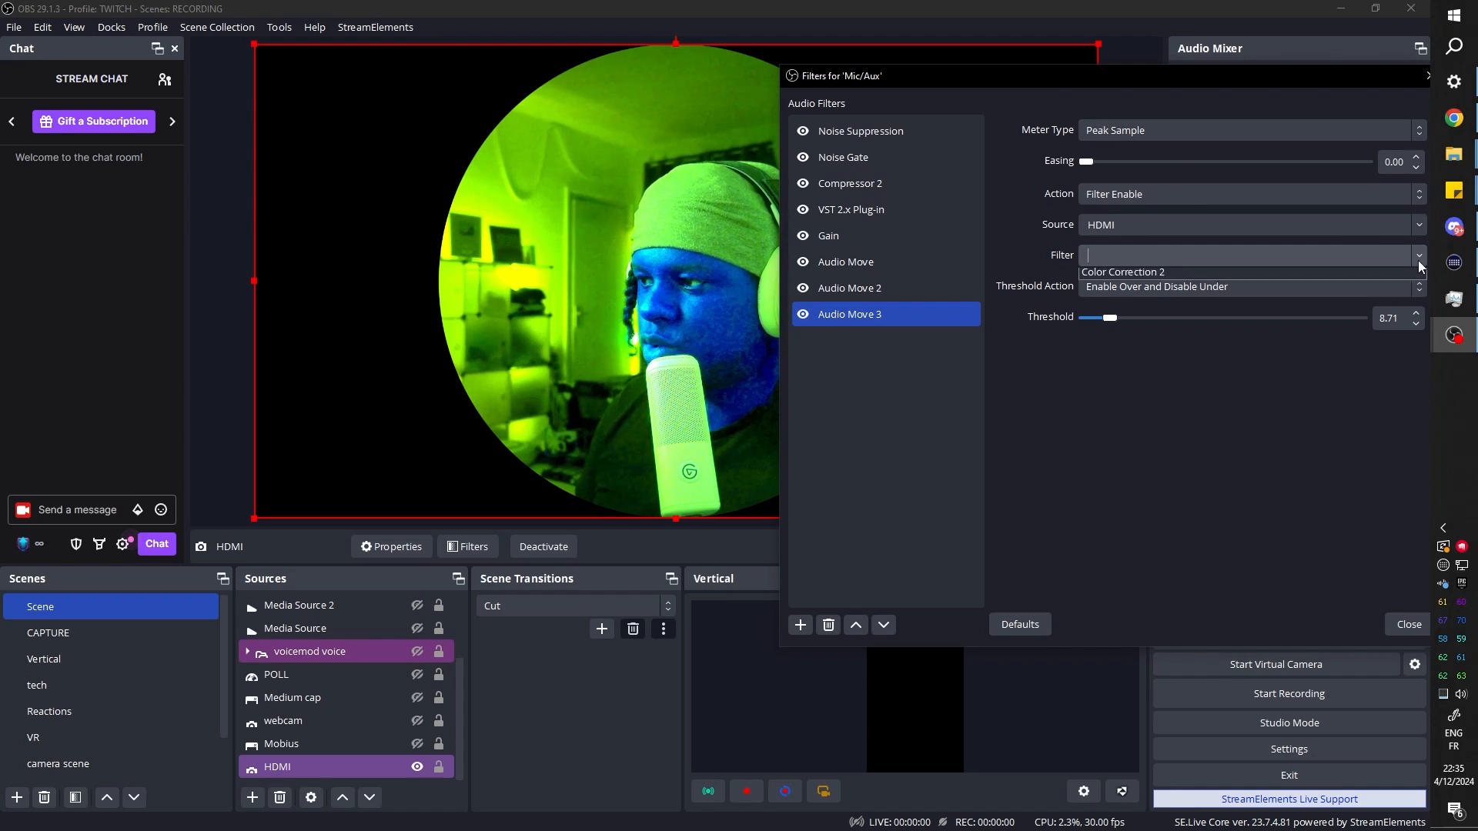
click(1418, 254)
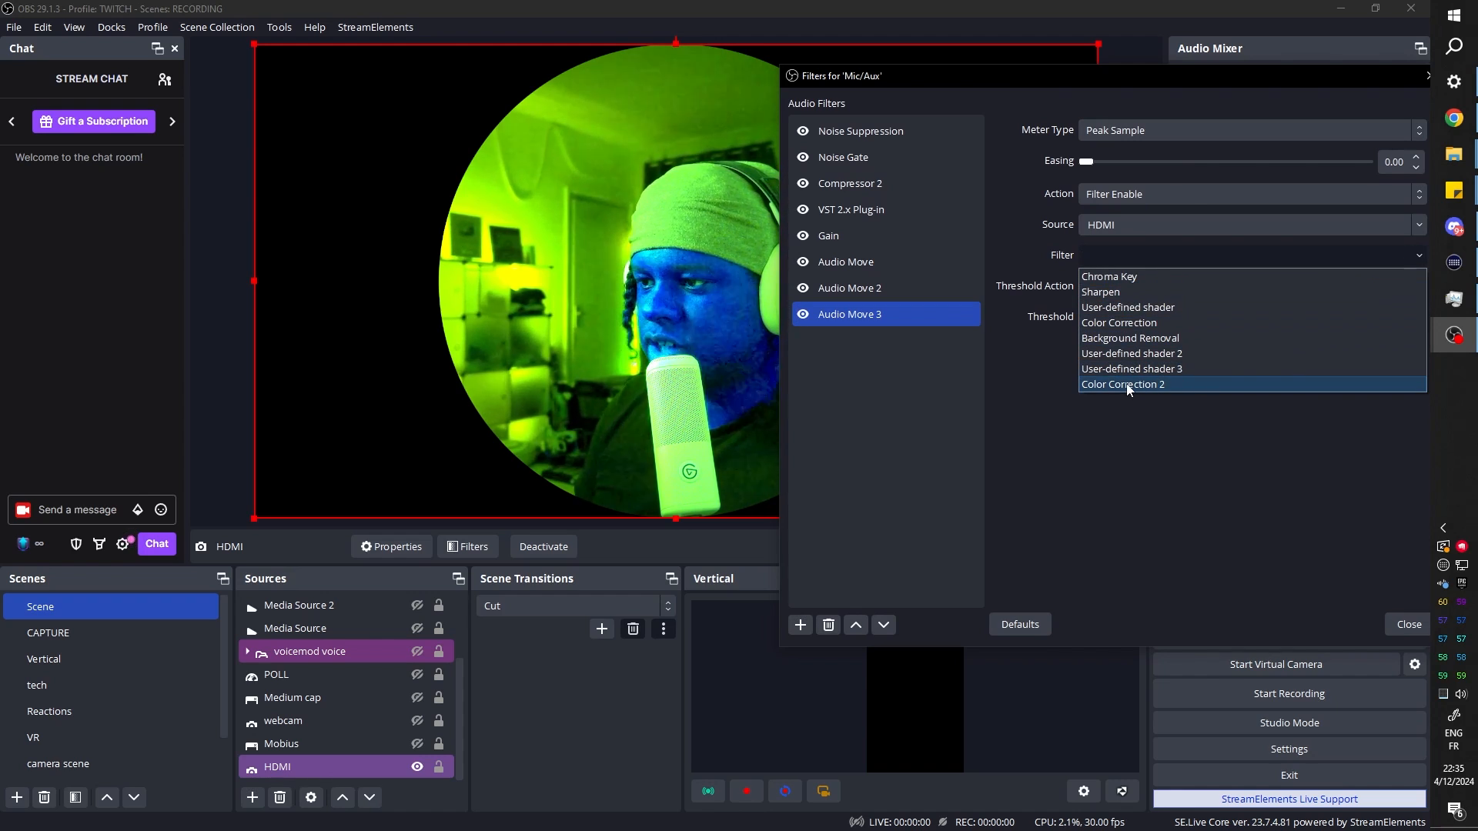
click(1122, 384)
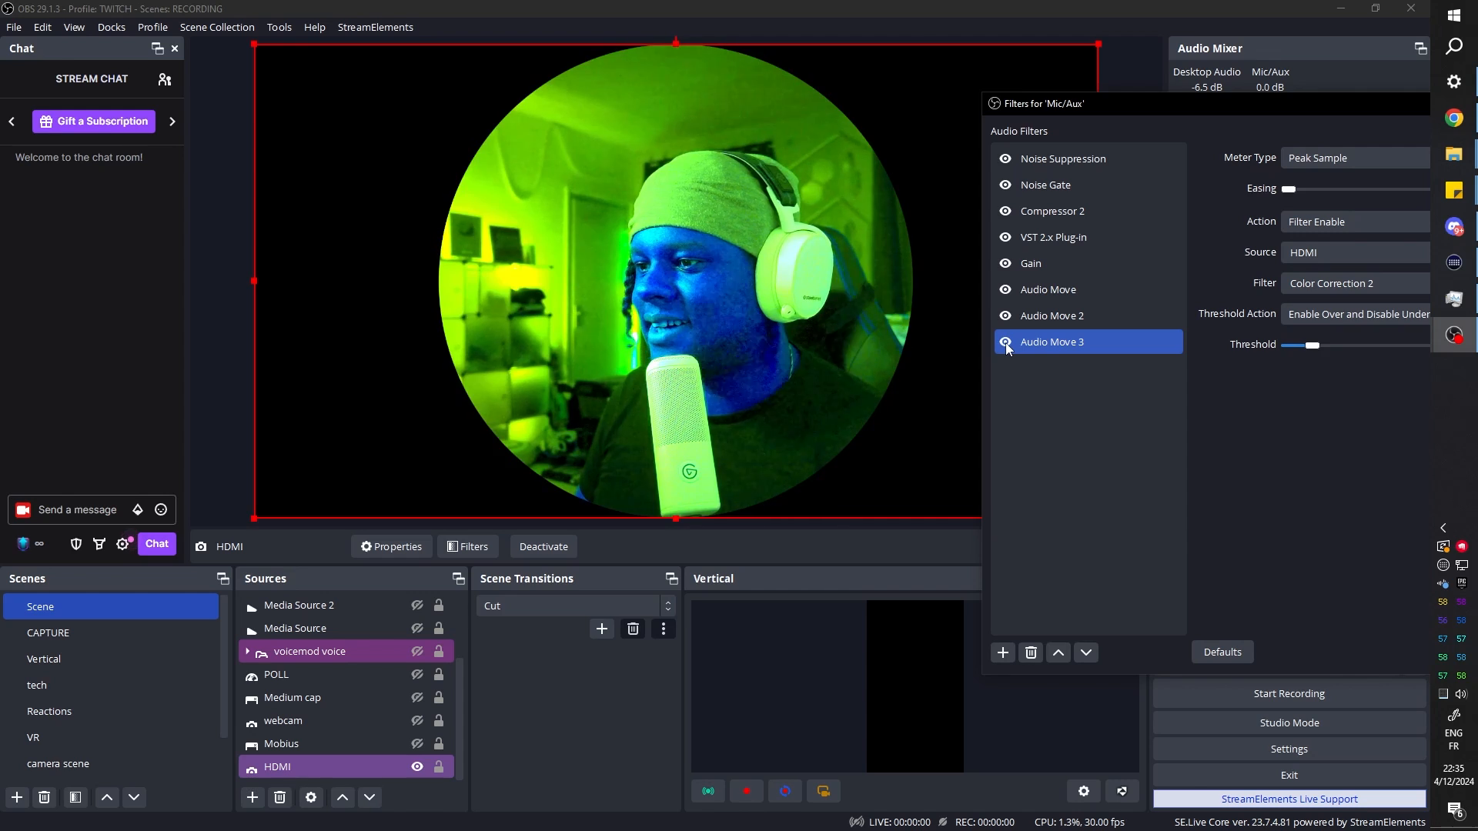
click(283, 721)
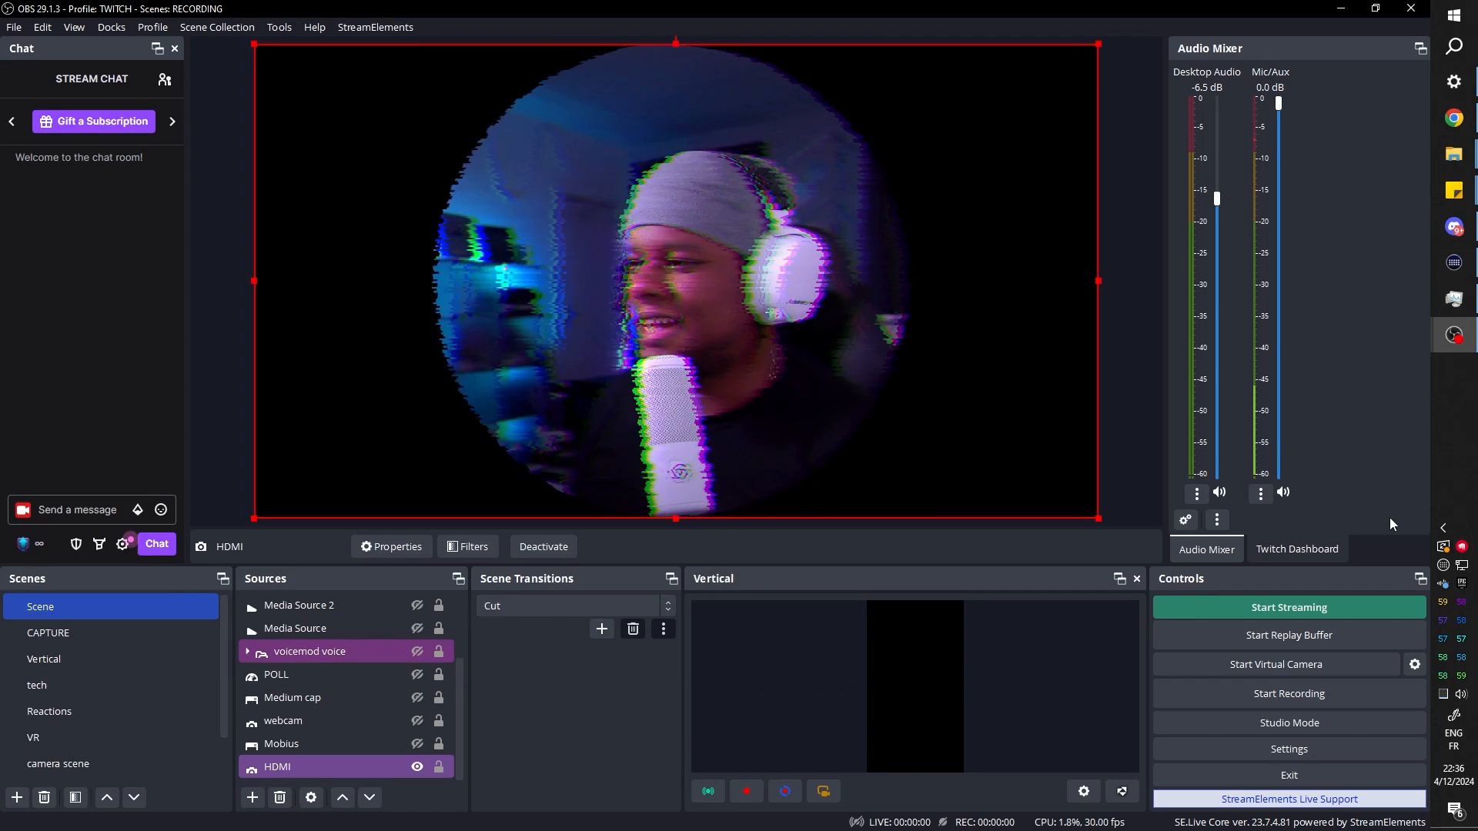
Review Audio Move 3 on Mic/Aux, then view User-defined shader 4 in the HDMI filters.
click(1261, 493)
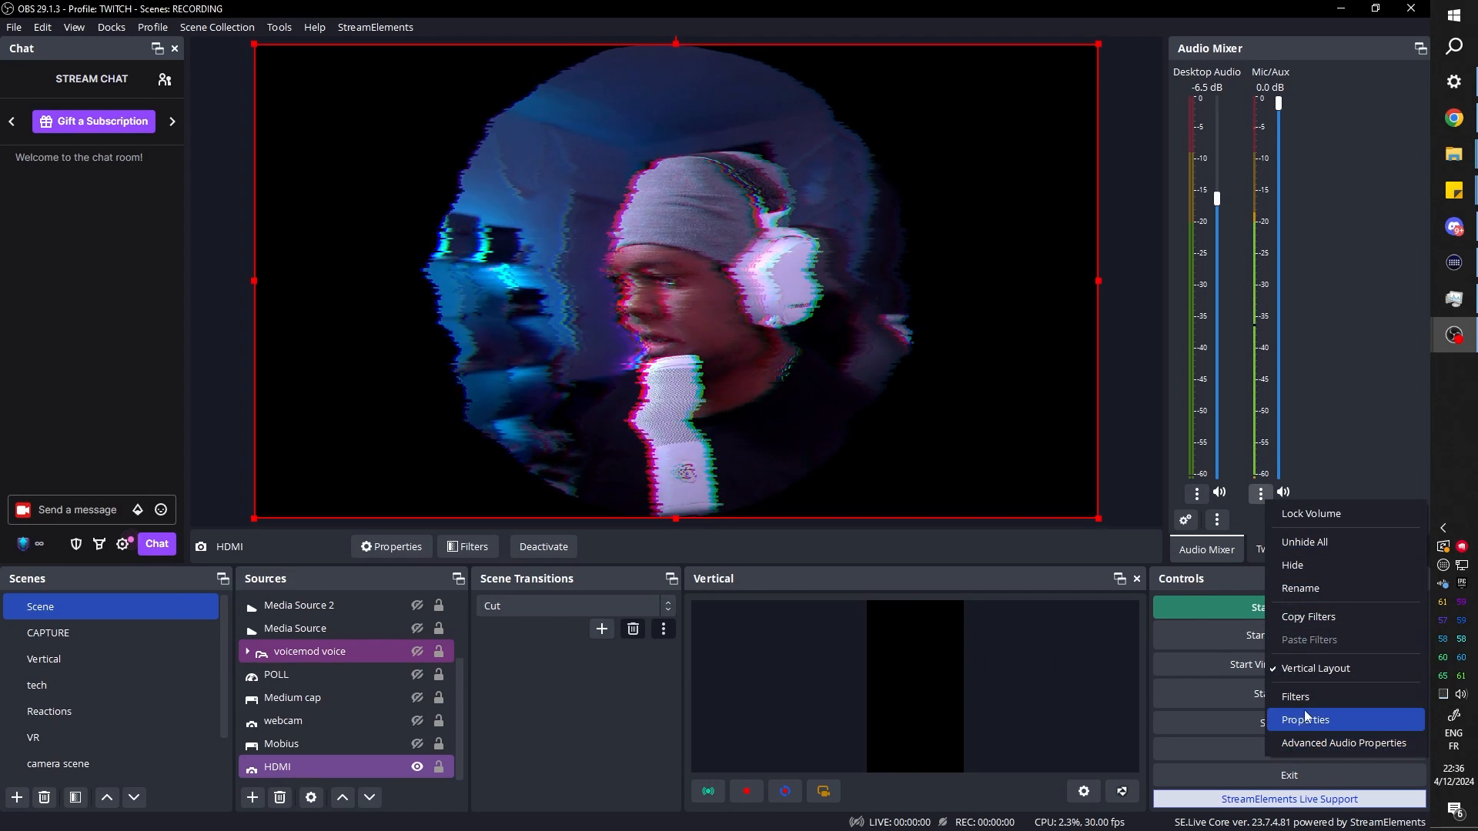
click(1295, 696)
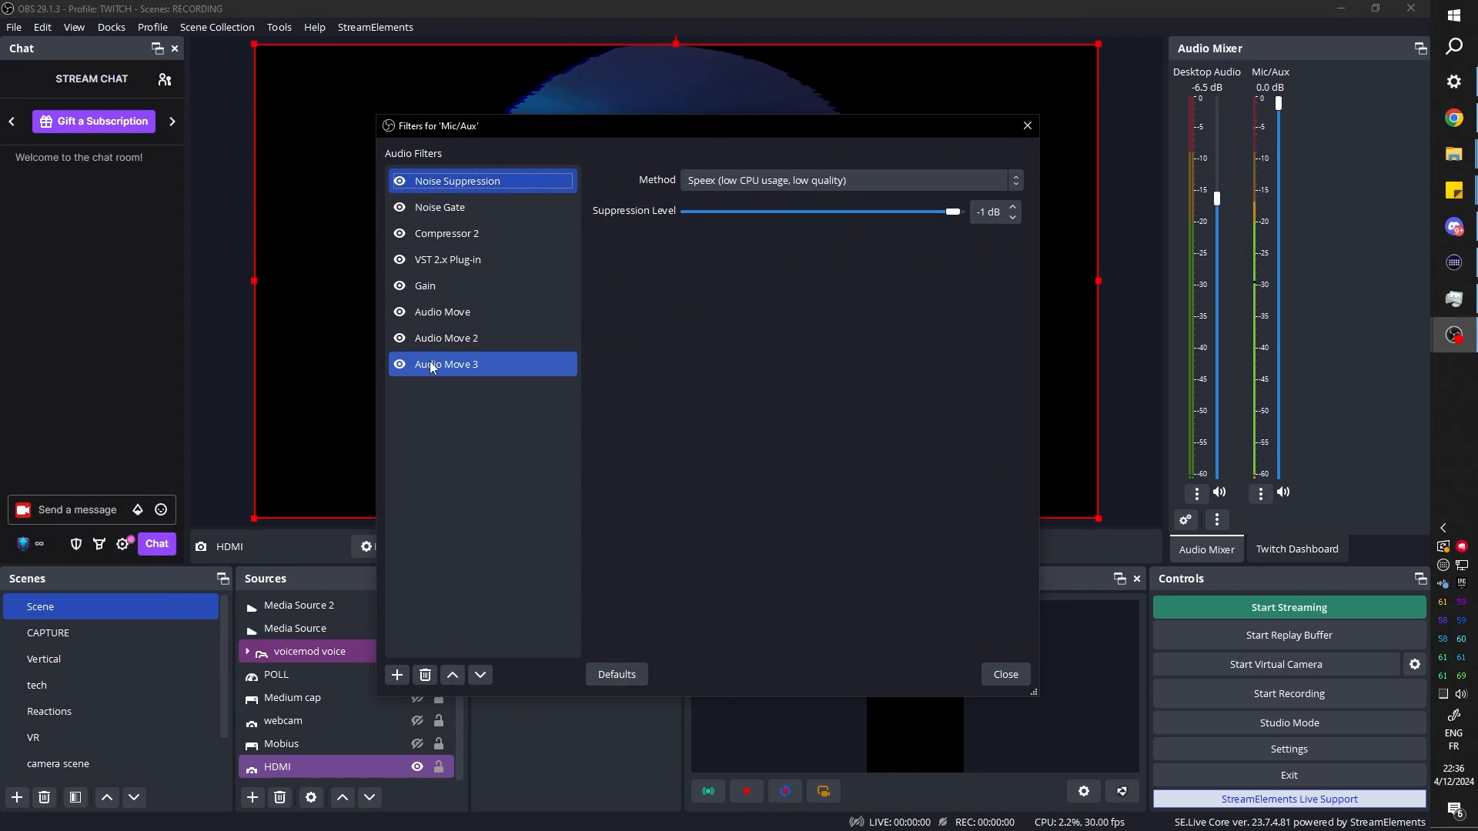
click(446, 364)
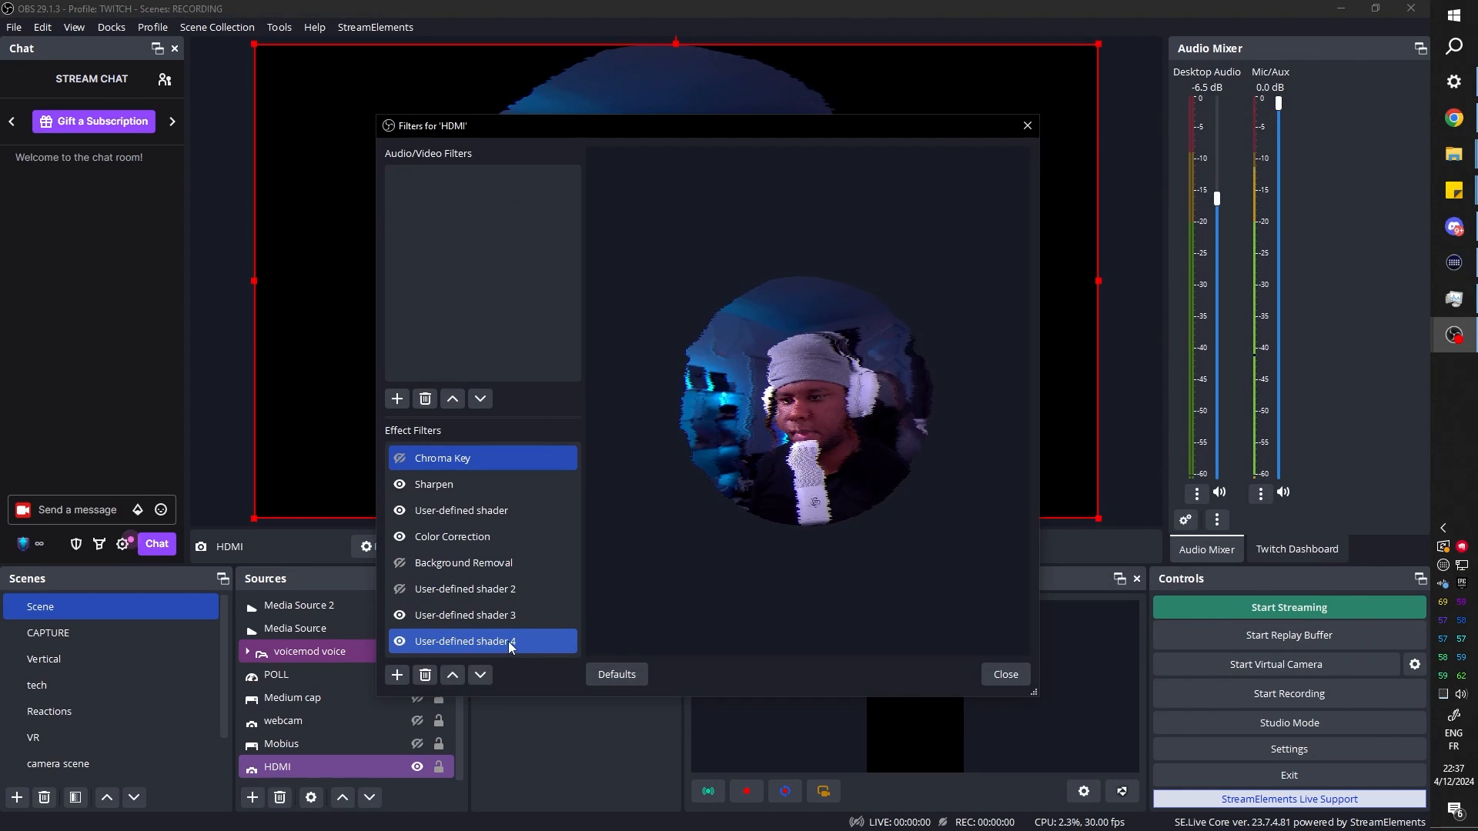
click(465, 640)
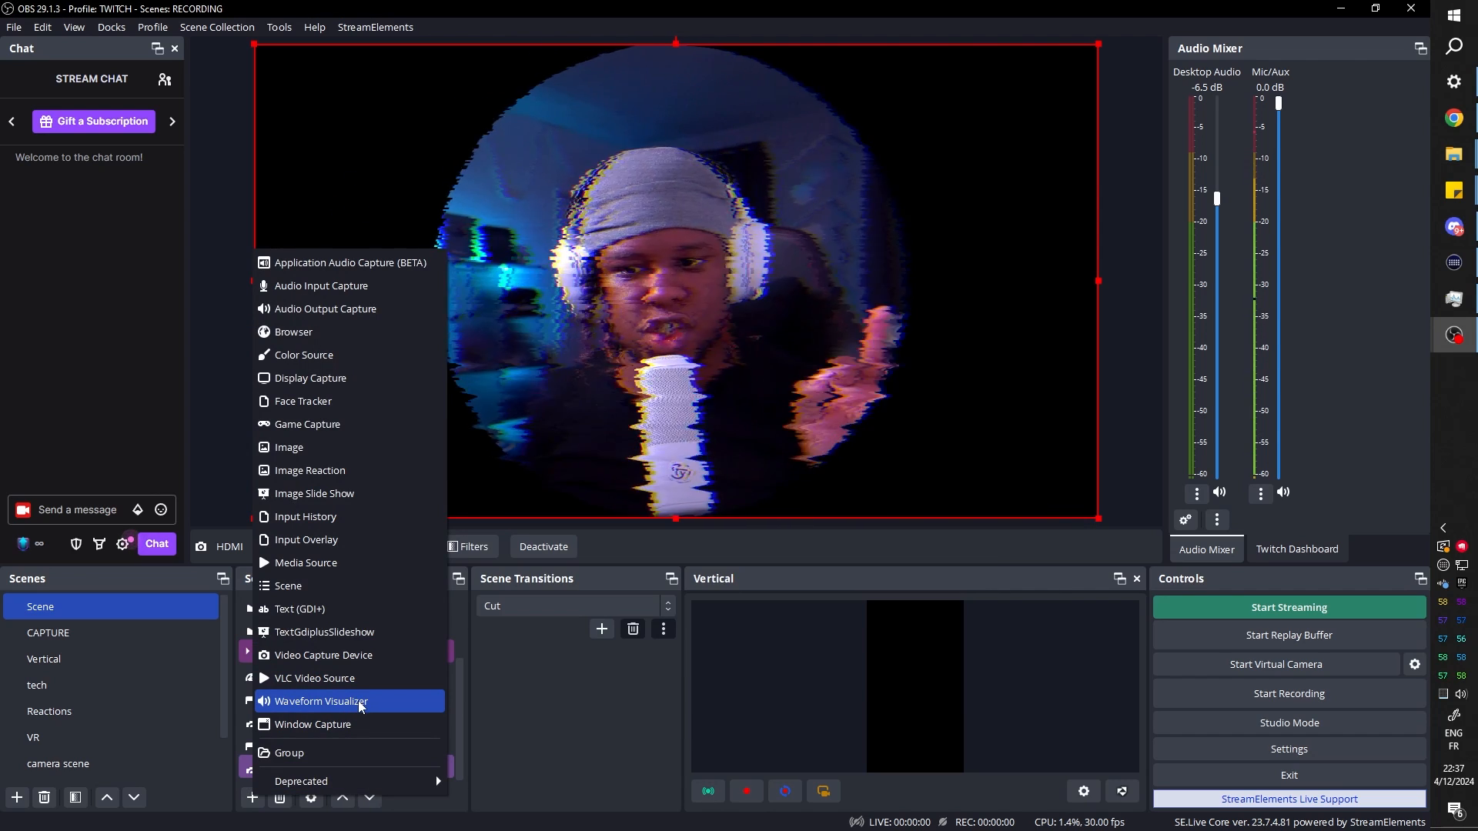
Add a new Waveform Visualizer source and enable its radial layout.
click(321, 701)
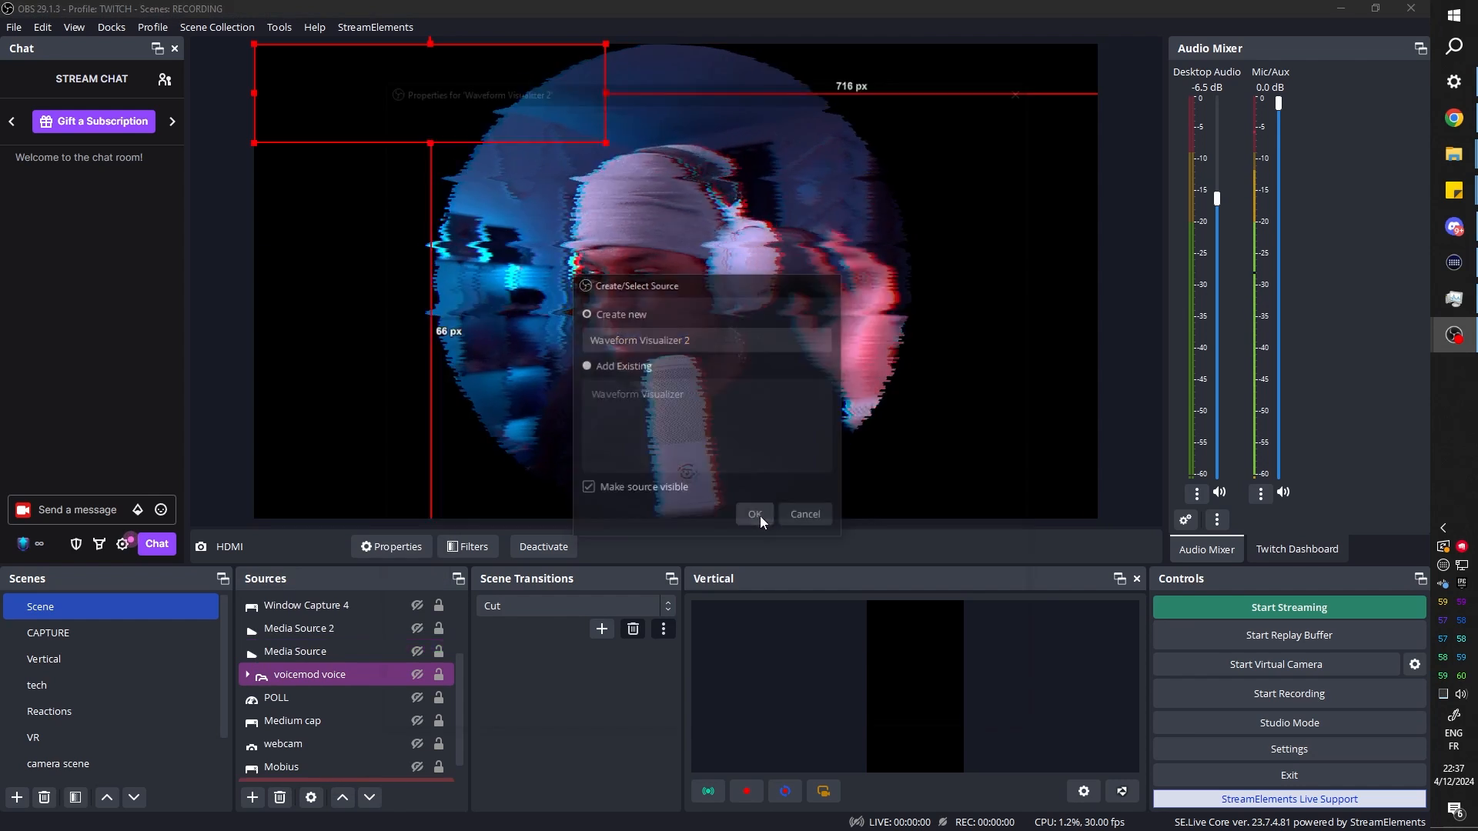
click(754, 515)
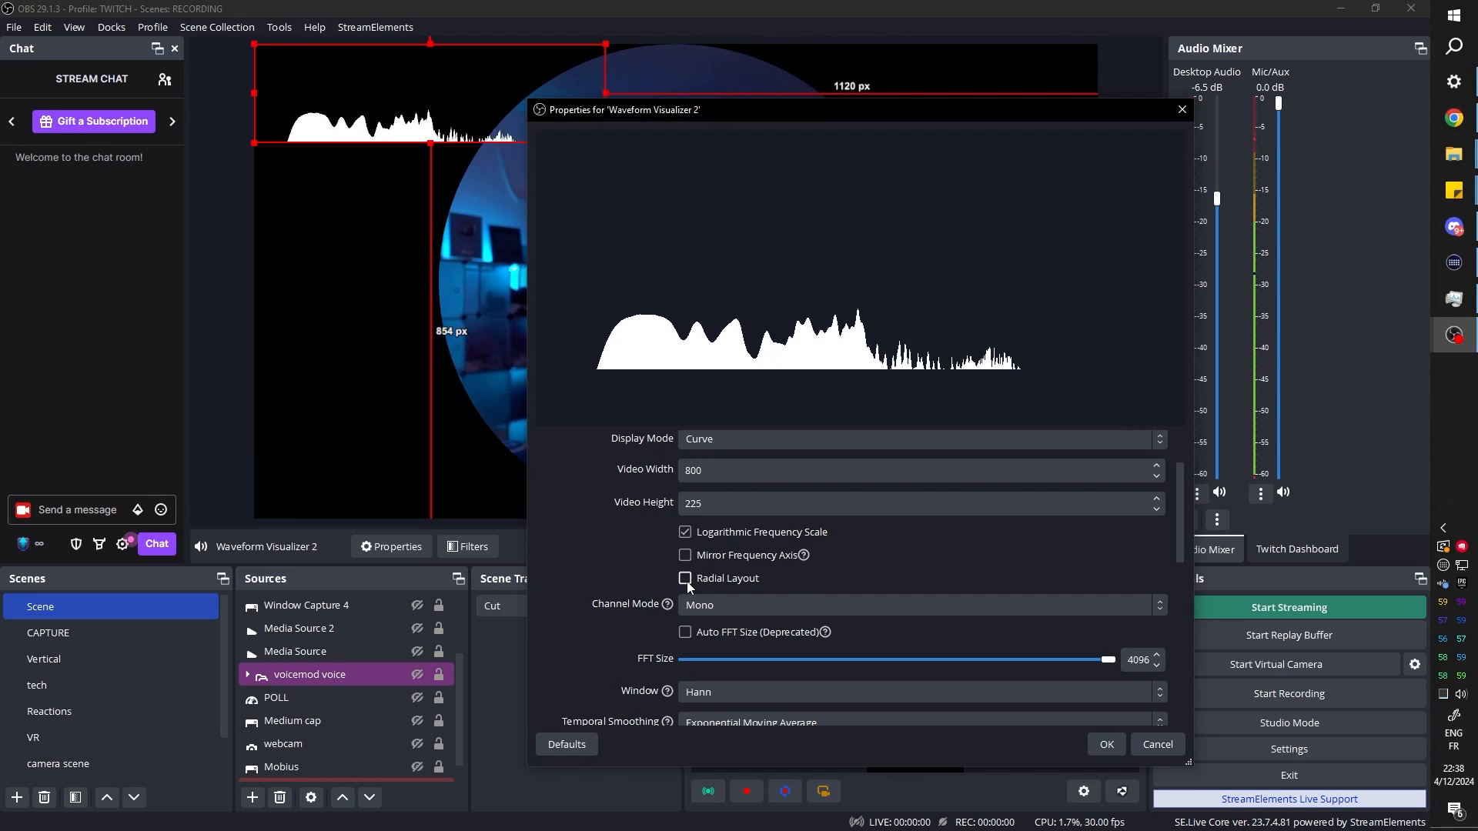
click(685, 578)
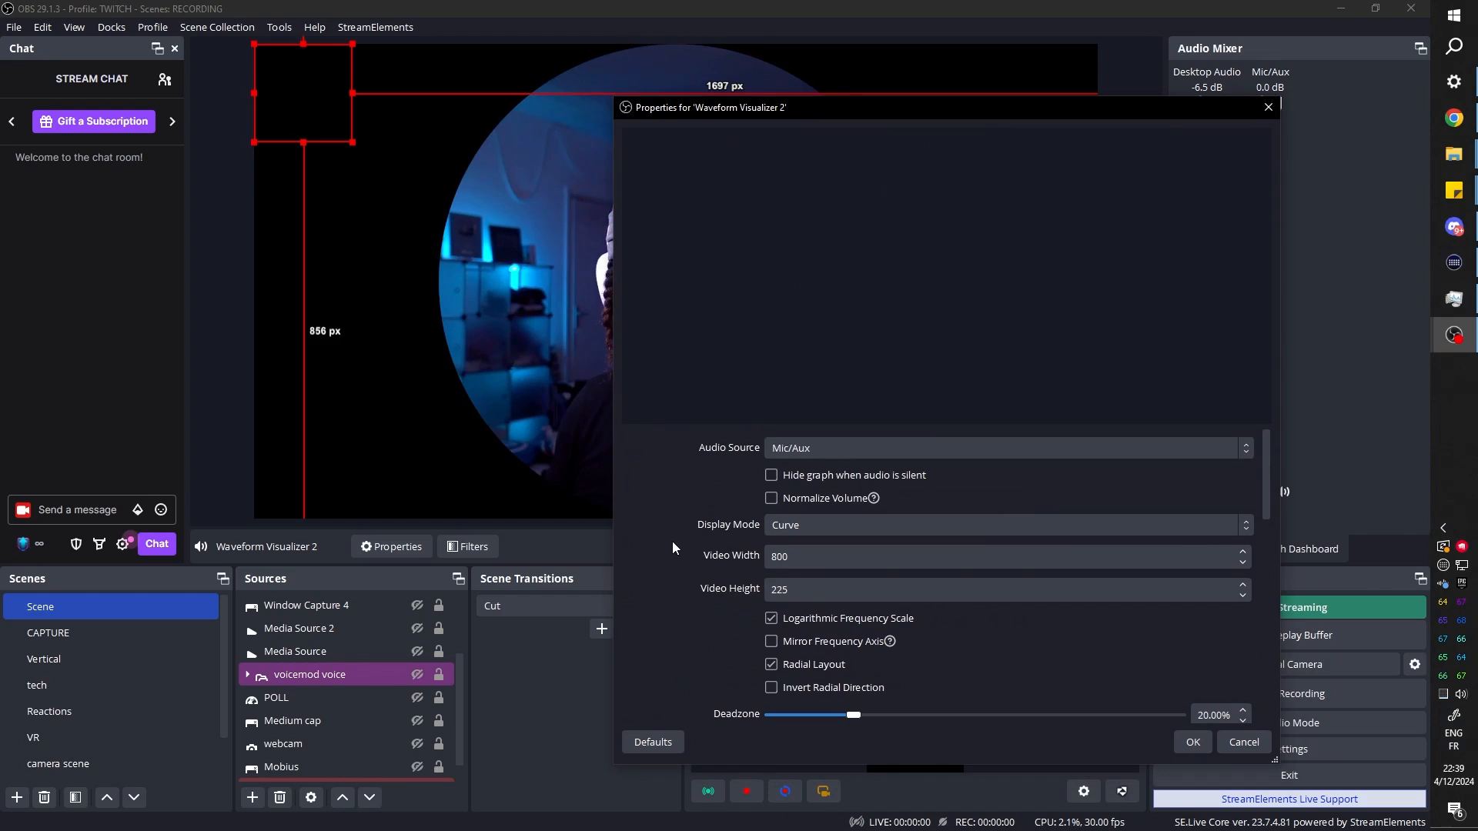
Set the visualizer to 1920×1080 and try mirroring the frequency axis, then revert it.
click(999, 556)
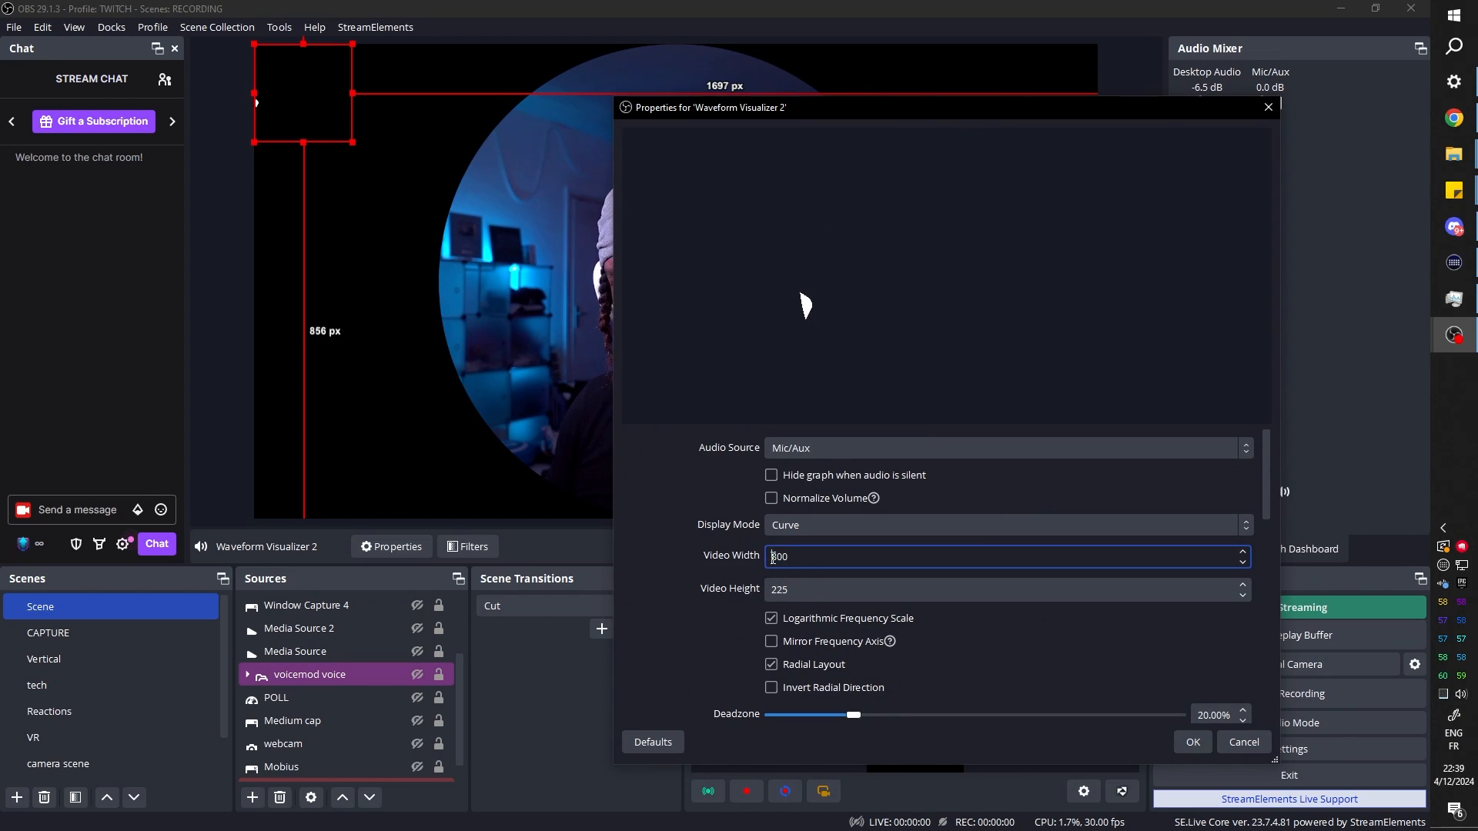
text(1080)
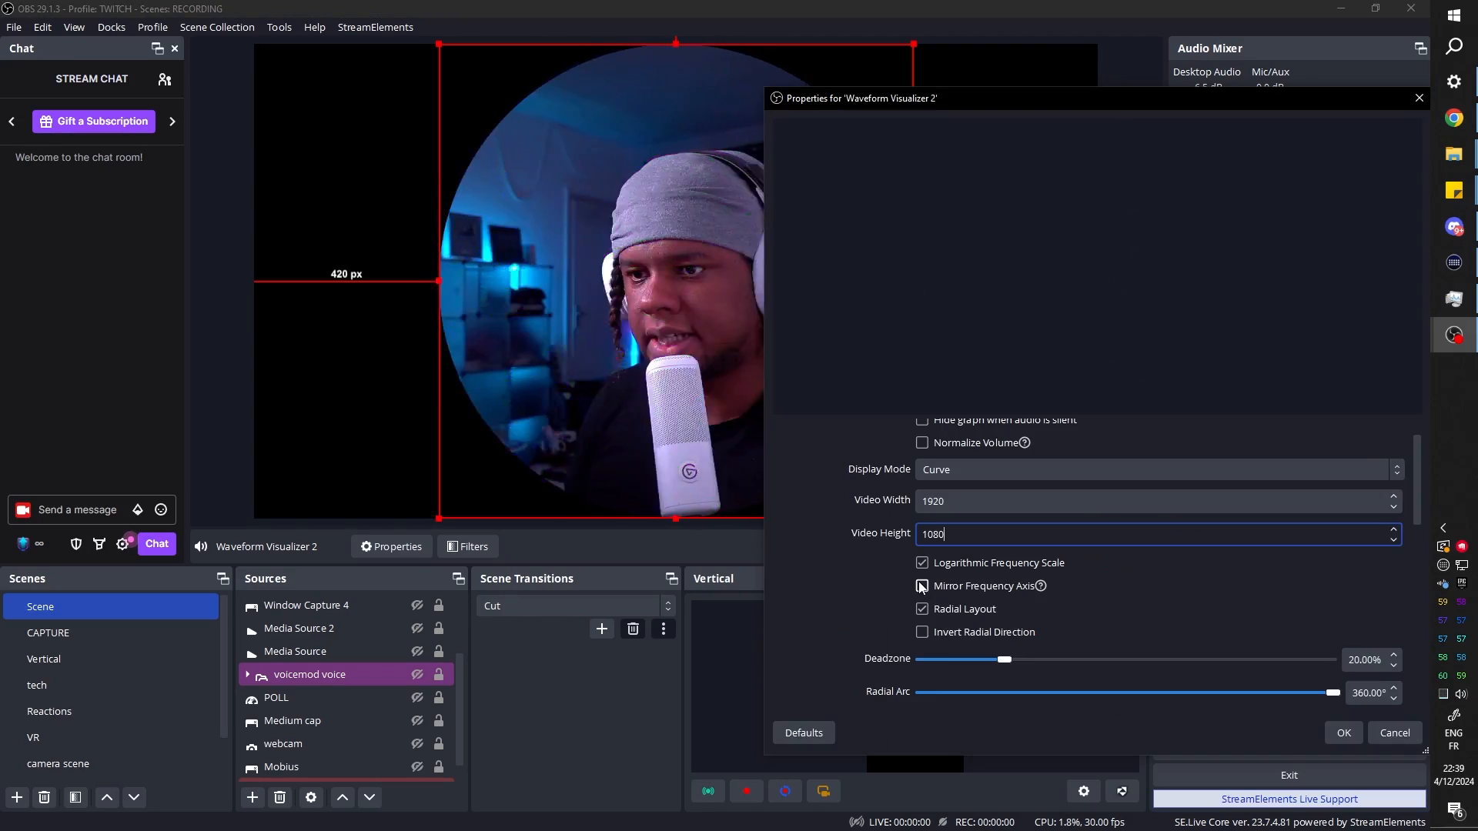
click(920, 585)
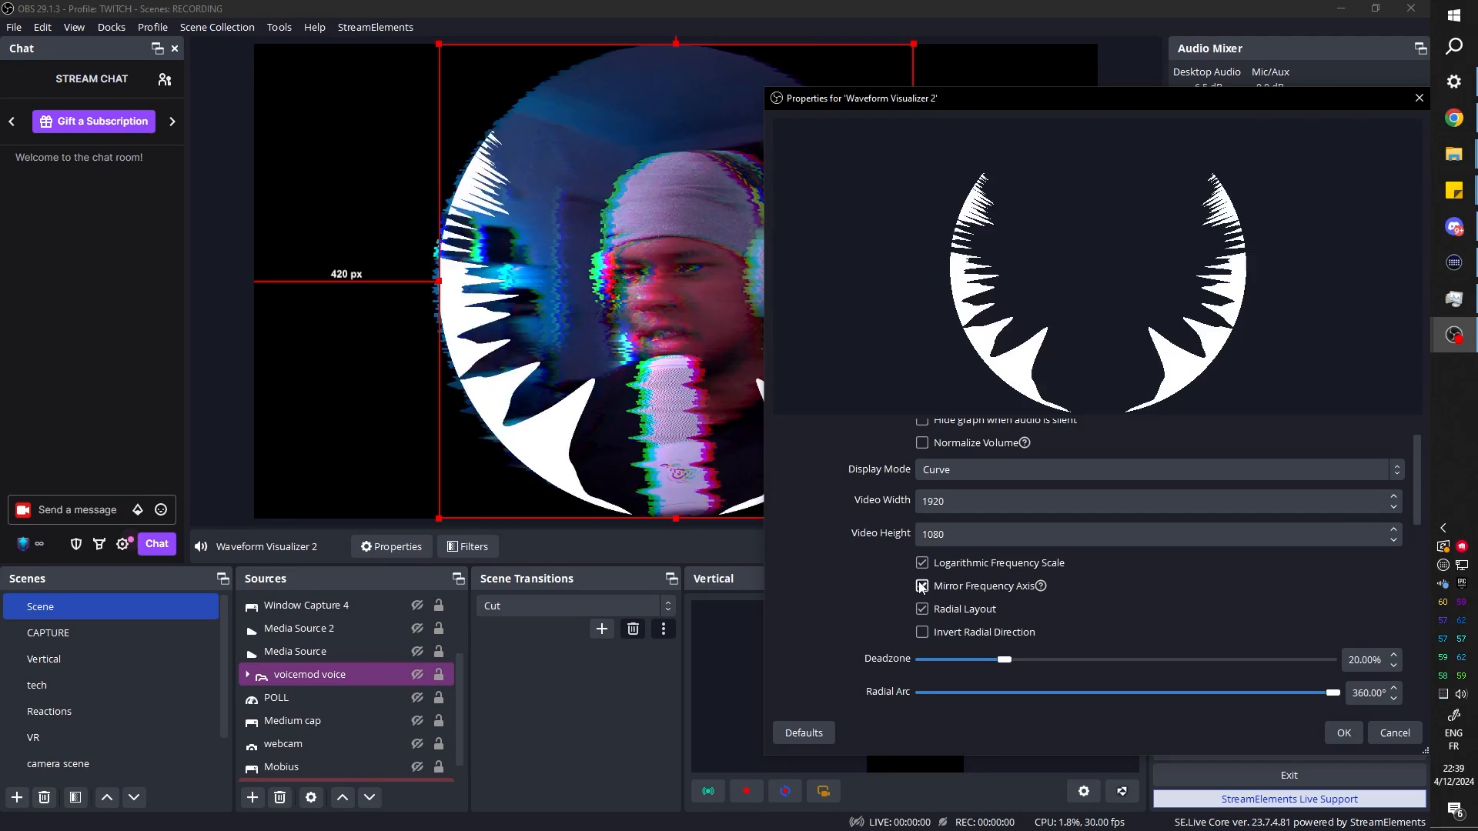
click(922, 633)
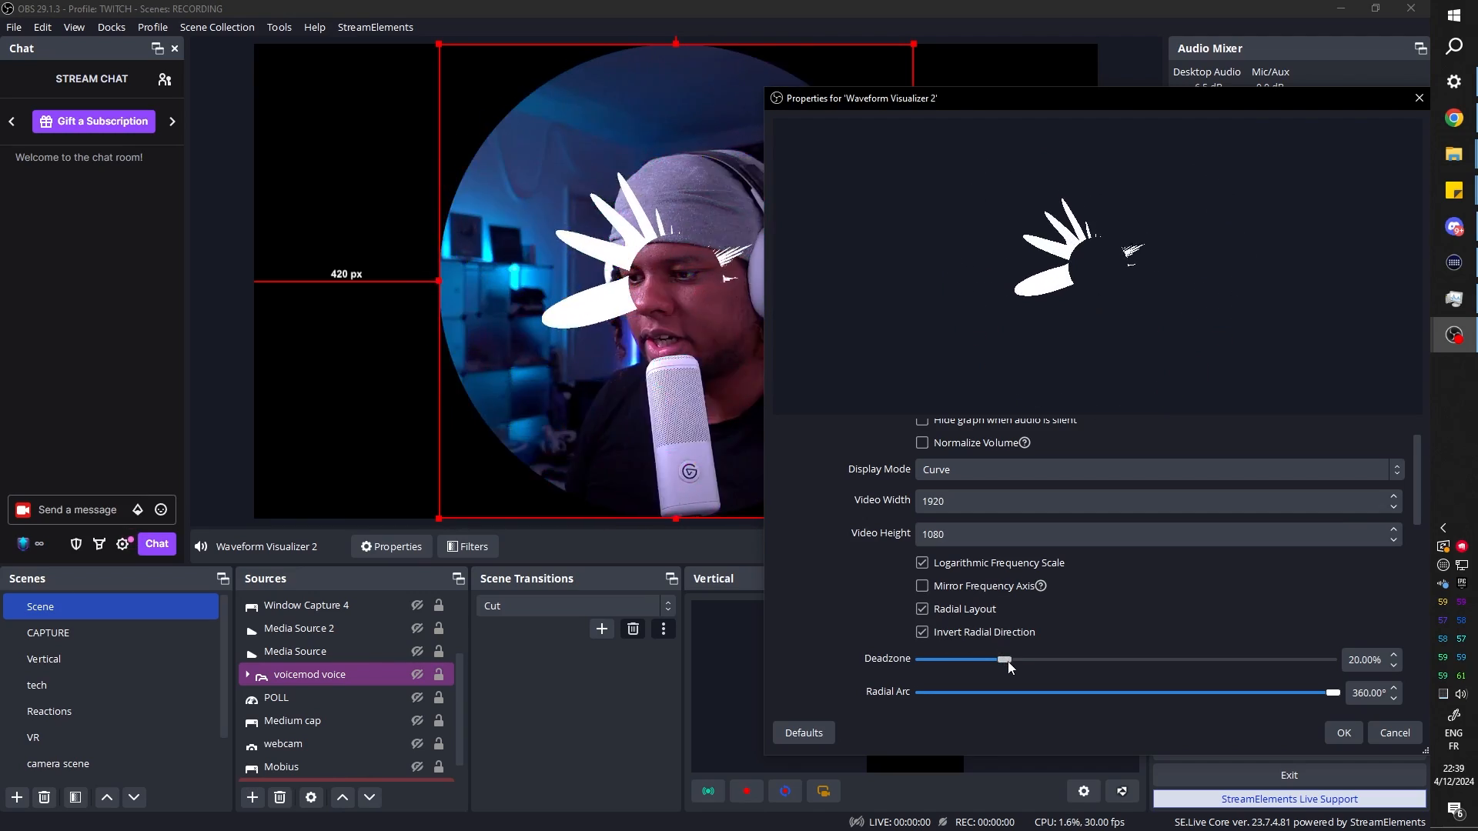
Tune the deadzone and radial arc so the ring of bars sits around the webcam.
drag(1004, 660, 1061, 661)
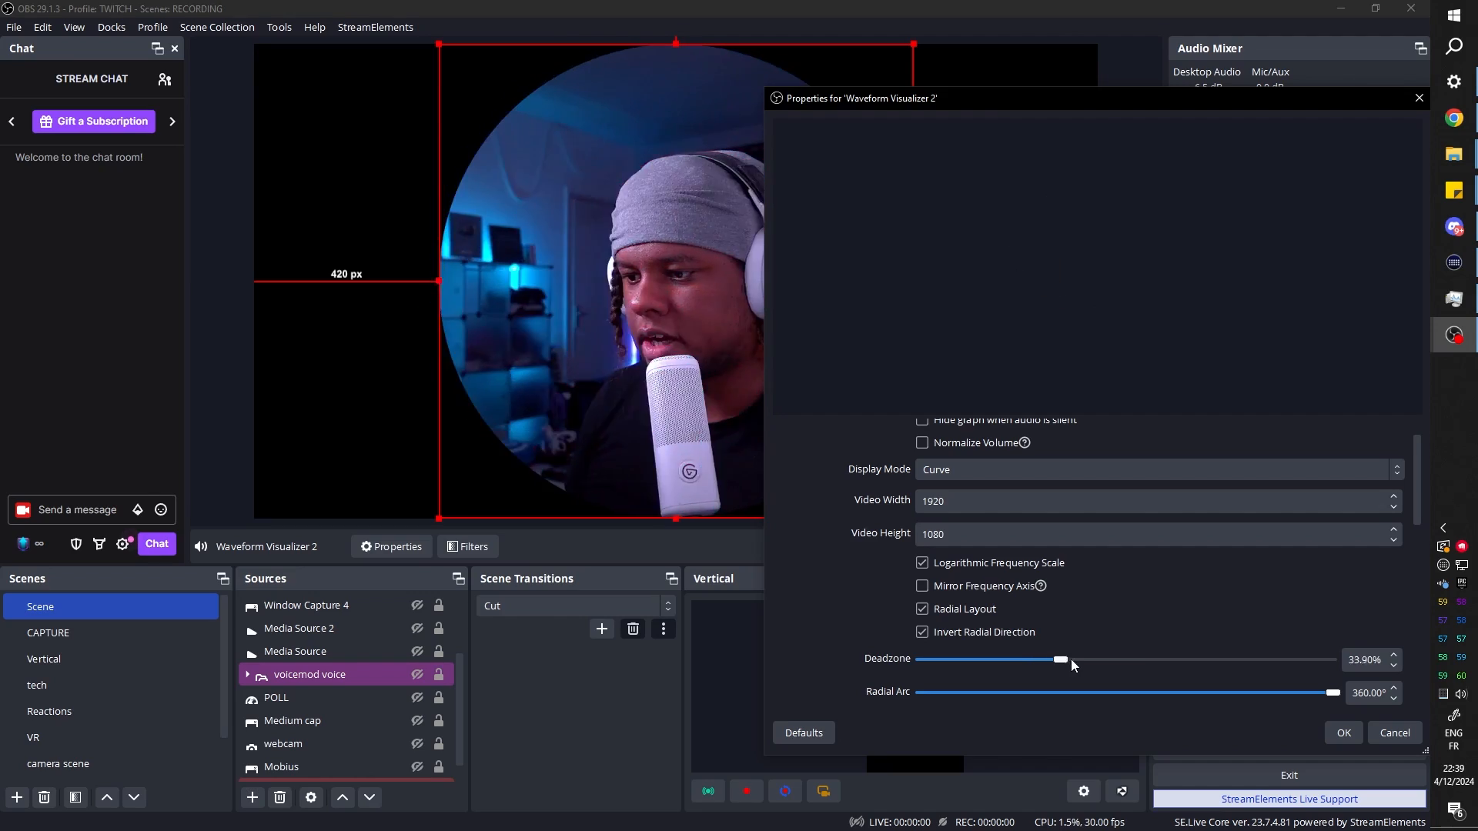
drag(1059, 661, 1175, 661)
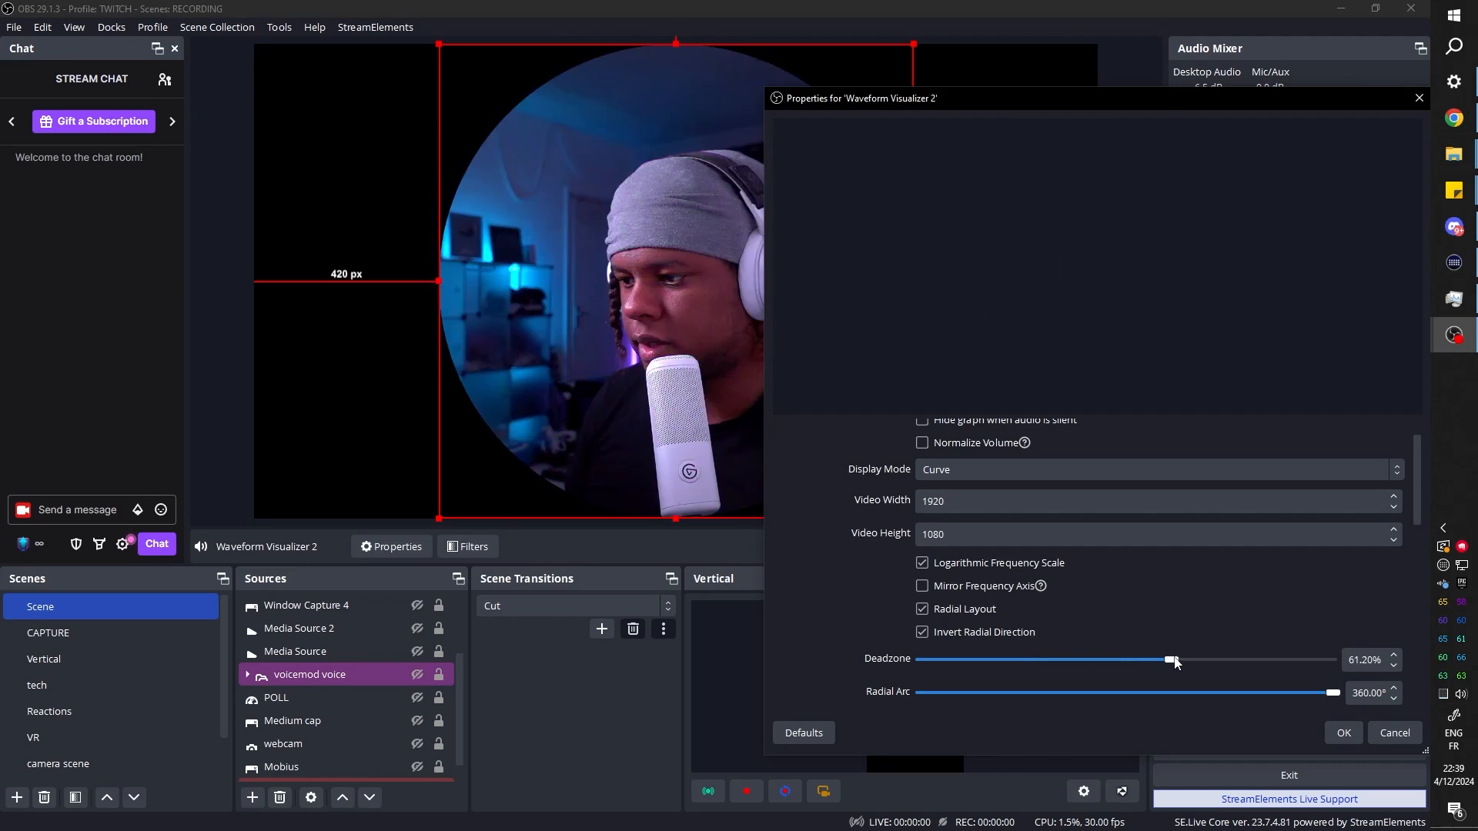
drag(1173, 661, 1329, 661)
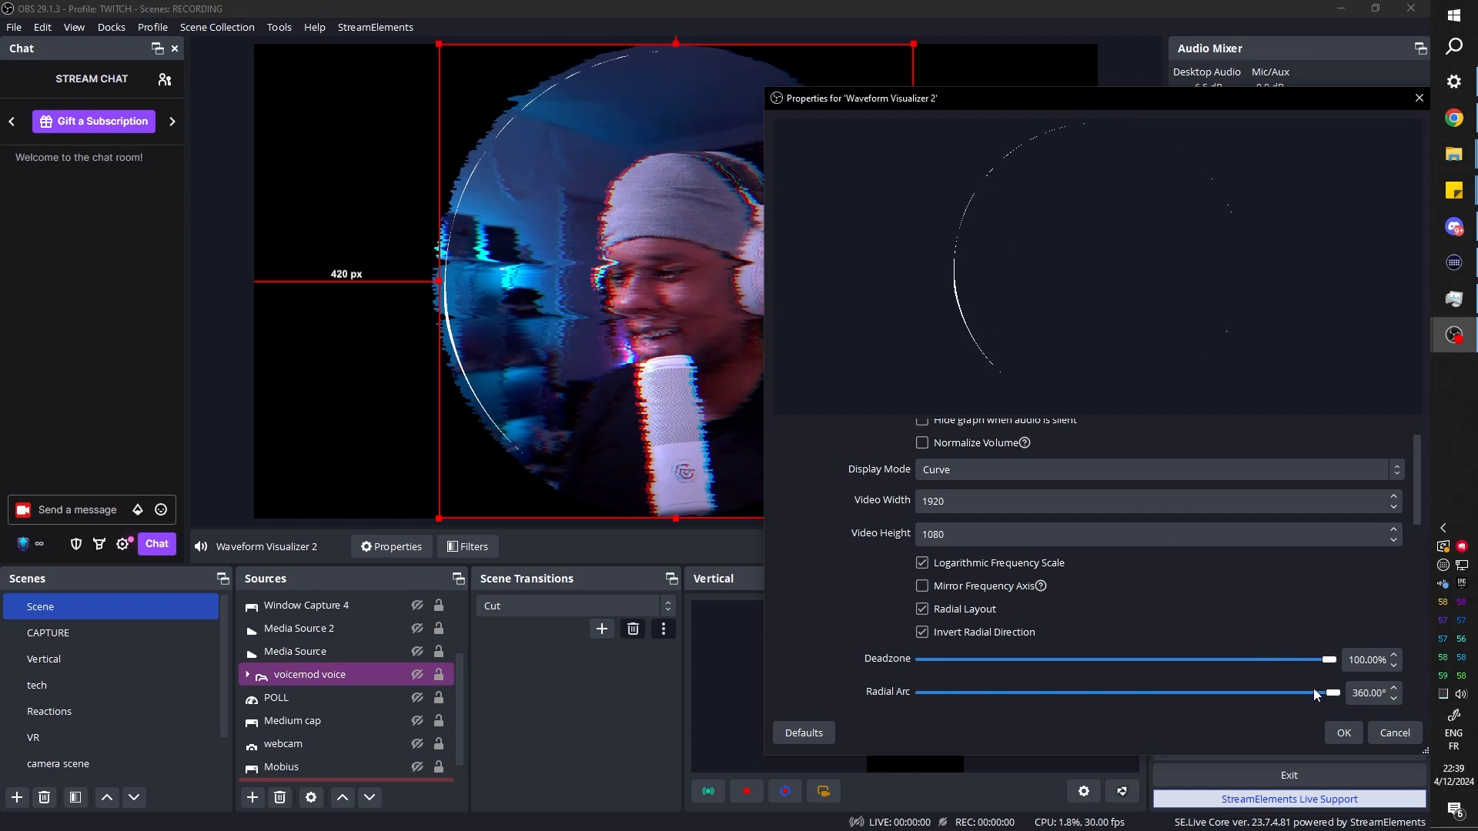
drag(1324, 693, 1238, 693)
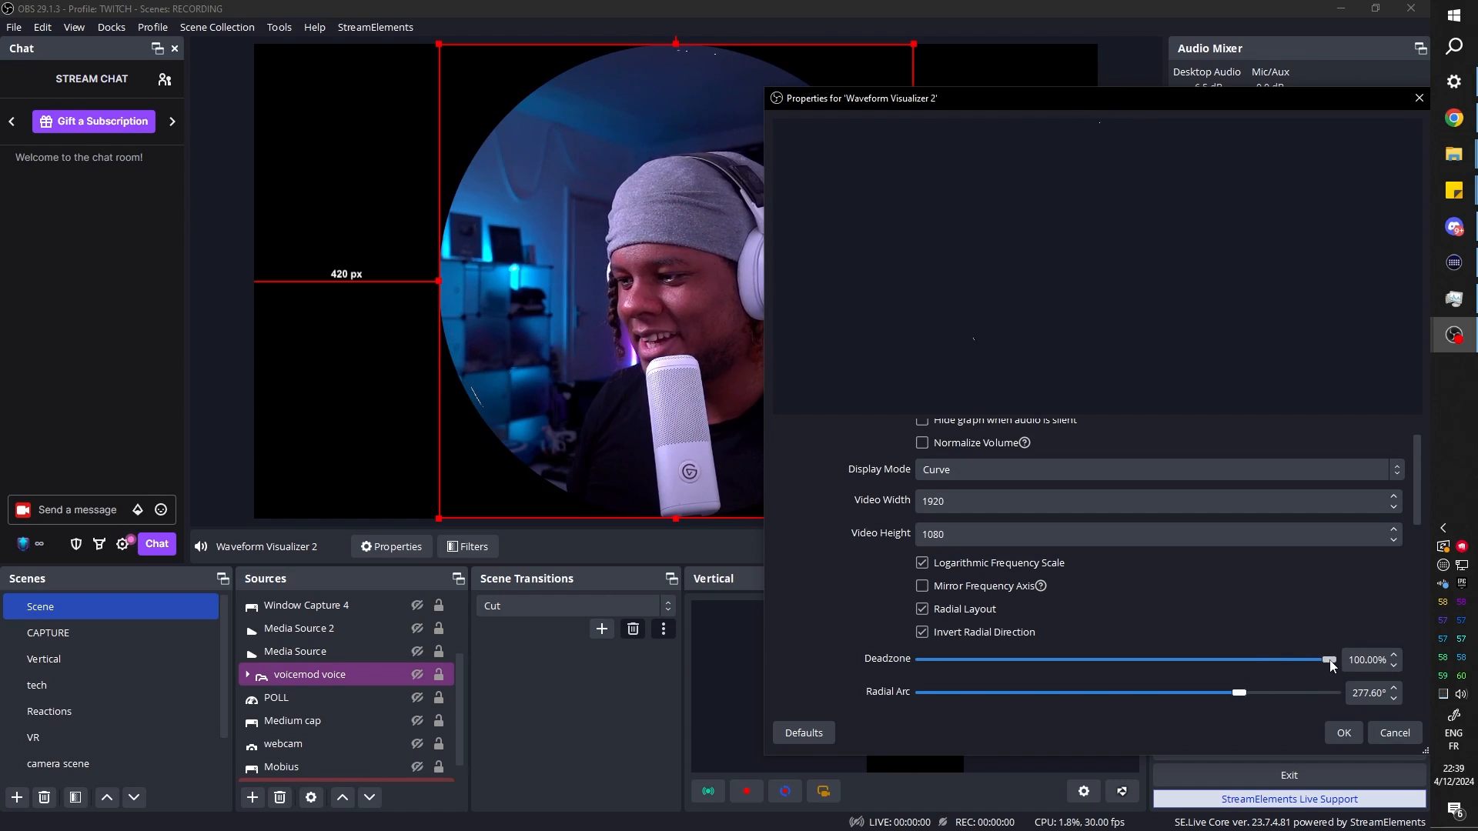
drag(1328, 660, 1093, 661)
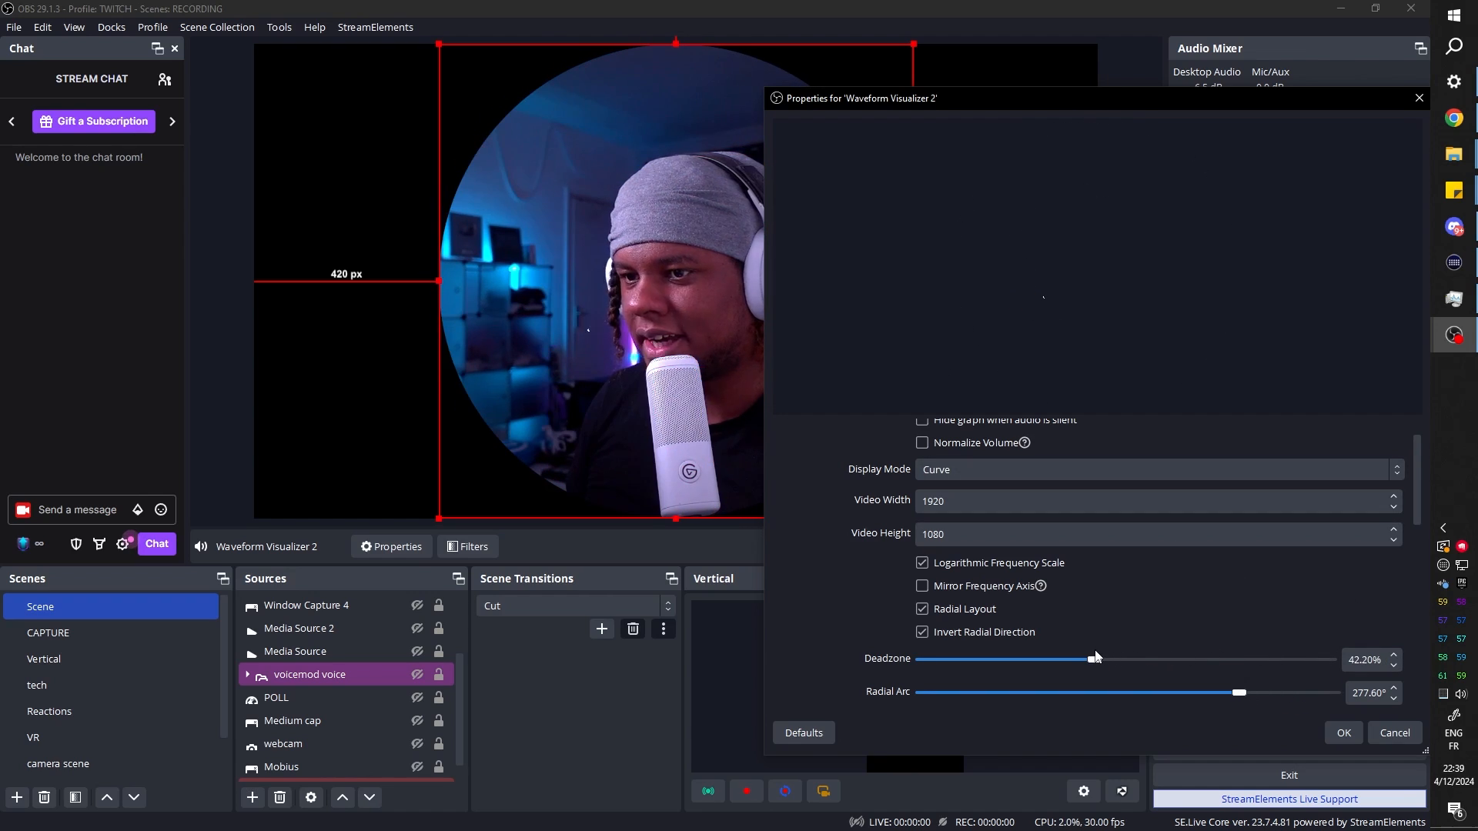
drag(1093, 659, 1001, 659)
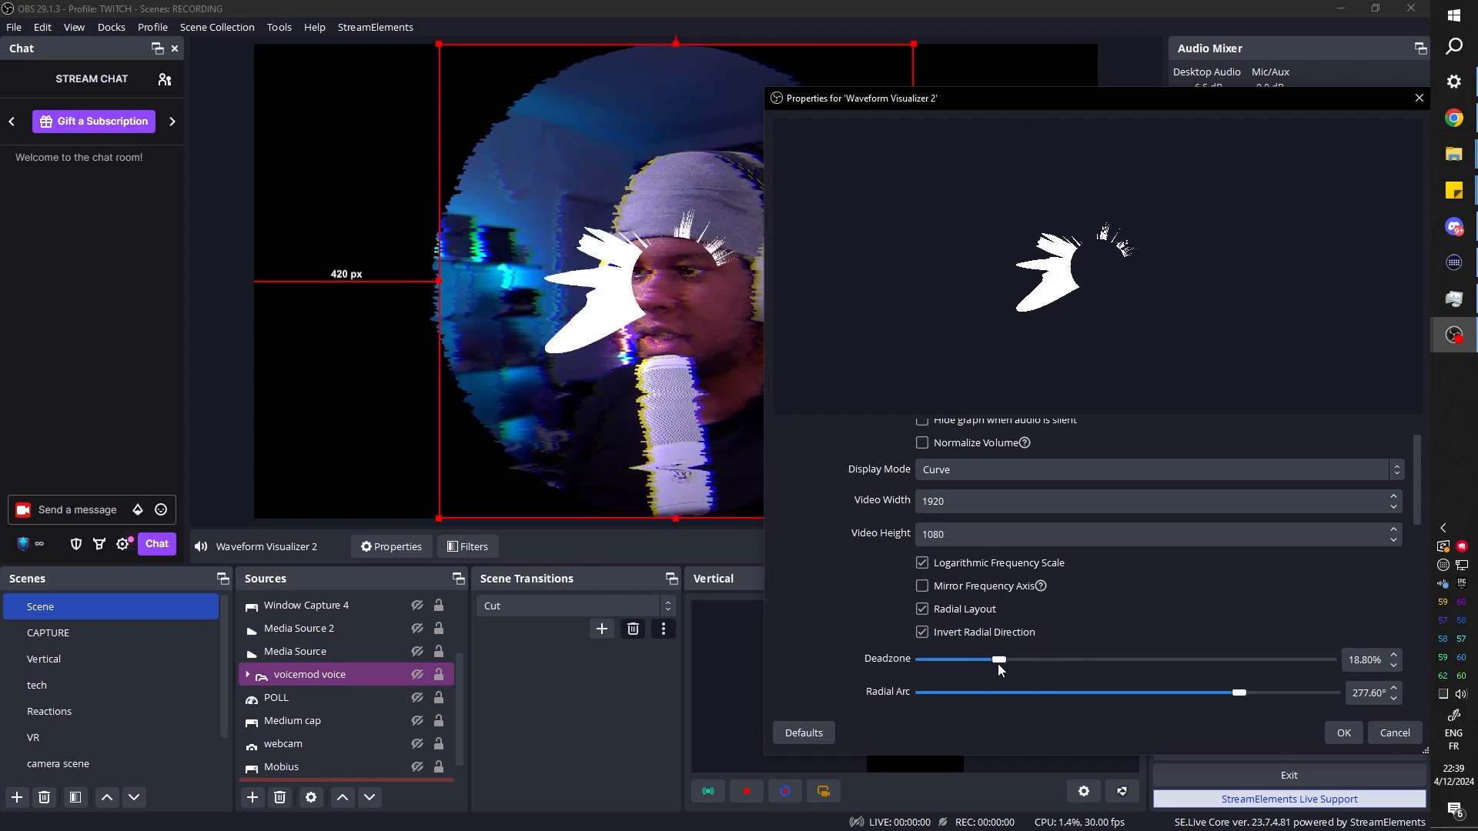
drag(999, 660, 1284, 661)
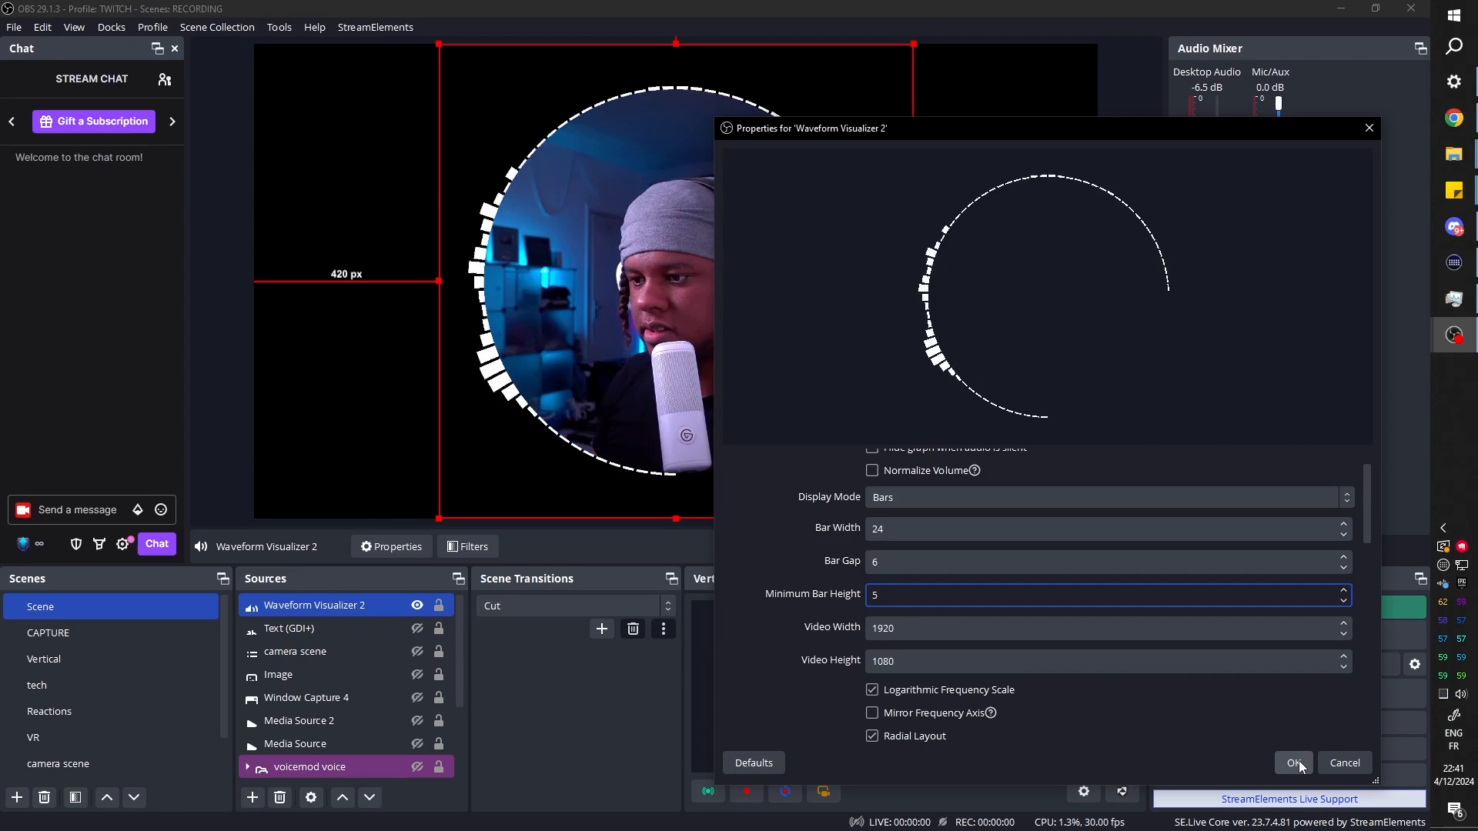
Apply the ring settings and recolour Waveform Visualizer 2 from white to purple.
click(1293, 763)
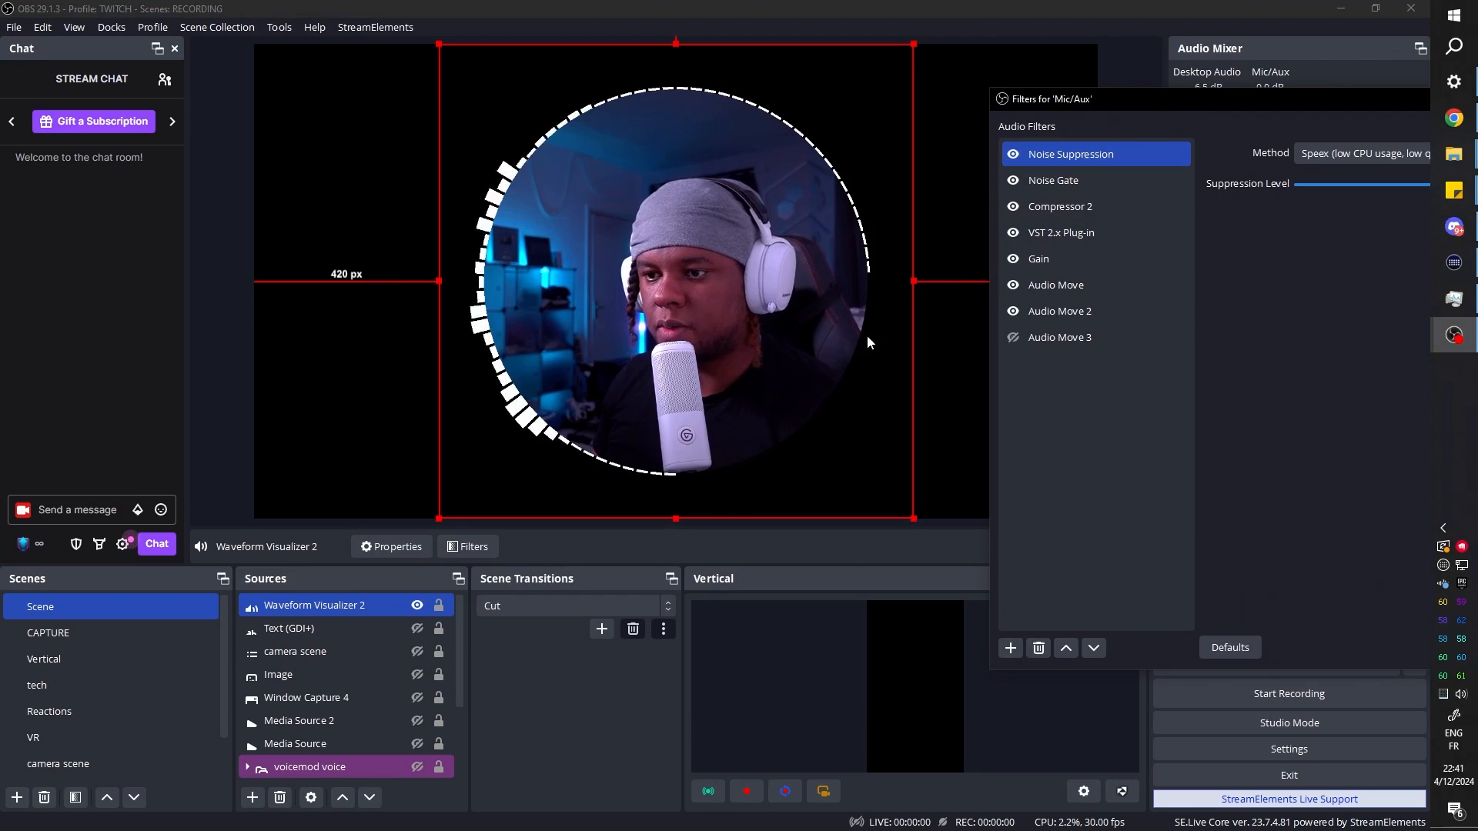
click(295, 651)
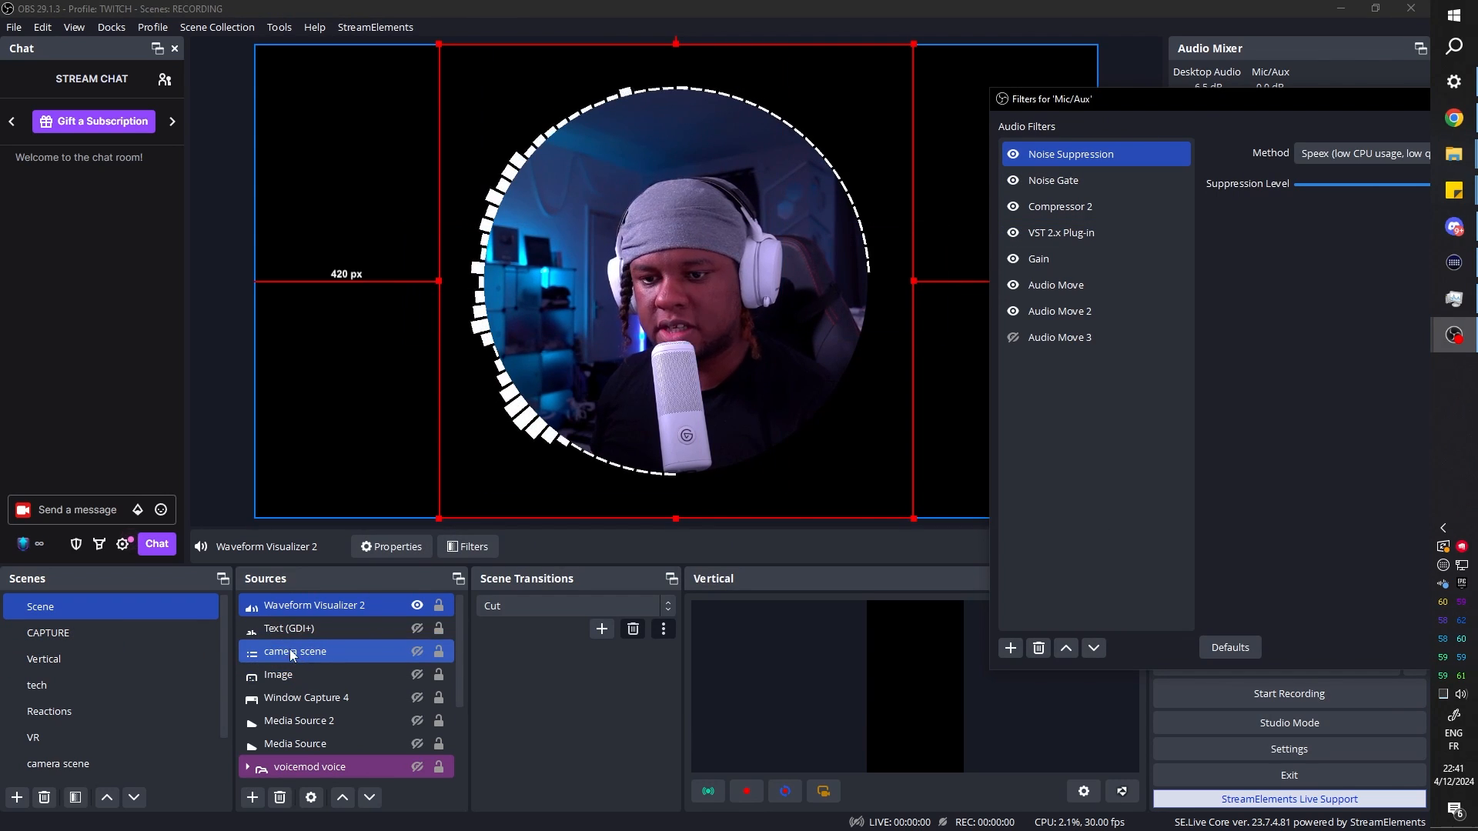
click(390, 547)
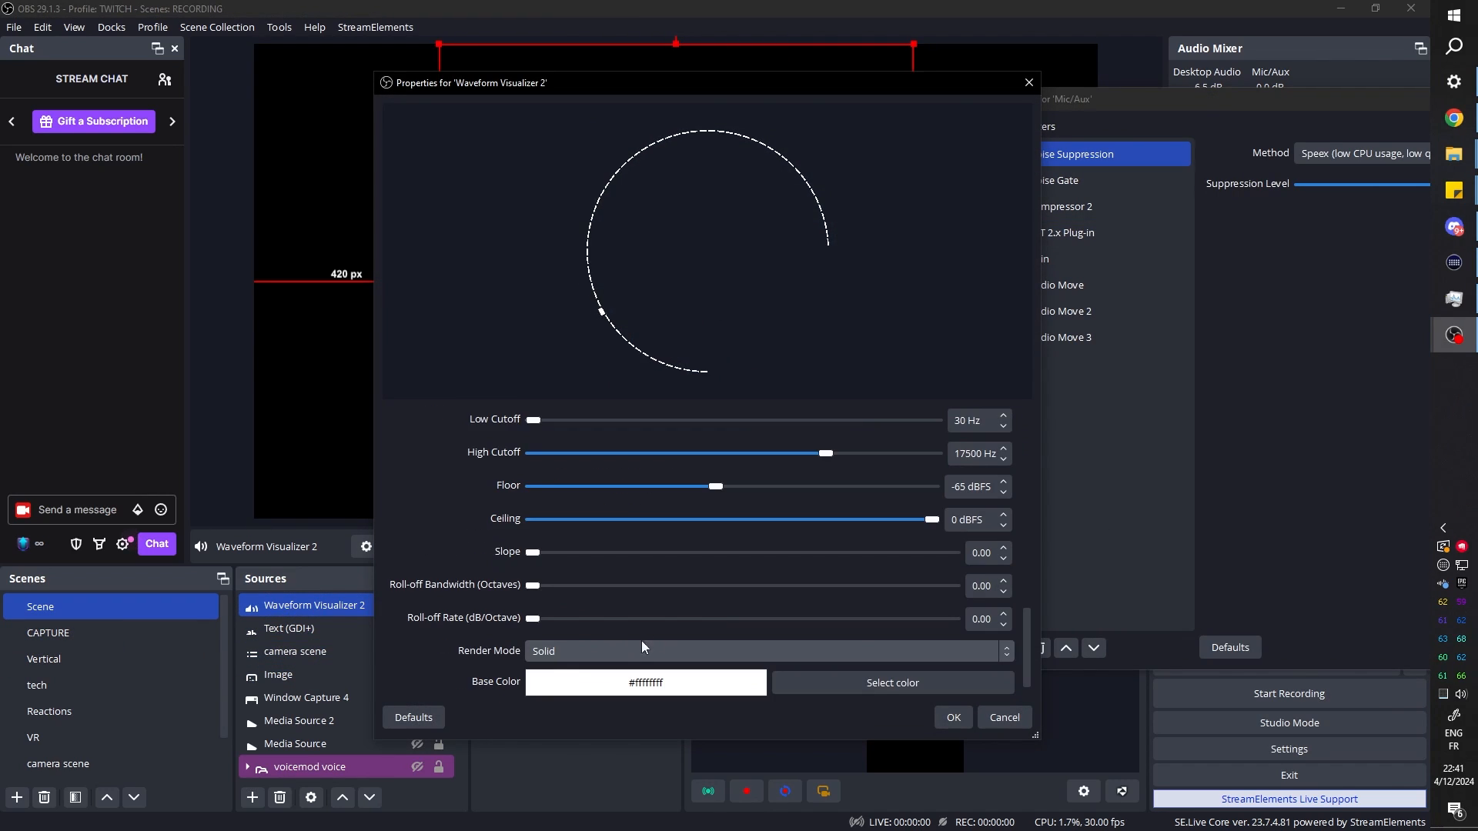
click(890, 682)
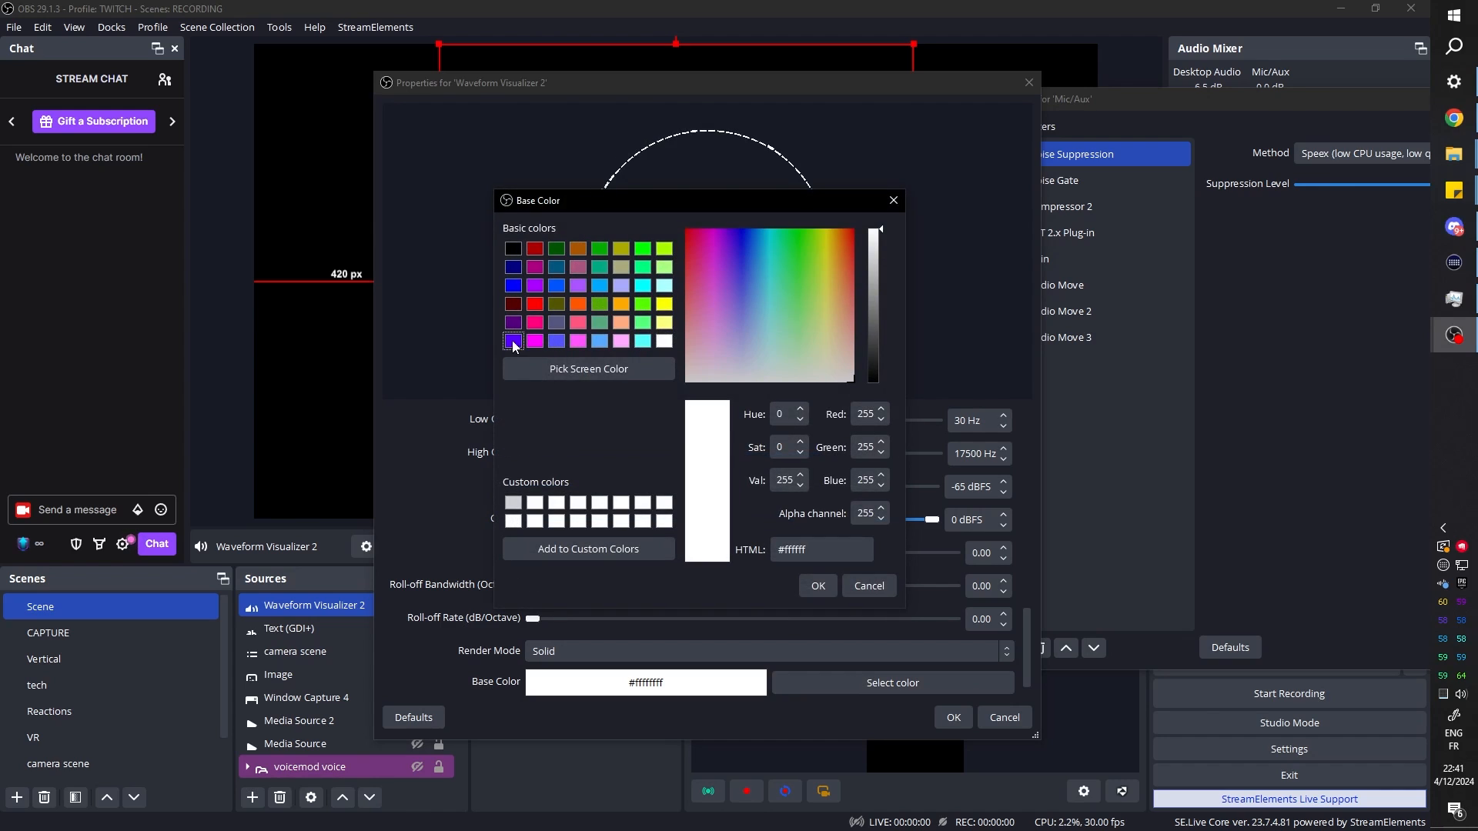
click(816, 585)
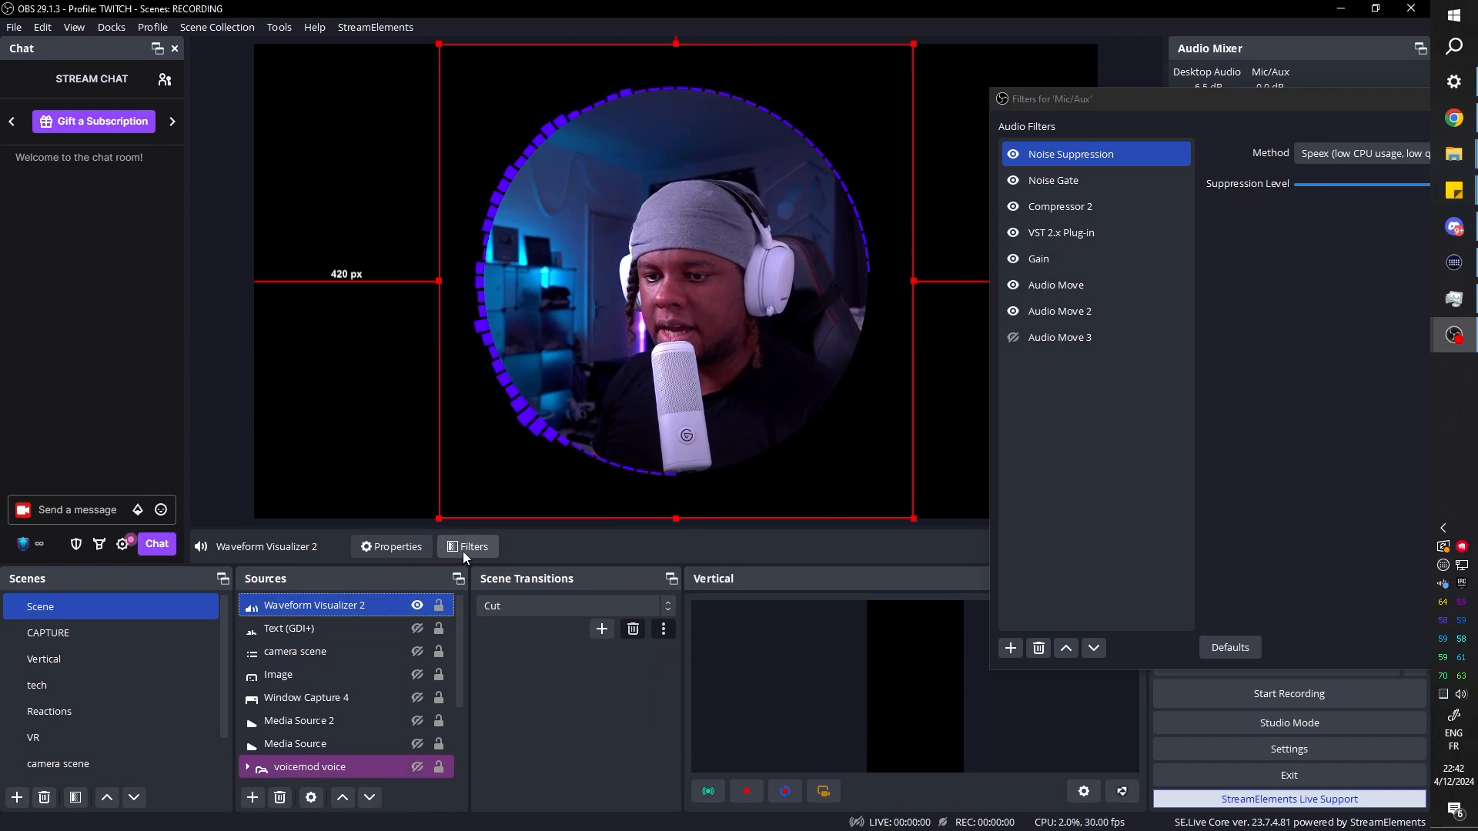
Add a Color Correction filter to Waveform Visualizer 2 and test its Hue Shift, returning it to zero.
click(474, 547)
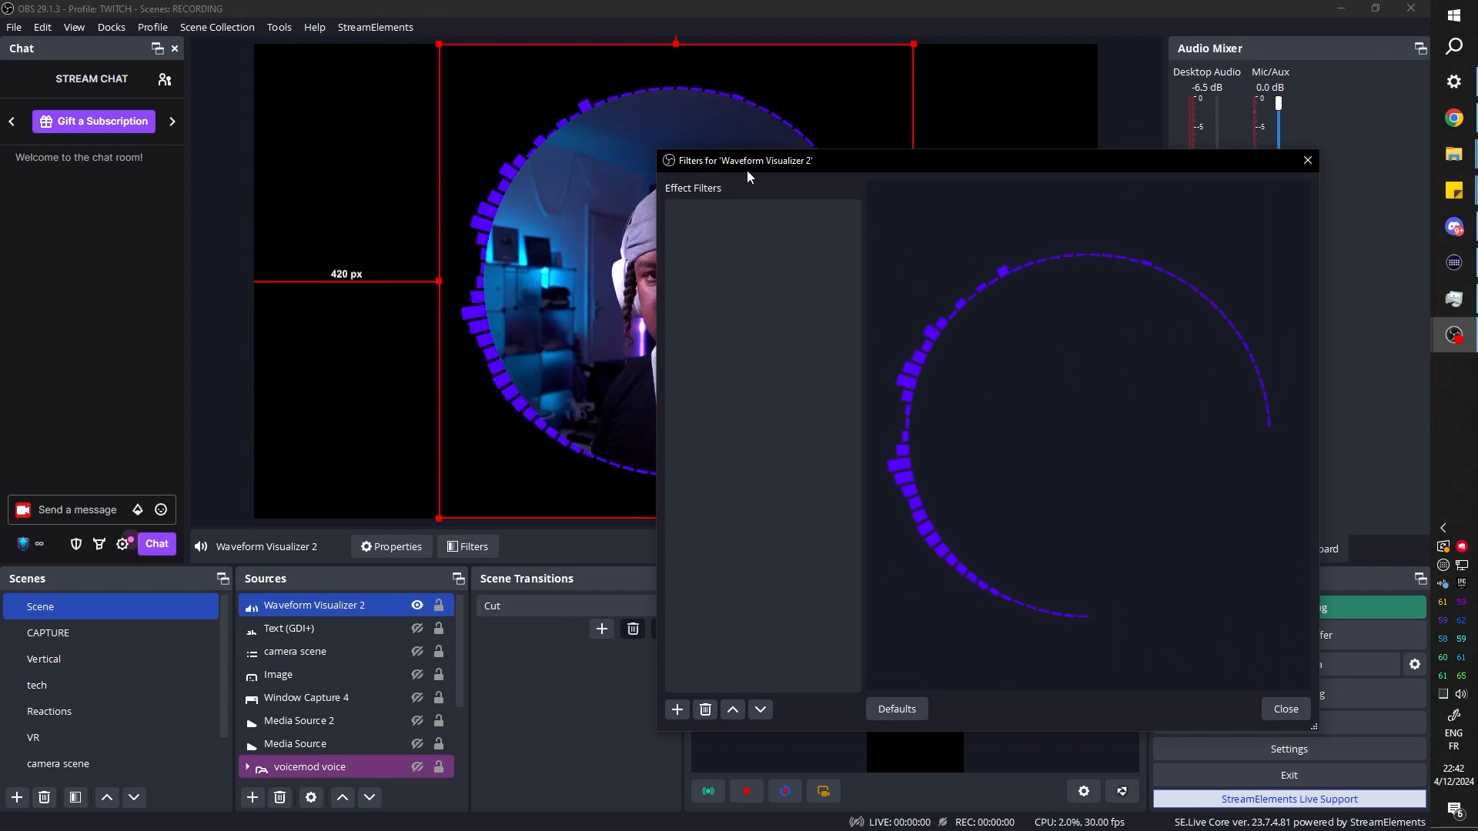
drag(746, 160, 806, 161)
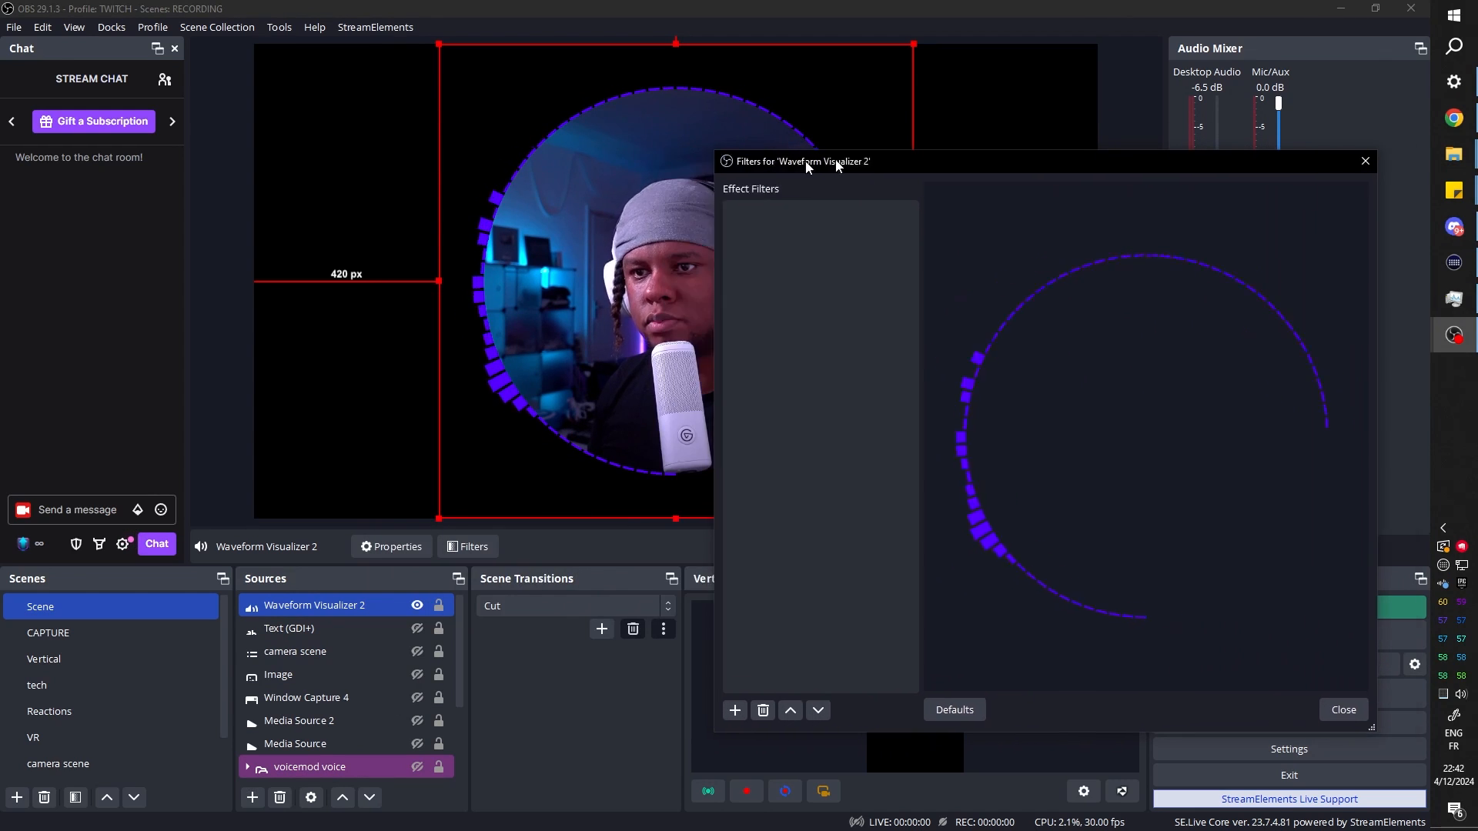
click(735, 716)
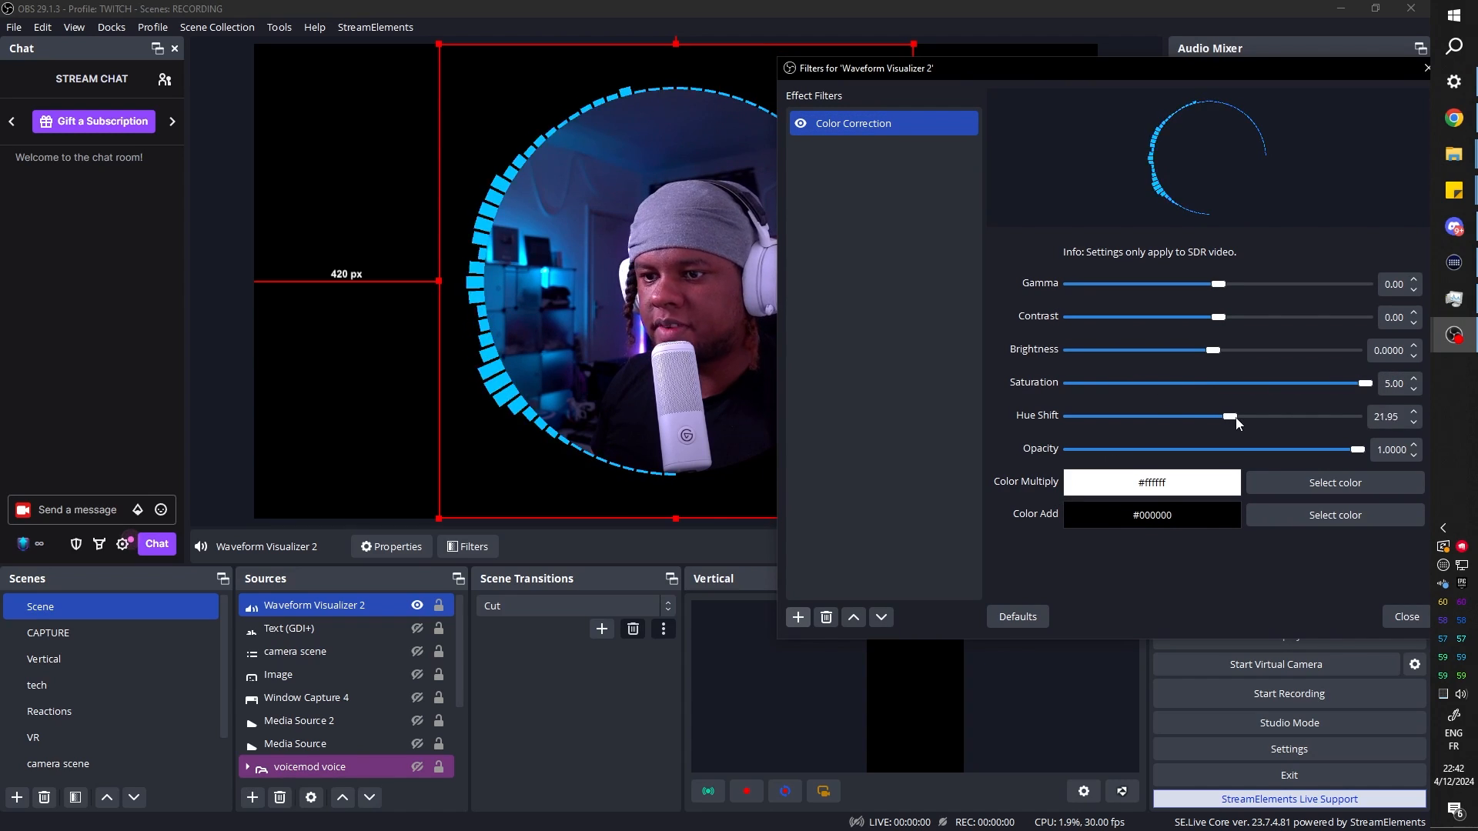
drag(1230, 418, 1306, 417)
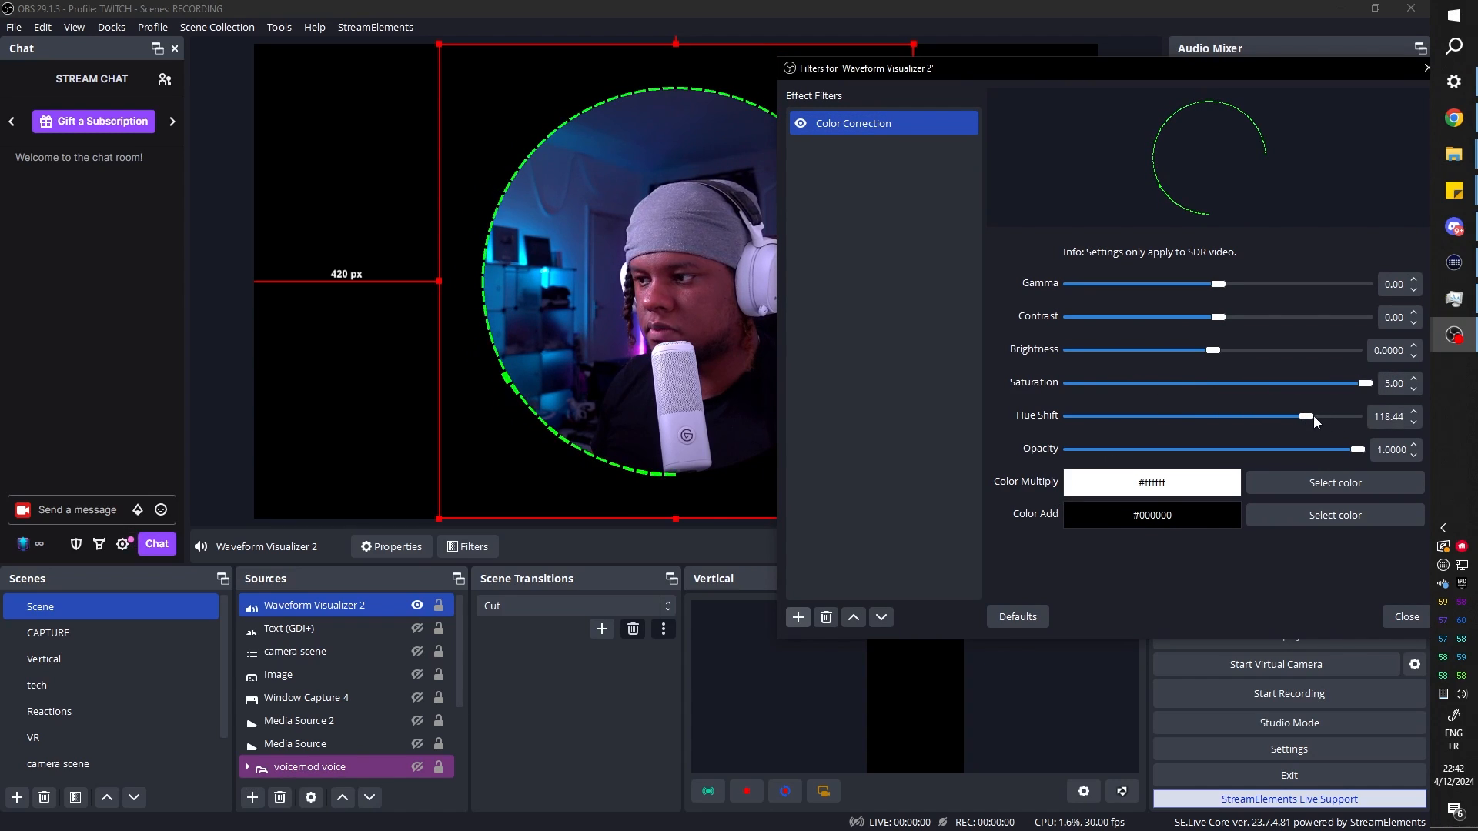
drag(1306, 416, 1355, 415)
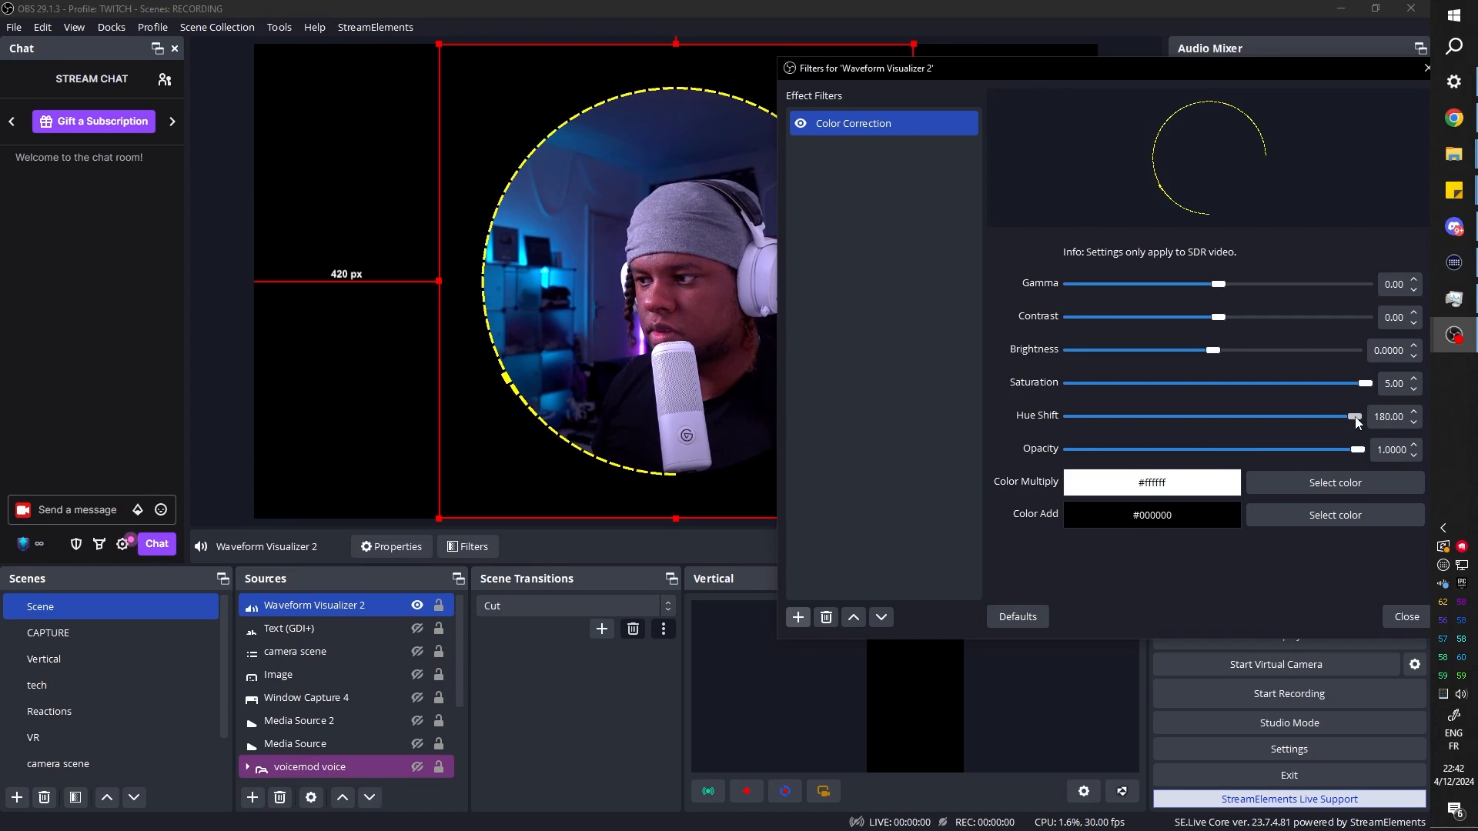
drag(1355, 416, 1070, 415)
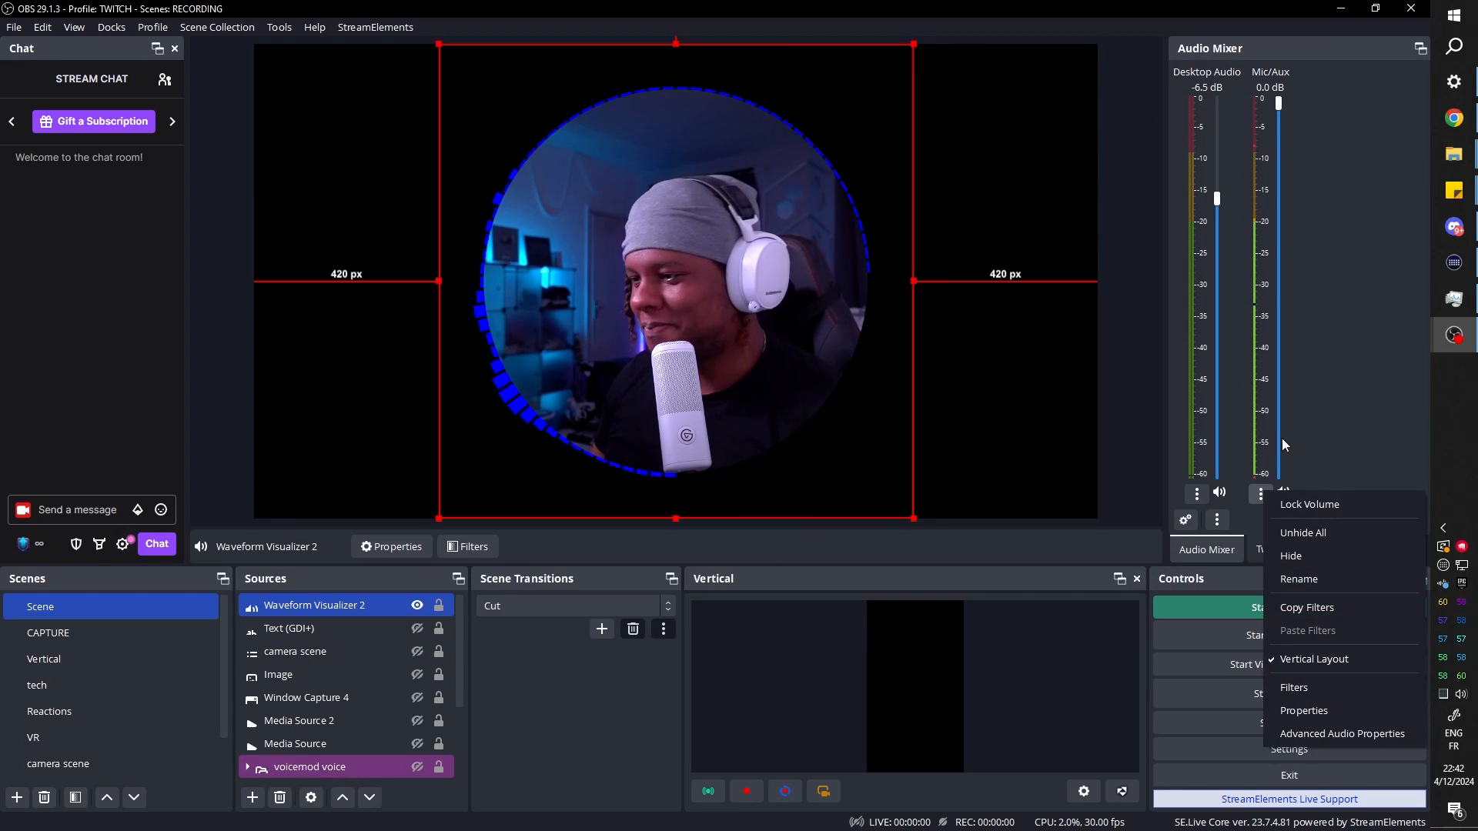
Point the mic's Audio Move 4 at Waveform Visualizer 2's Hue Shift with base value 0.
click(1293, 687)
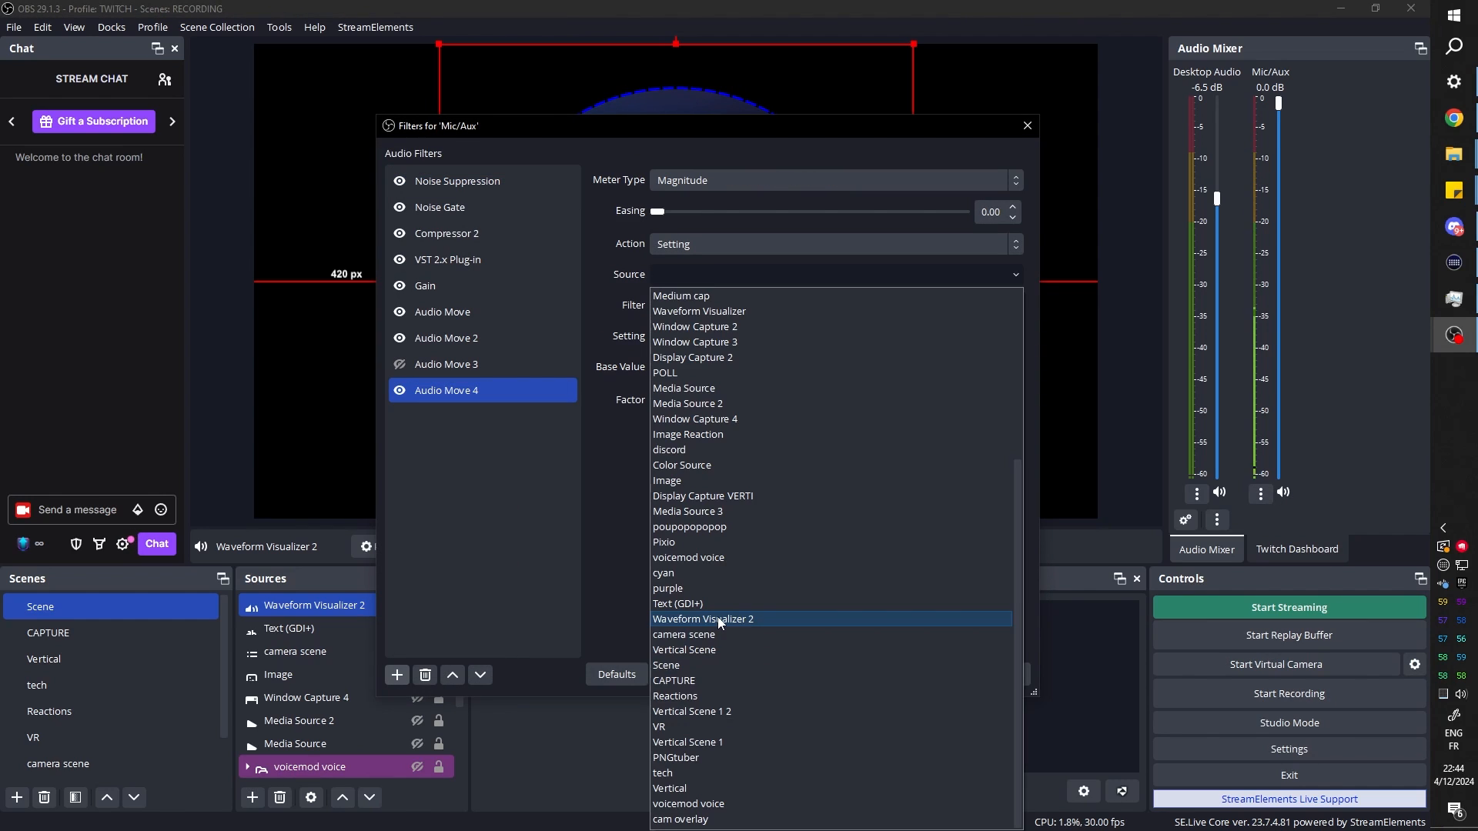
click(704, 619)
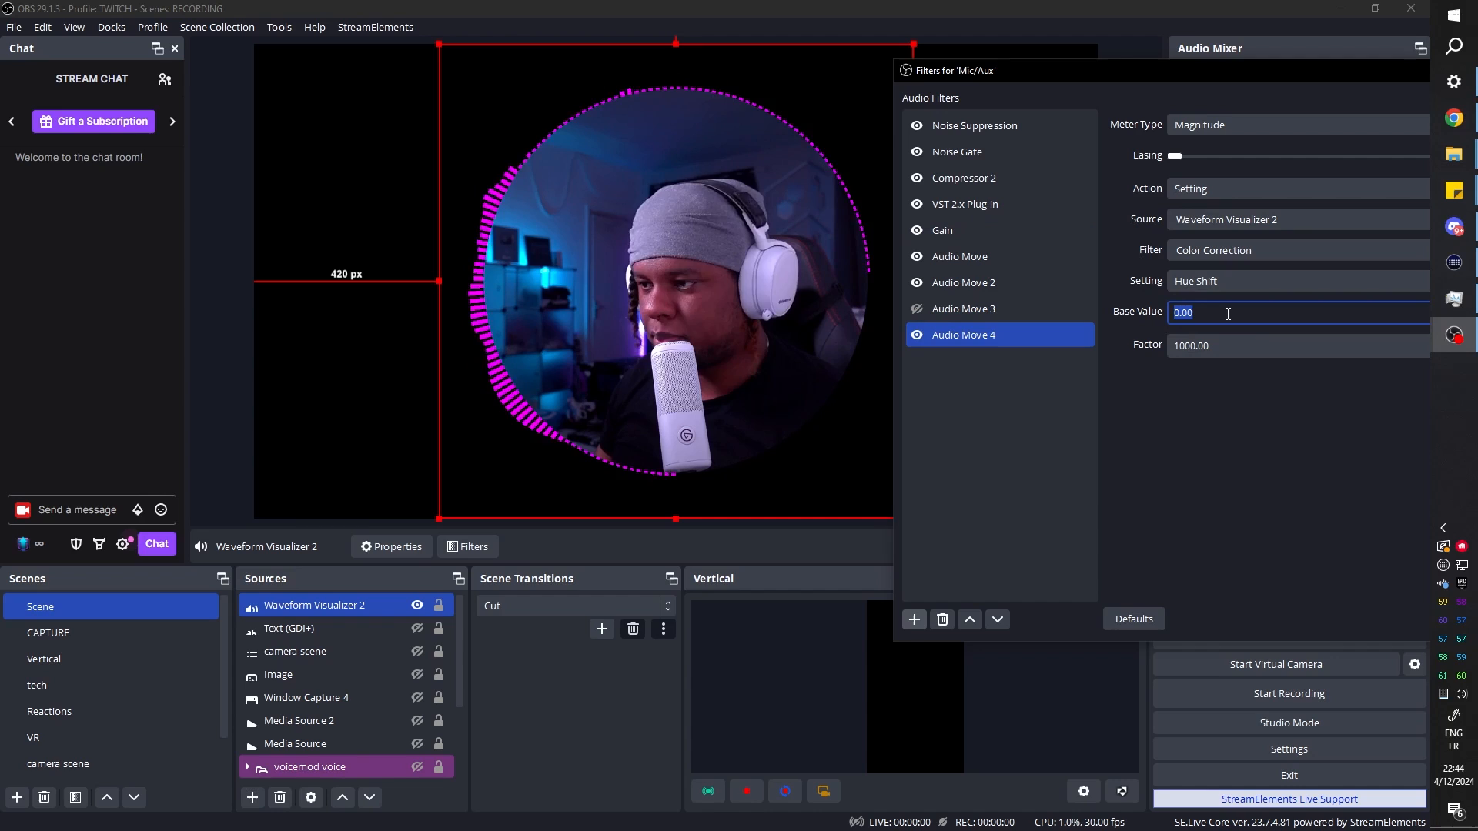
text(-18)
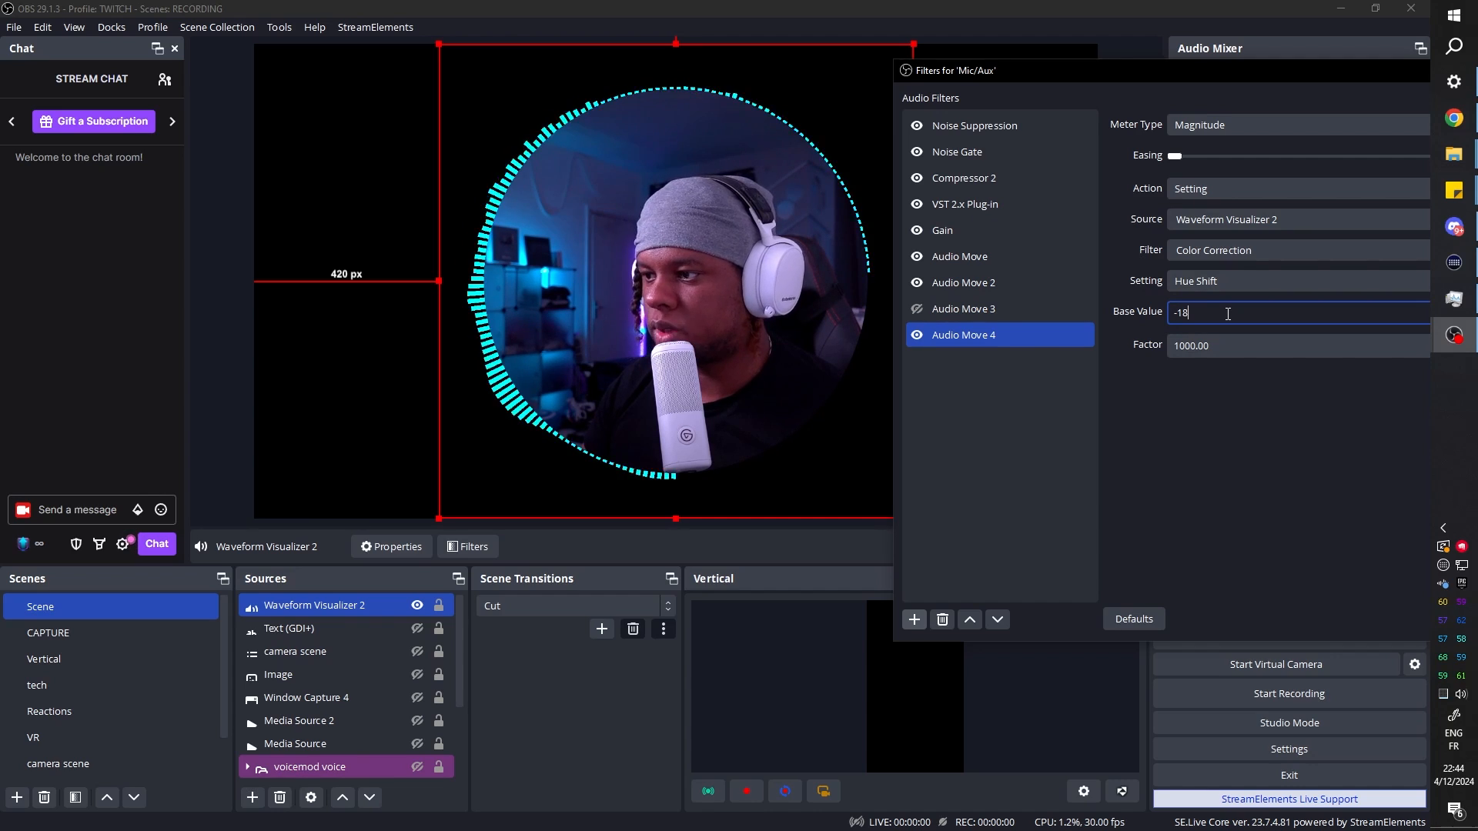
text(0.00)
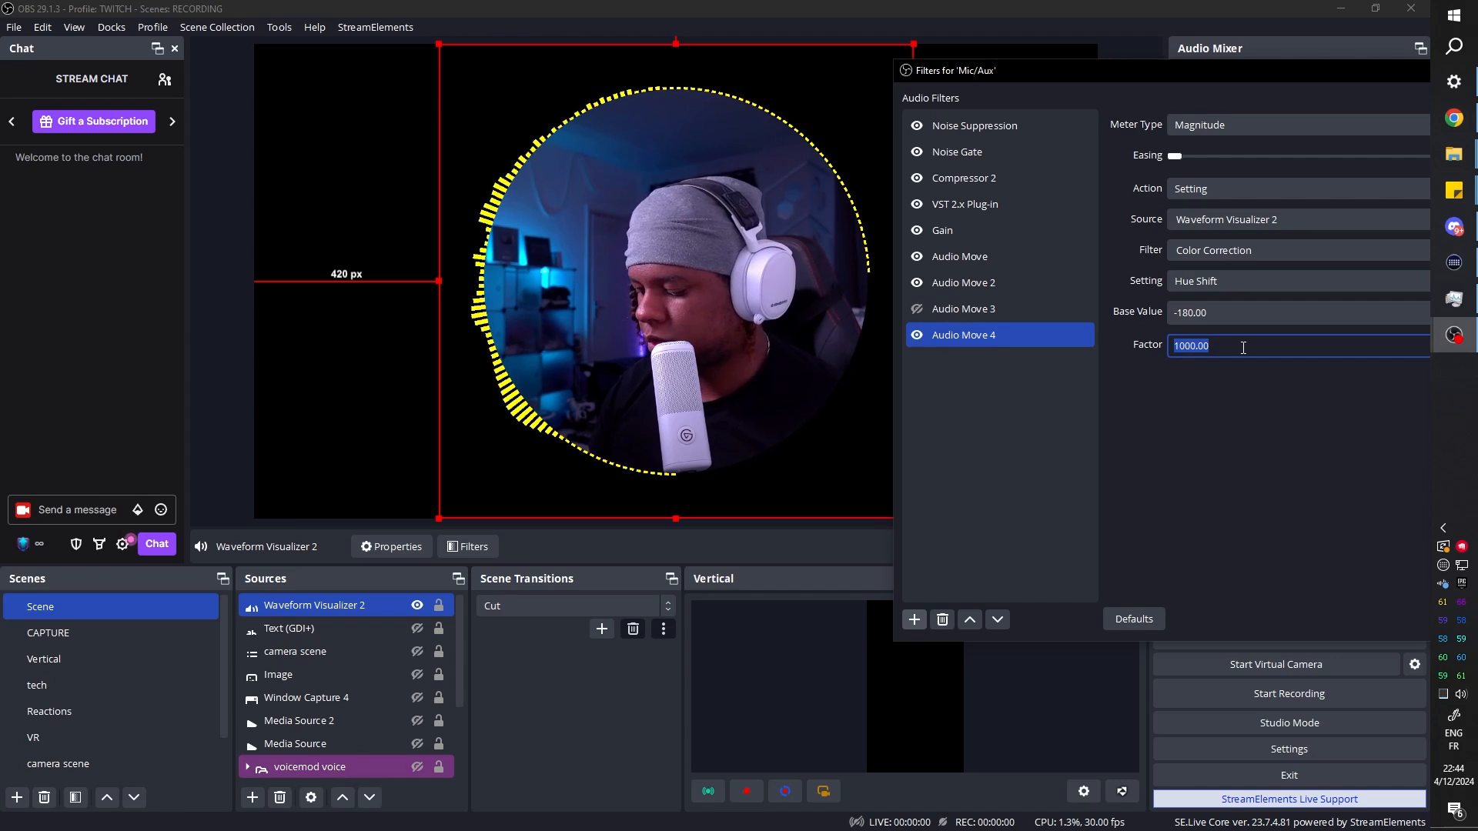
text(180)
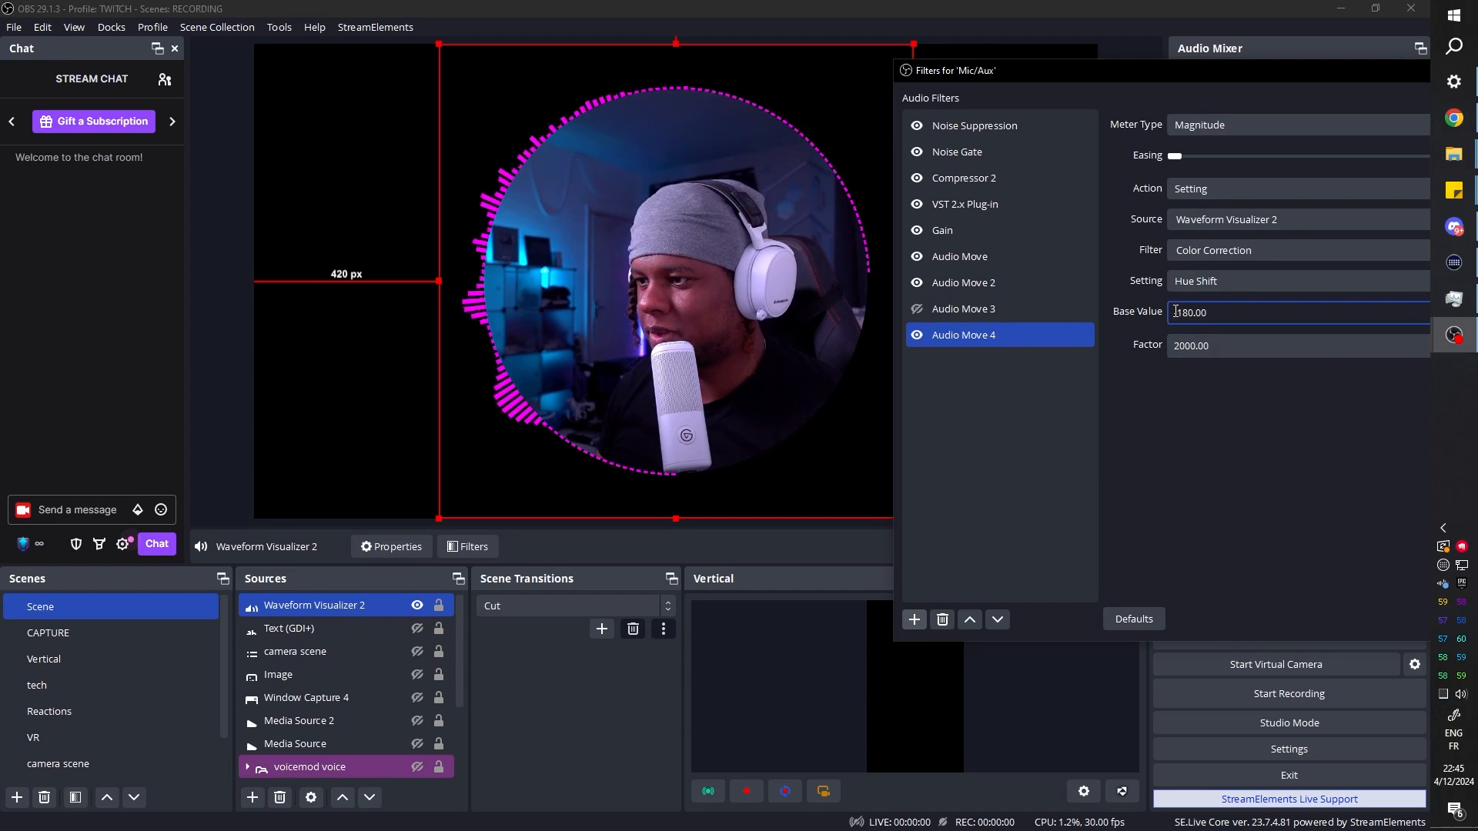
text(0)
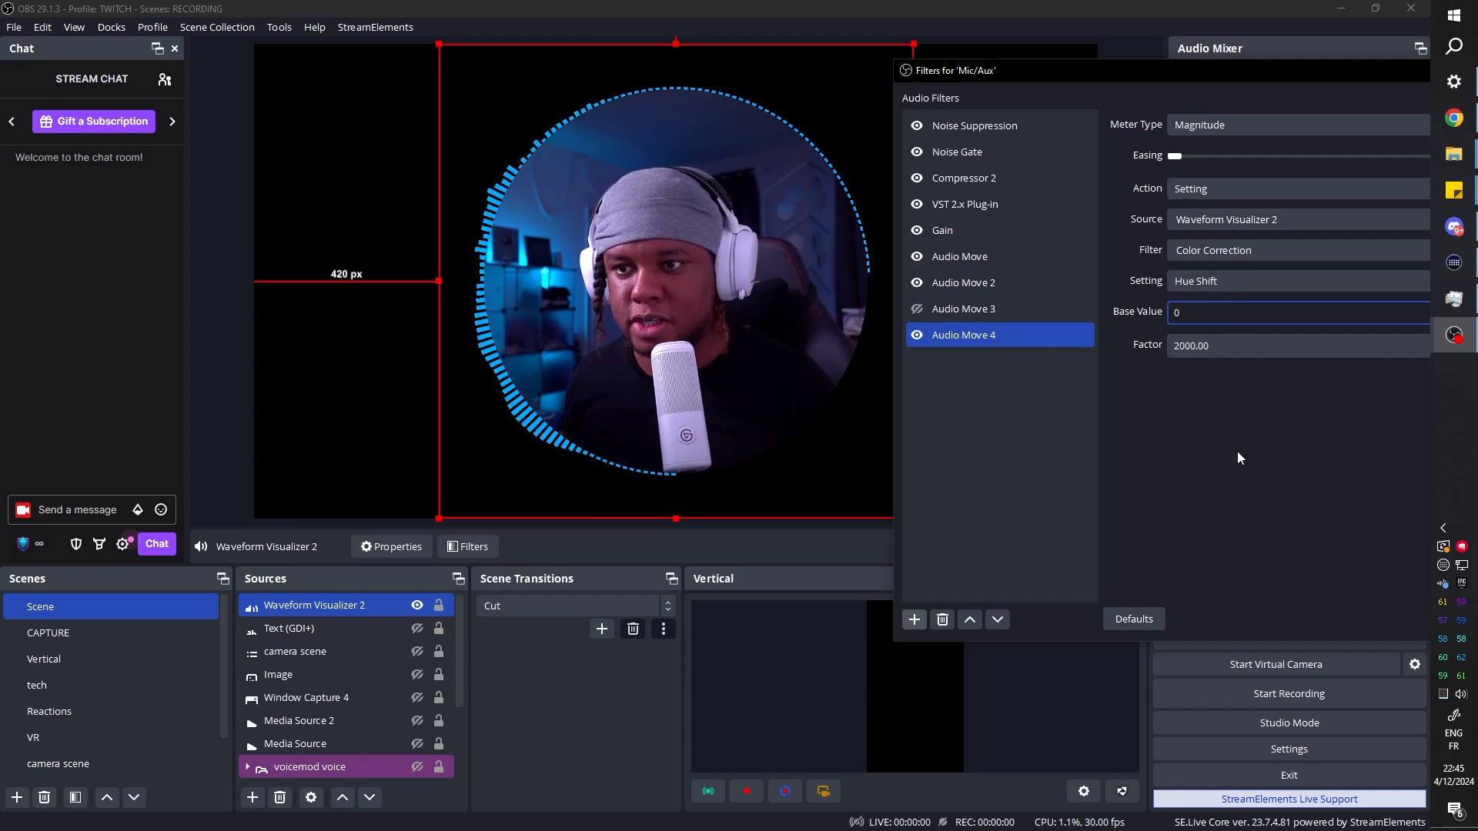
Lower Waveform Visualizer 2's high cutoff to about 551 Hz for fuller bars.
click(290, 628)
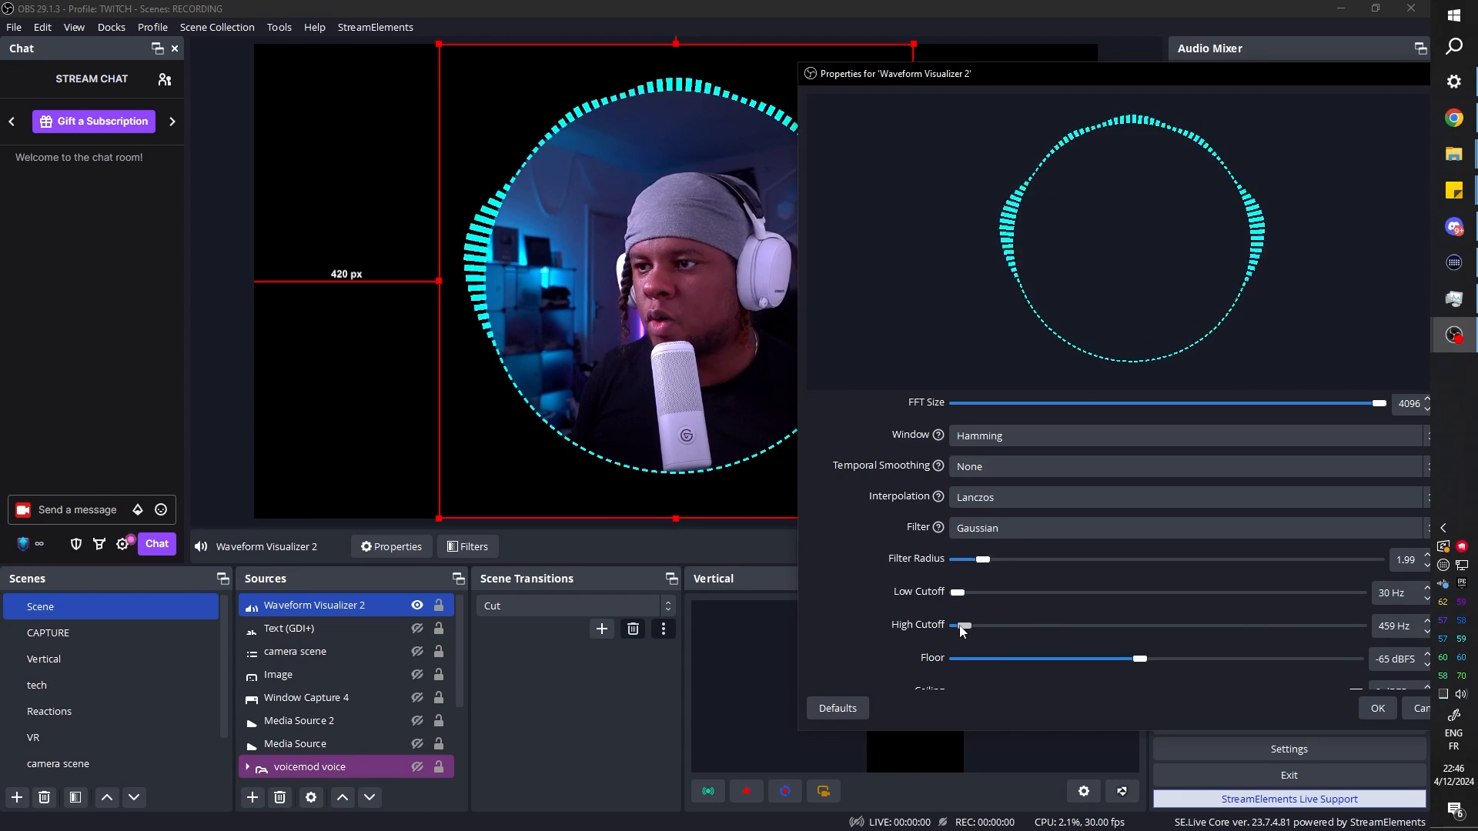
drag(959, 627, 985, 626)
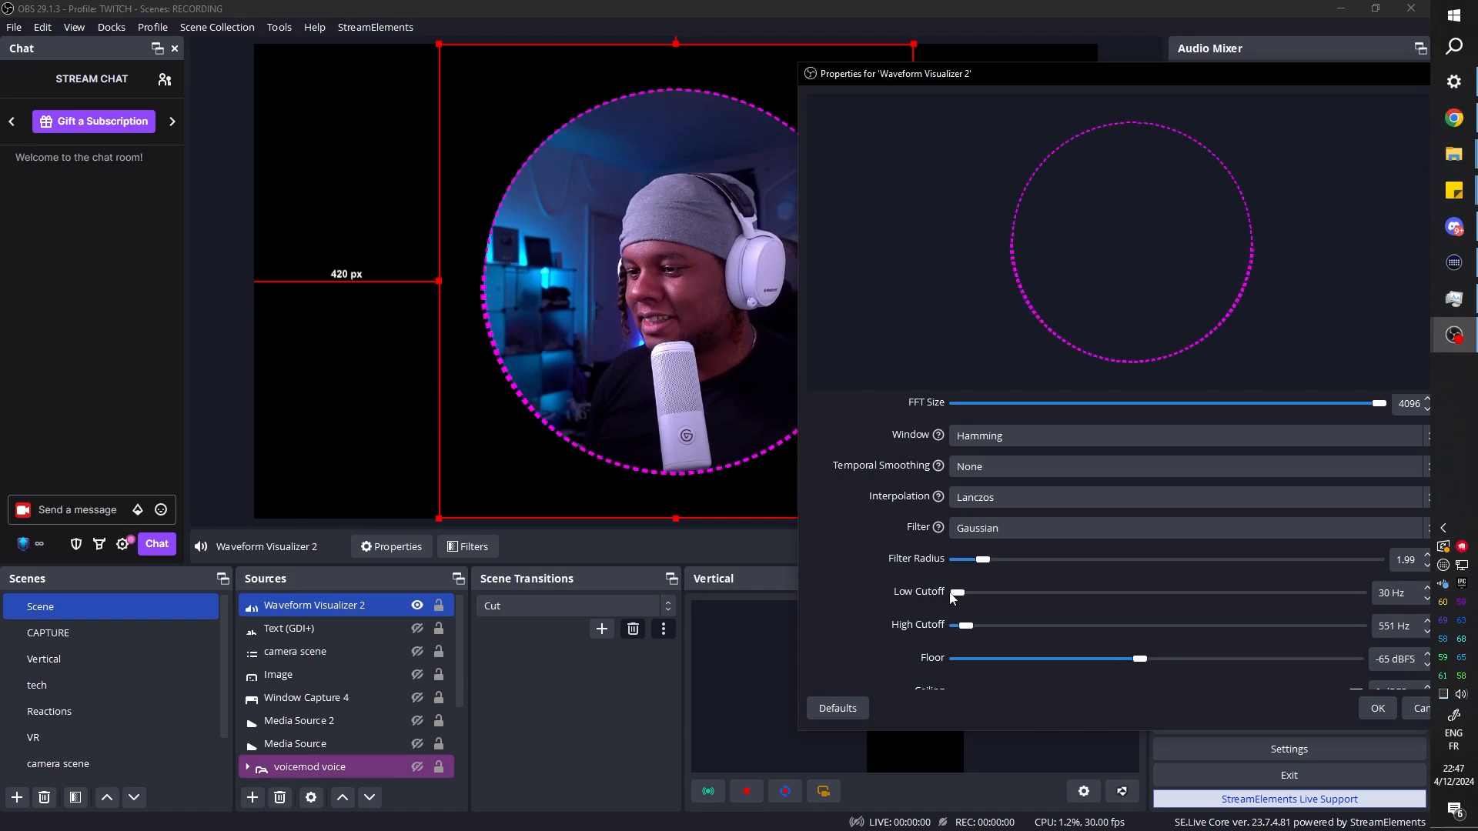
scroll(down, 3)
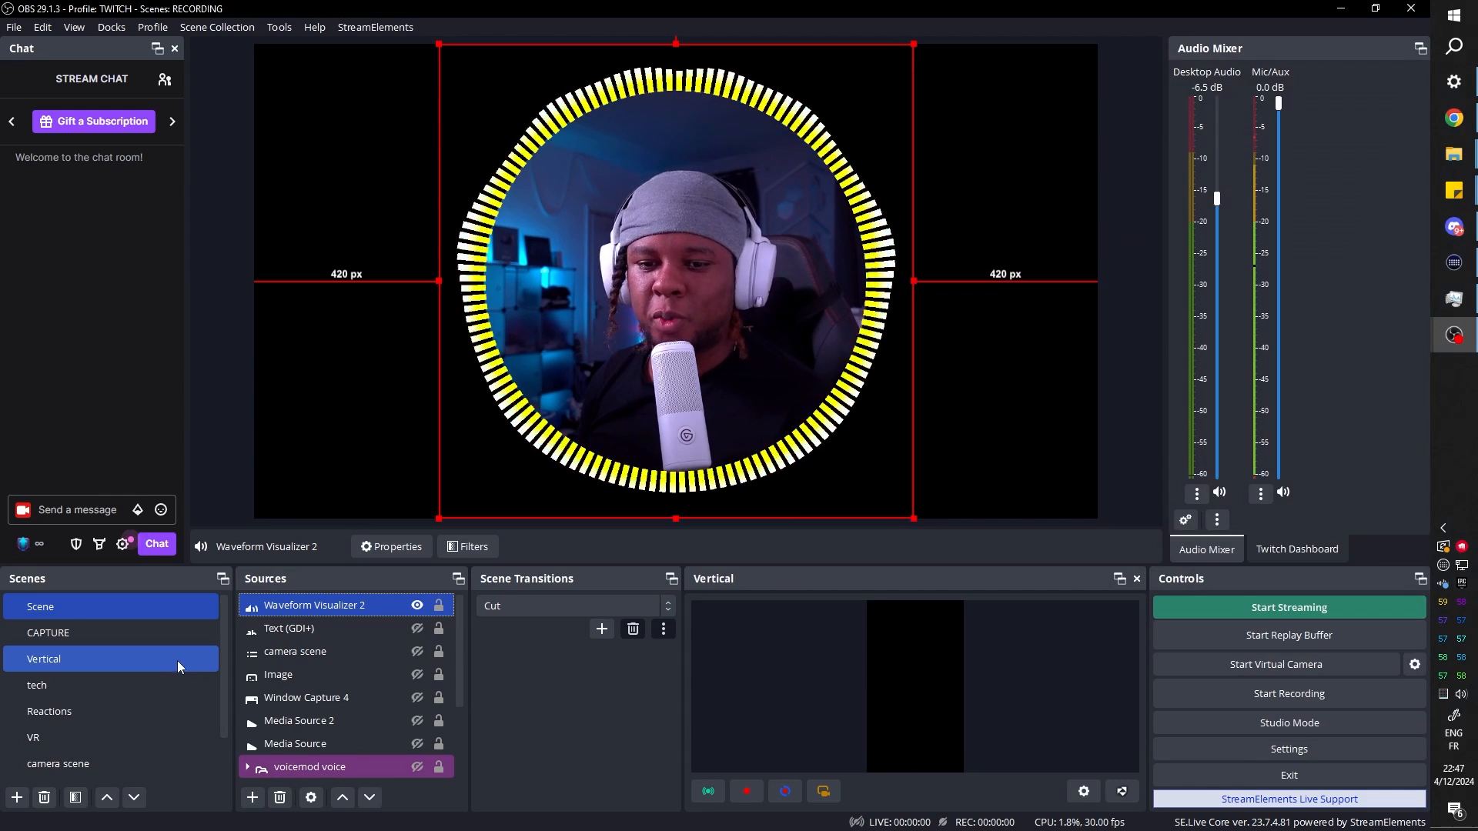
Create Scene 2 with Scene nested as a source carrying a Recursion Effect filter.
click(58, 712)
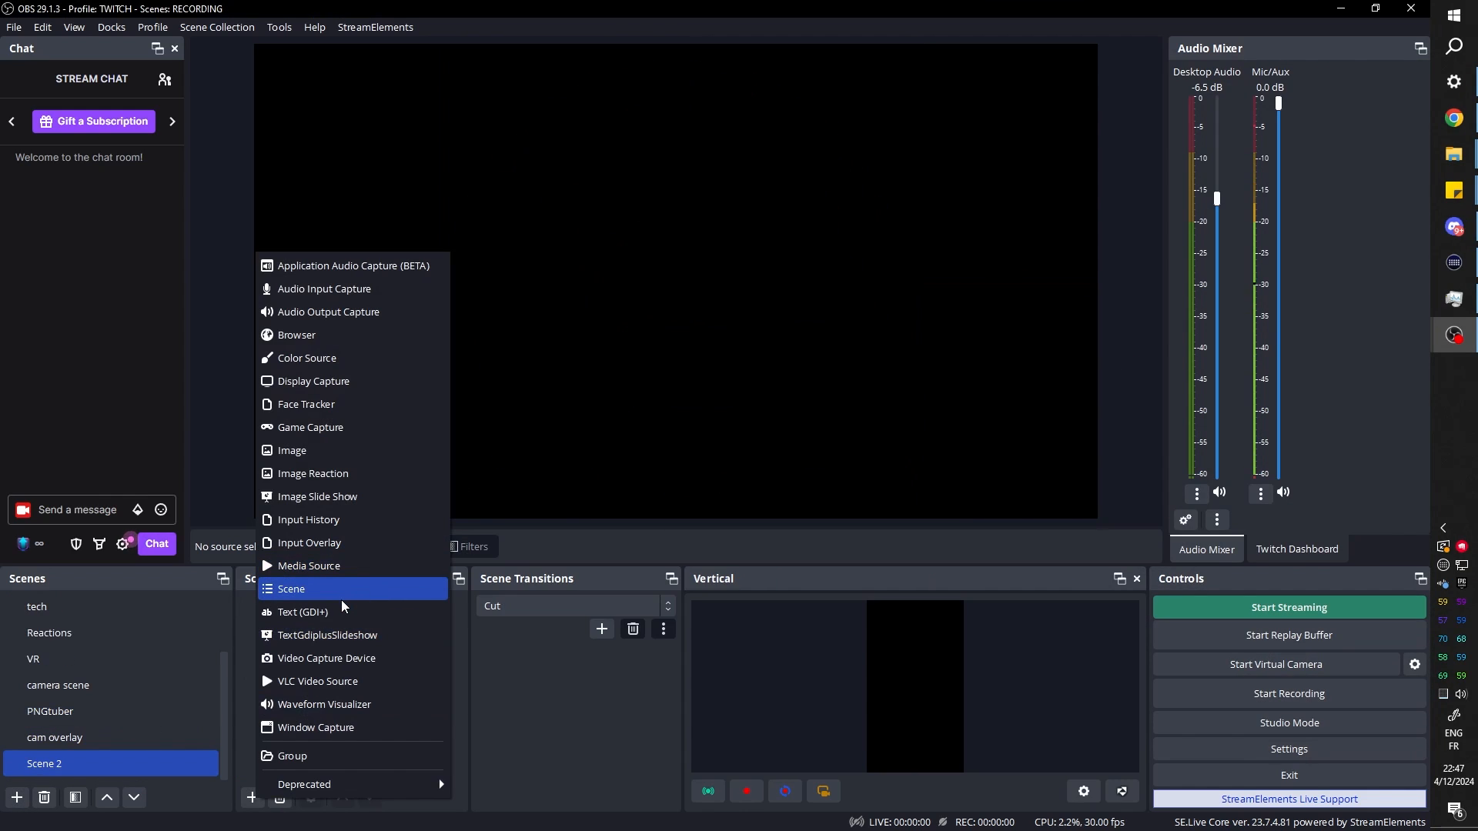
click(291, 588)
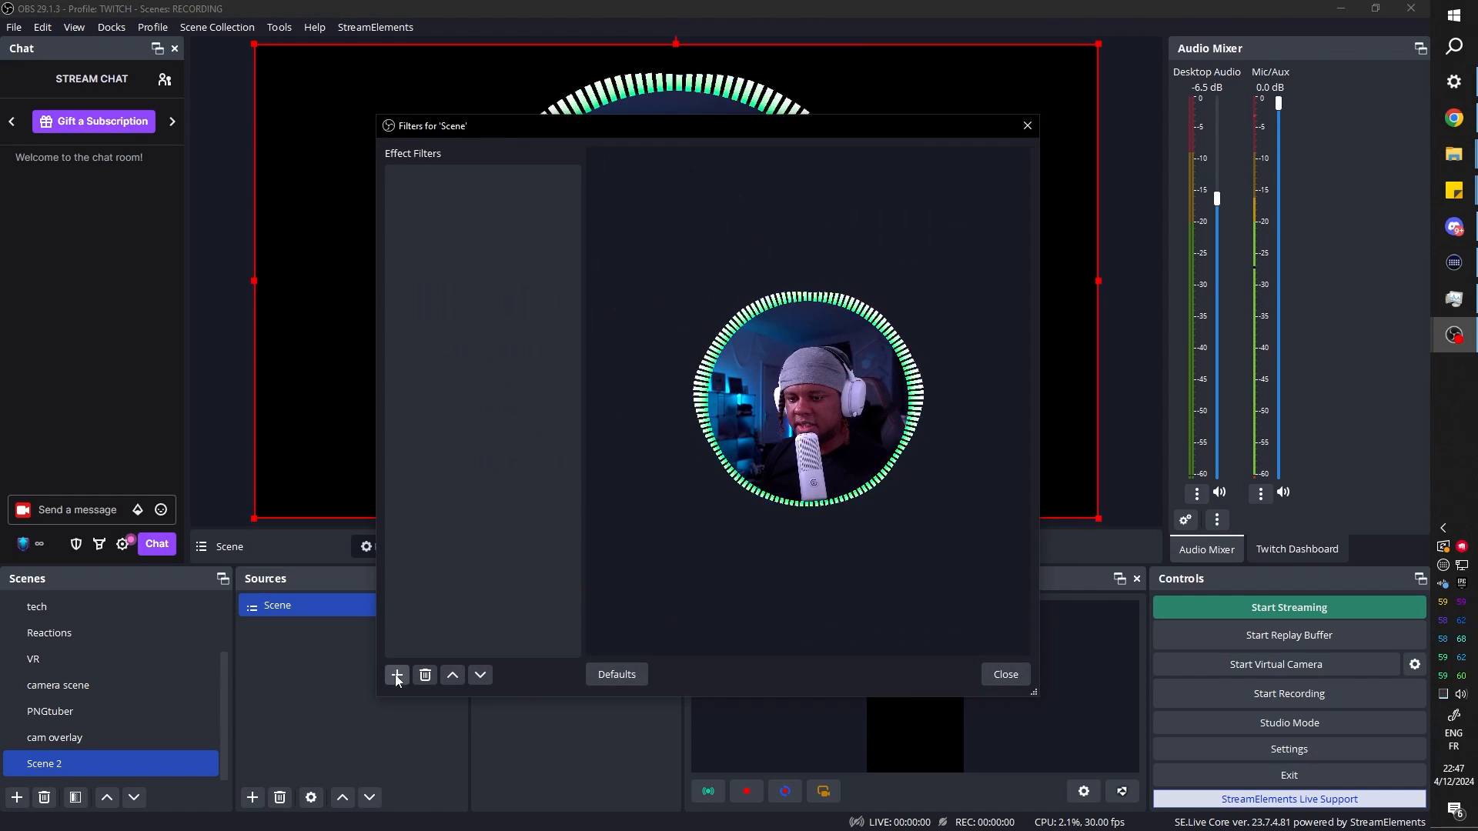
click(396, 674)
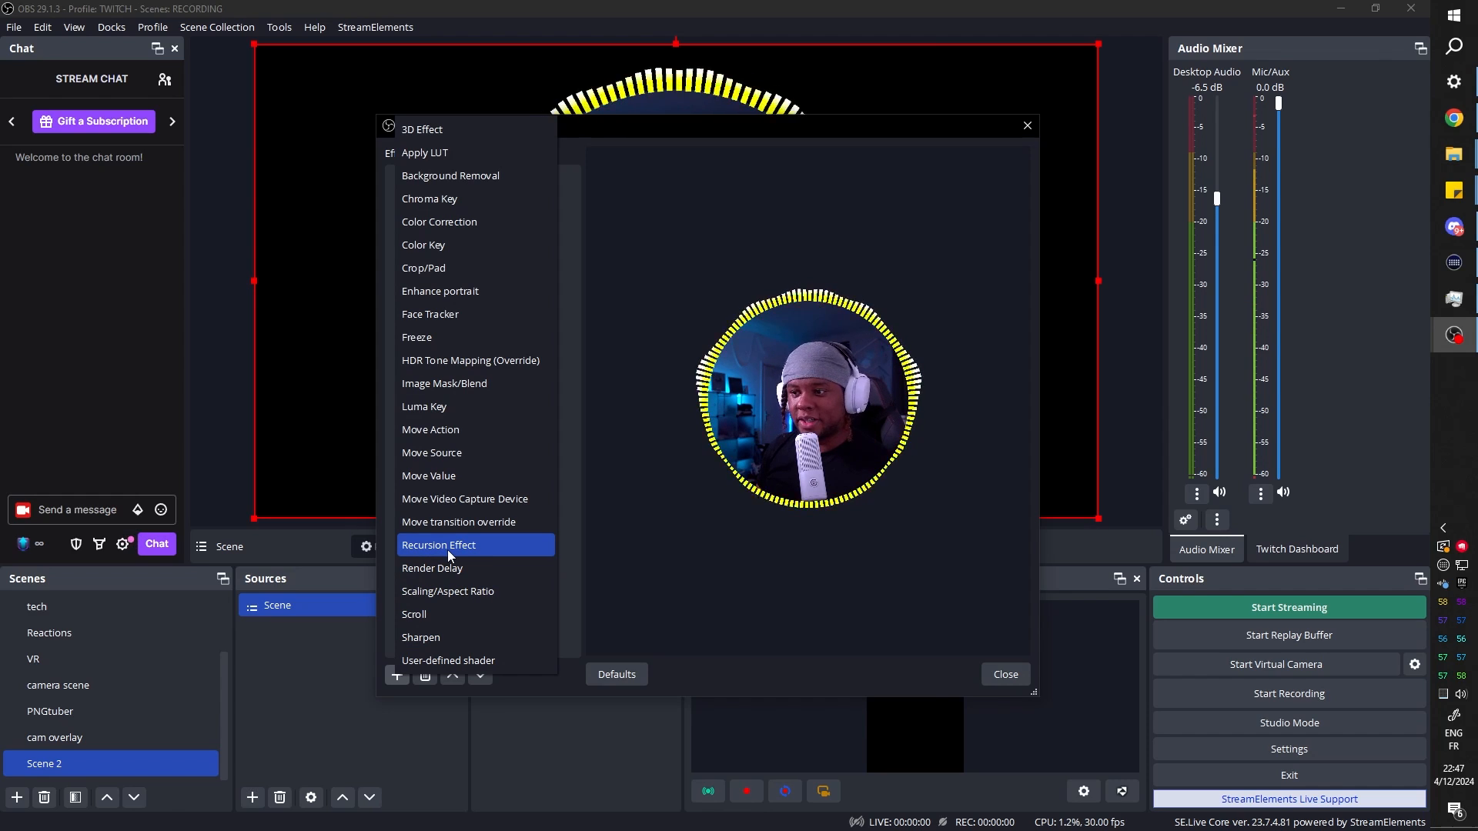
click(438, 545)
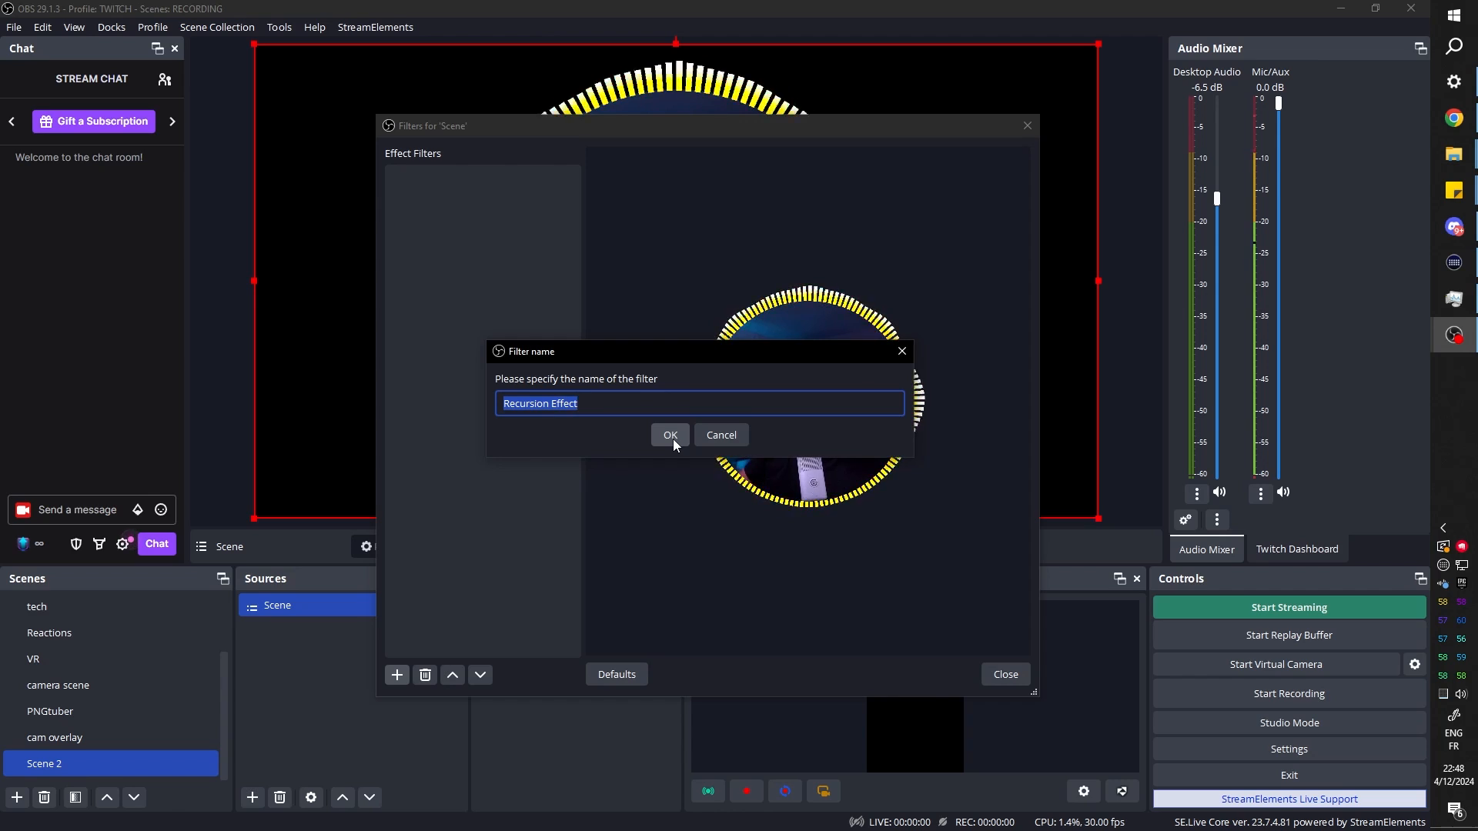
click(670, 435)
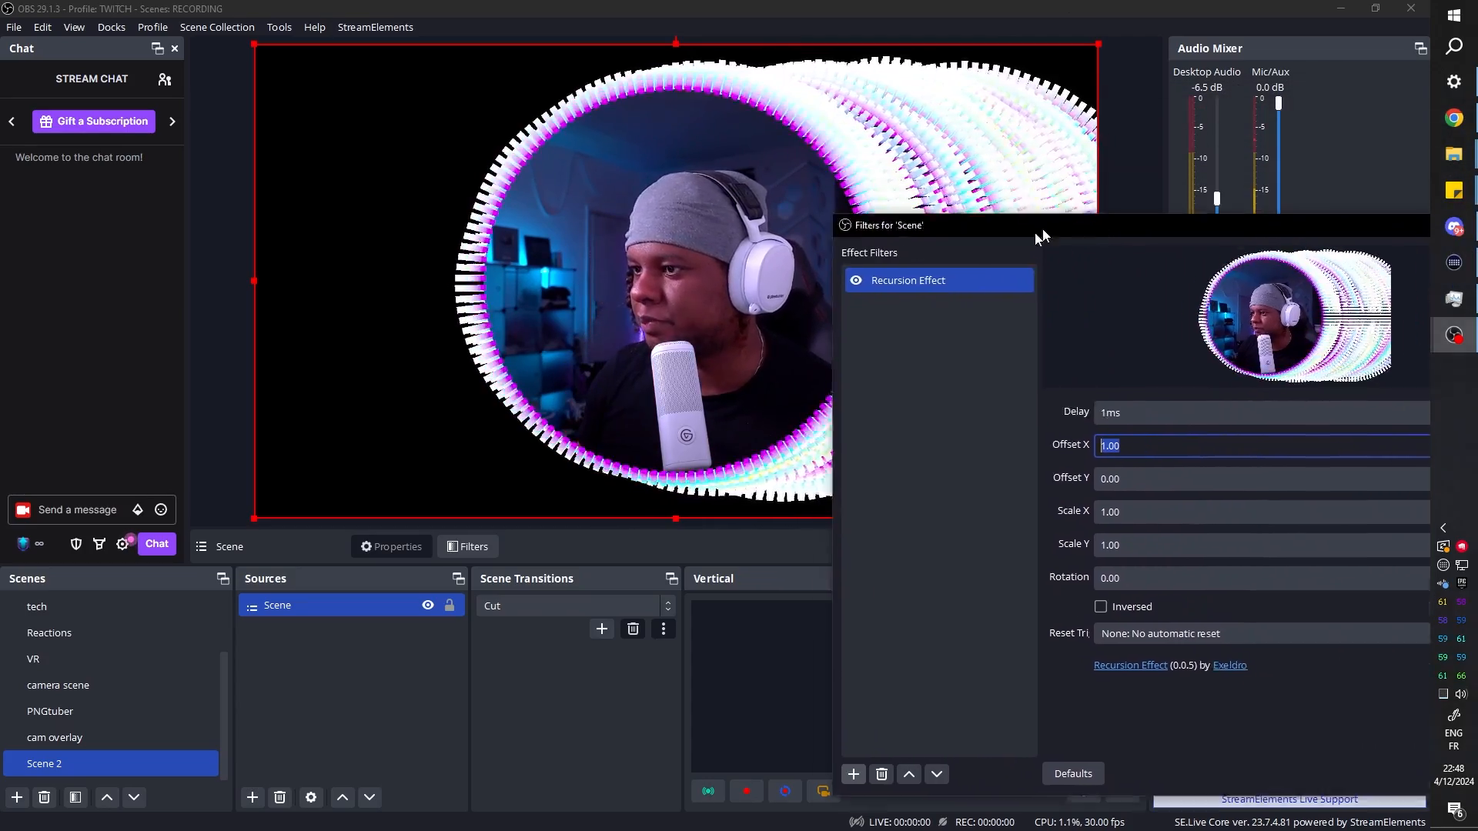
Raise the recursion trail's horizontal offset and toggle Inversed on and off.
click(1186, 594)
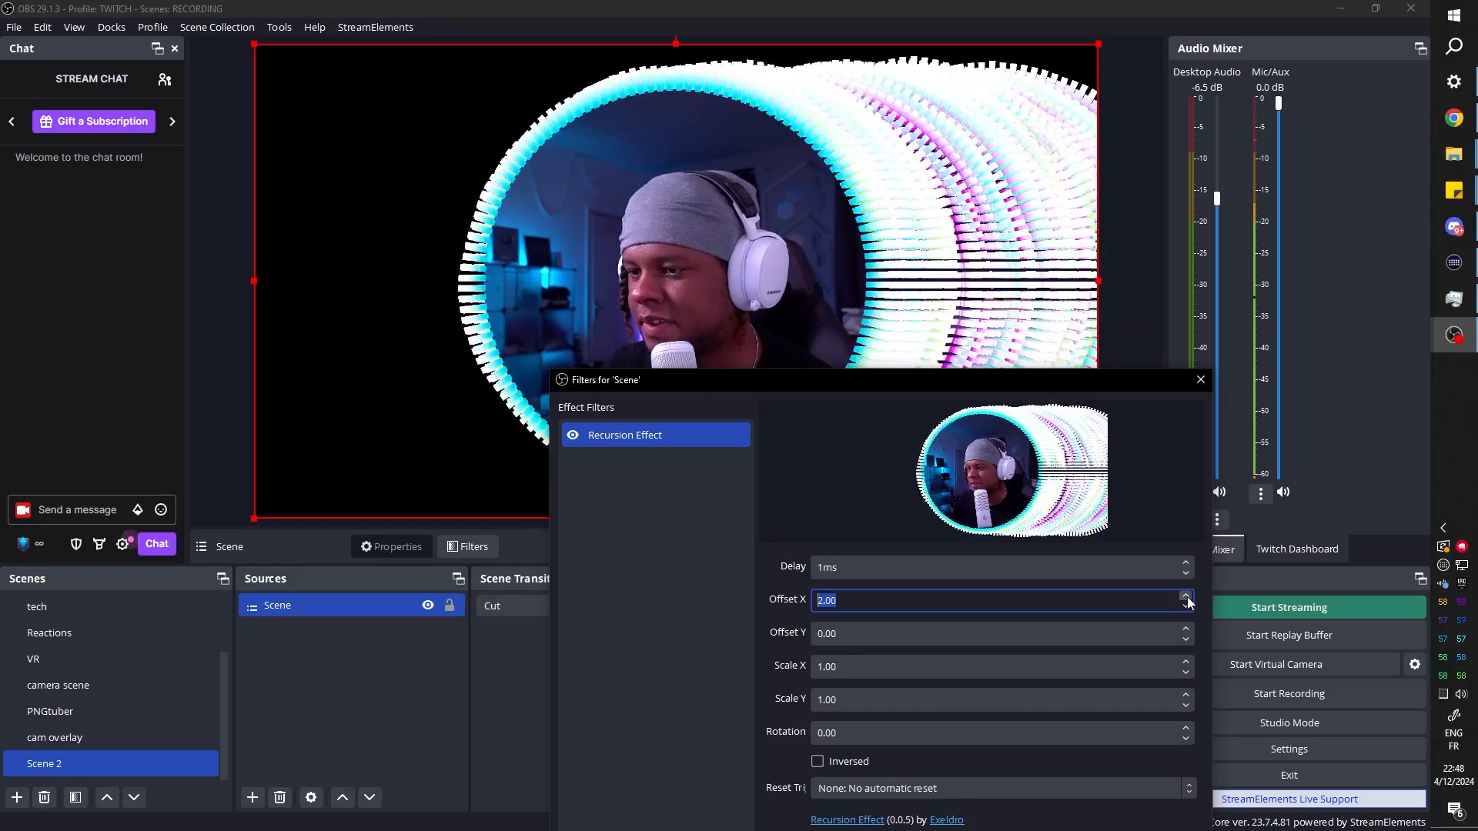
click(1186, 594)
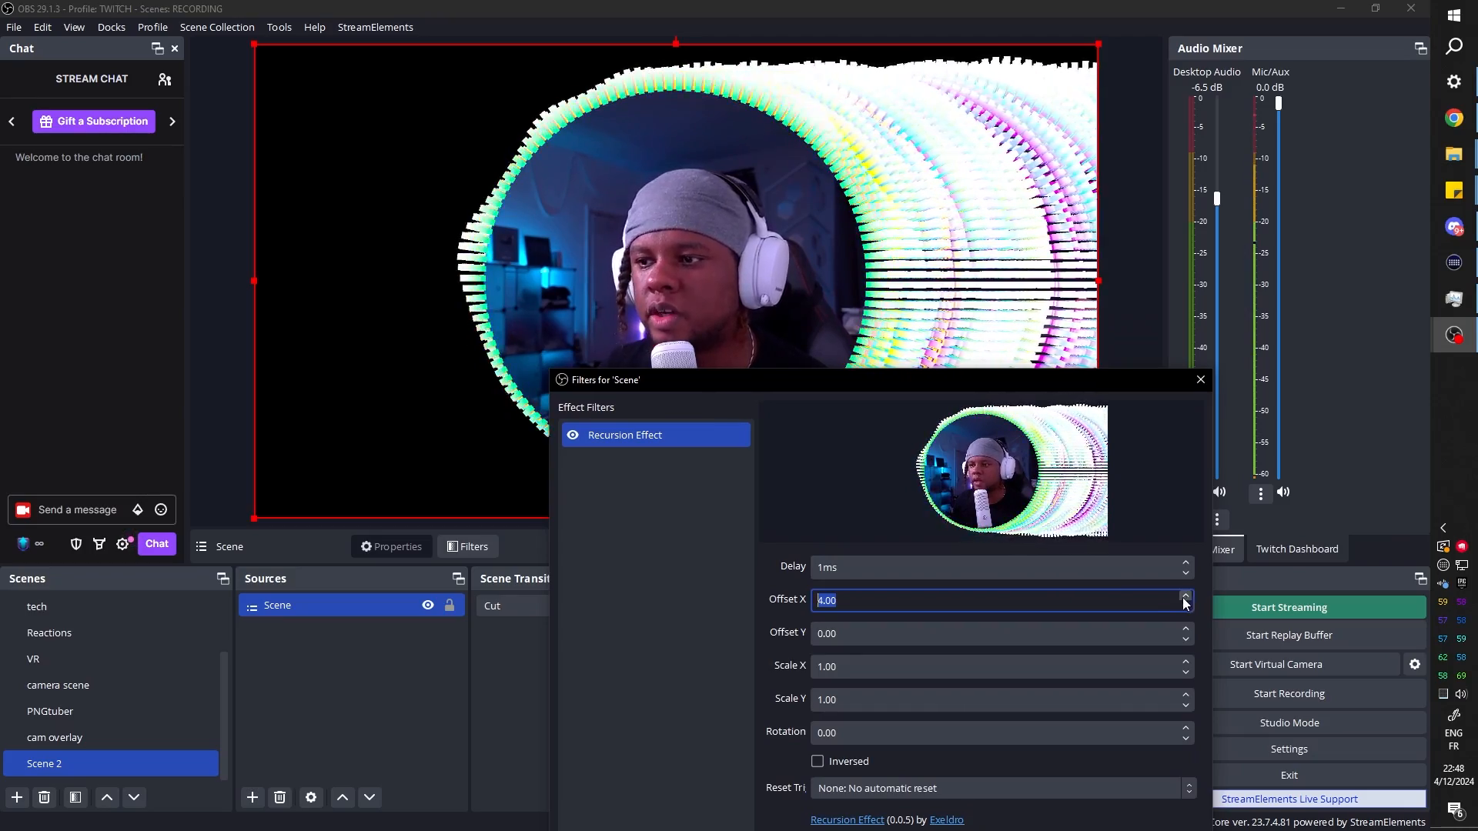
click(1185, 595)
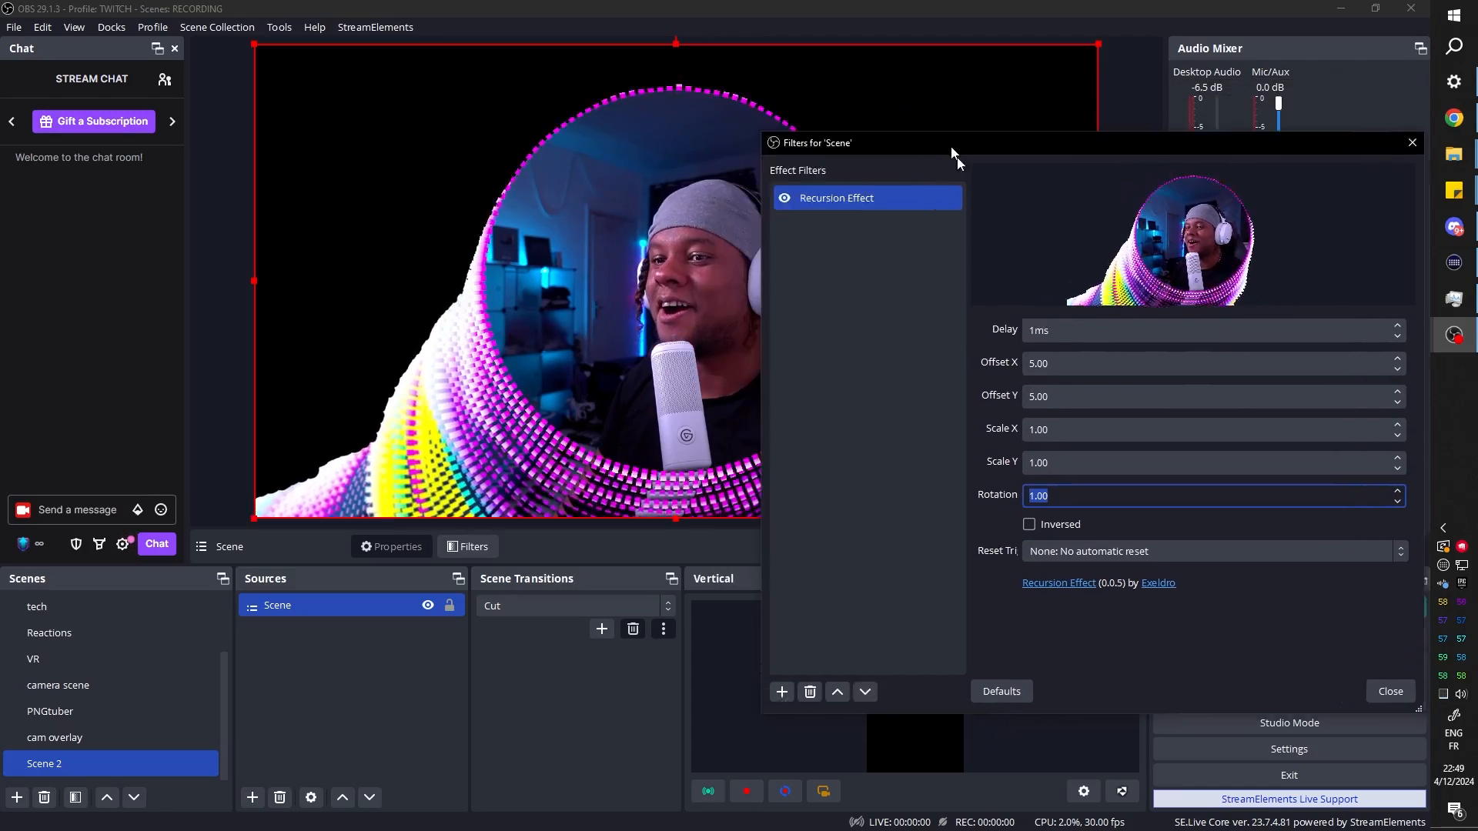
drag(952, 151, 1070, 16)
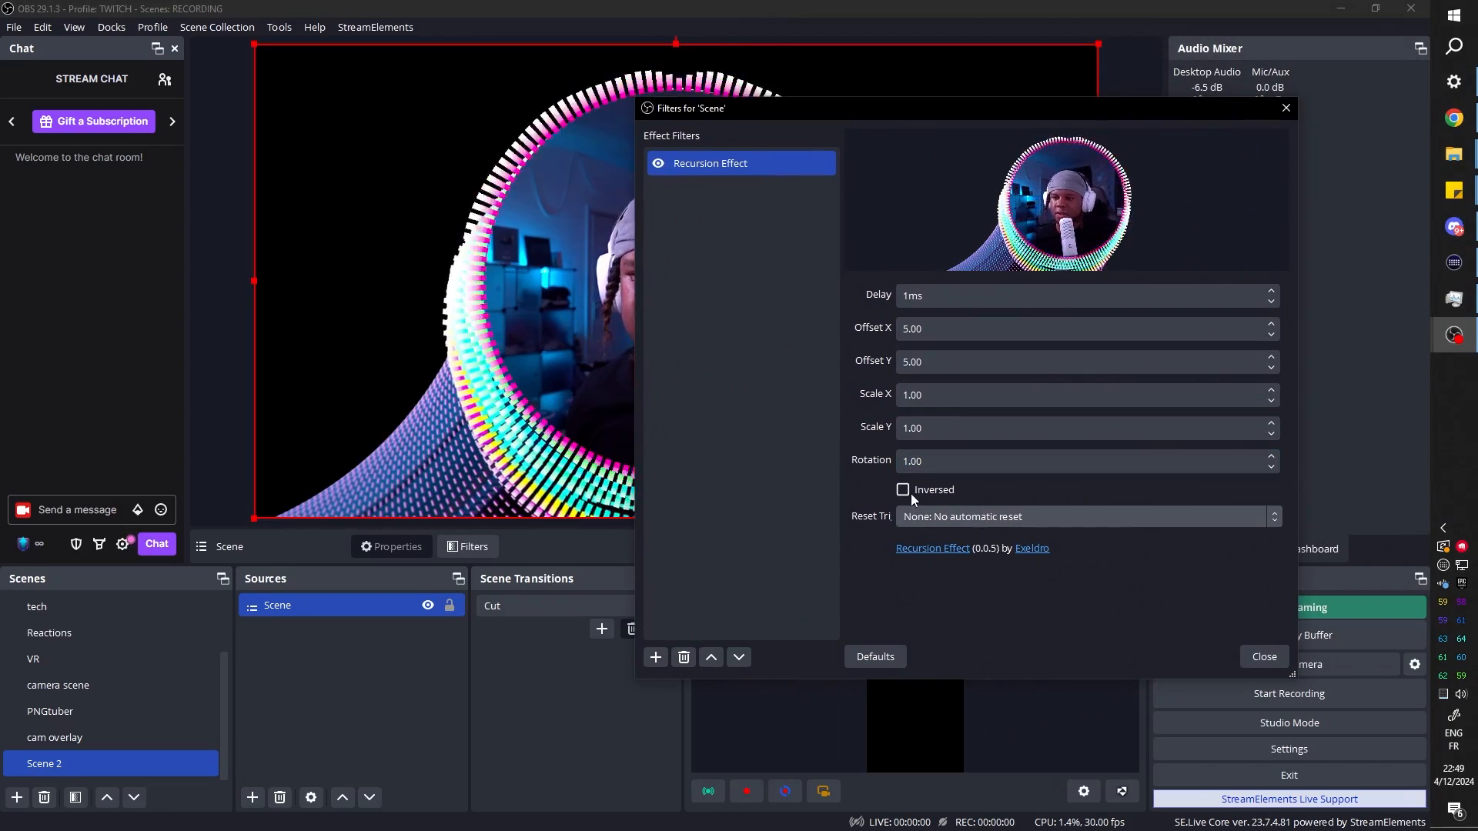
click(902, 490)
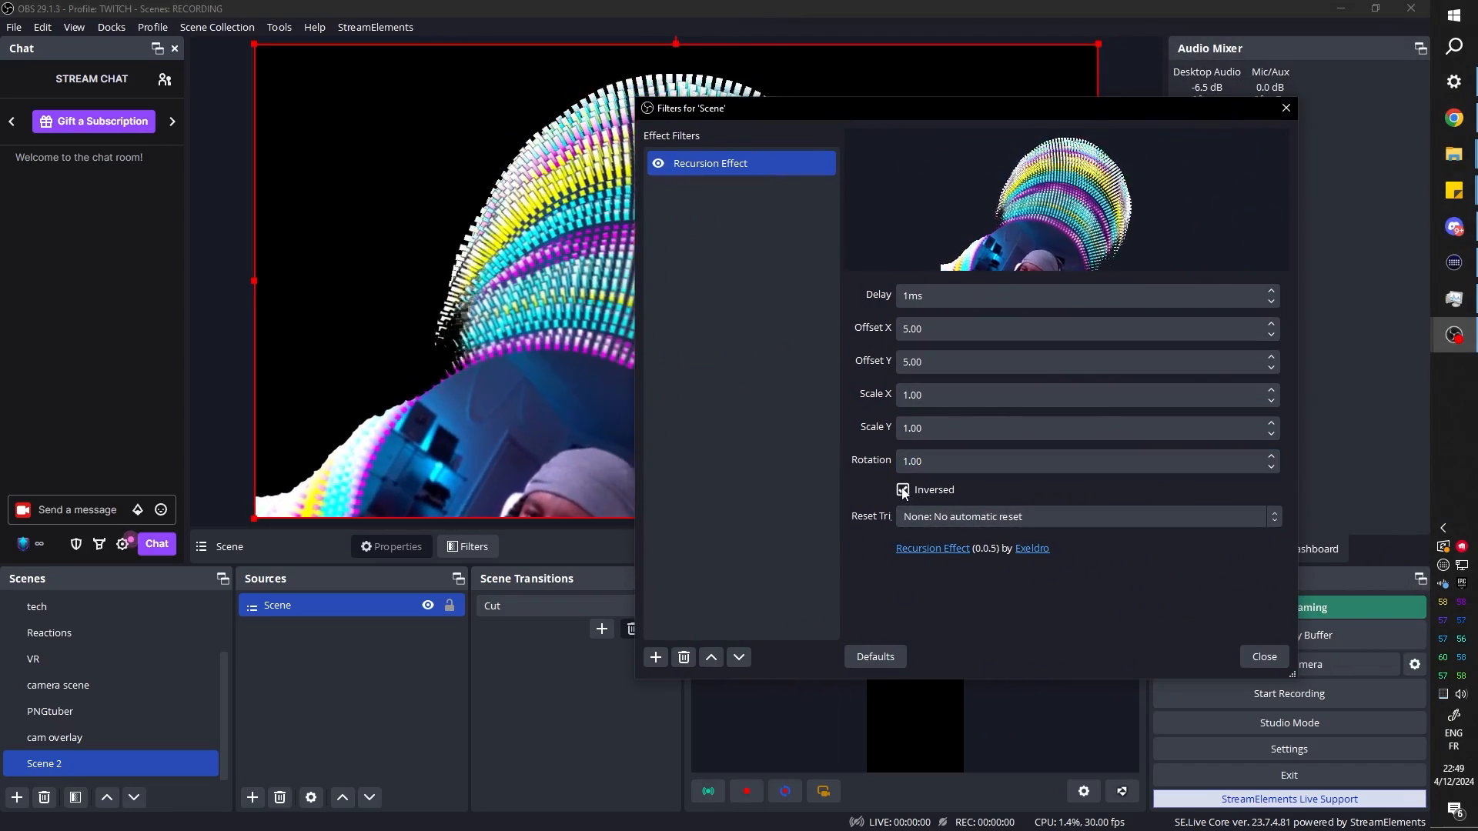
click(902, 490)
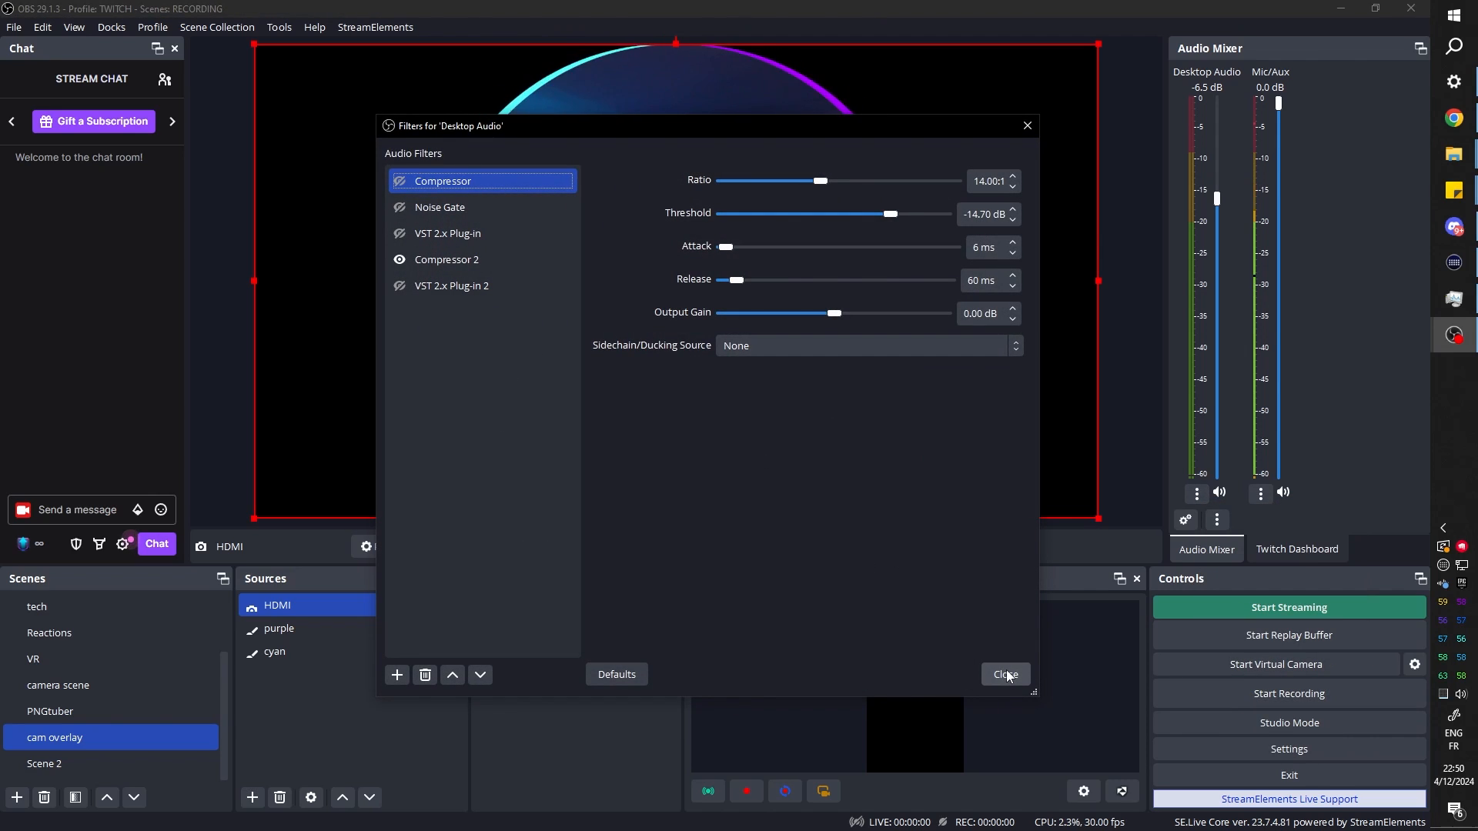
Close the Desktop Audio filters and switch back to Scene 2's recursion trail preview.
click(1003, 674)
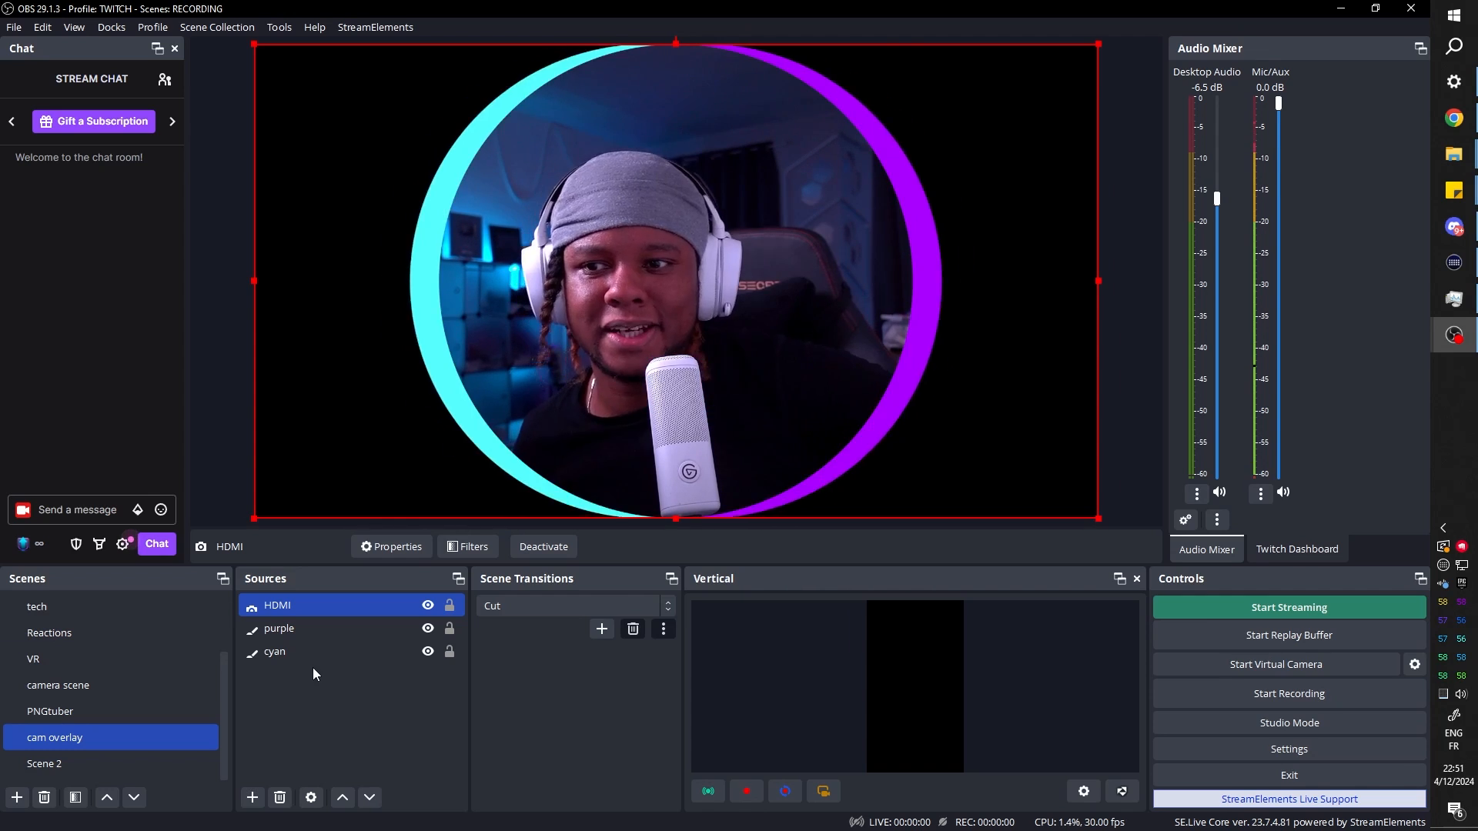
click(45, 764)
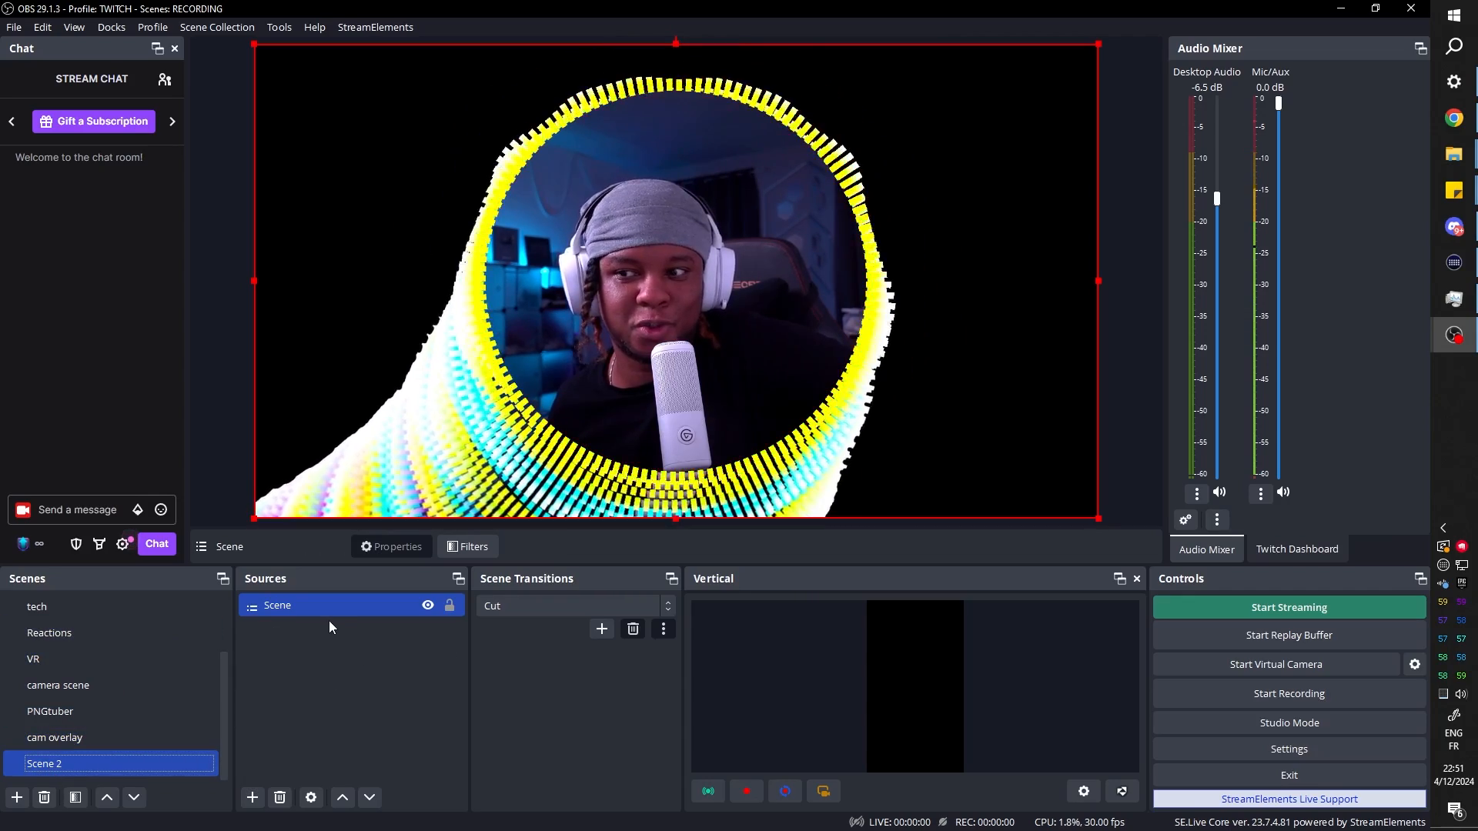
click(36, 606)
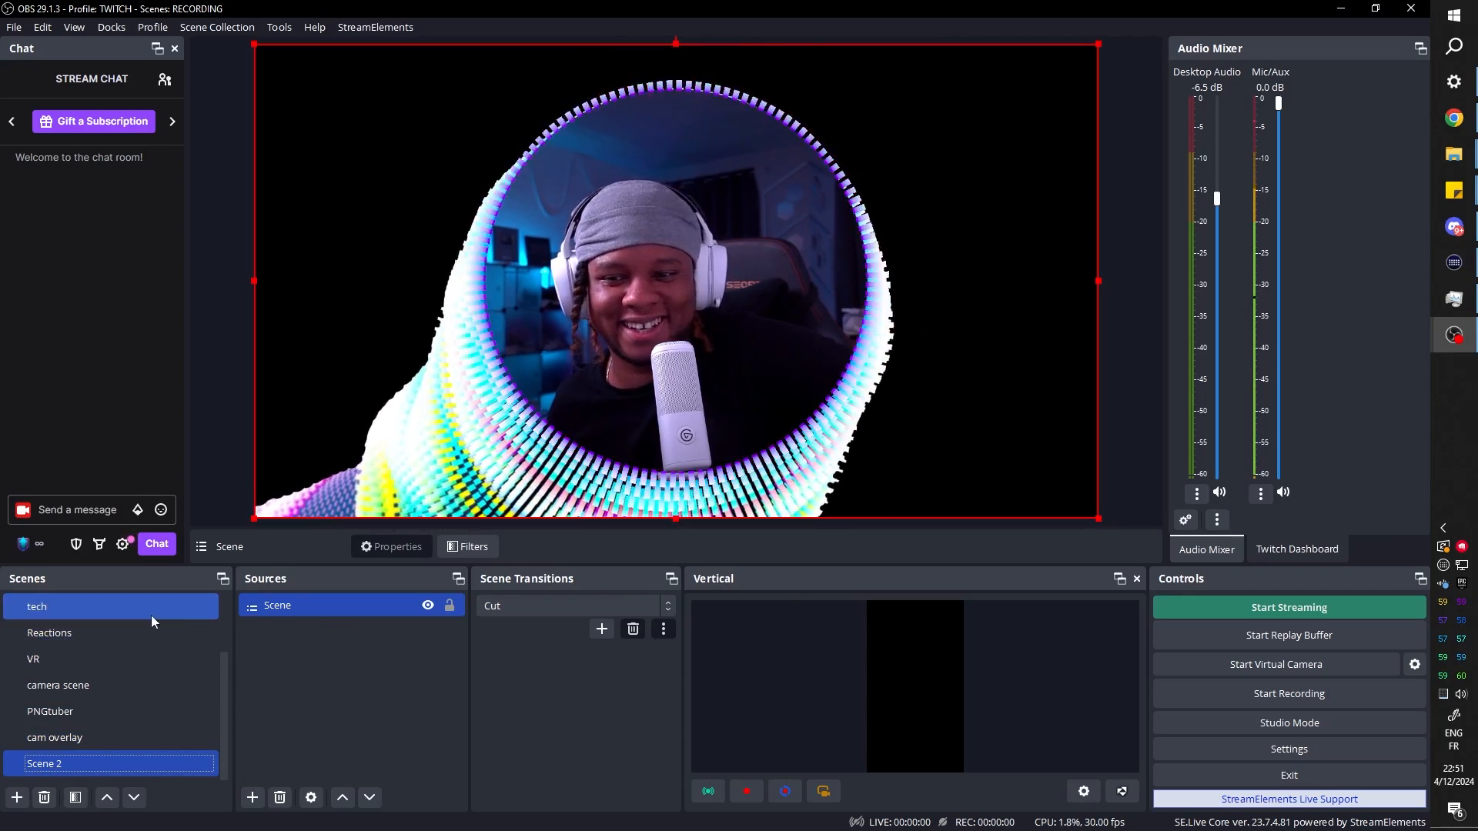